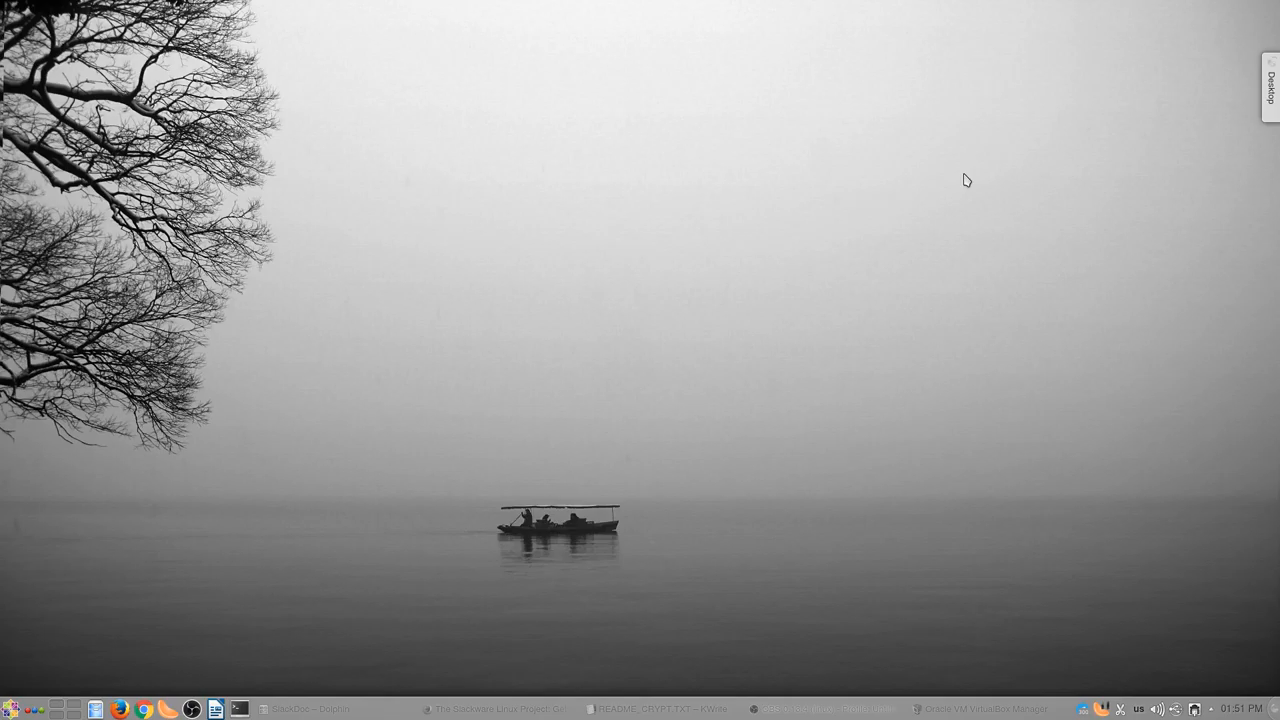
mouse_move(642, 557)
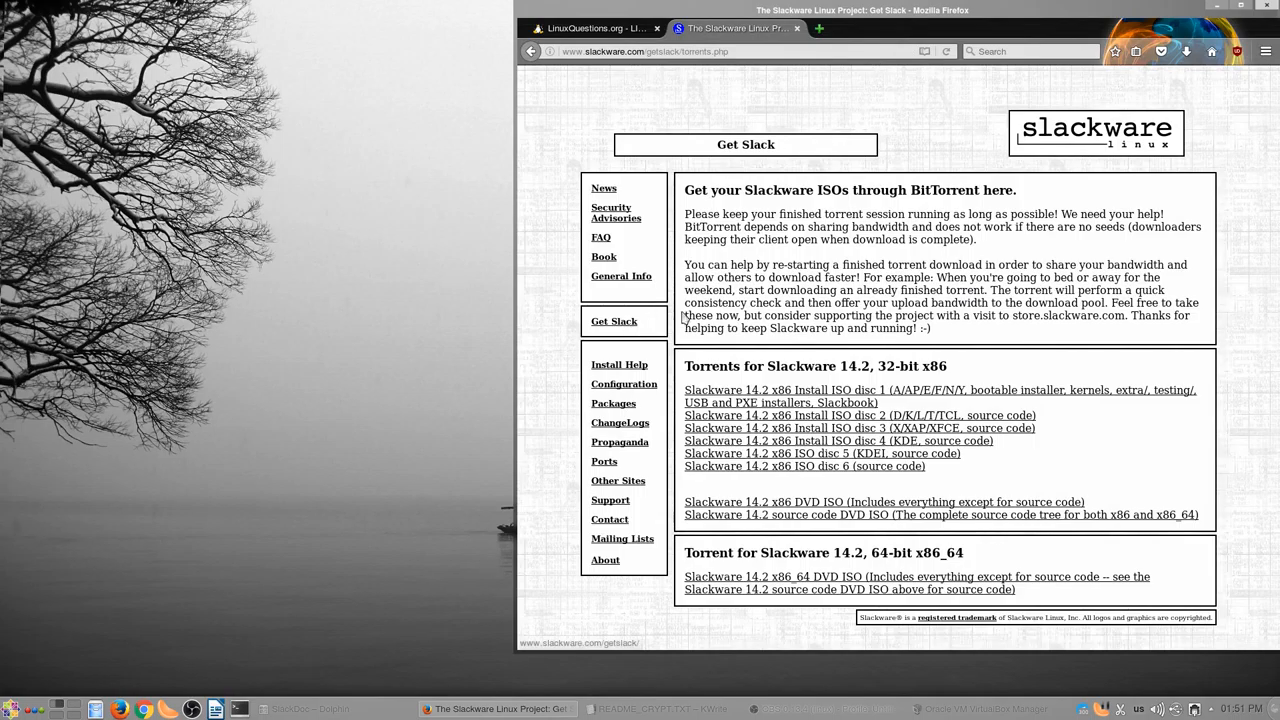
mouse_move(880, 277)
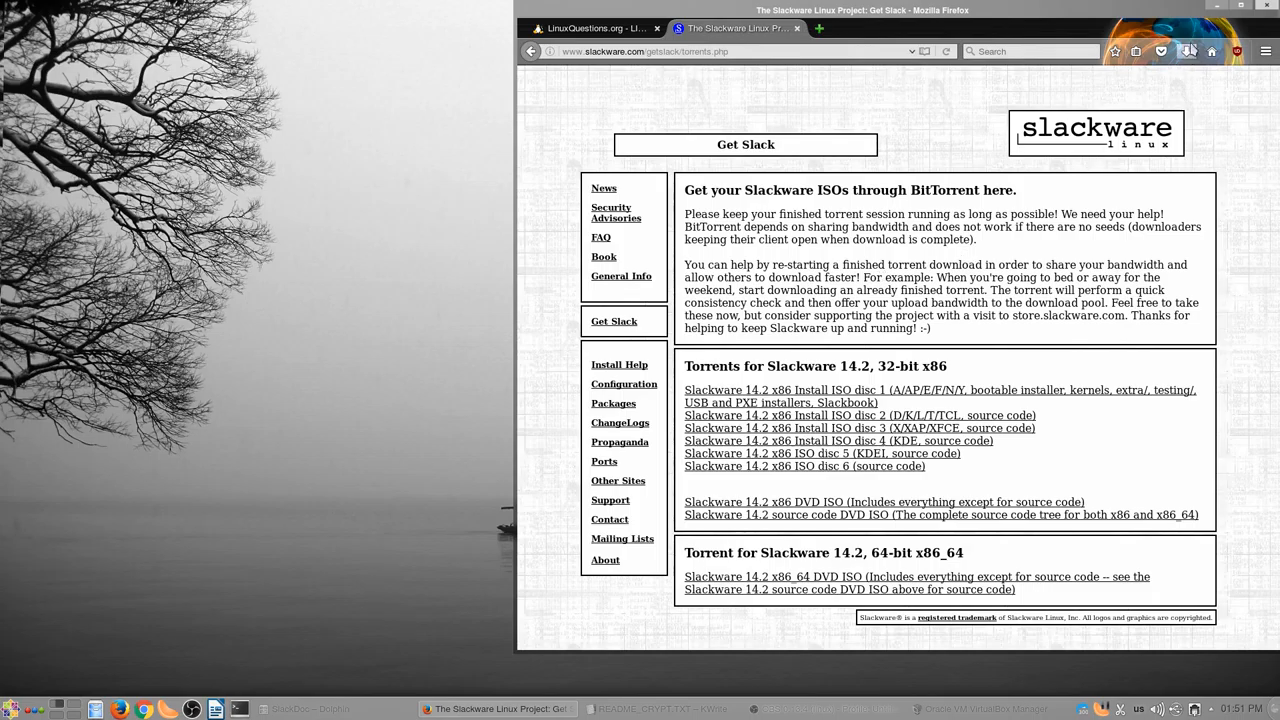
- Start the Slackware 14.2 virtual machine from the VirtualBox Manager
left_click(1196, 51)
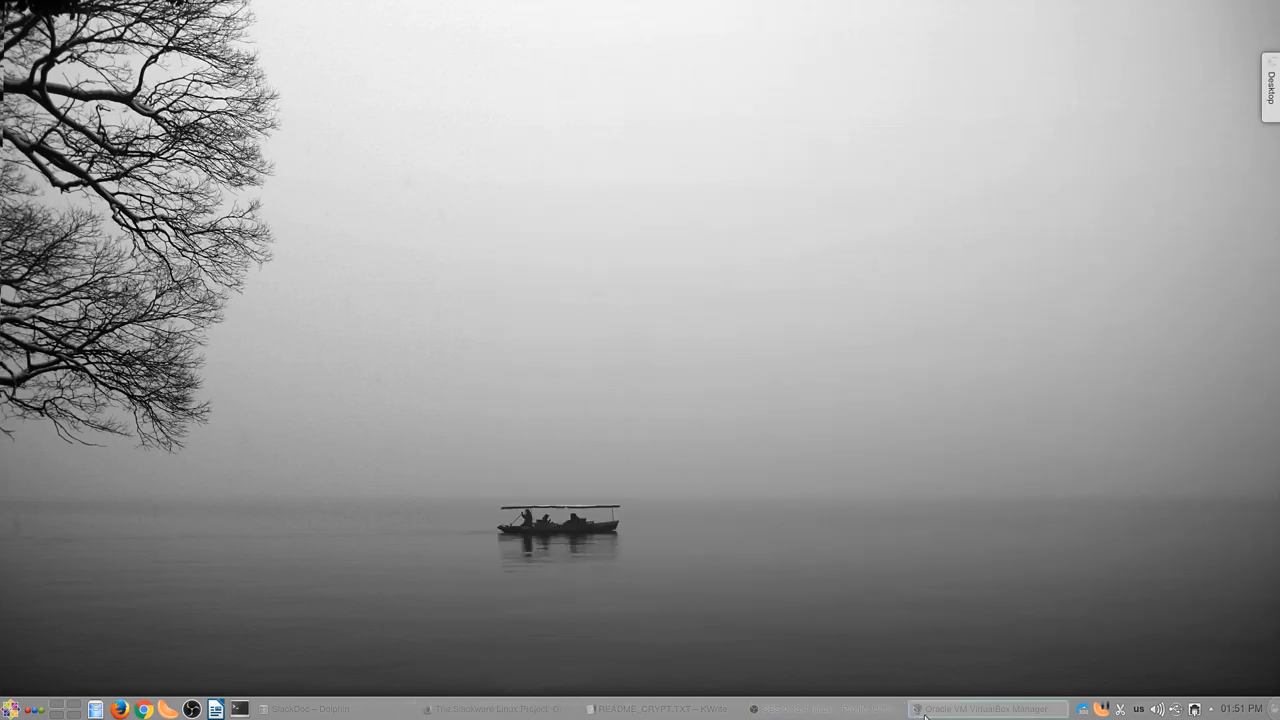
left_click(980, 708)
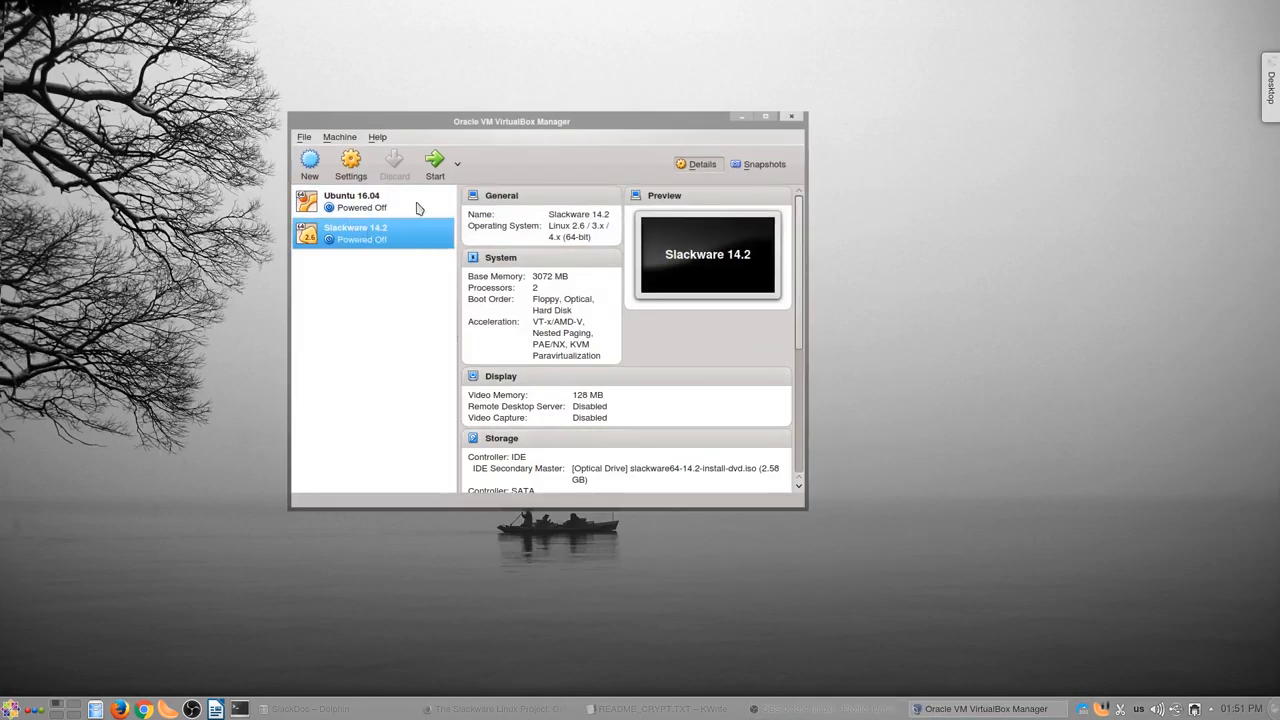
left_click(431, 160)
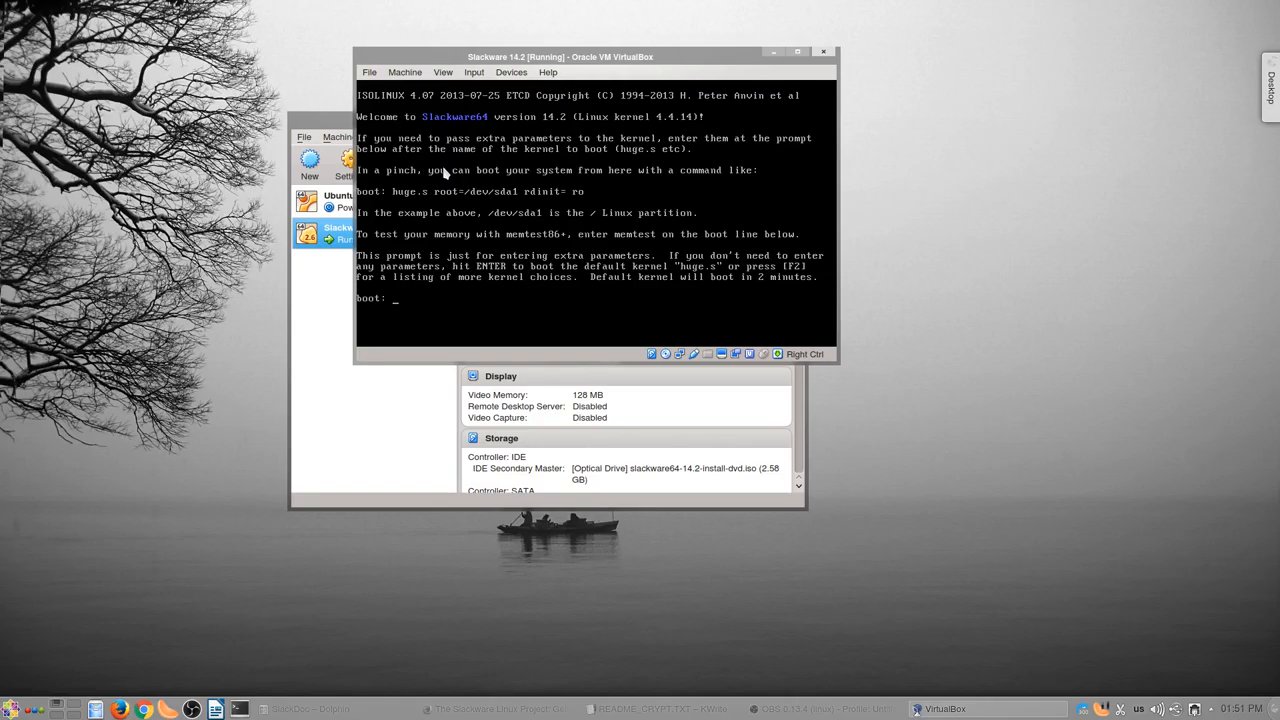
- Boot the huge.s installer kernel and log in as root at the shell prompt
type("huge.s v")
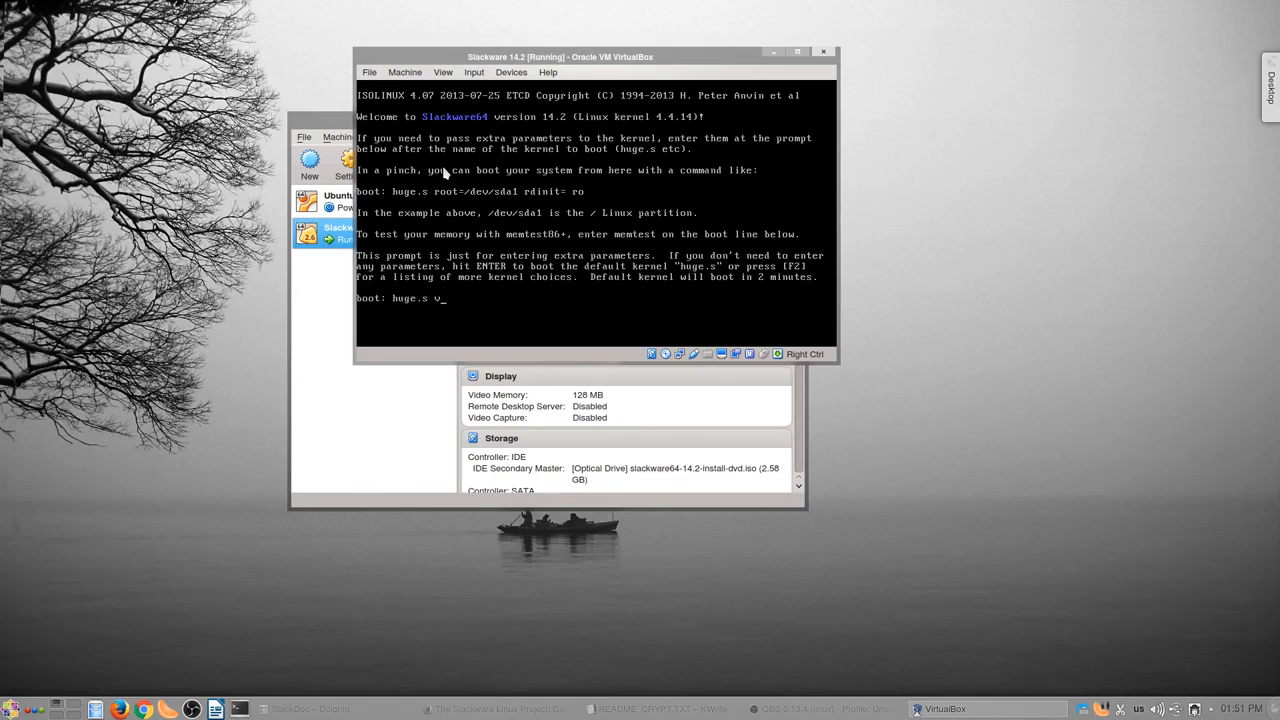
type("ga=")
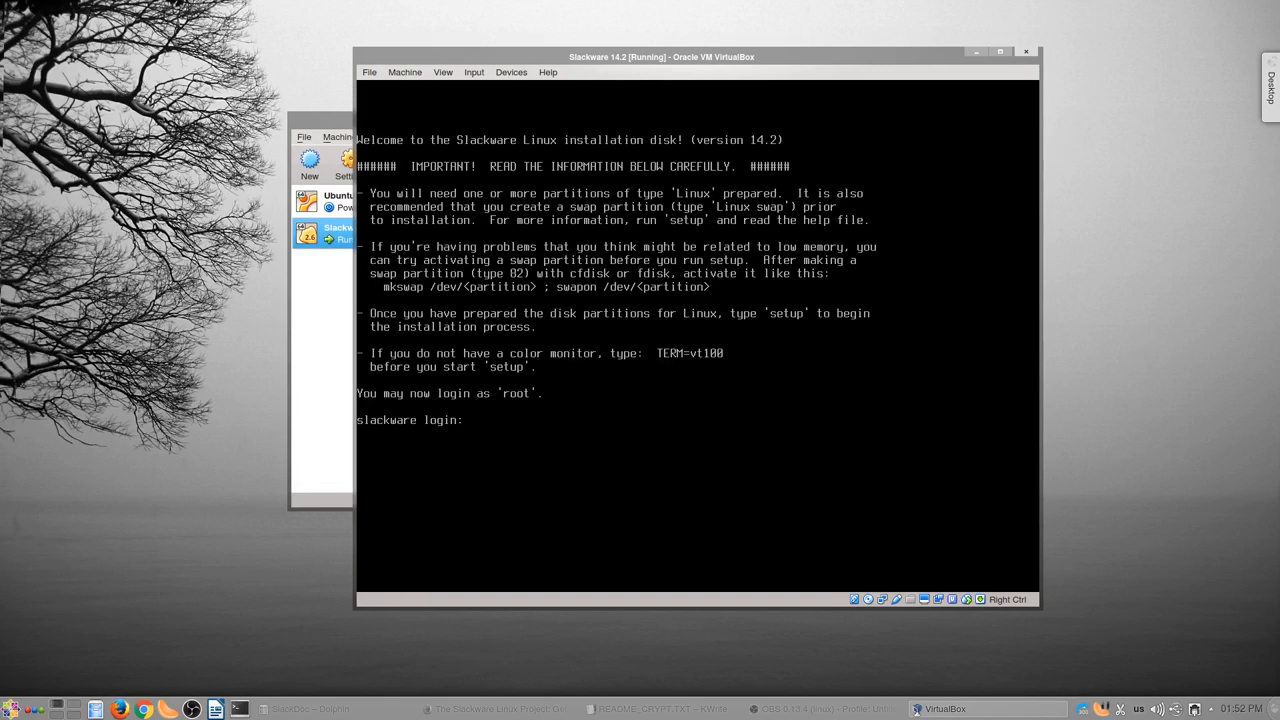
type("root")
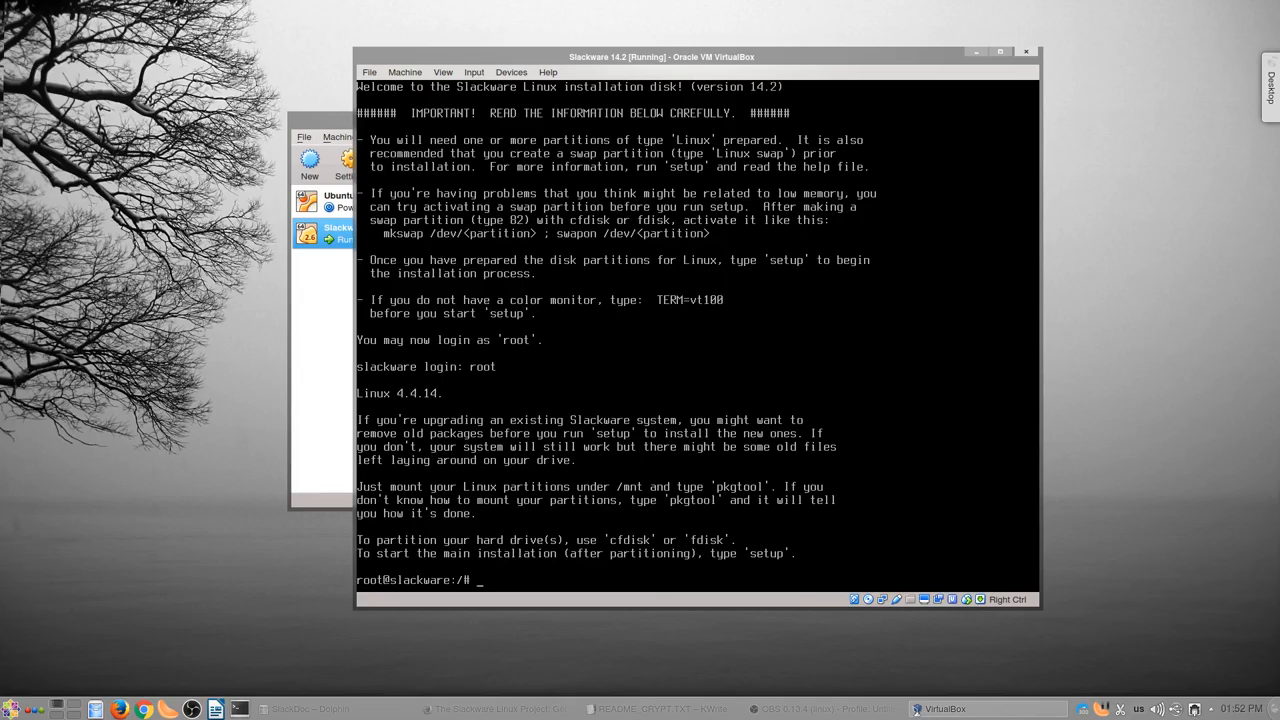
- In gdisk on /dev/sda, create a 32 MiB BIOS boot partition of type ef02
type("gdisk /dev/sda")
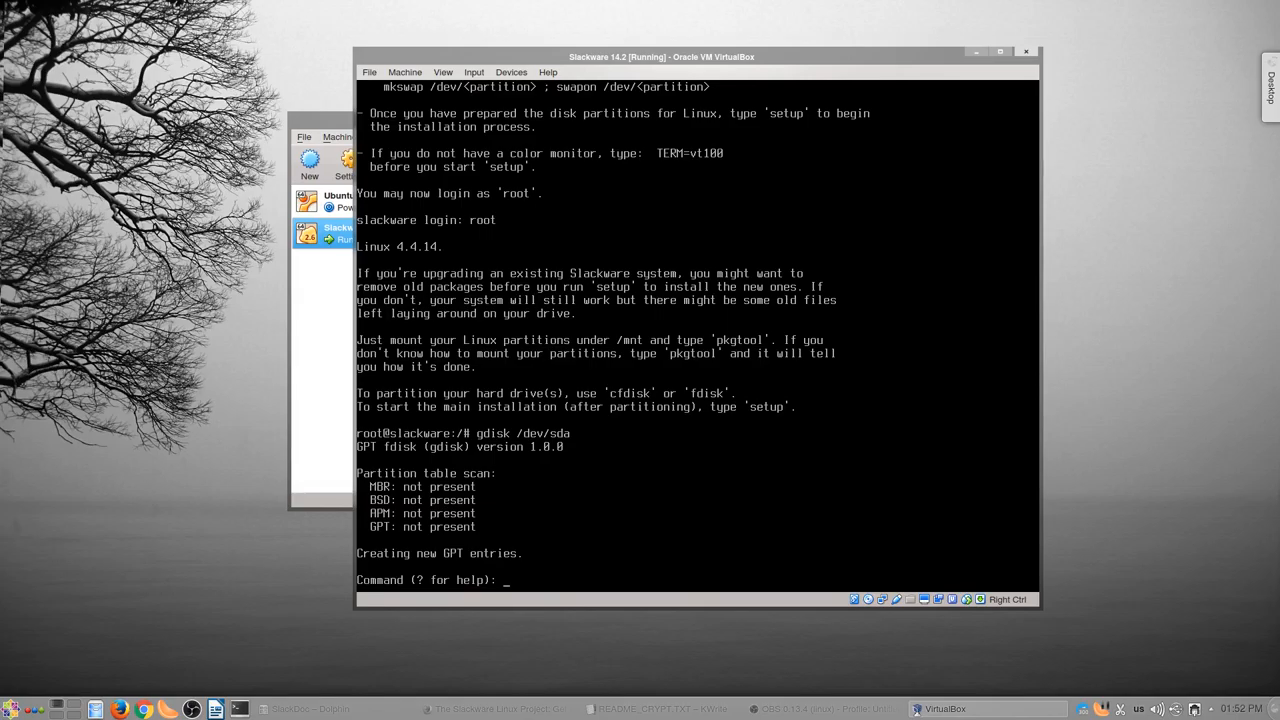
type("n")
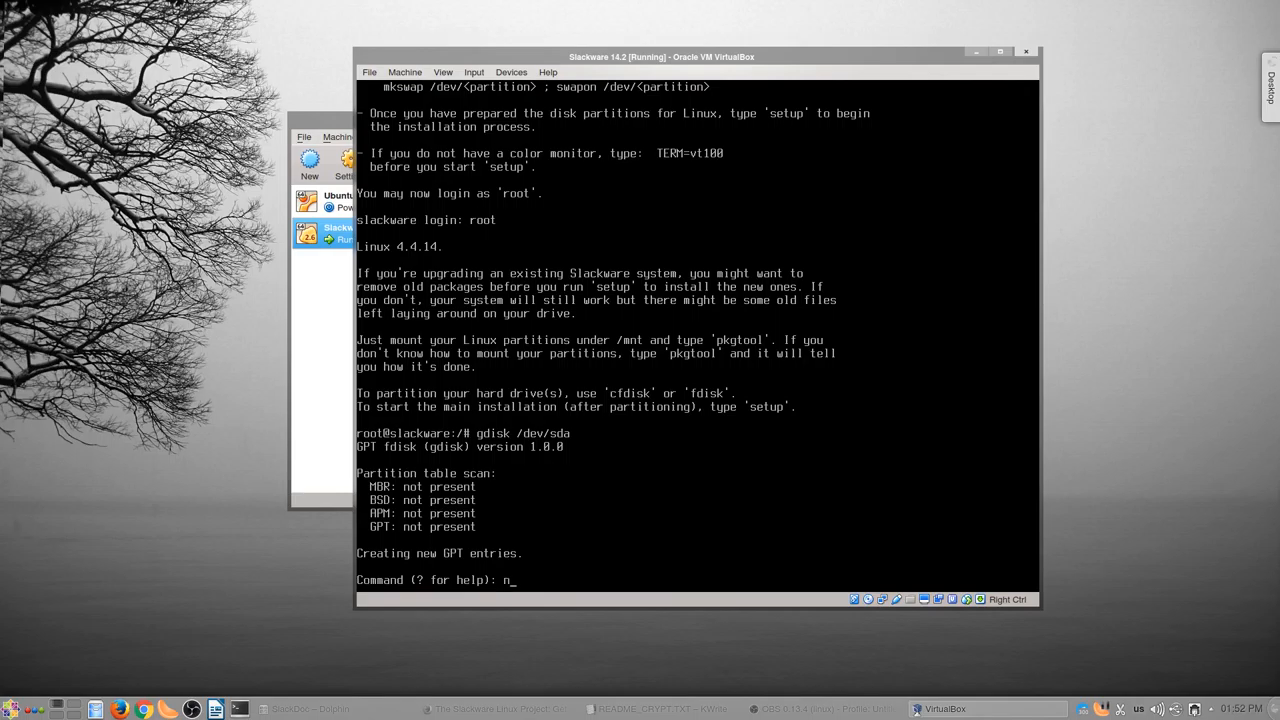
key("Return")
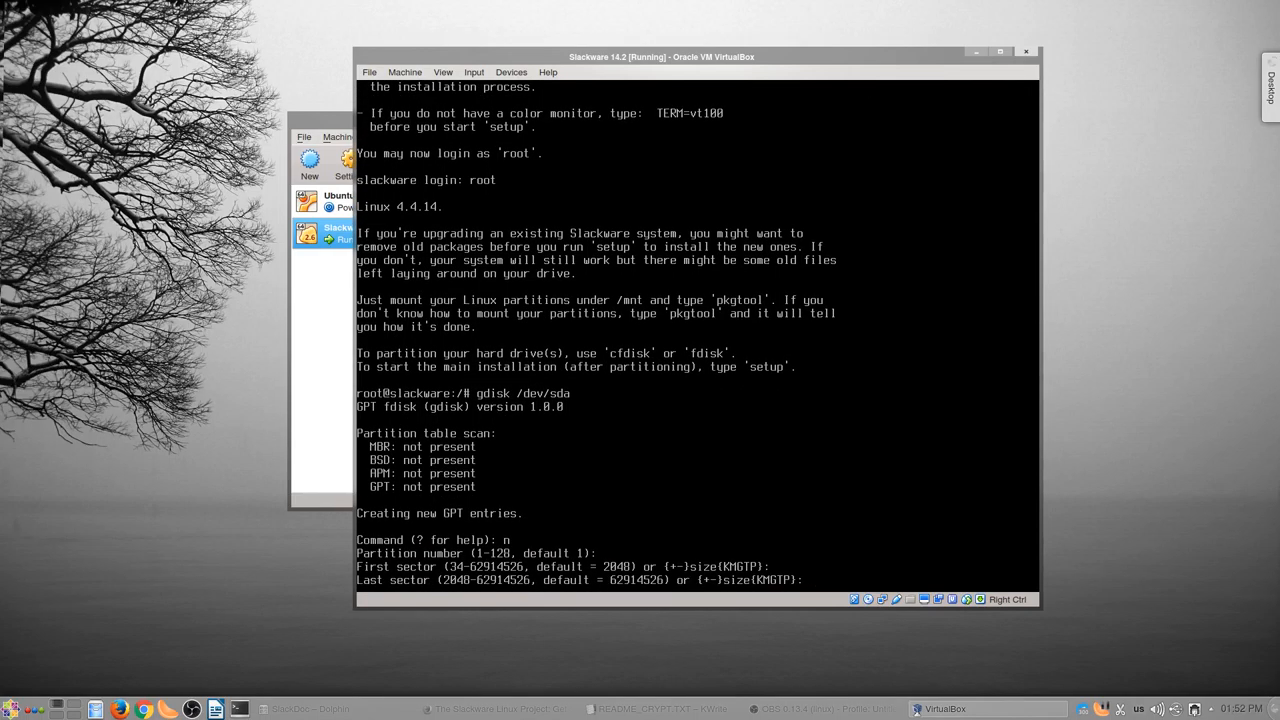
type("=")
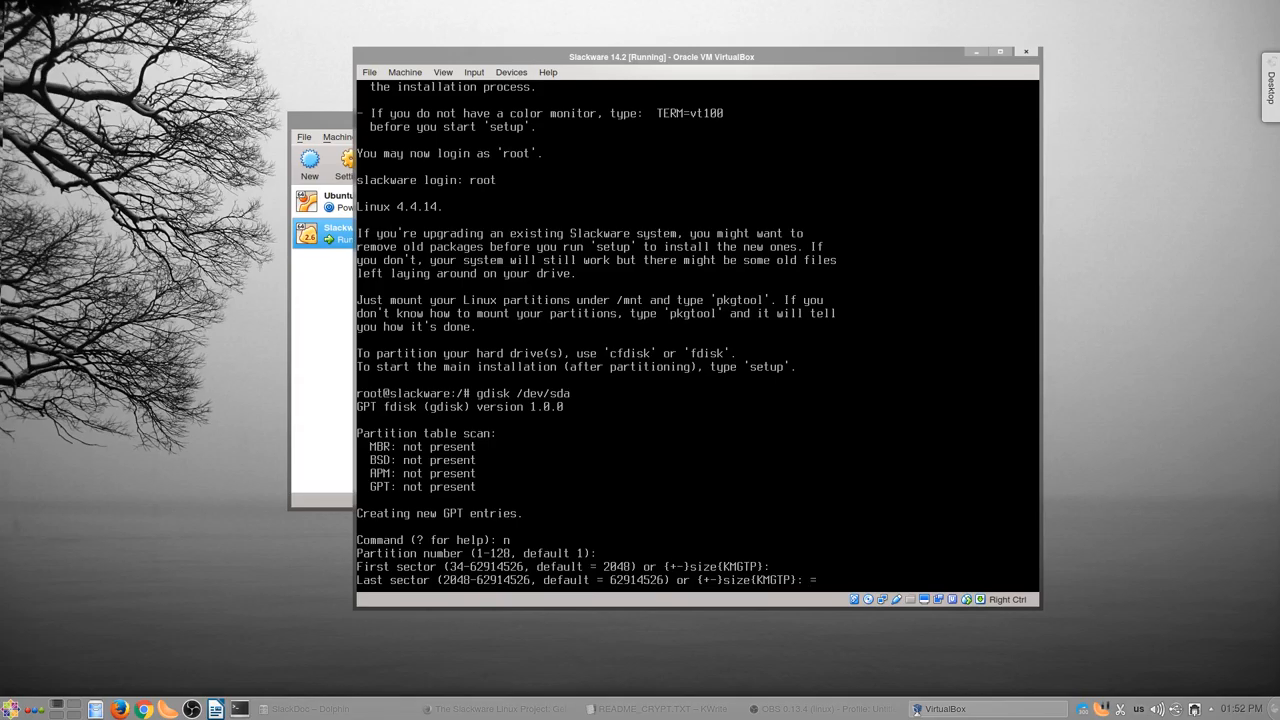
type("+32M")
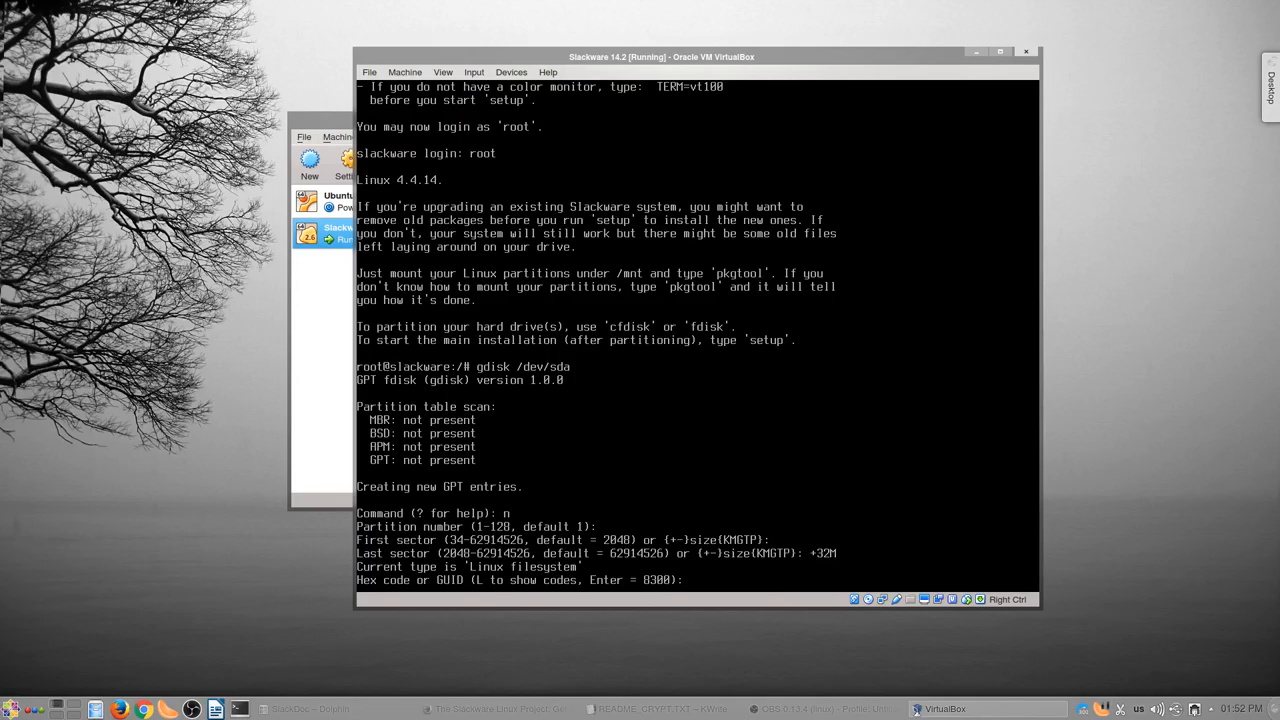
type("ef02")
type("n")
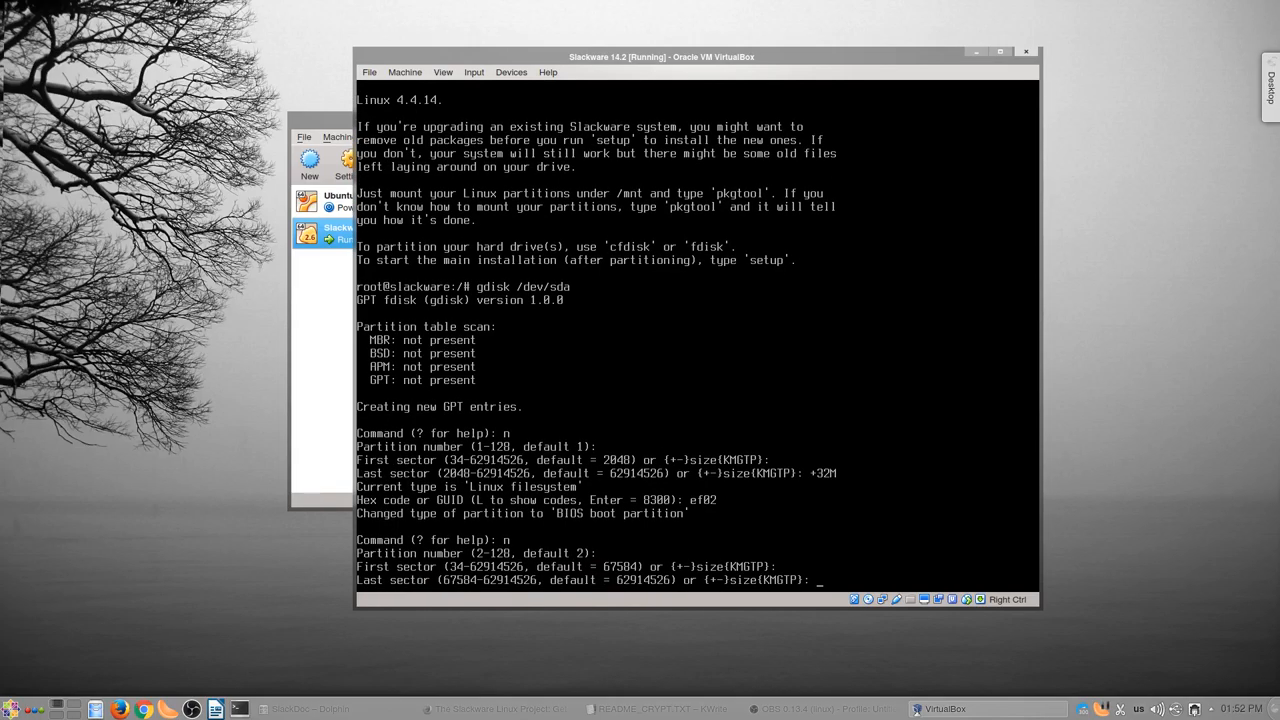
- Add a 512 MiB Linux partition and a Linux LVM (8e00) partition on the rest, then write the GPT
type("5")
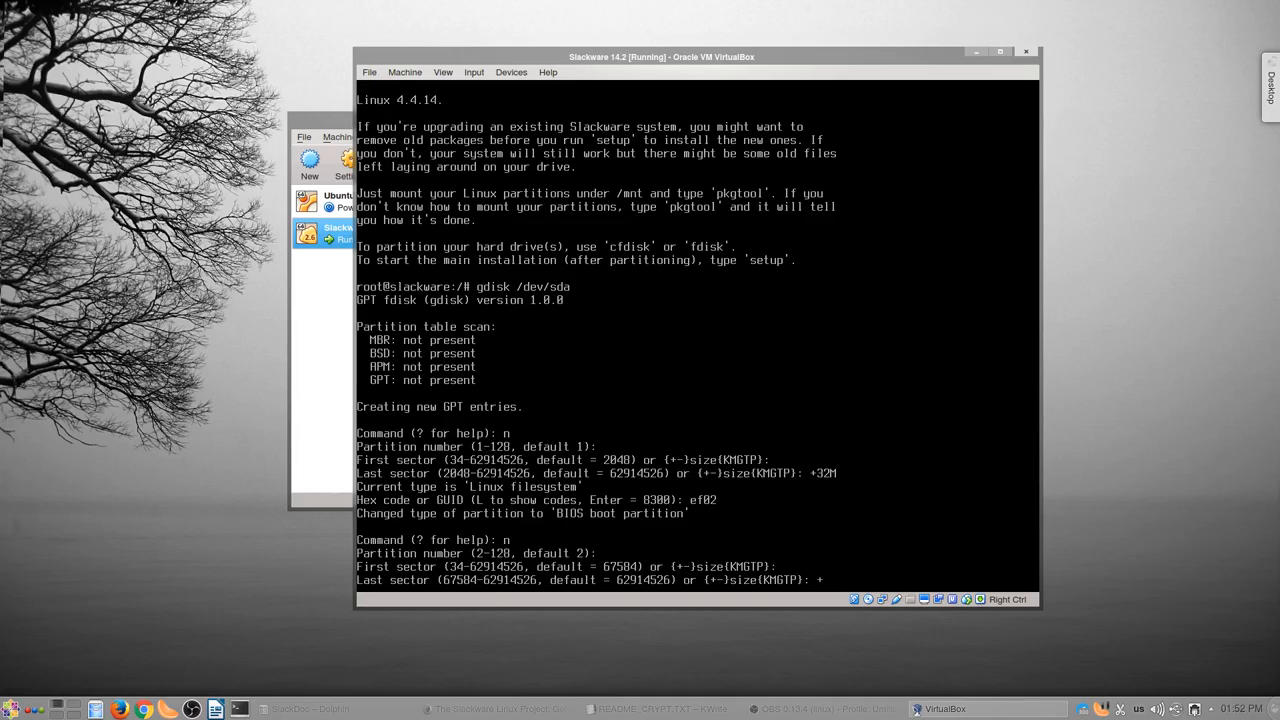
type("+512M")
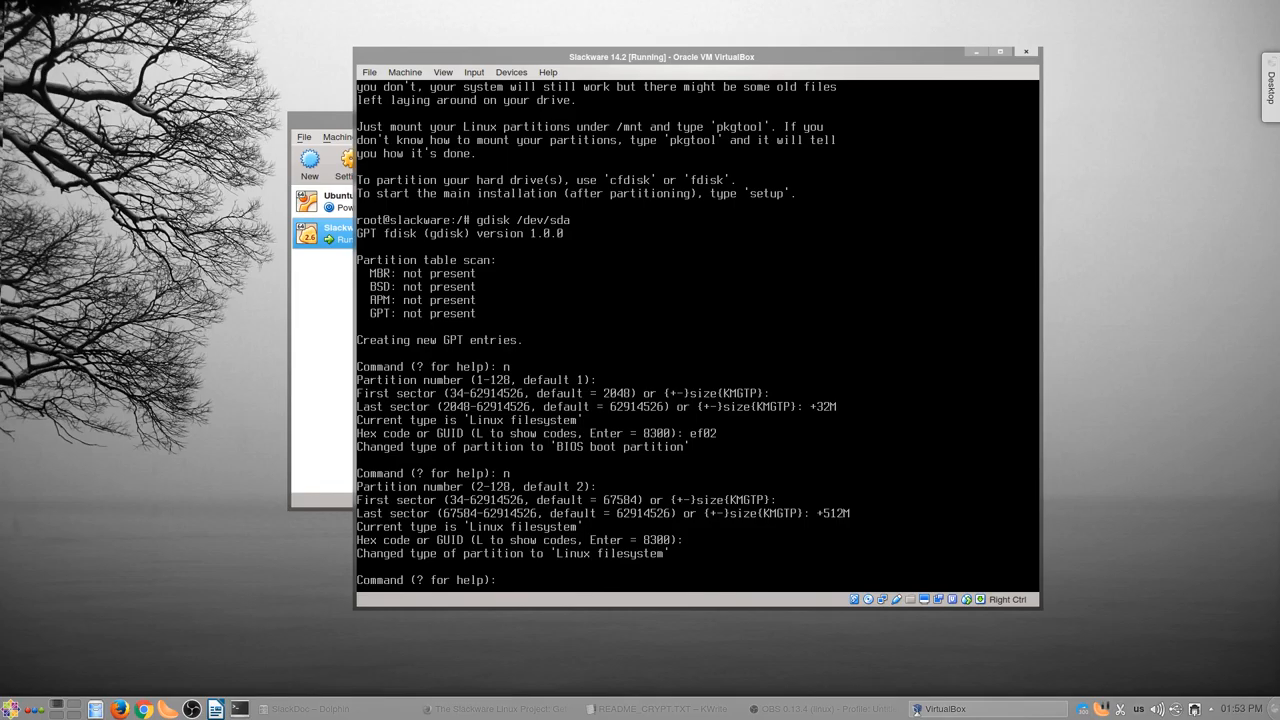
key("enter")
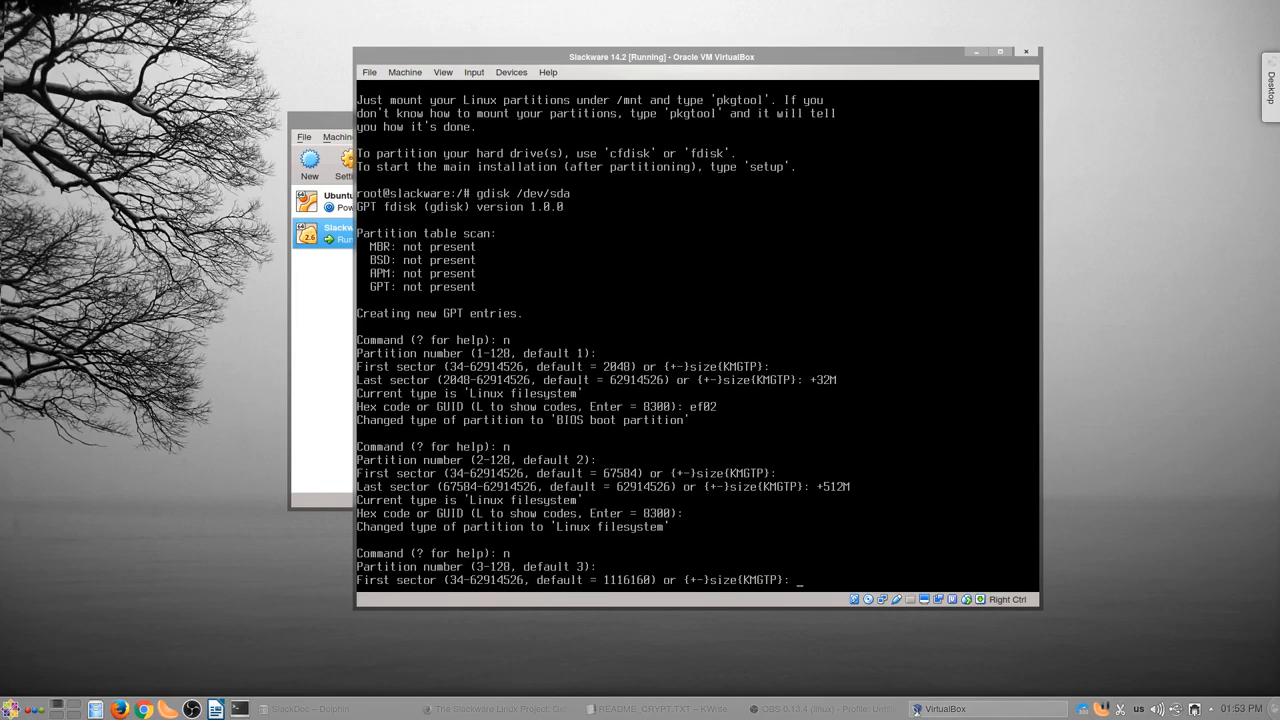
key("Return")
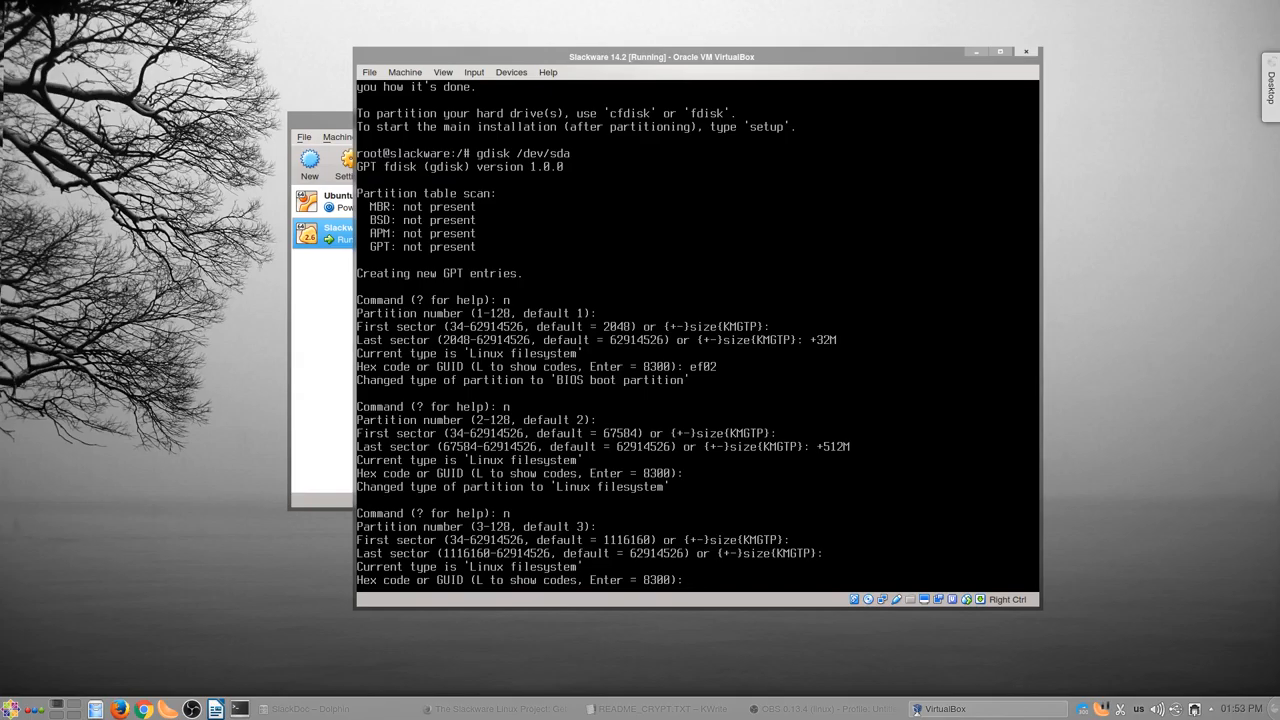
type("8e00")
type("w")
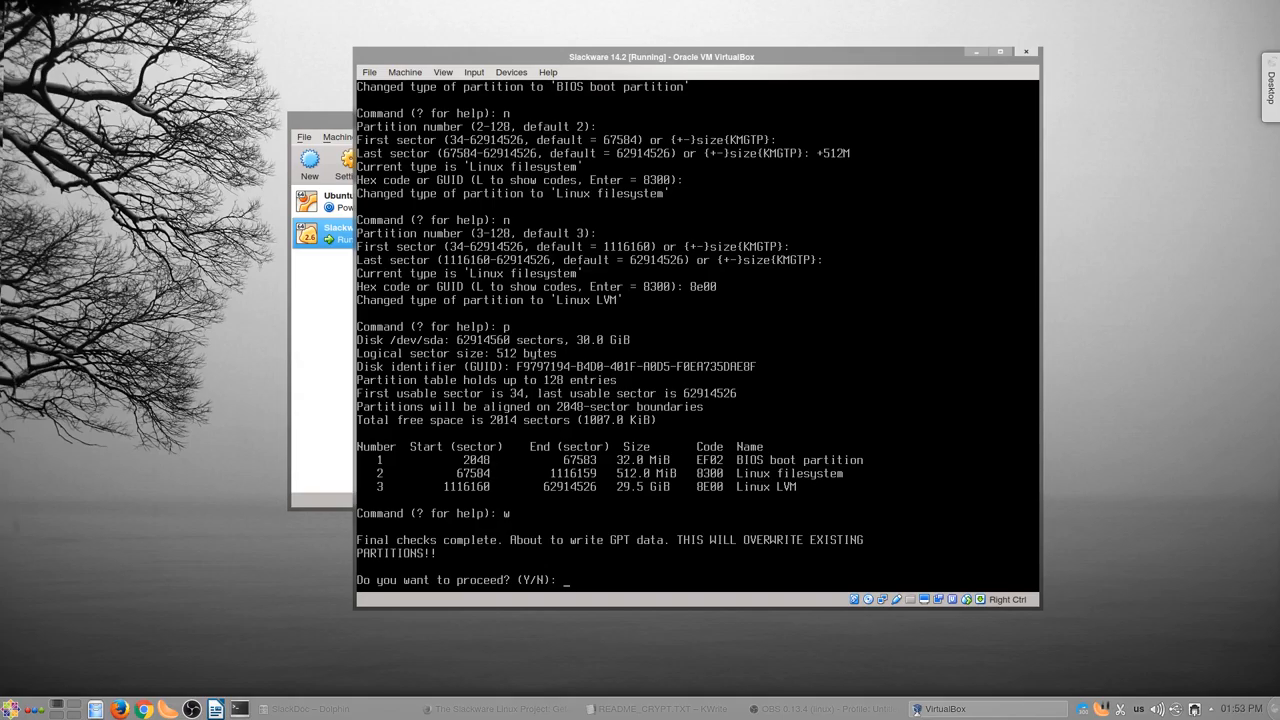
type("Y")
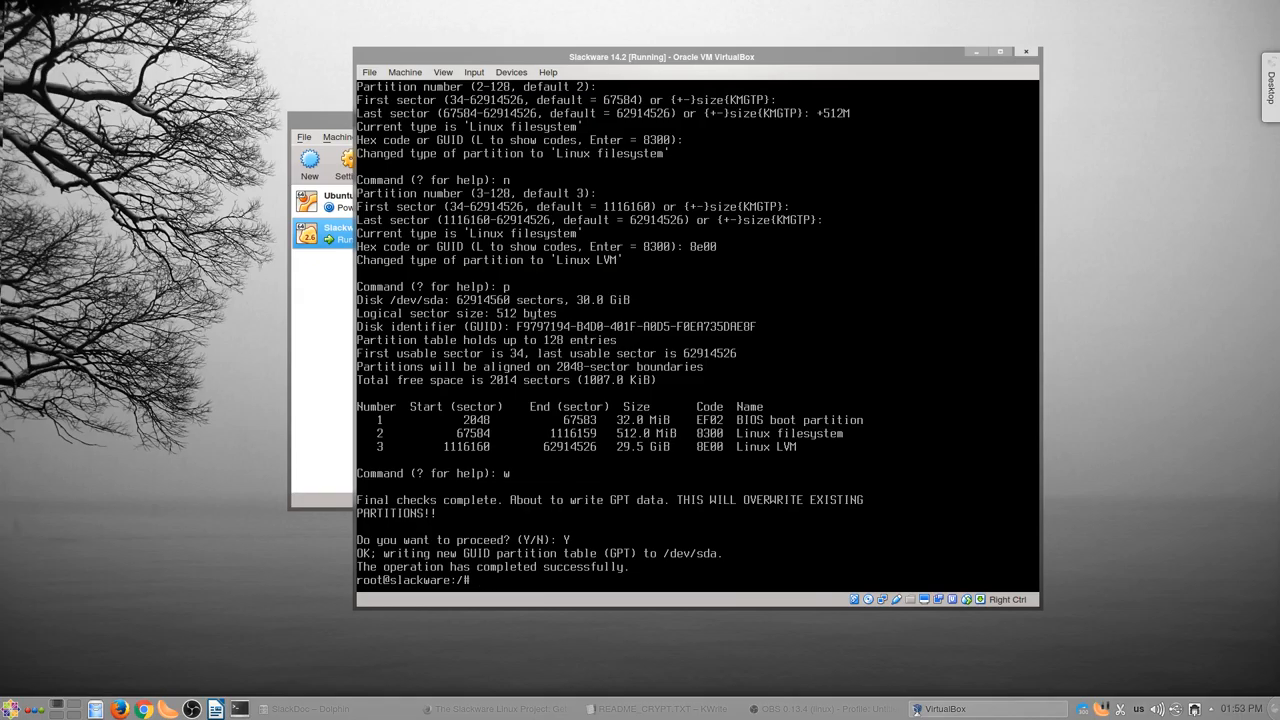
- Enter cryptsetup luksFormat with aes-xts-plain64:sha512, sha512 hash and 256-bit key for /dev/sda3
type("cryptsetup")
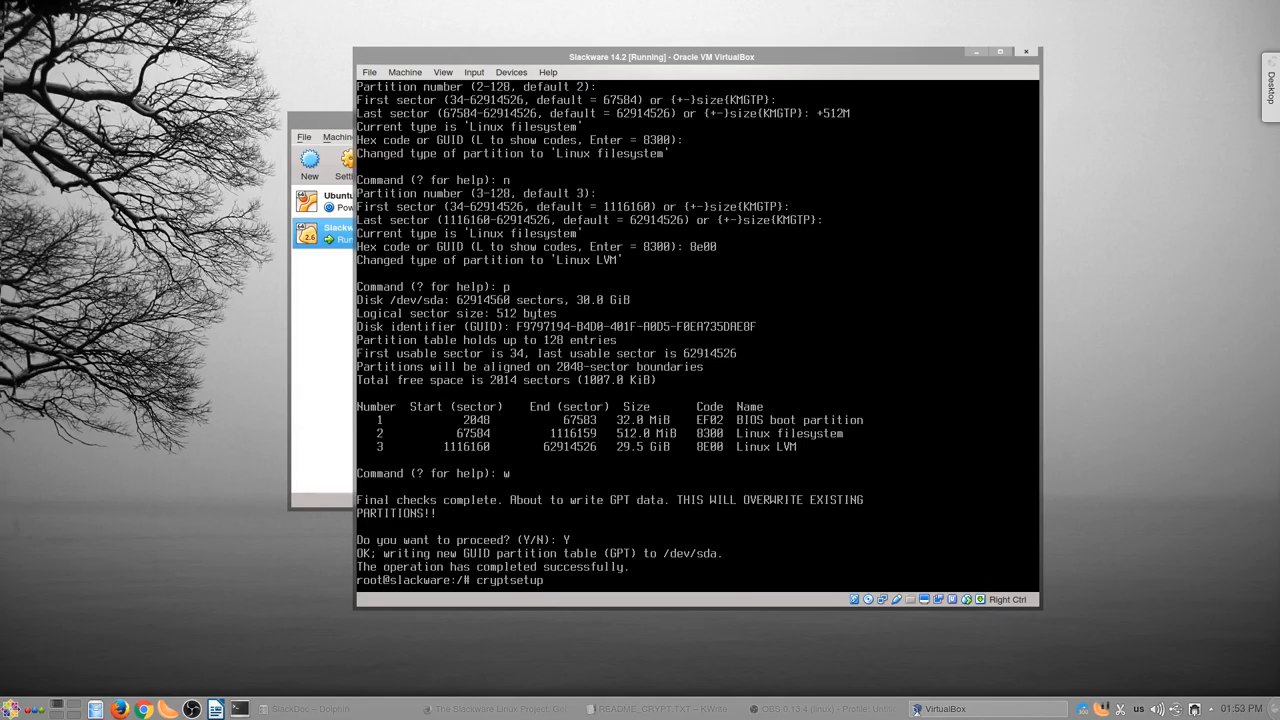
type("luksFormat")
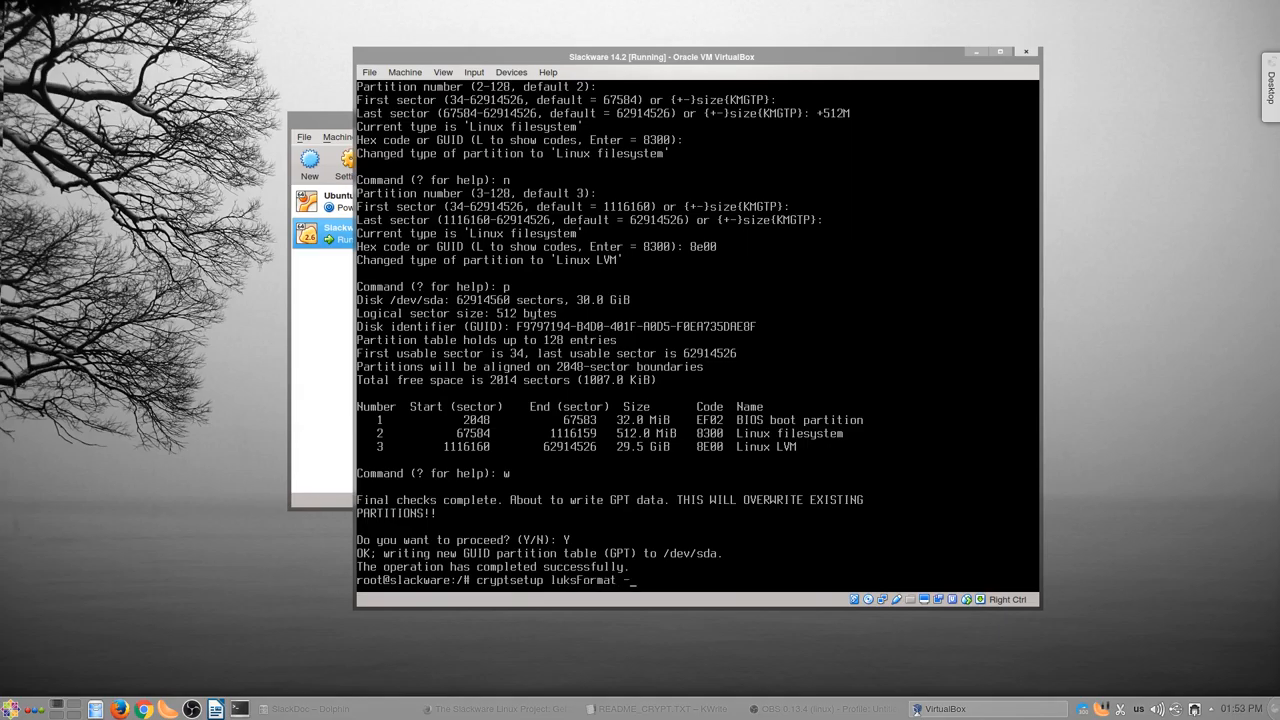
type("-c")
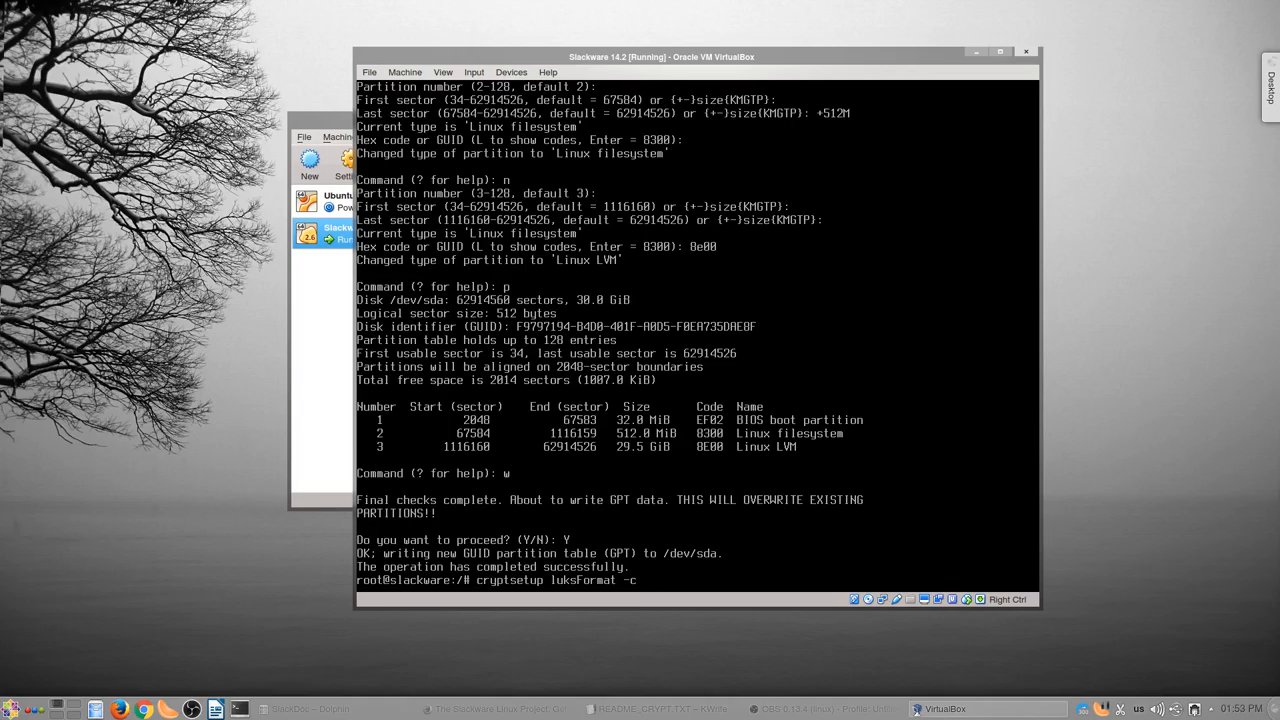
type("aes")
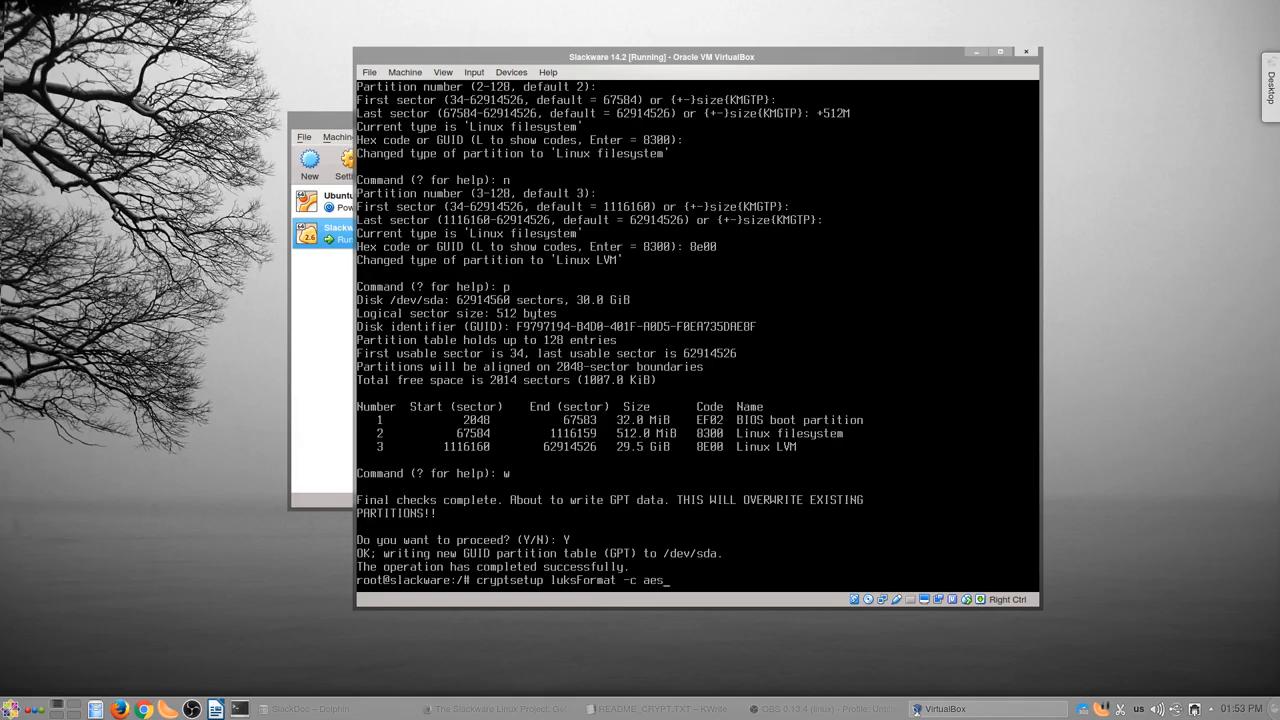
type("-xts-")
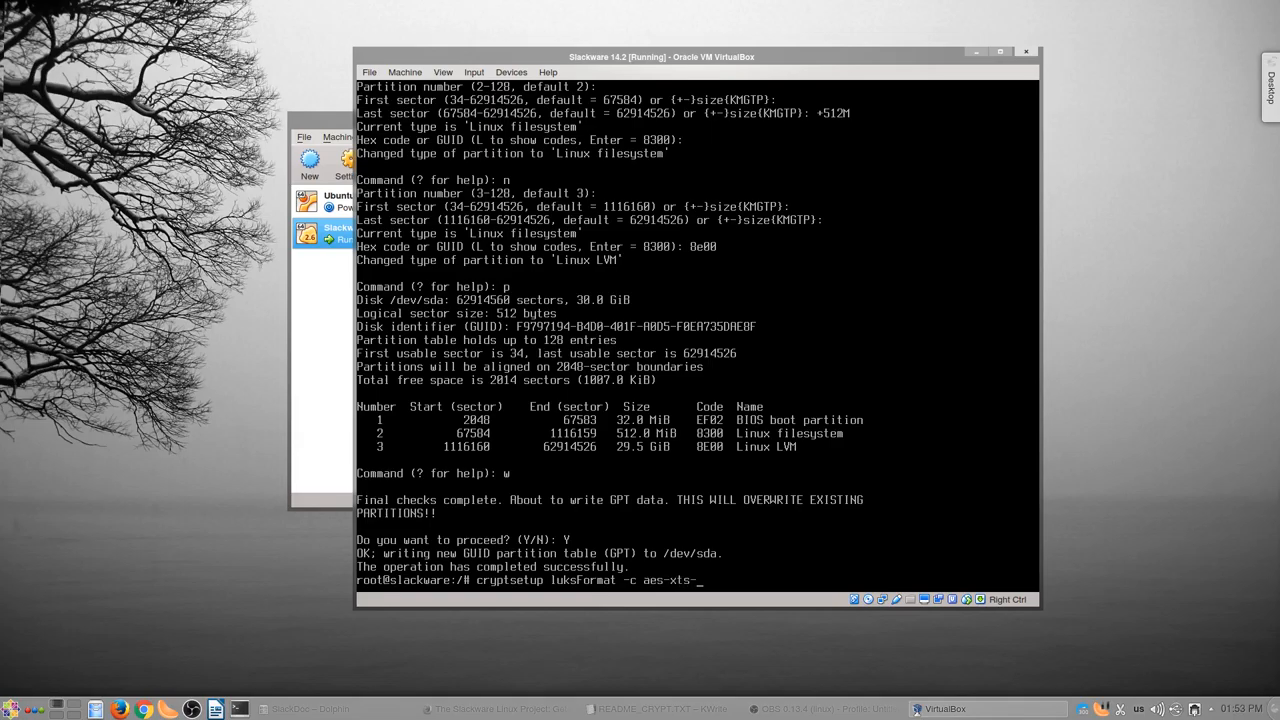
type("plain64")
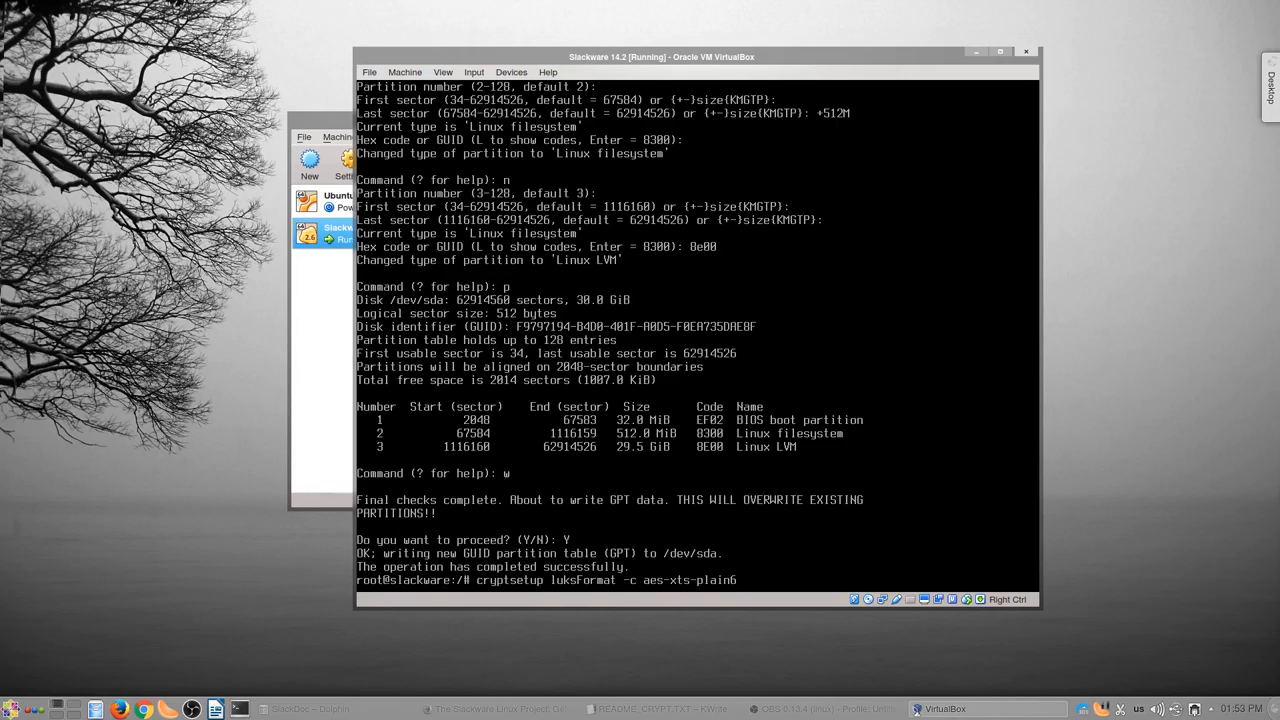
type("4:sha512 -h")
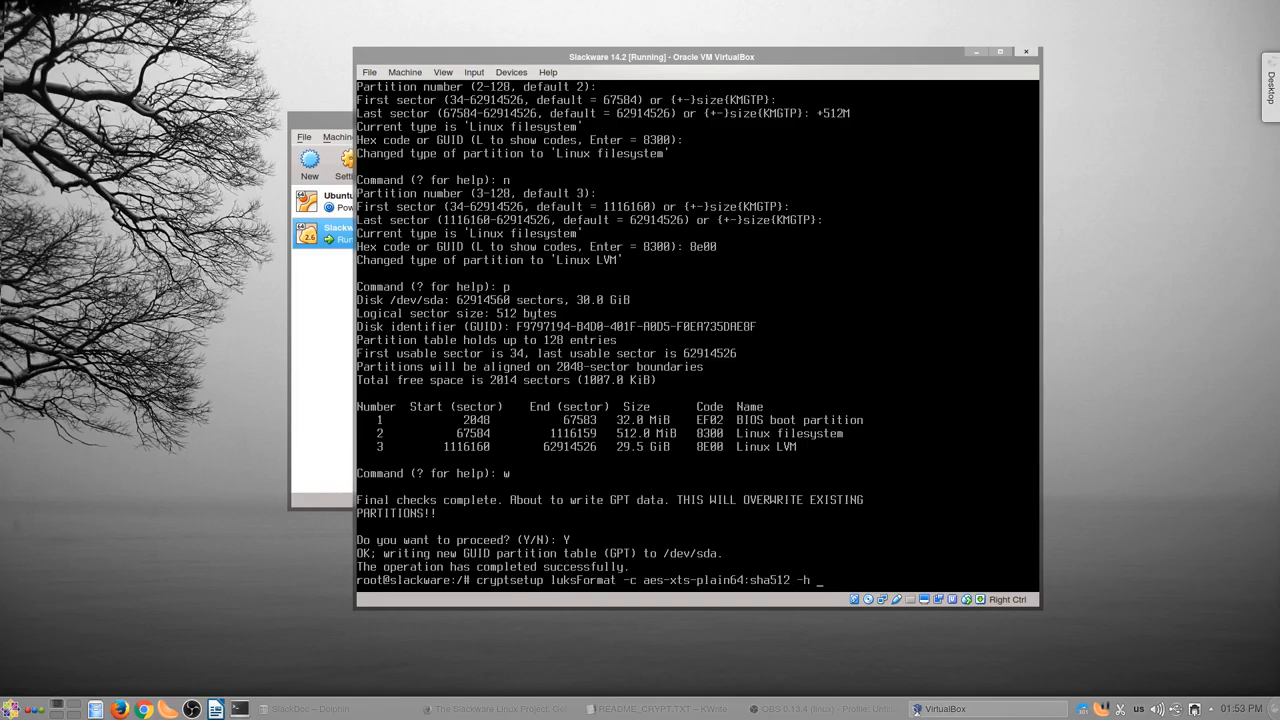
type("sha512")
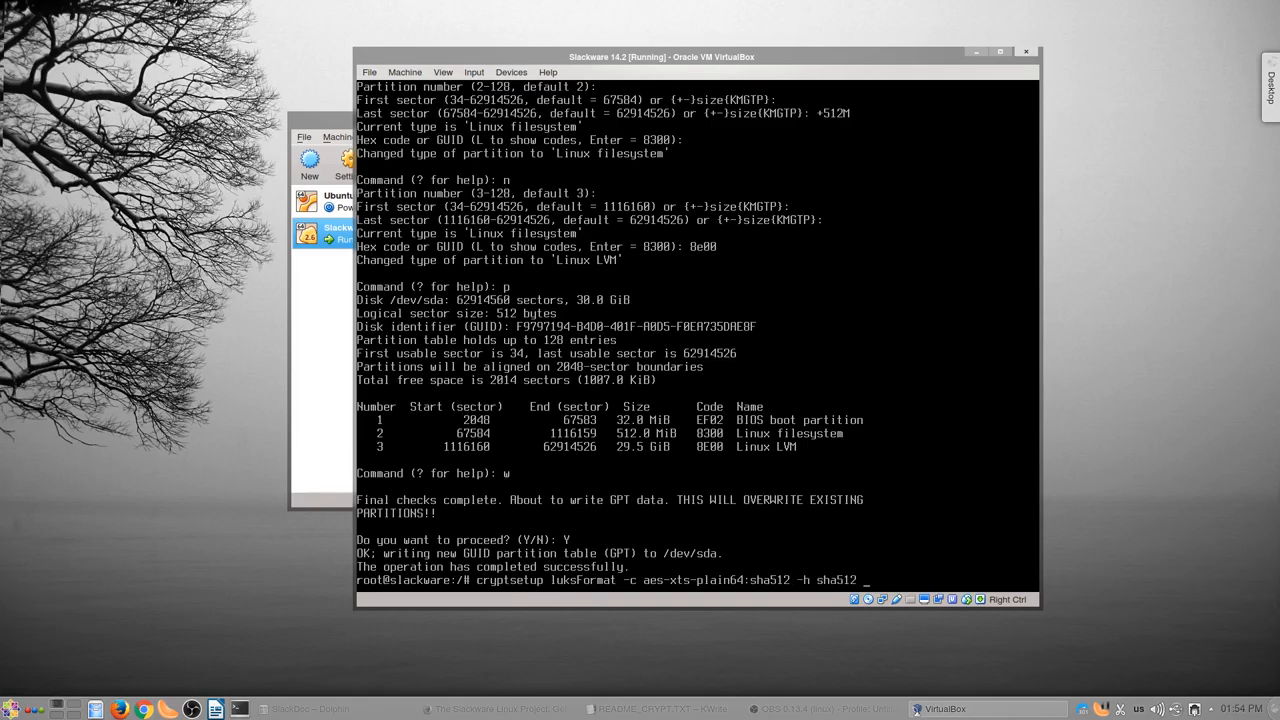
type("-s 256")
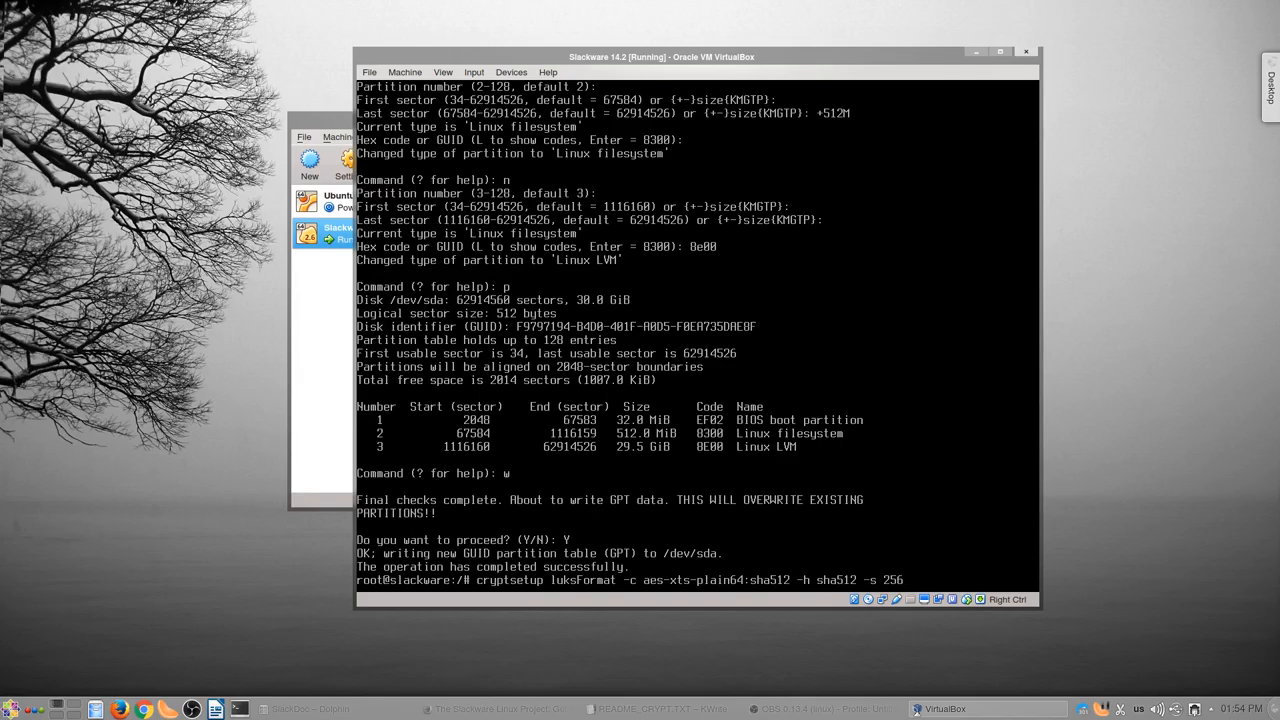
type("/dev/sda")
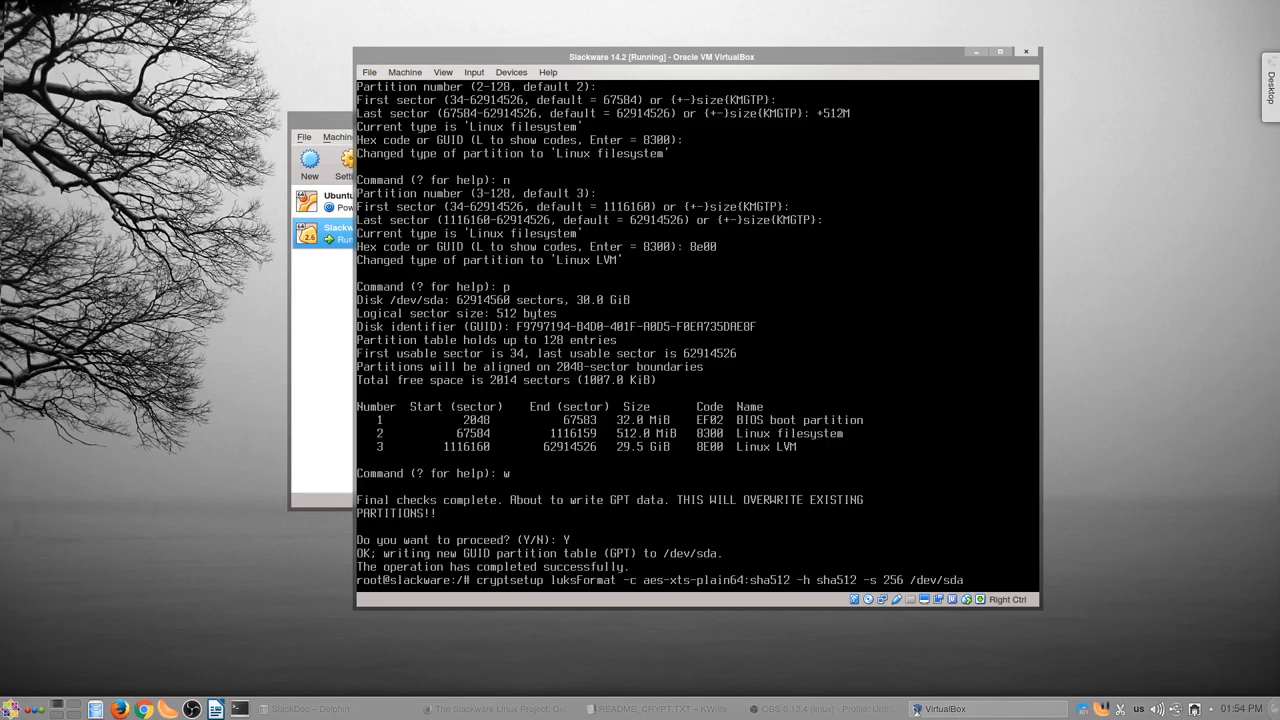
type("3")
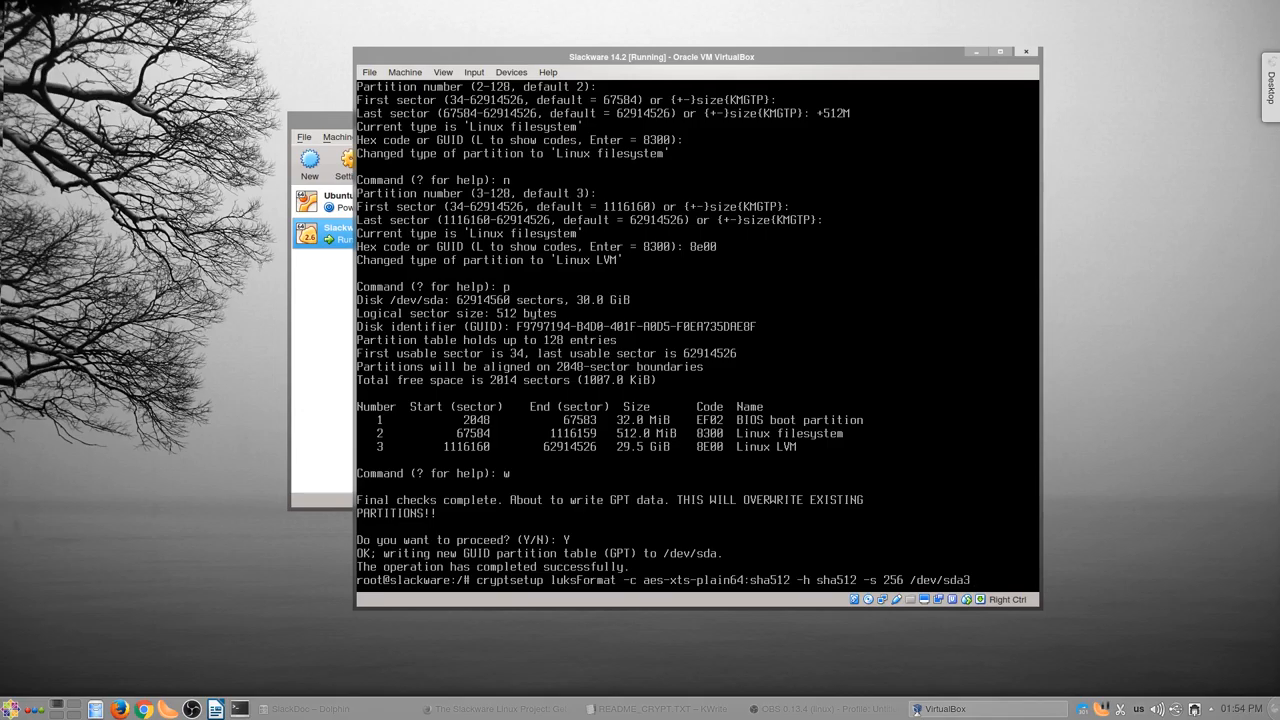
- Confirm with YES and set the LUKS passphrase to finish formatting /dev/sda3
type("YES")
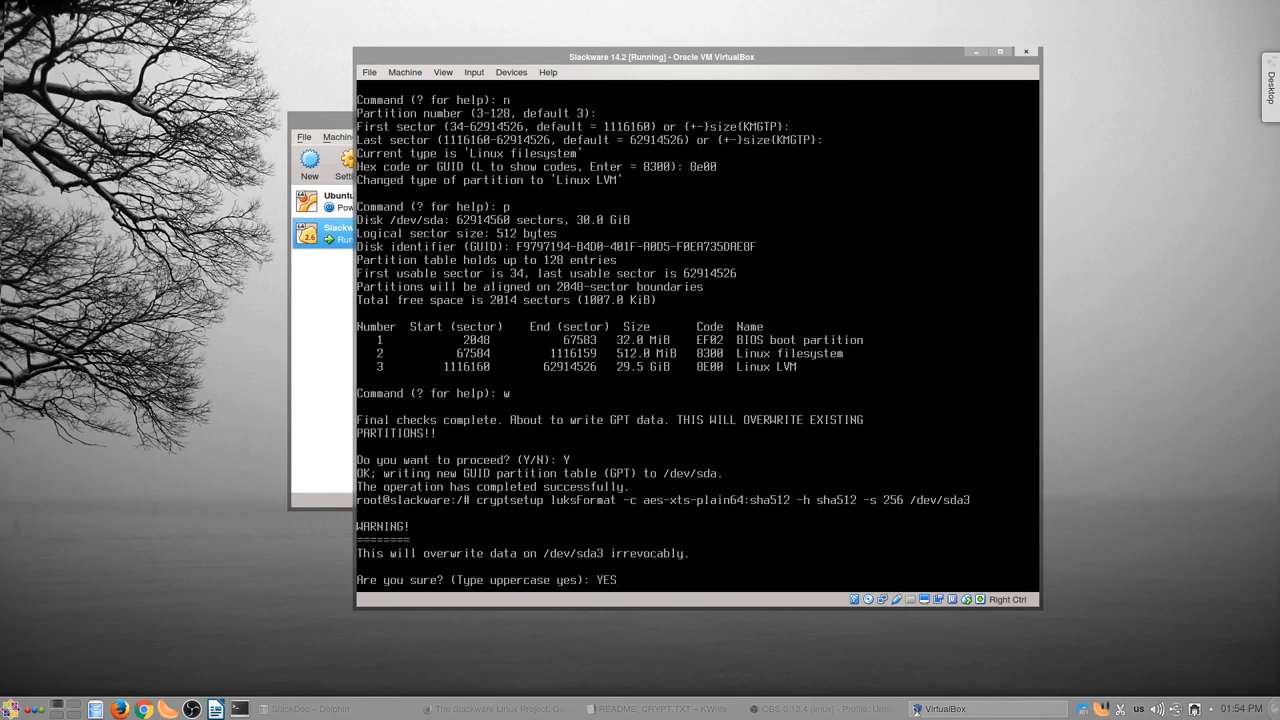
key("Return")
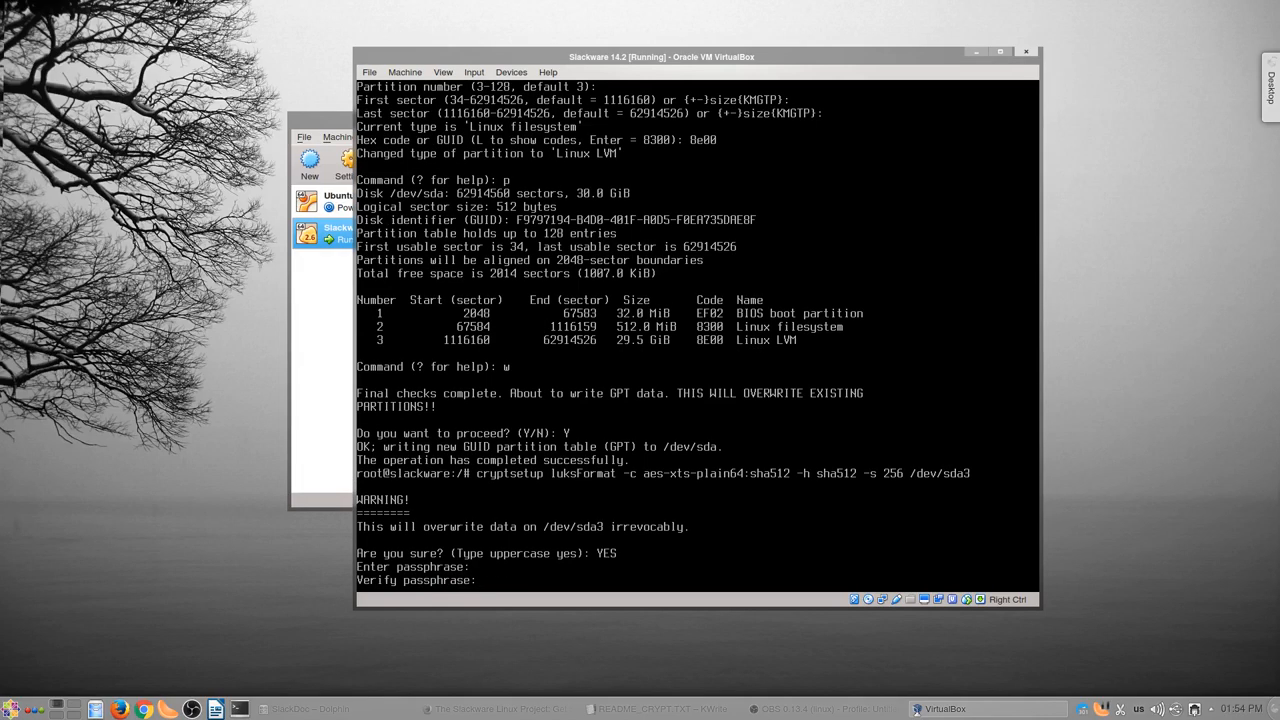
key("Return")
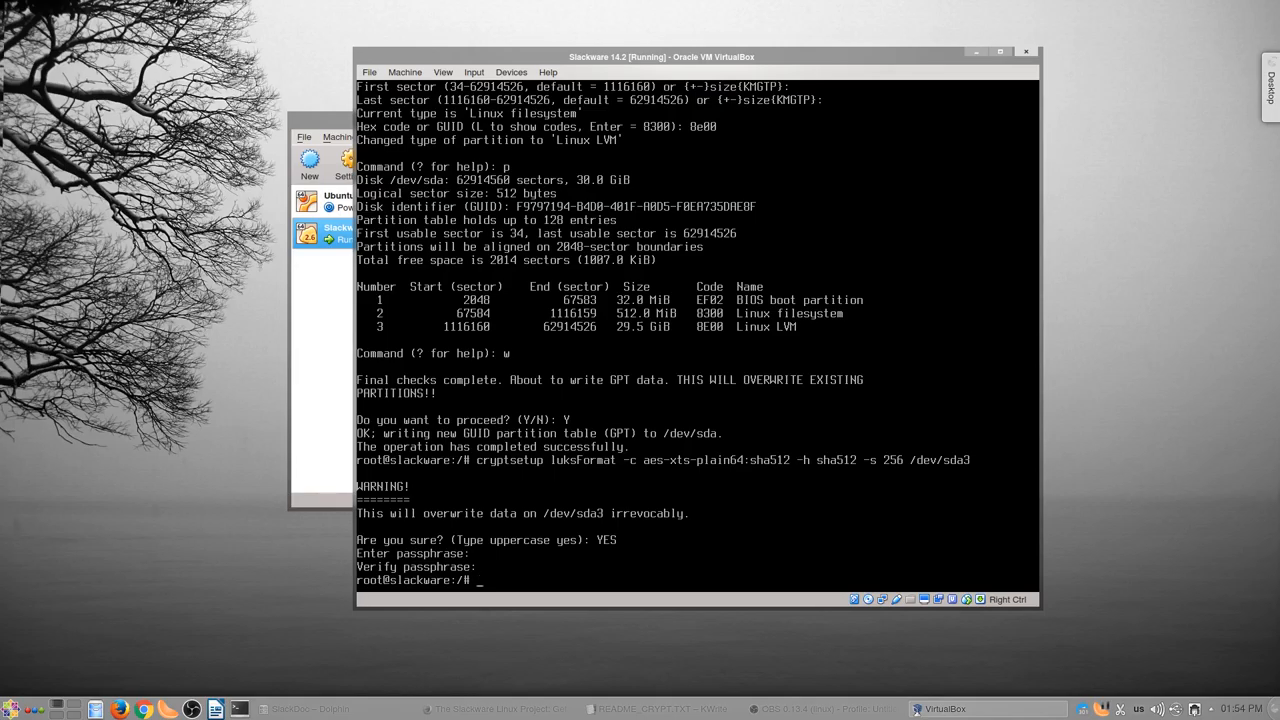
- Unlock encrypted /dev/sda3 as vault0 with cryptsetup luksOpen and the passphrase
type("cryptsetup")
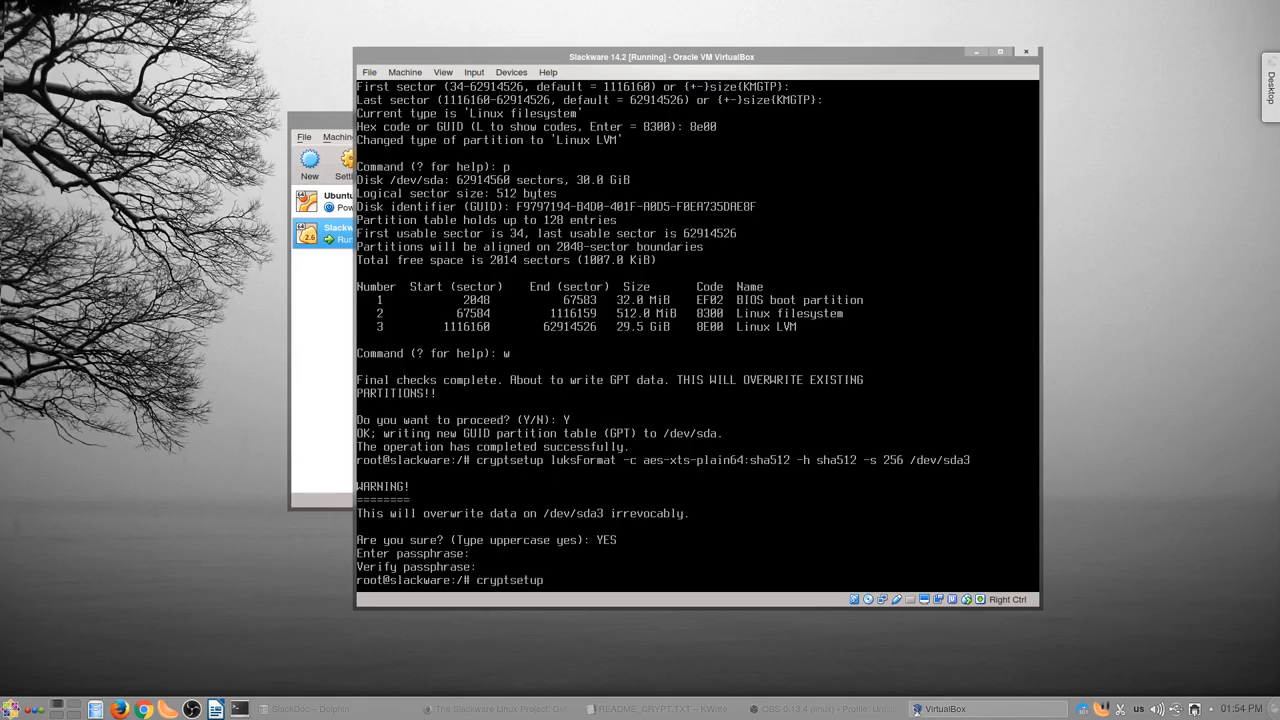
type("luksOpen /")
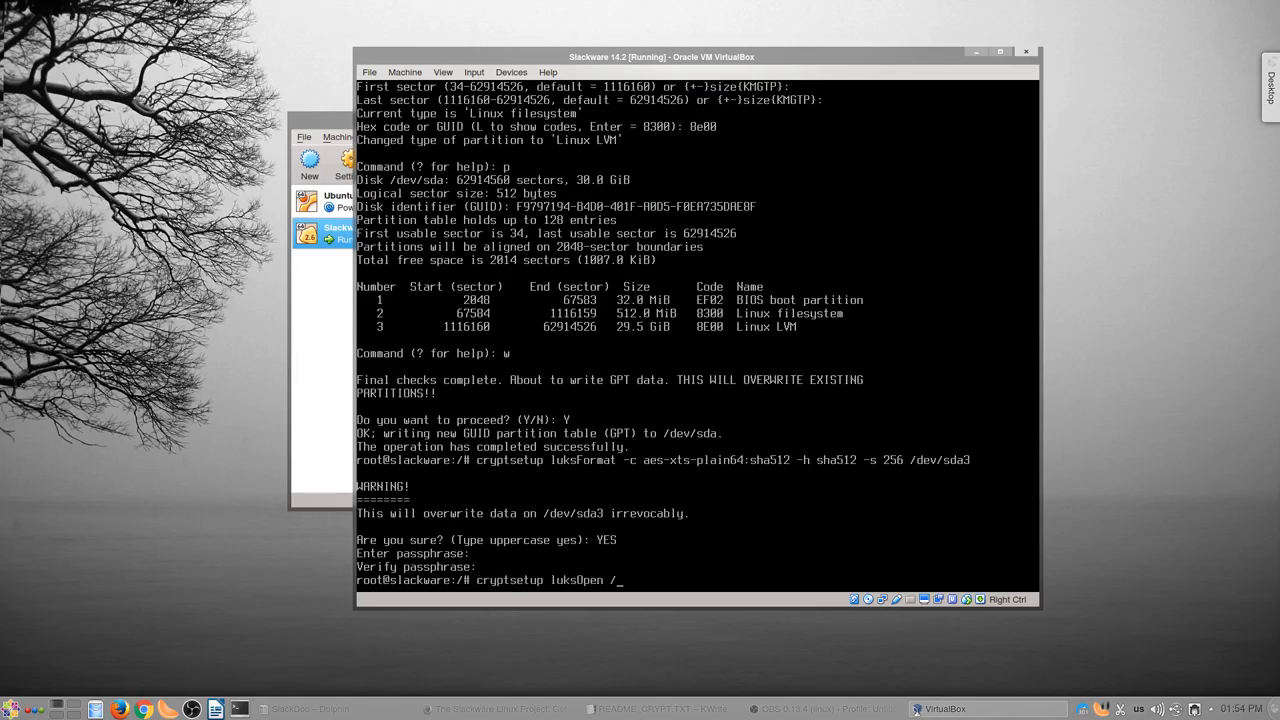
type("dev/sda3 vault0")
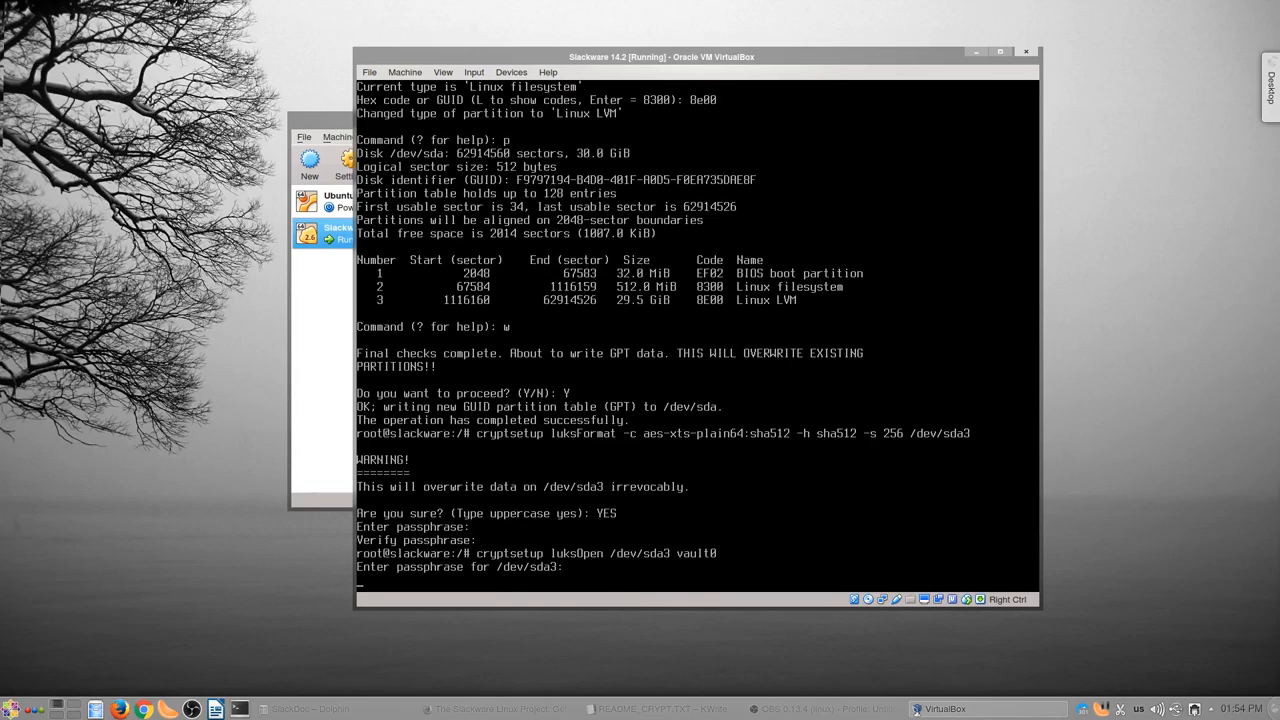
key("Return")
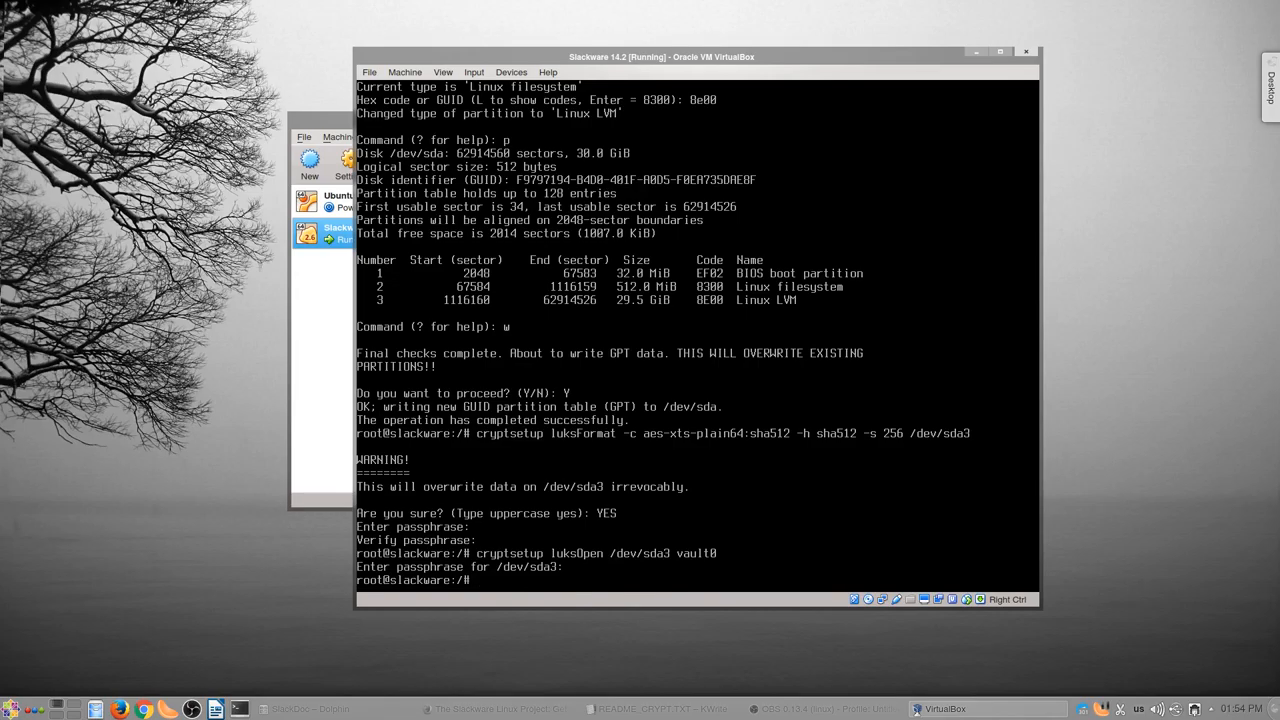
- Create an LVM physical volume on /dev/mapper/vault0 and volume group slack on it
type("pvcreate /dev/")
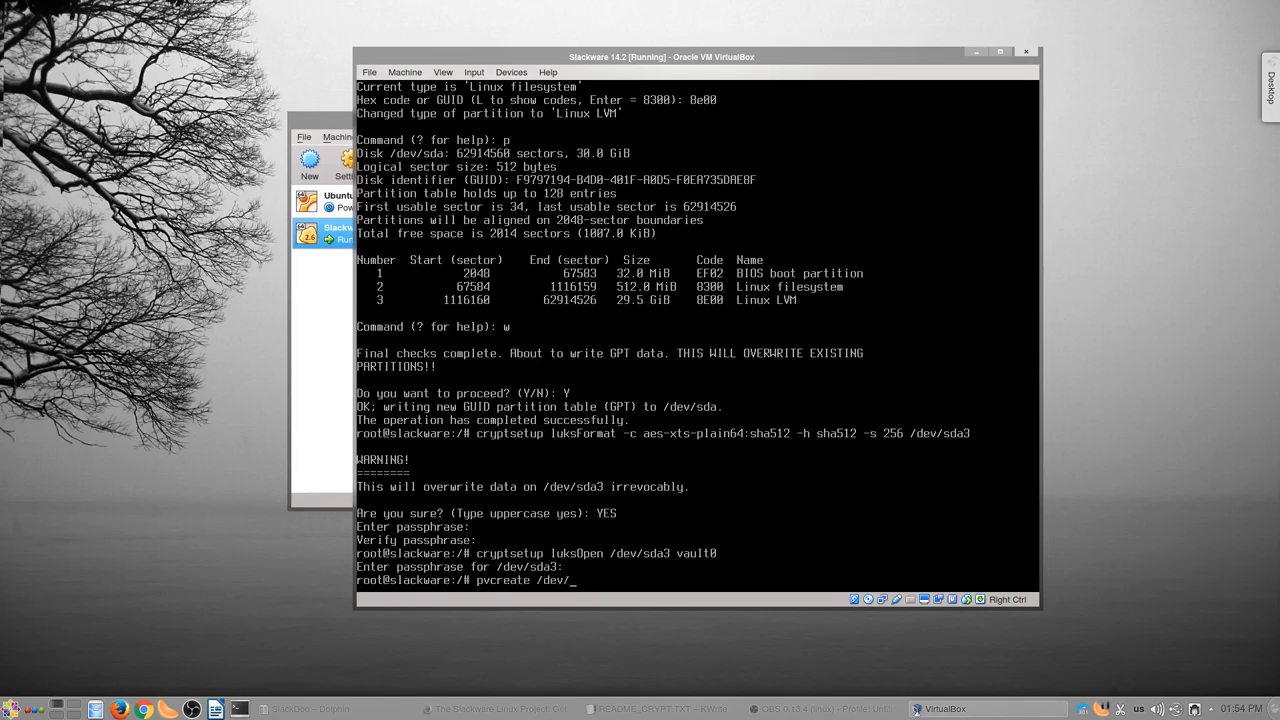
type("mapper/vau")
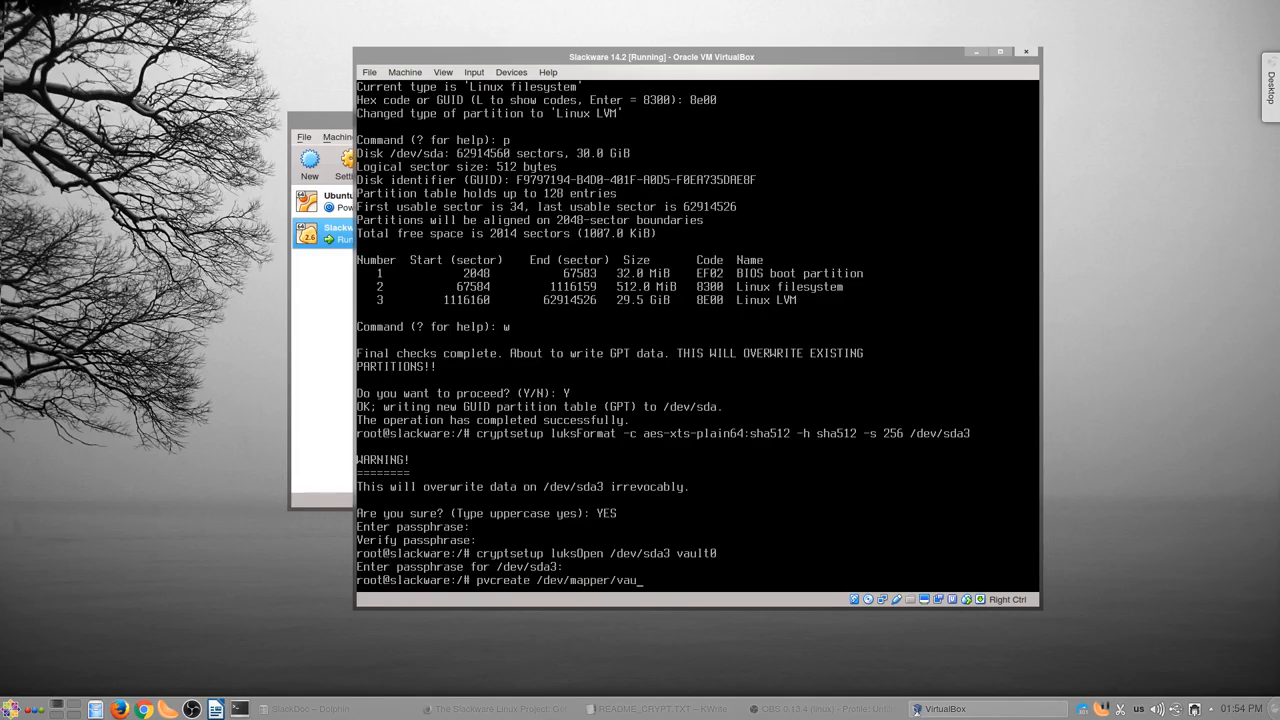
key("Return")
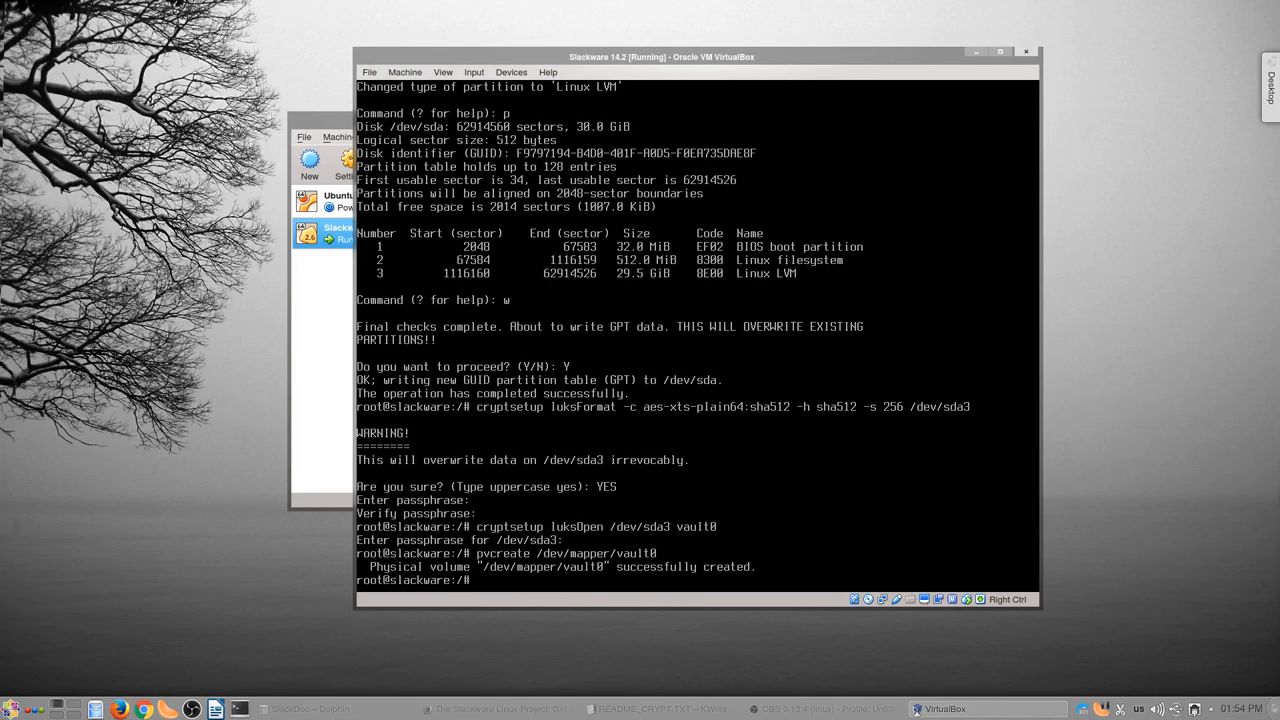
type("v")
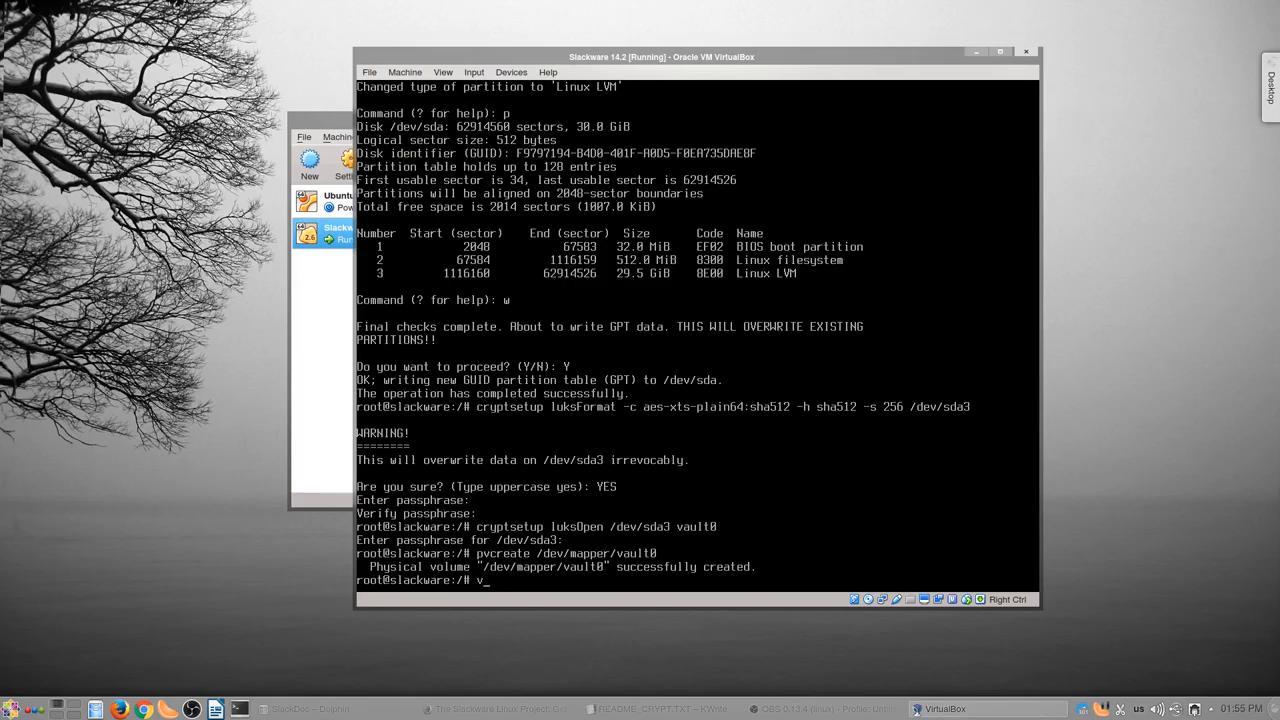
type("gcreate")
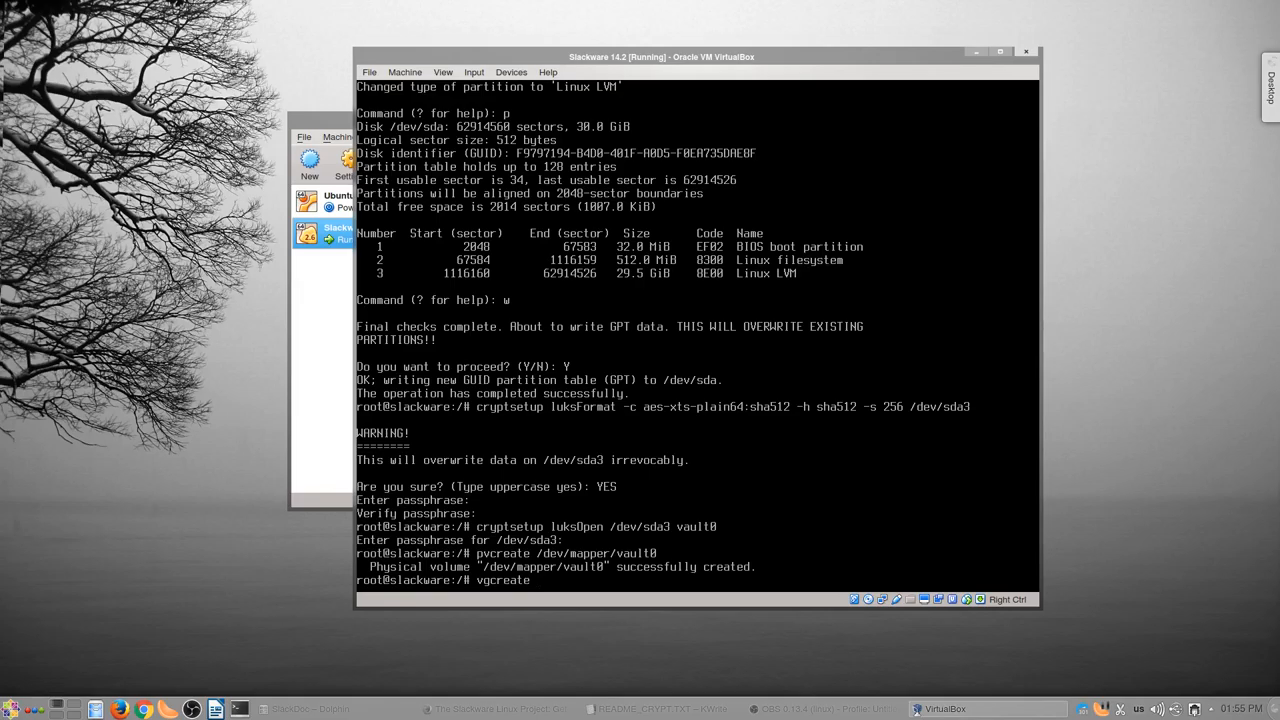
type("slack /dev/m")
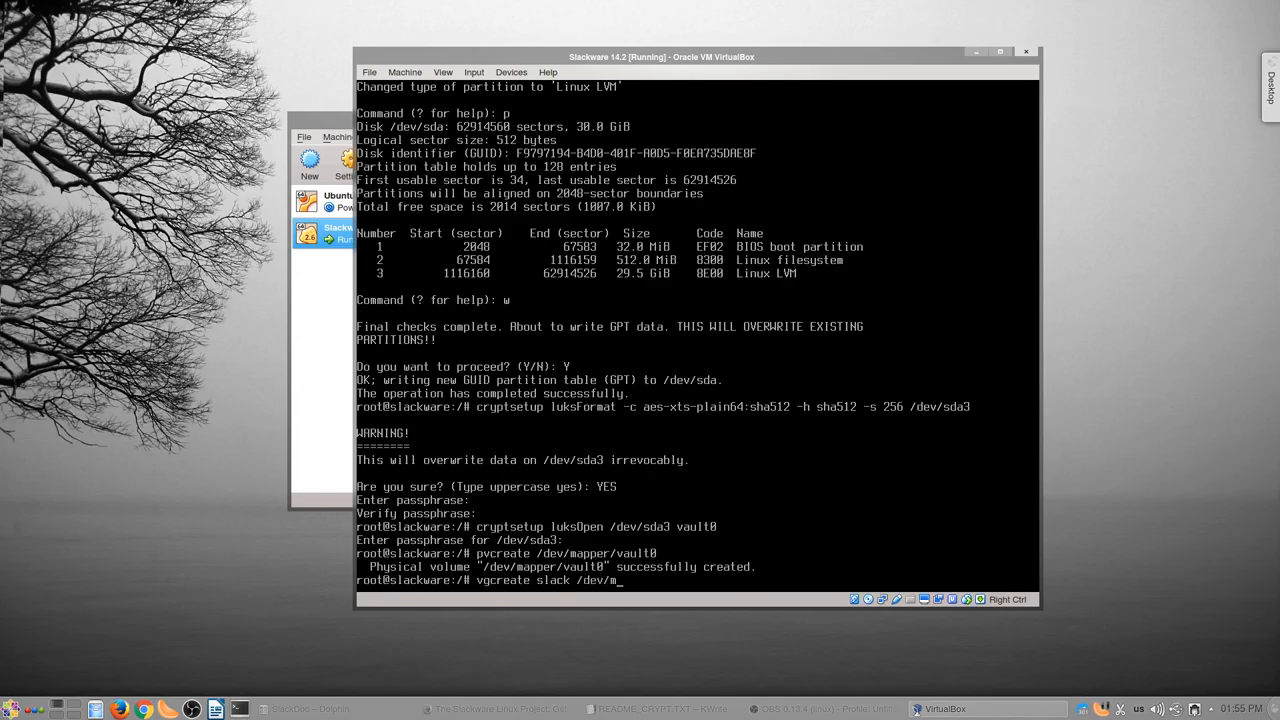
type("apper/vault0")
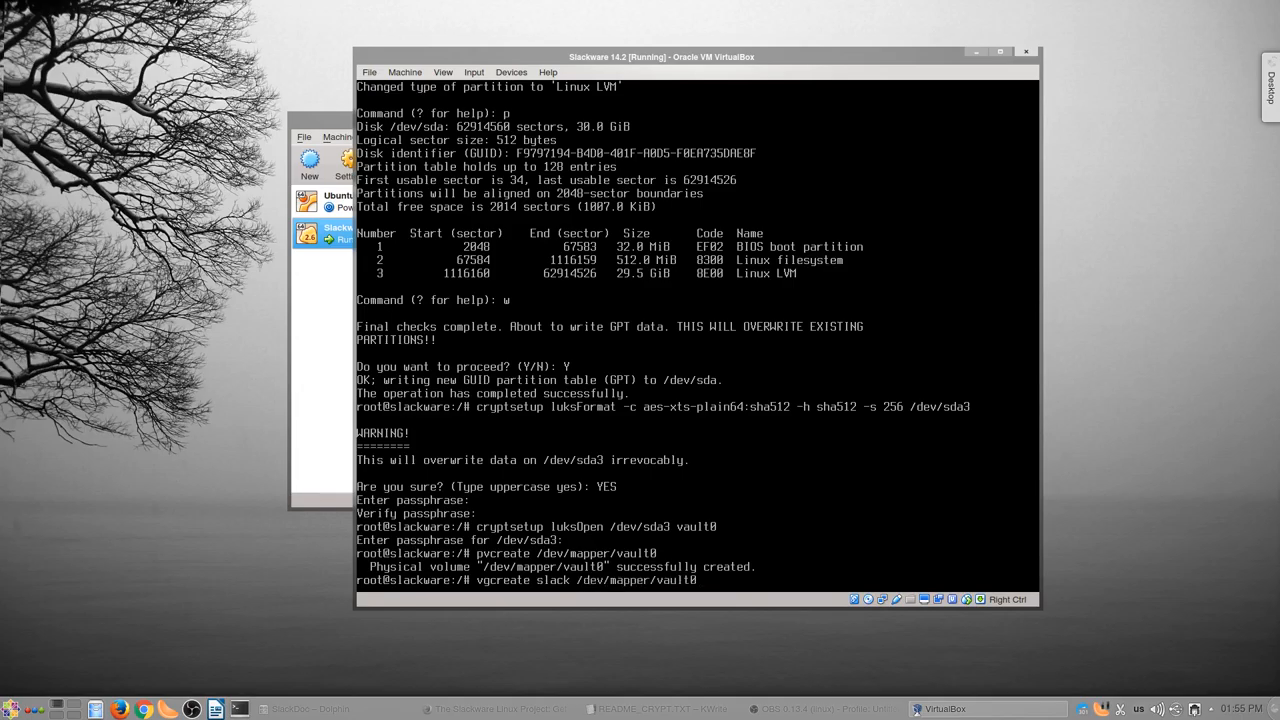
key("Return")
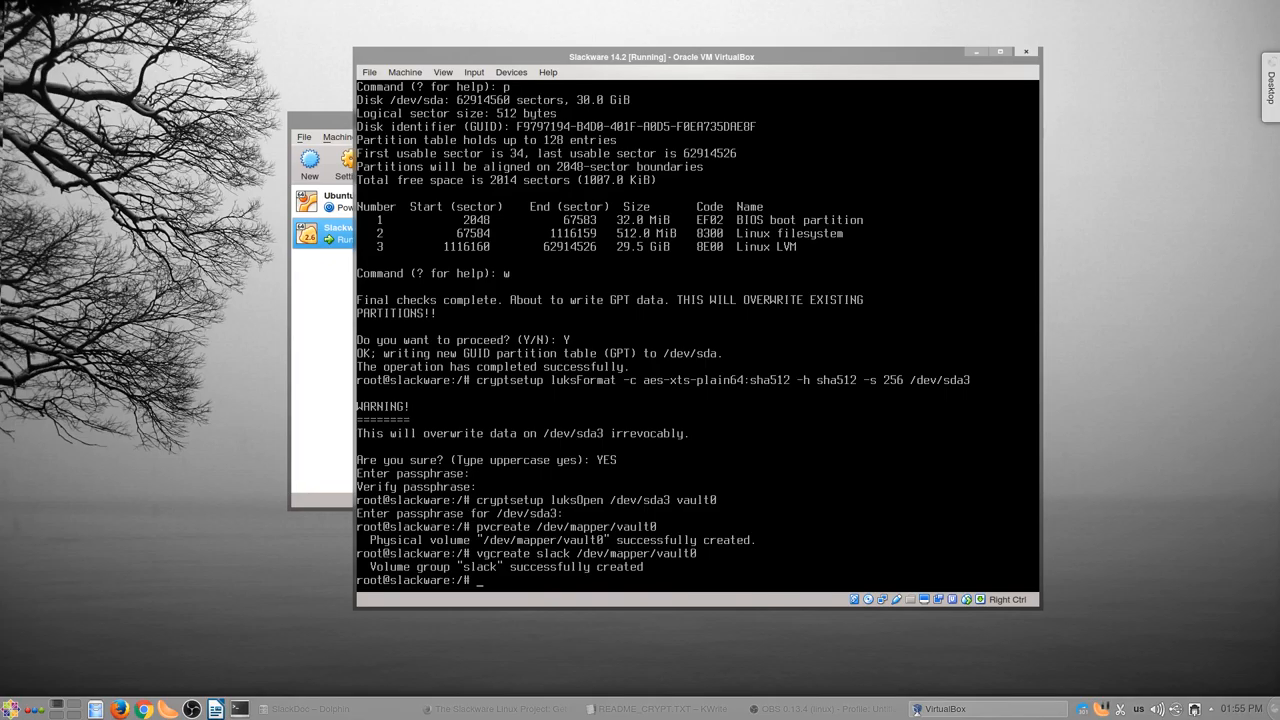
- Create a 4G swap logical volume in volume group slack
type("lvcreate -C y")
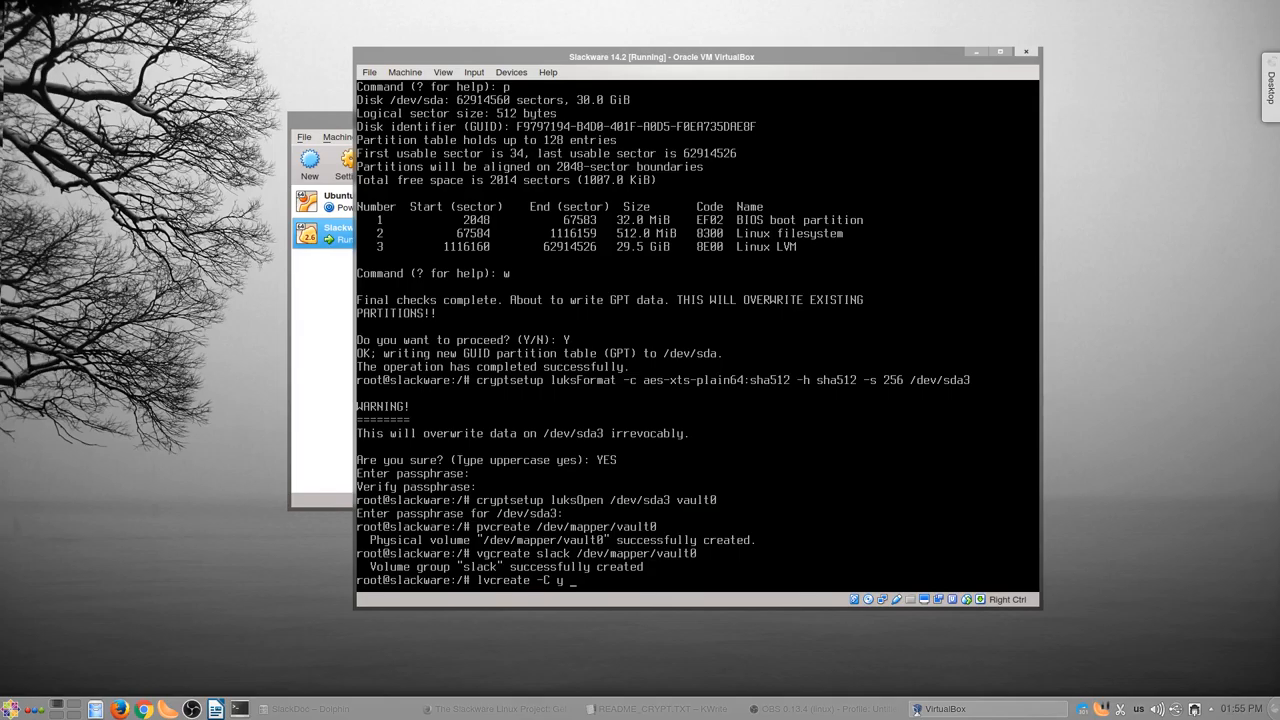
type("-L")
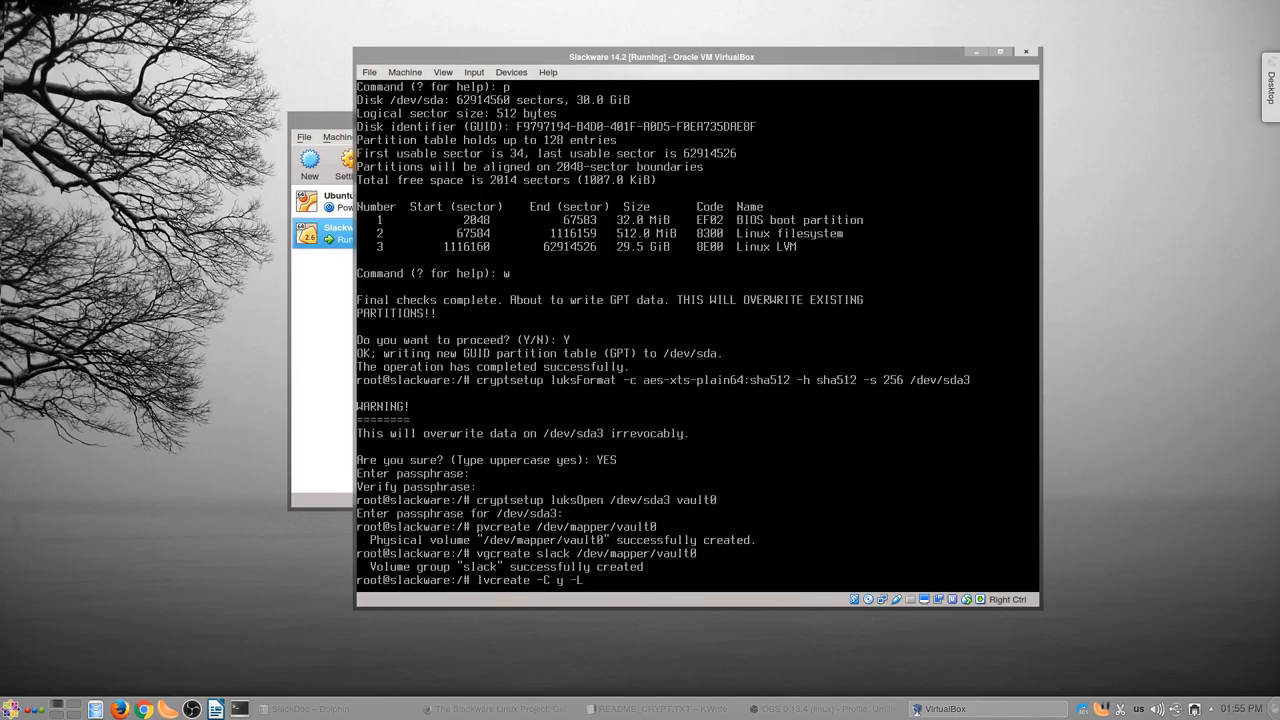
type("4G -n")
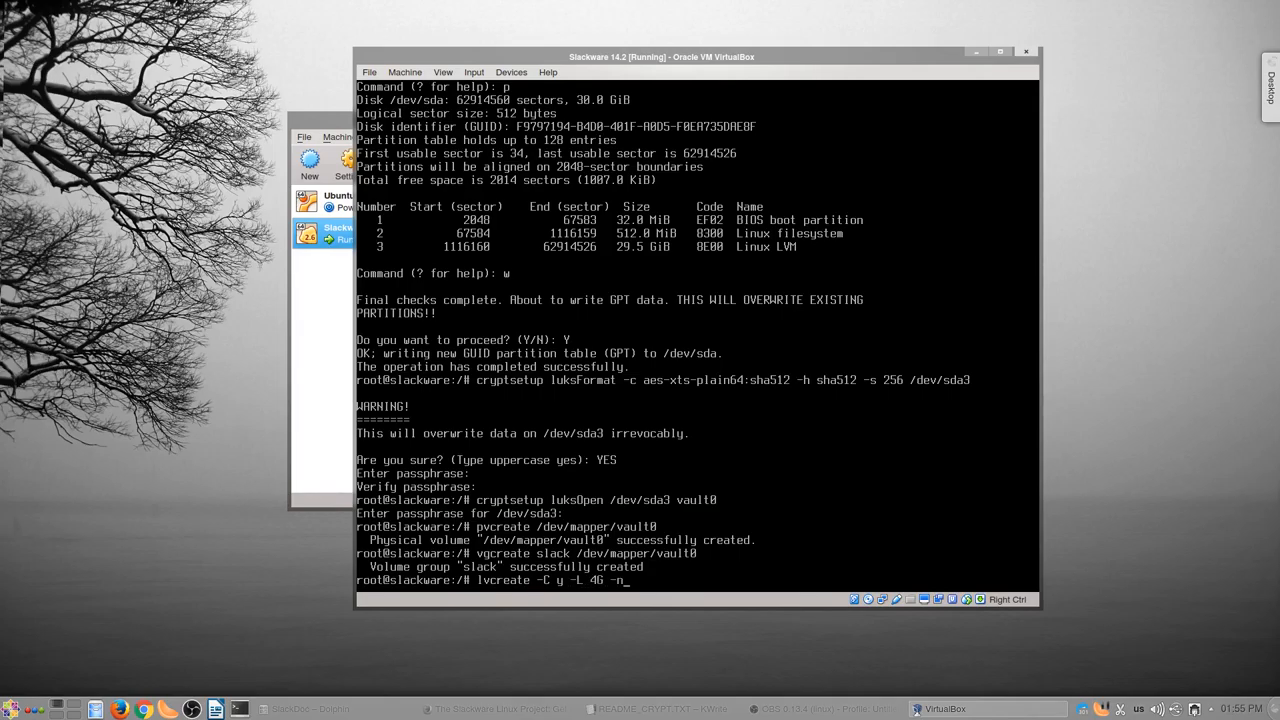
type("swap sl")
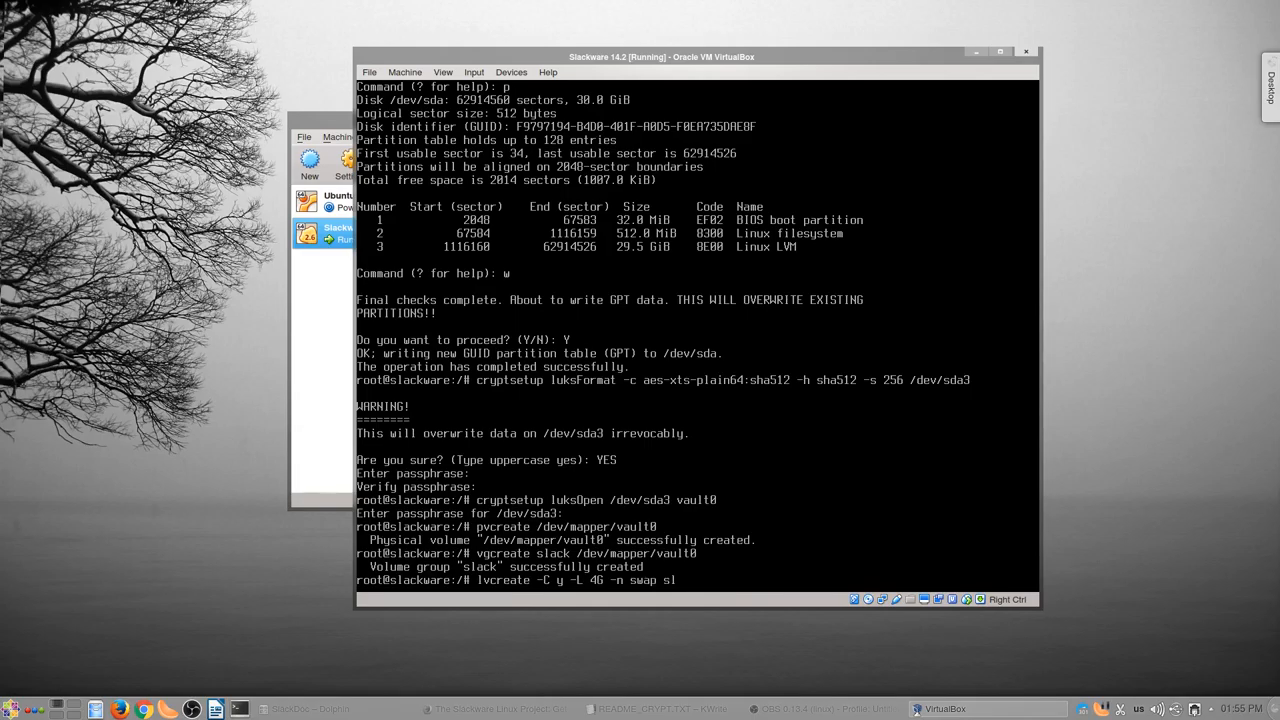
key("Return")
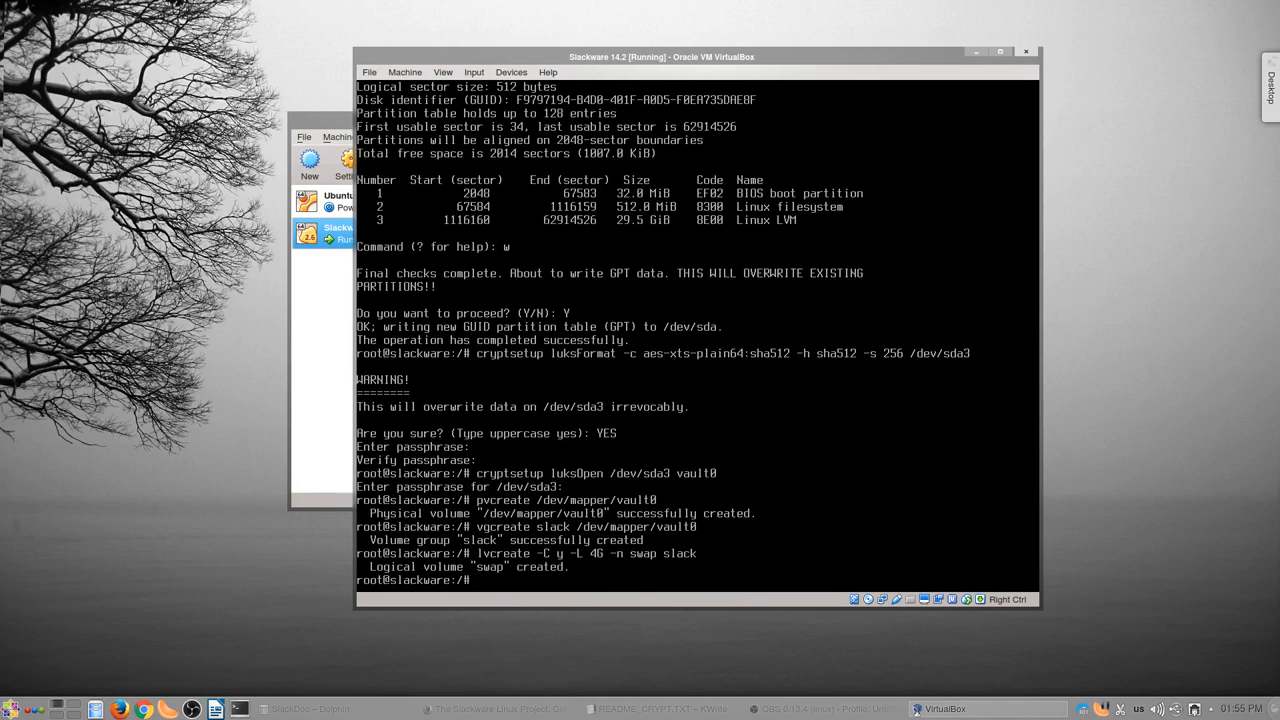
- Create a 15G root logical volume and a home volume using the remaining space in slack
type("lvcreate")
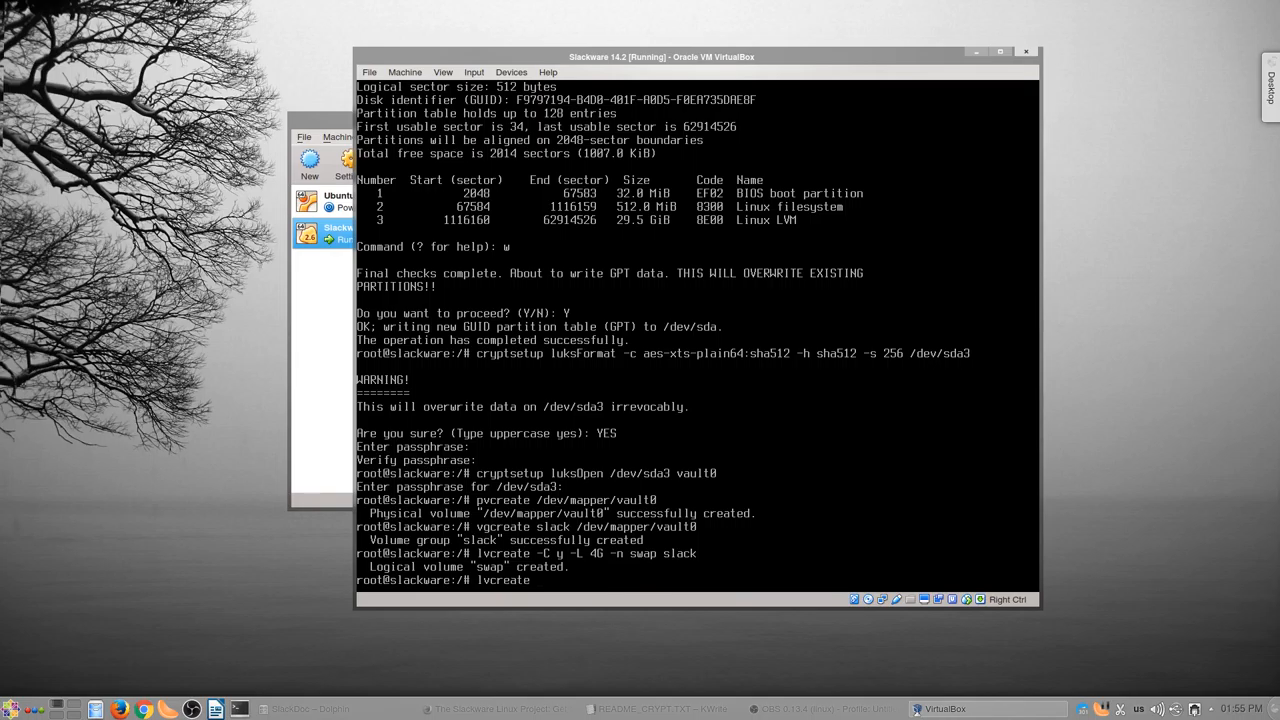
type("-C n")
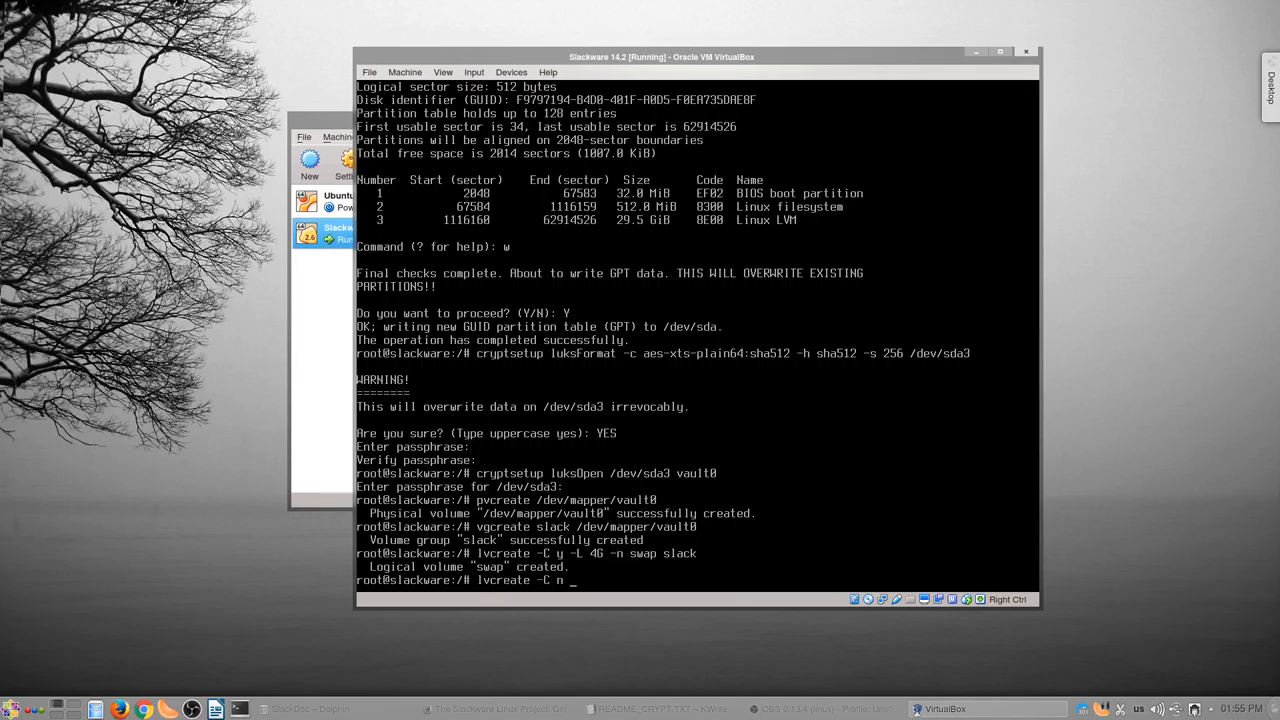
type("-L 15G")
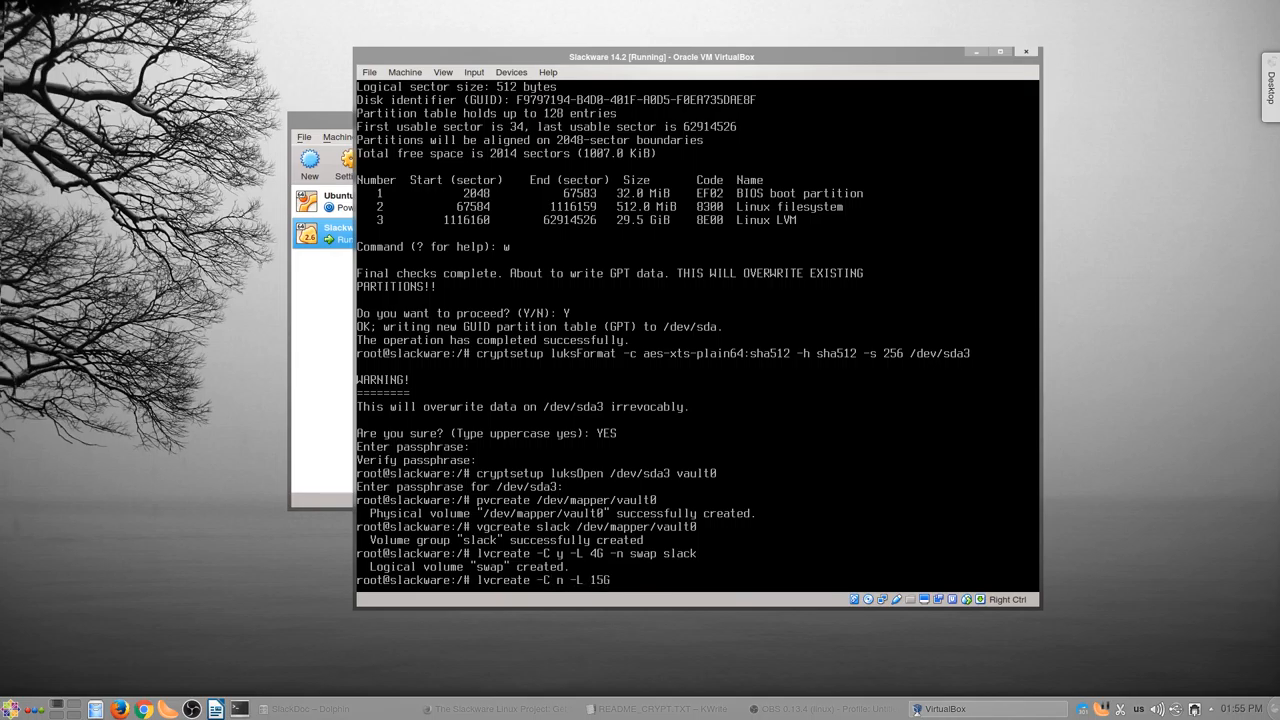
type("-nn r")
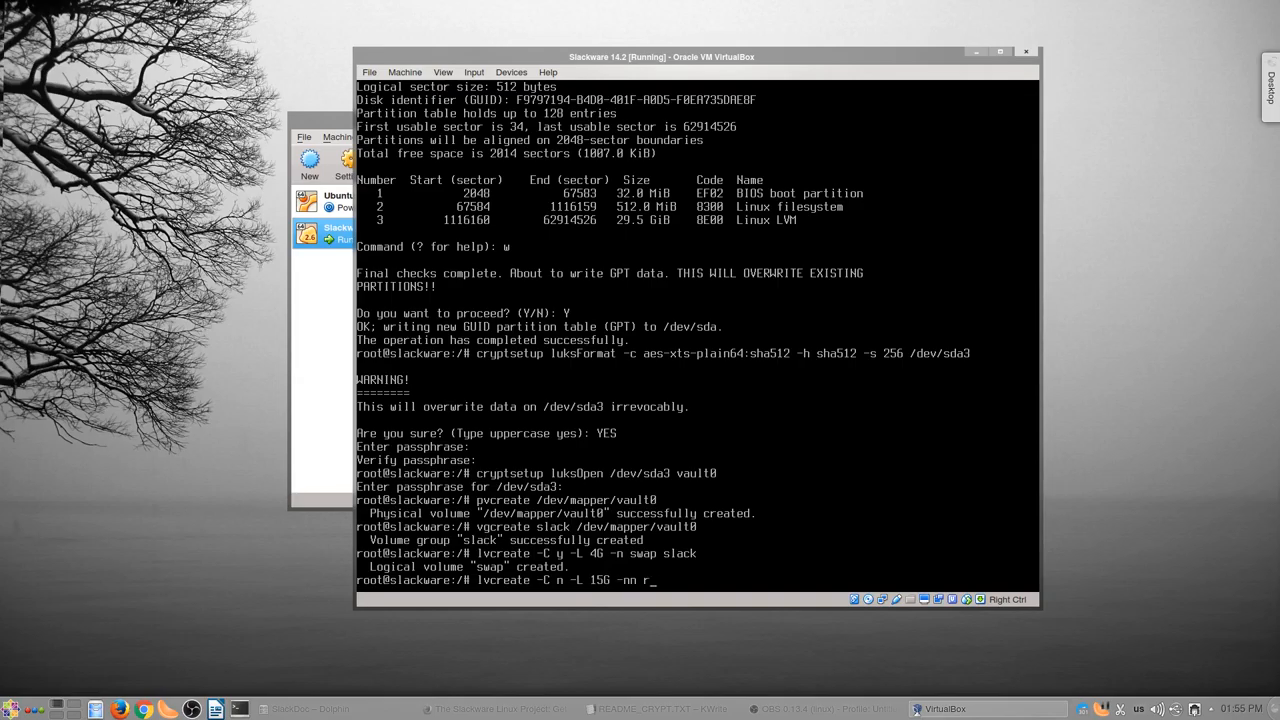
type("oot")
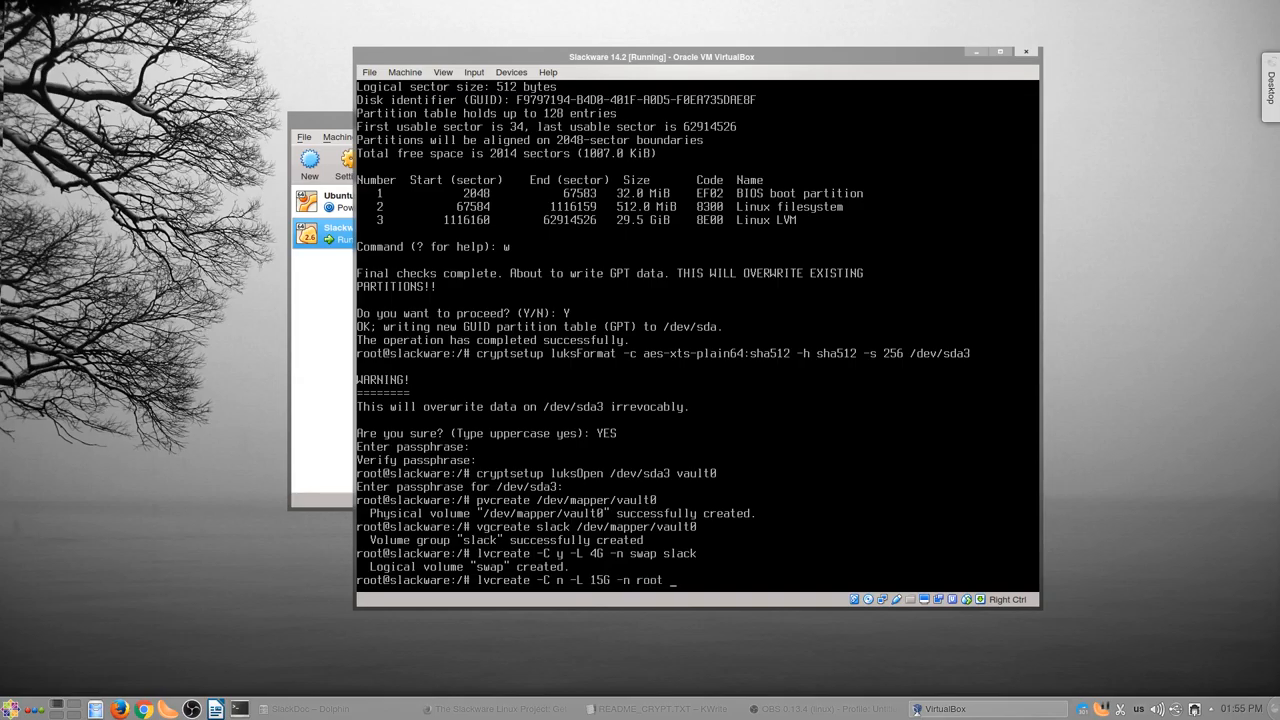
key("Return")
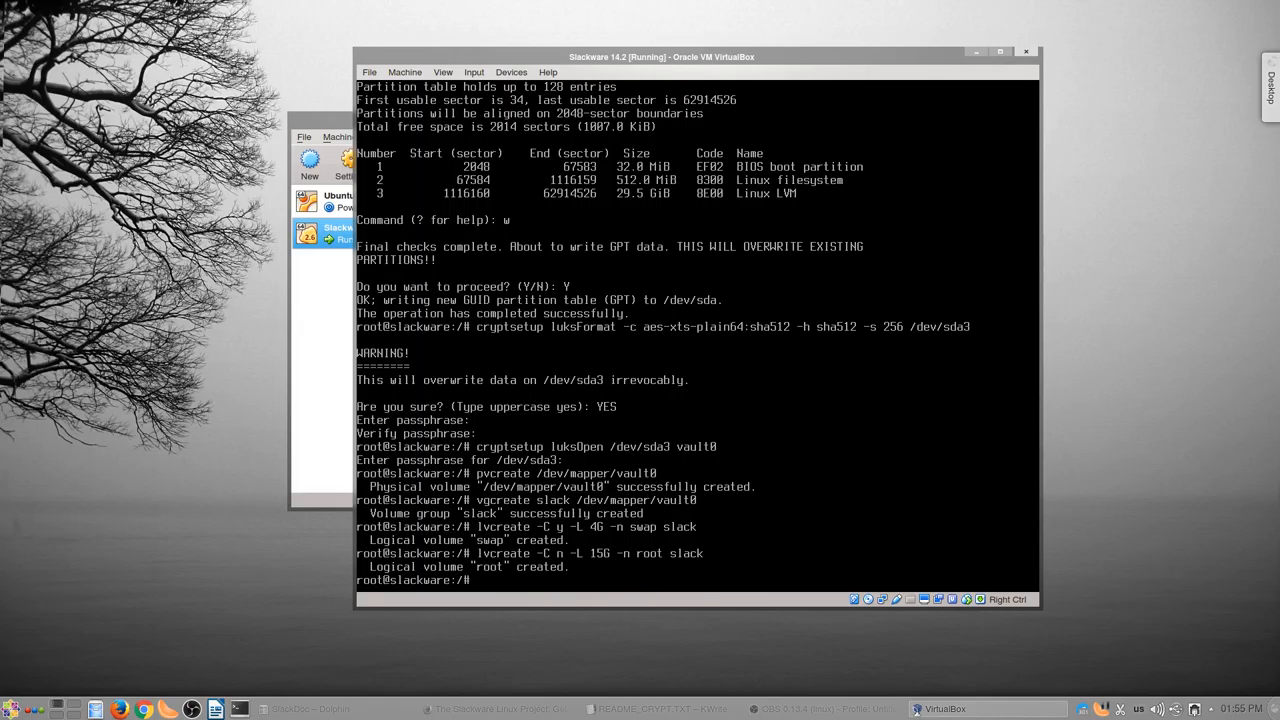
type("lvcreate -C n -L 15G -n root slack")
type("lvcreate -C n -l 100%FREE -n home slack")
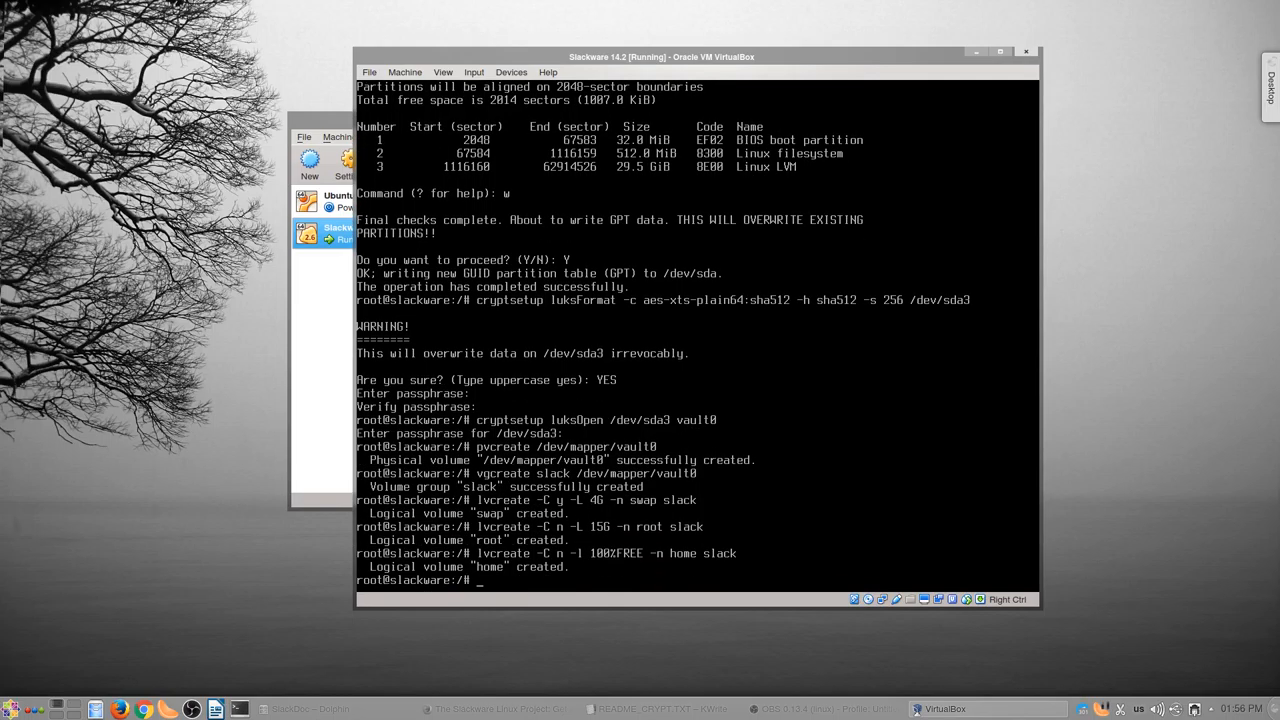
- List the logical volumes with lvscan, format /dev/slack/swap with mkswap, and launch setup
type("lvsca")
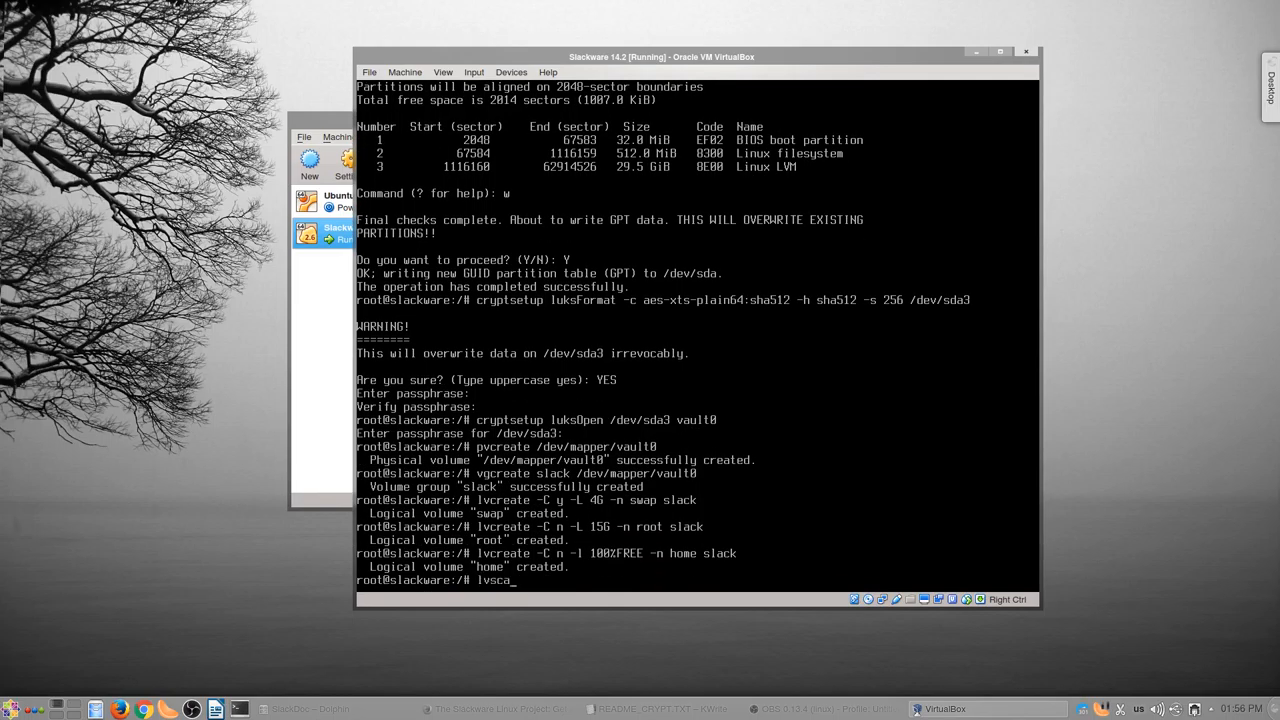
key("Return")
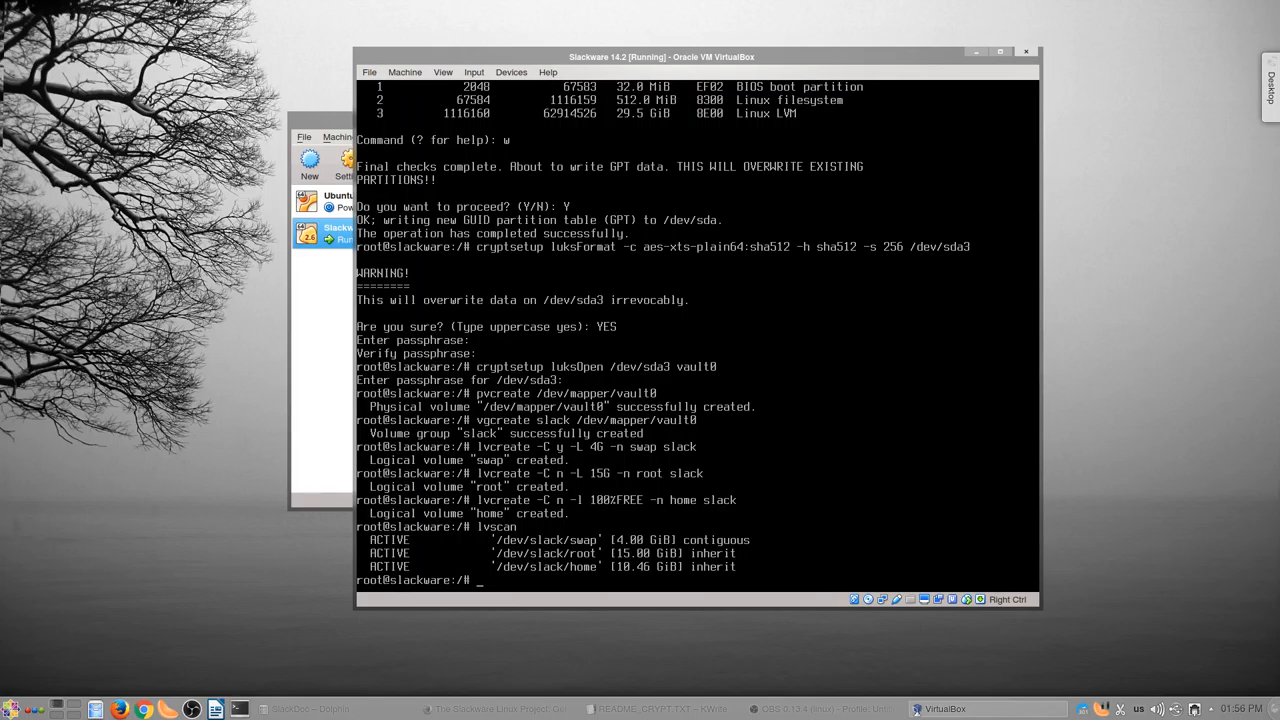
type("mkswap /dev/sla")
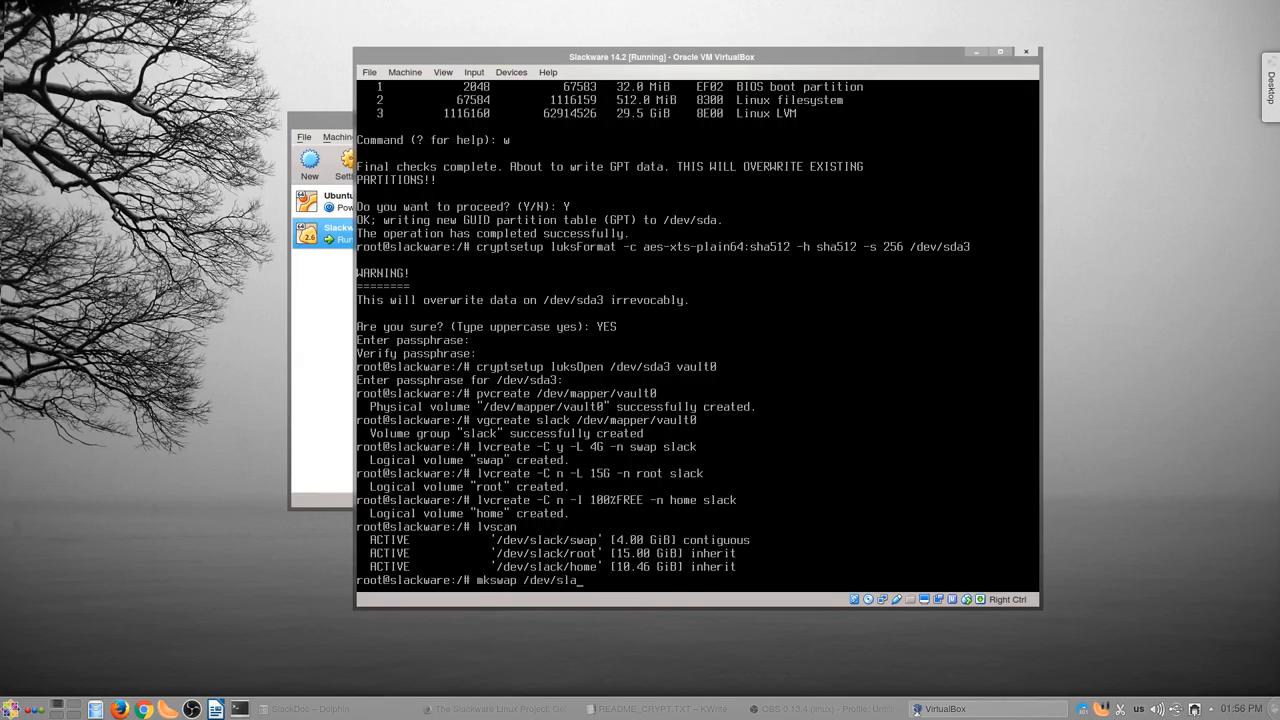
key("Return")
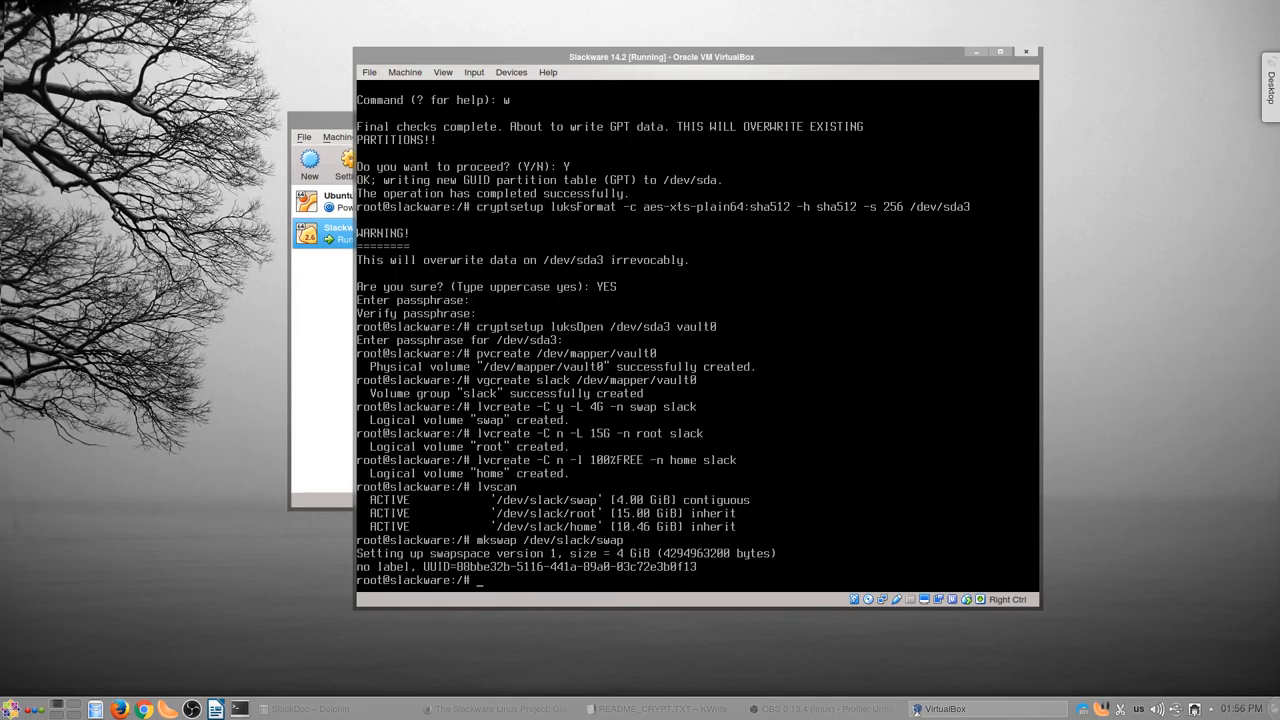
type("setup")
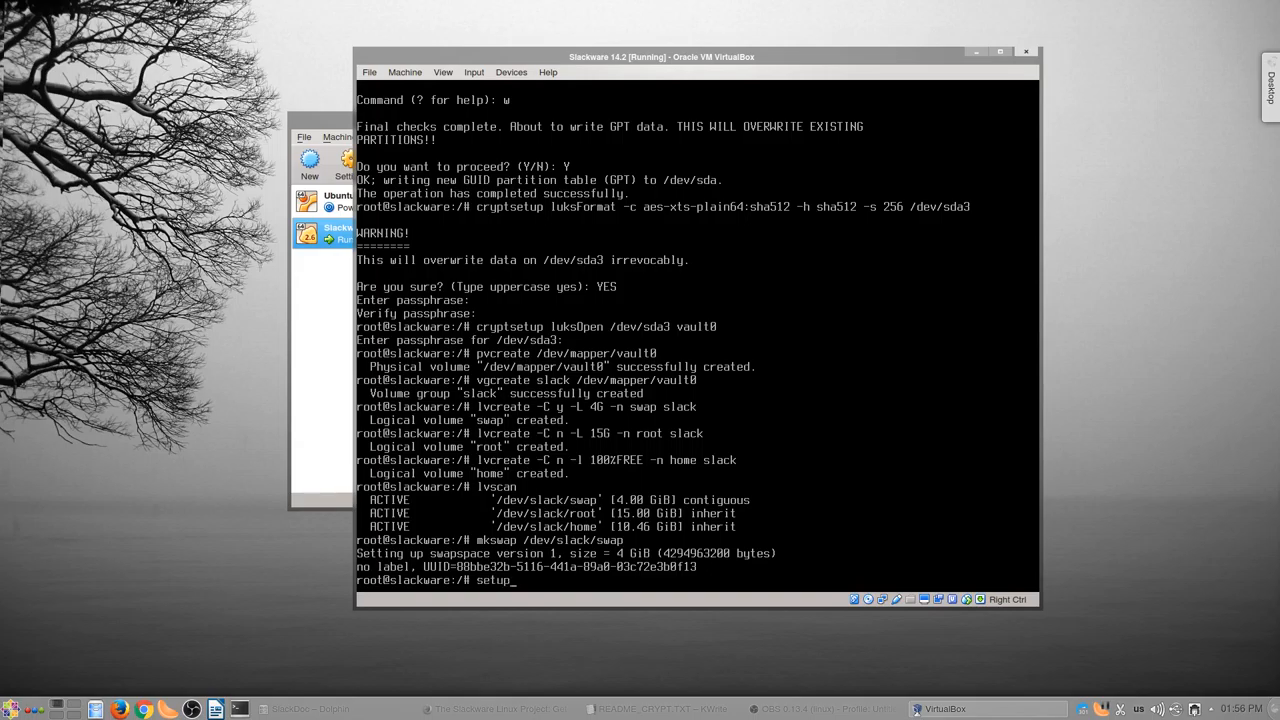
key("Return")
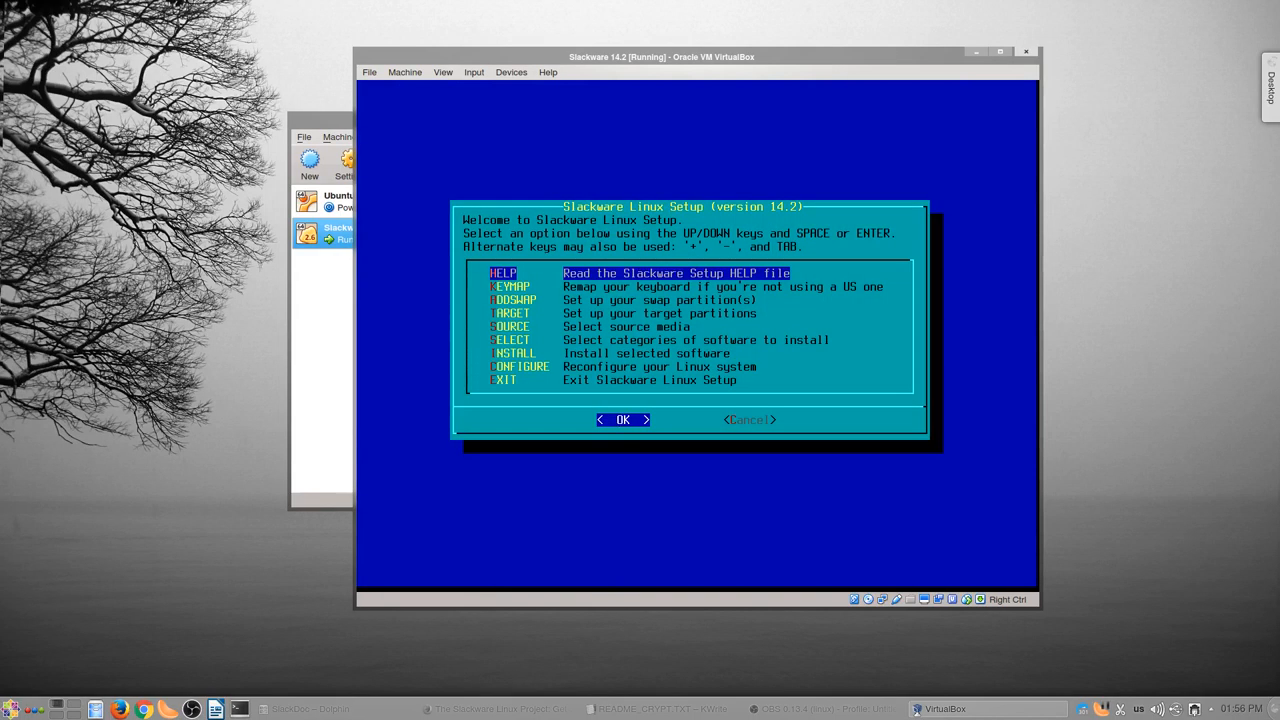
- Run ADDSWAP in Slackware Setup and accept /dev/slack/swap for /etc/fstab
key("Down")
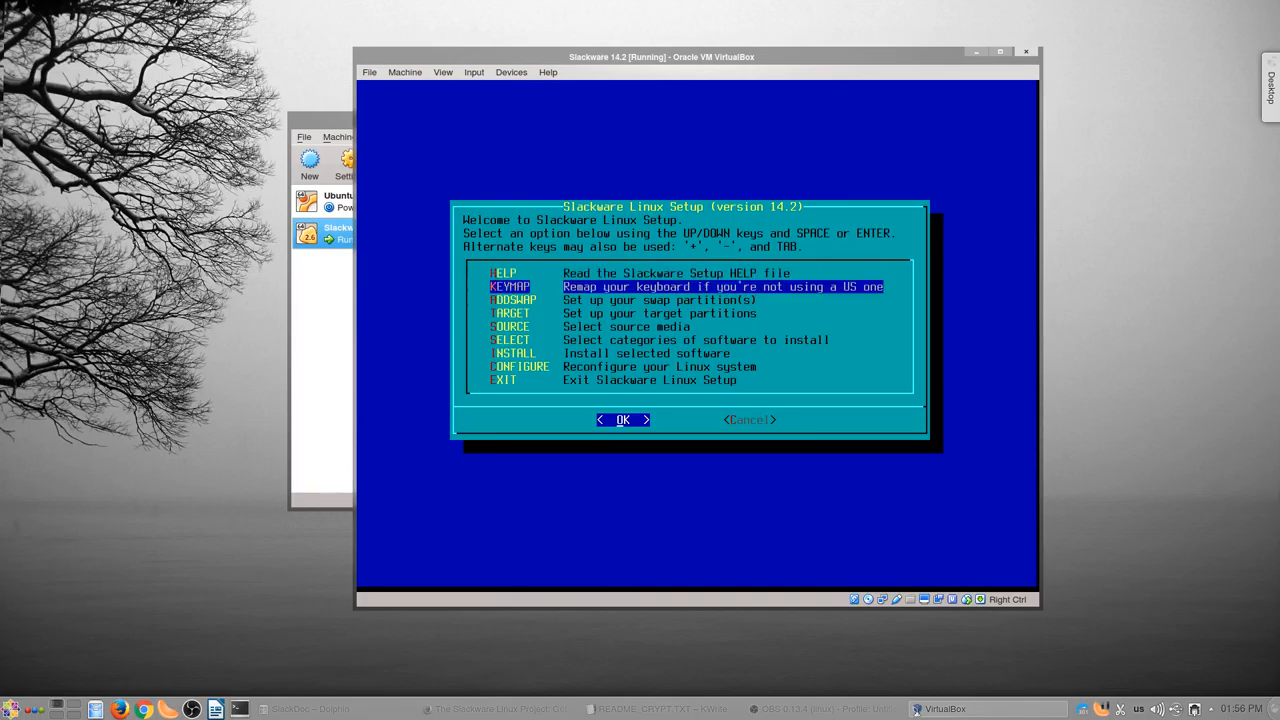
key("Up")
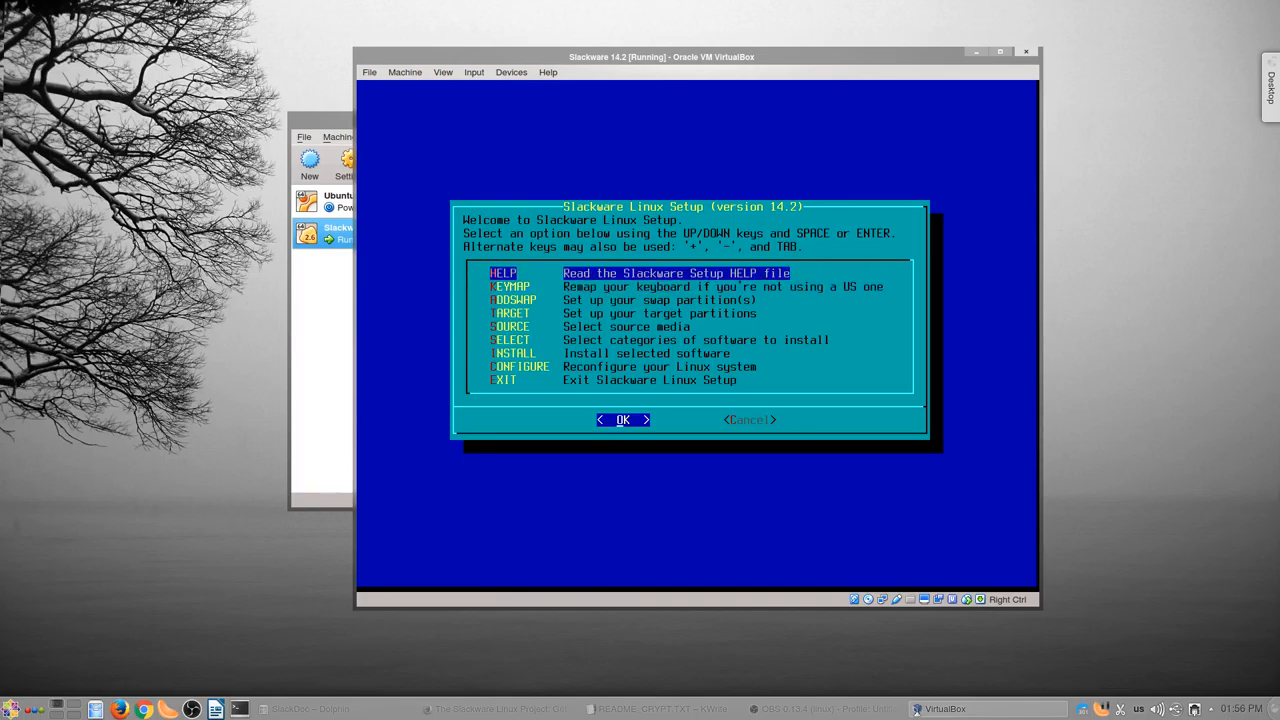
key("Down")
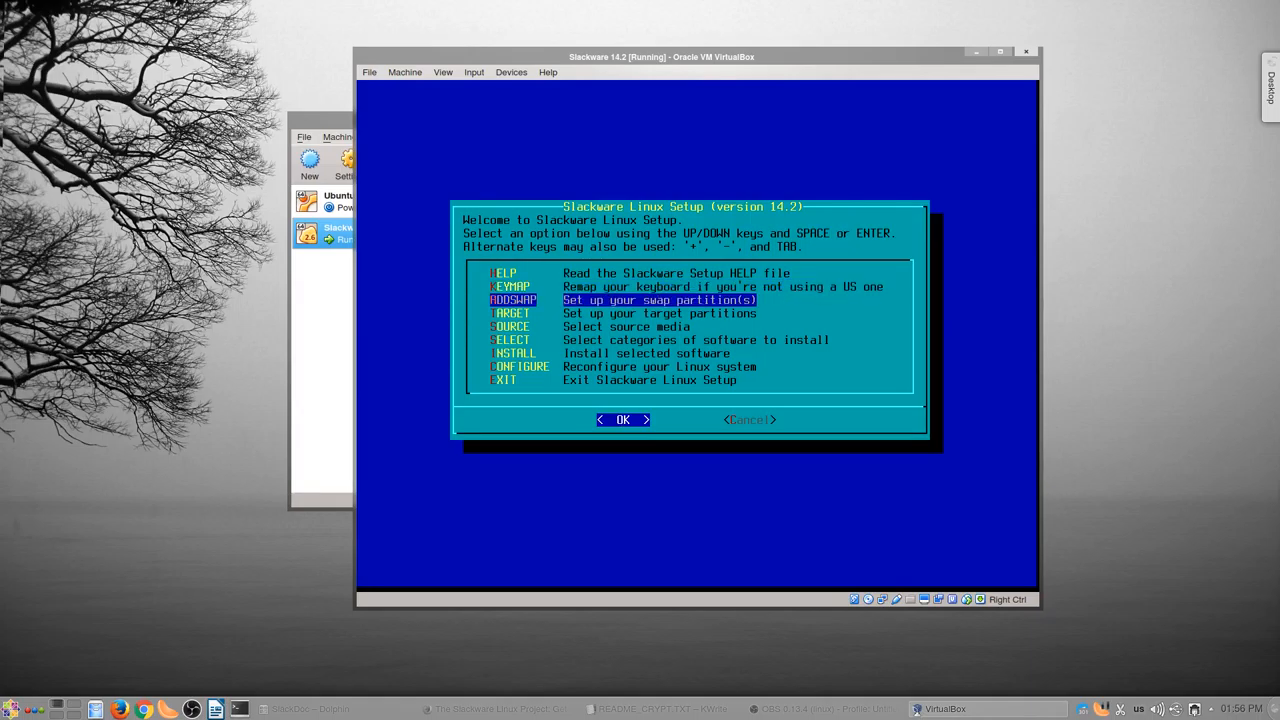
left_click(622, 420)
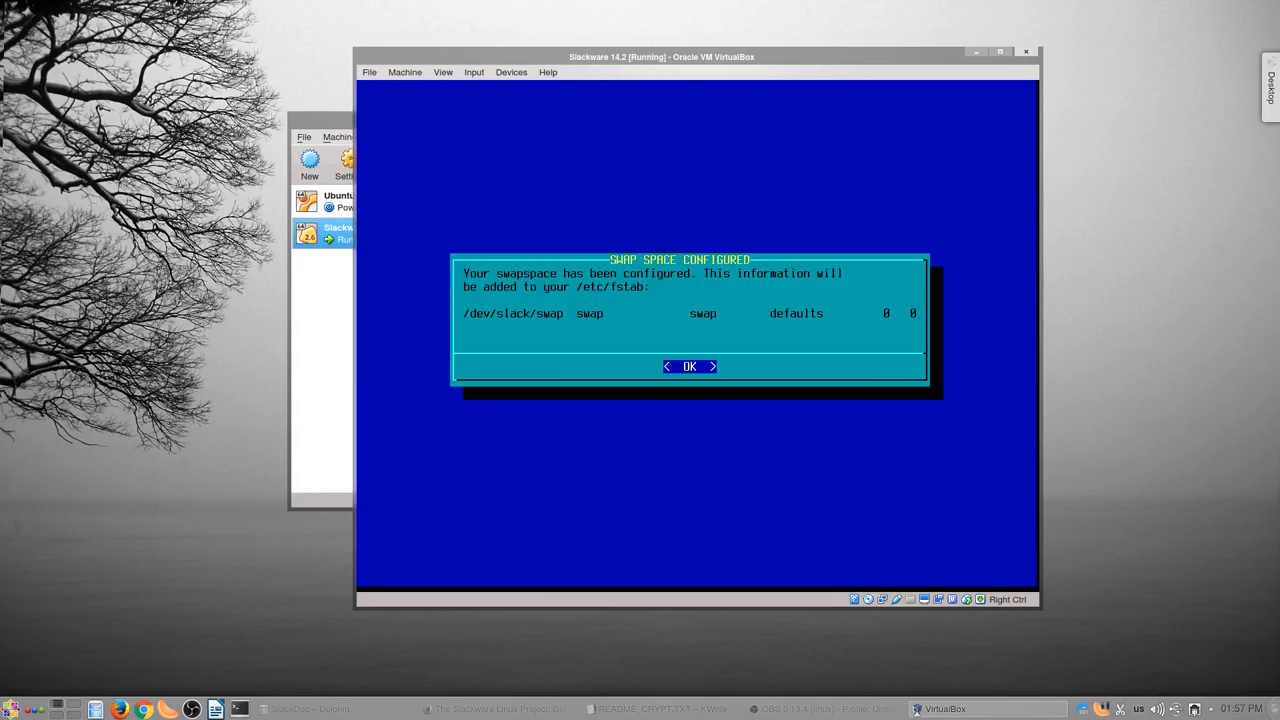
left_click(688, 366)
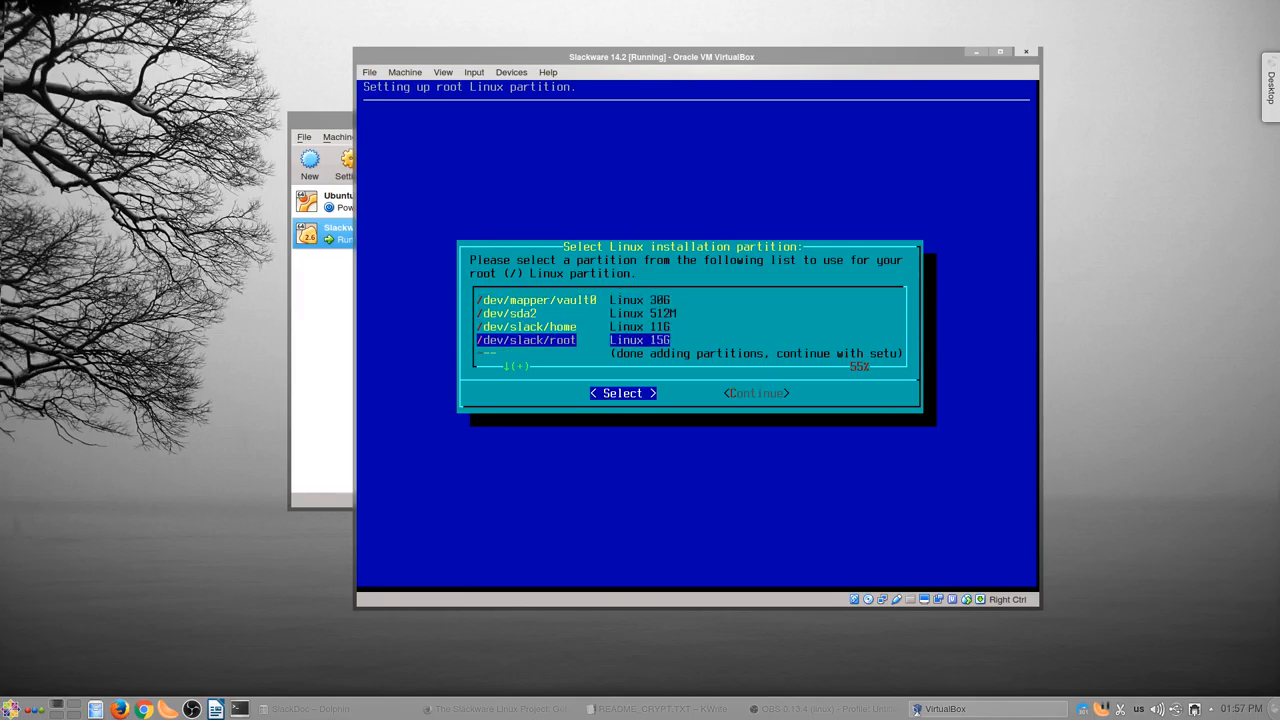
- Select /dev/slack/root as the root partition and quick-format it as ext4
left_click(622, 393)
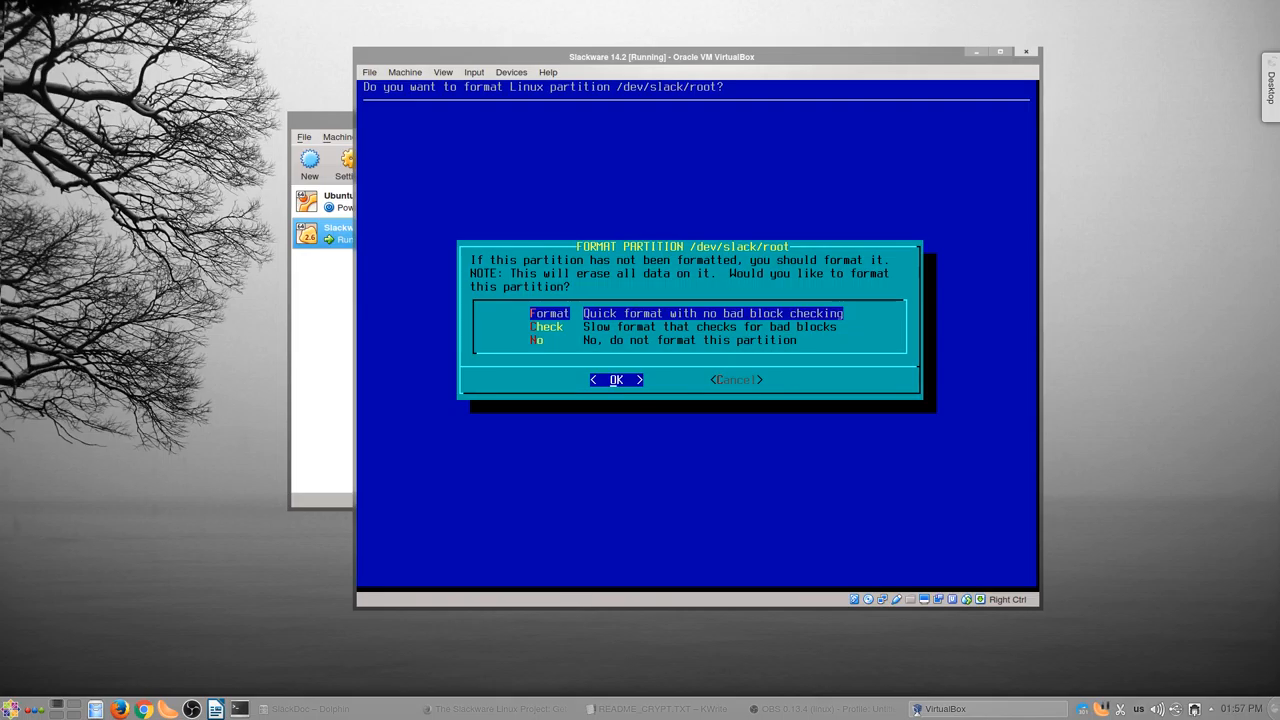
left_click(617, 380)
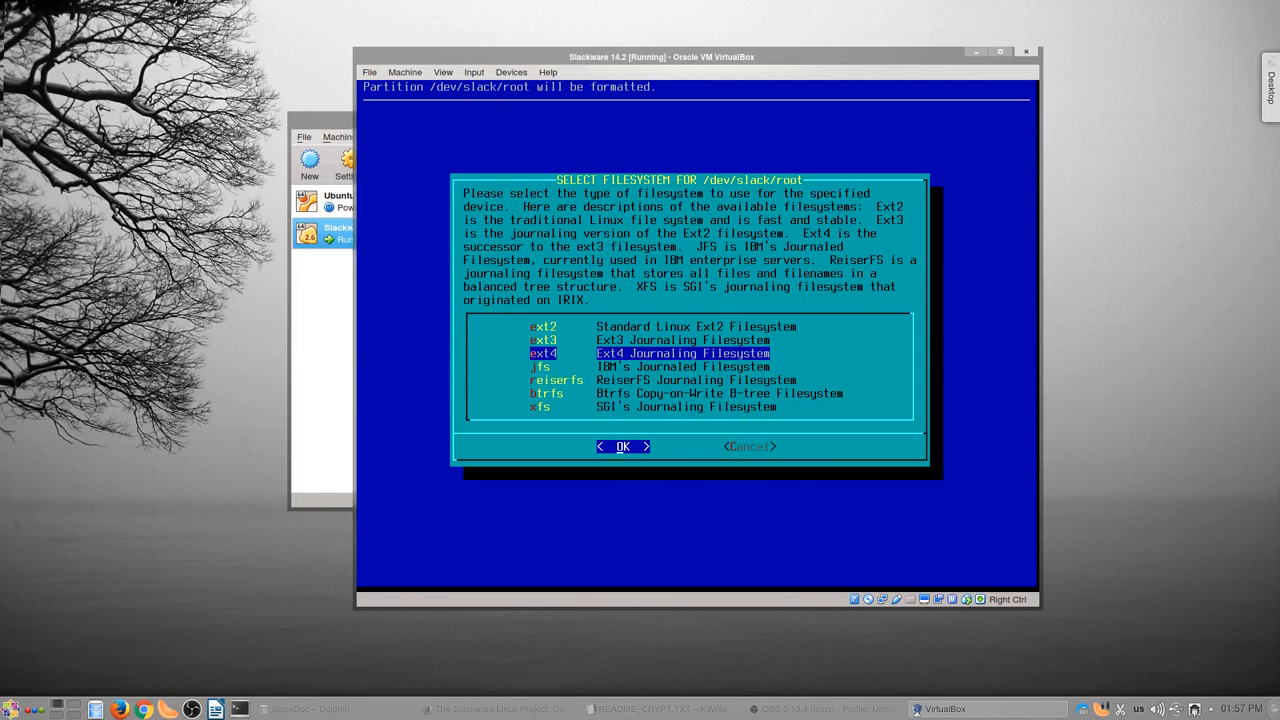
left_click(623, 446)
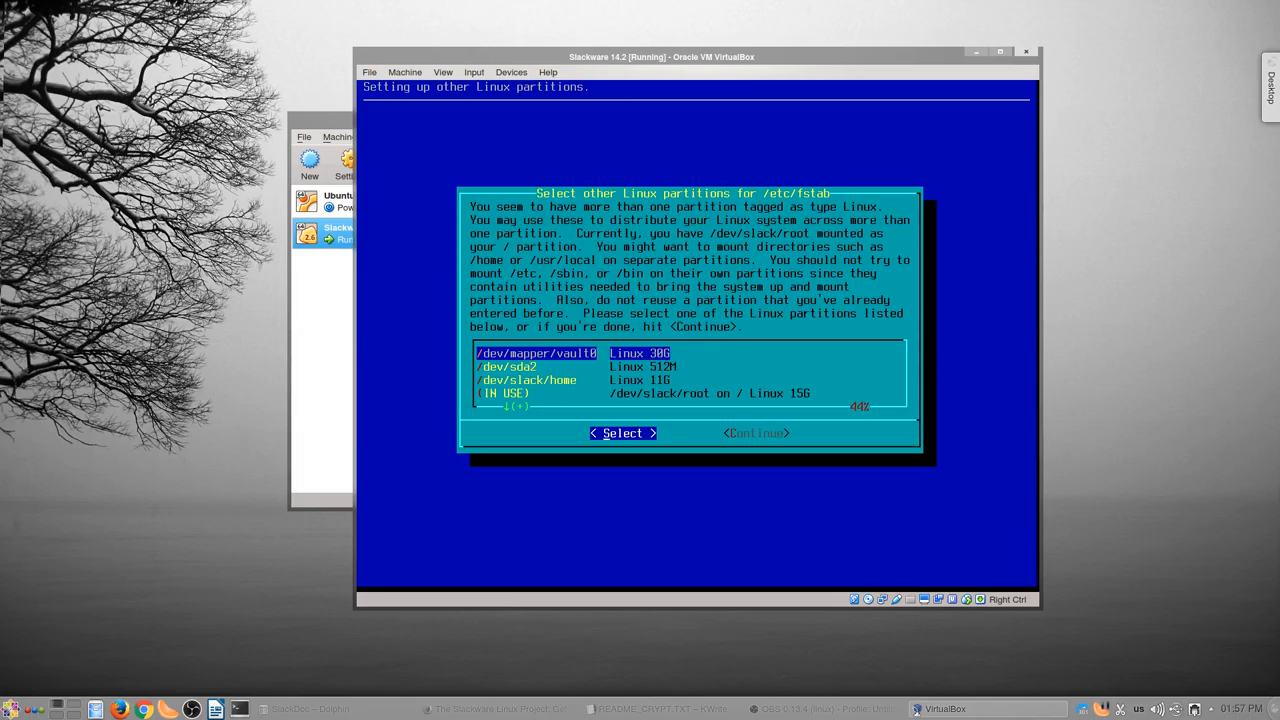
- Add /dev/sda2 as ext2 on /boot and /dev/slack/home as xfs on /home
key("Down")
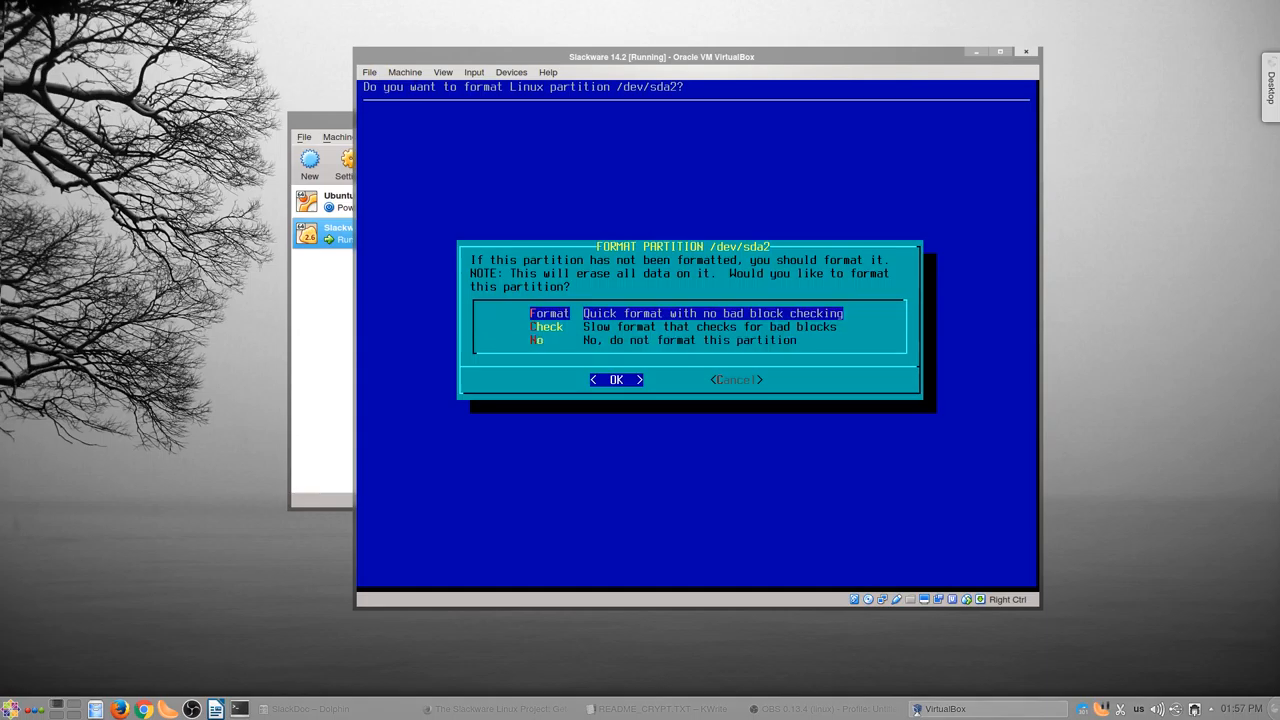
left_click(615, 379)
type("/boo")
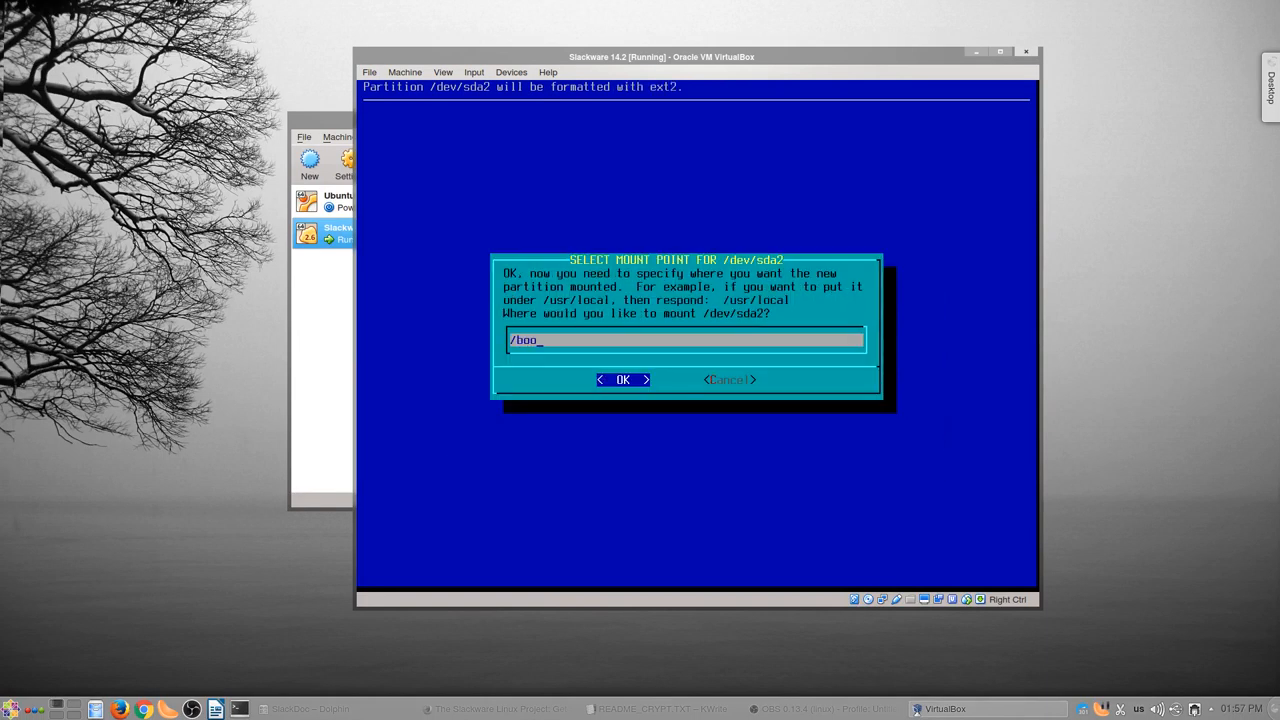
left_click(621, 379)
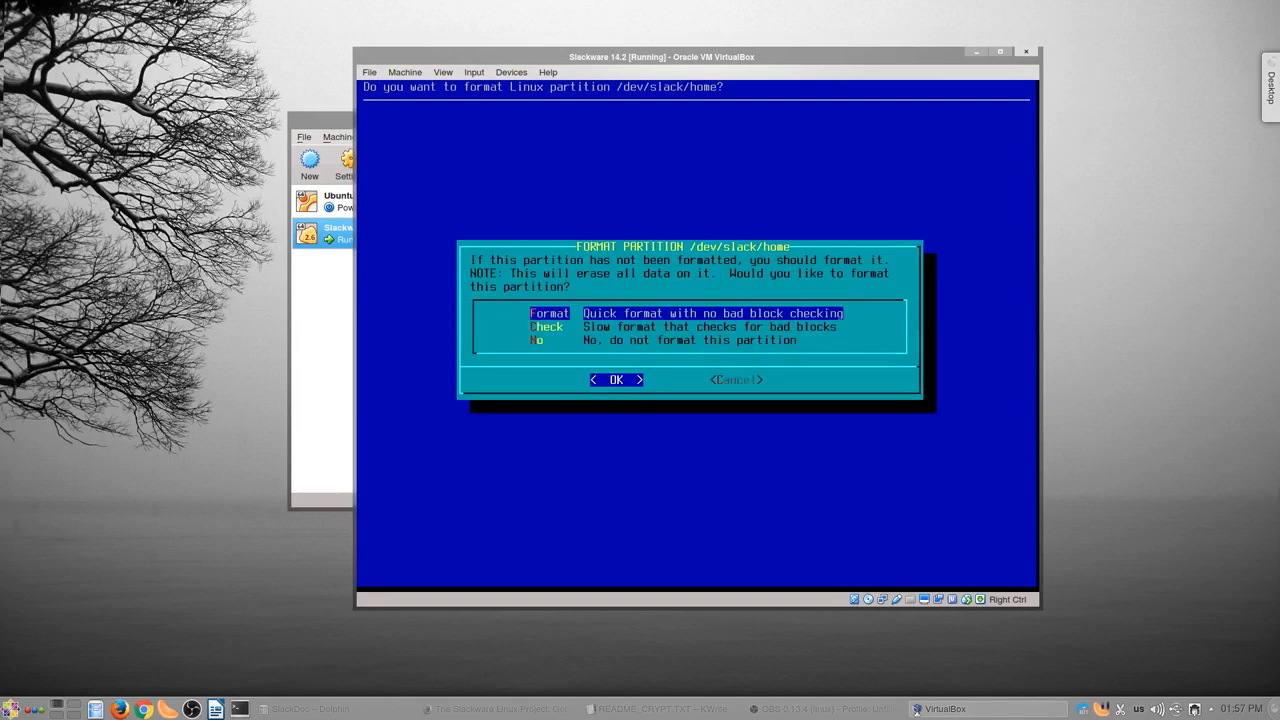
left_click(617, 379)
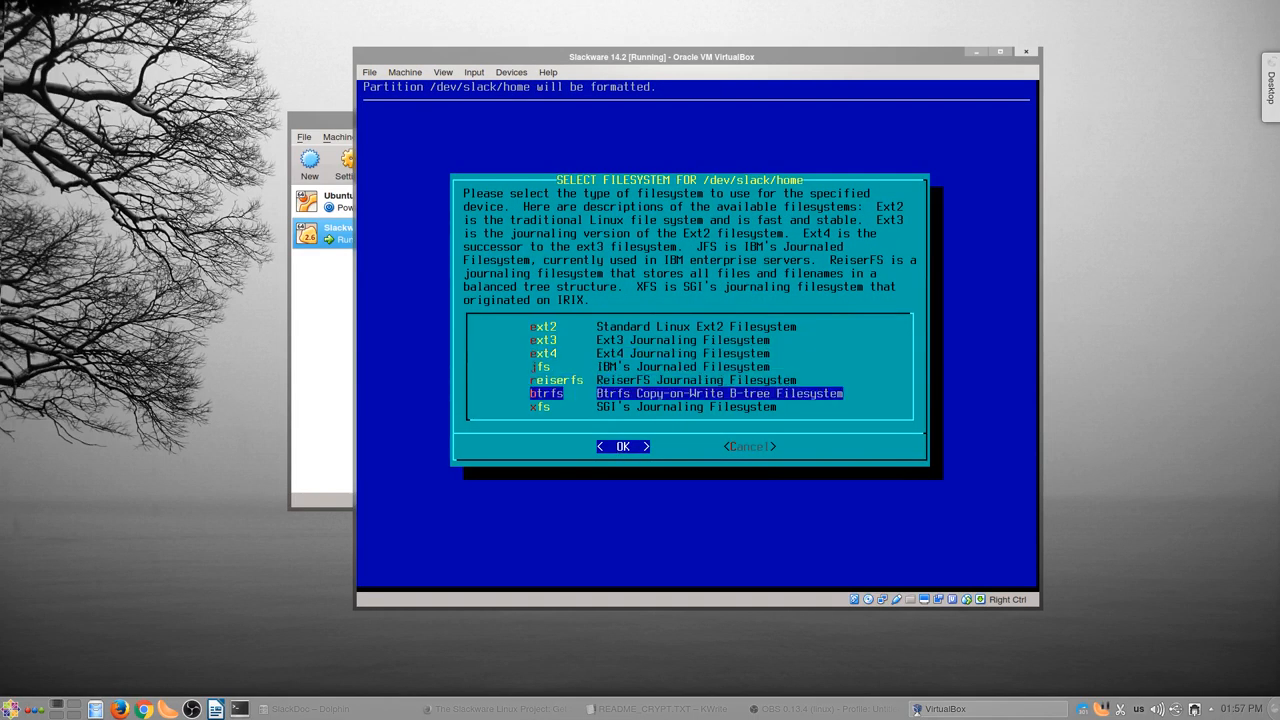
left_click(622, 446)
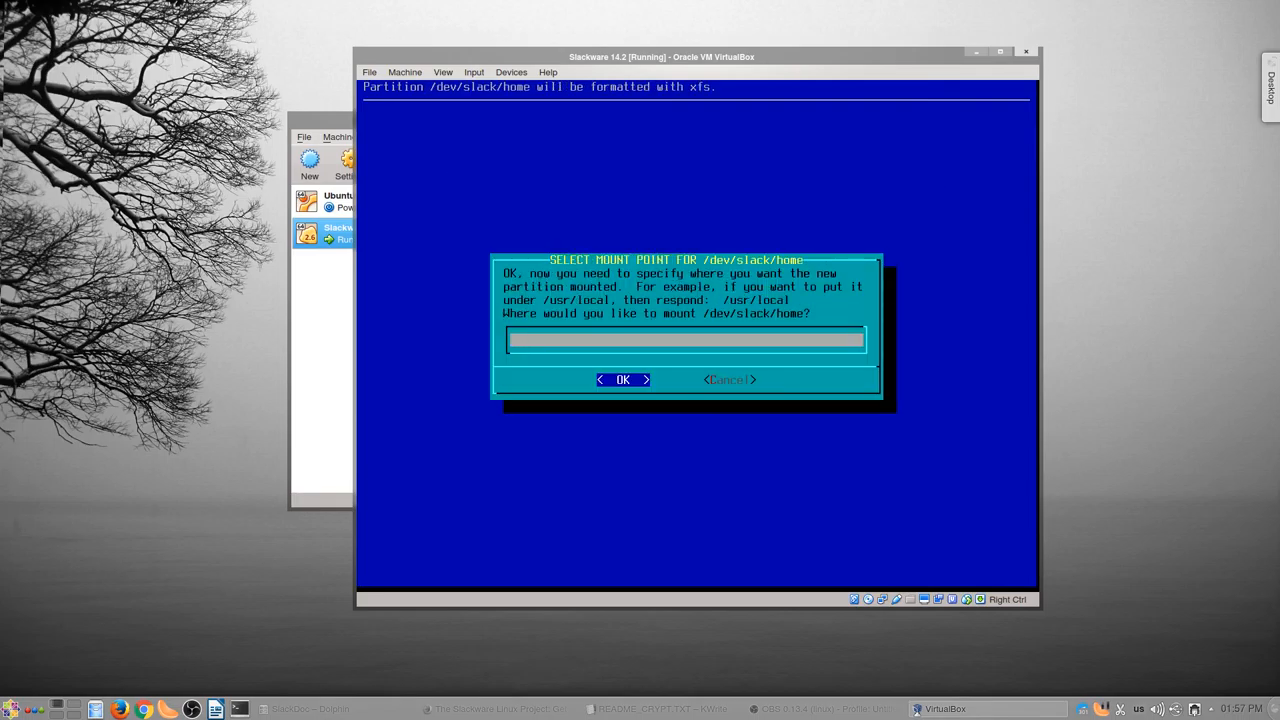
left_click(622, 380)
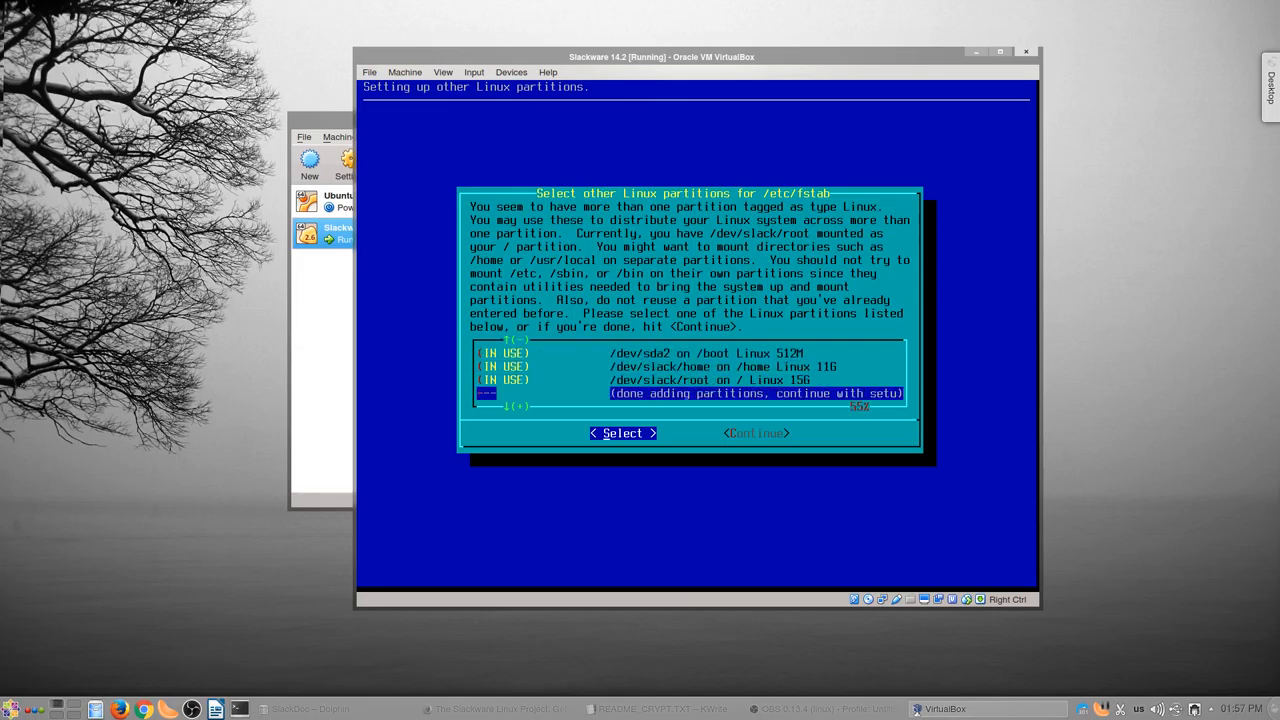
- Finish adding partitions and accept the /etc/fstab summary
key("Up")
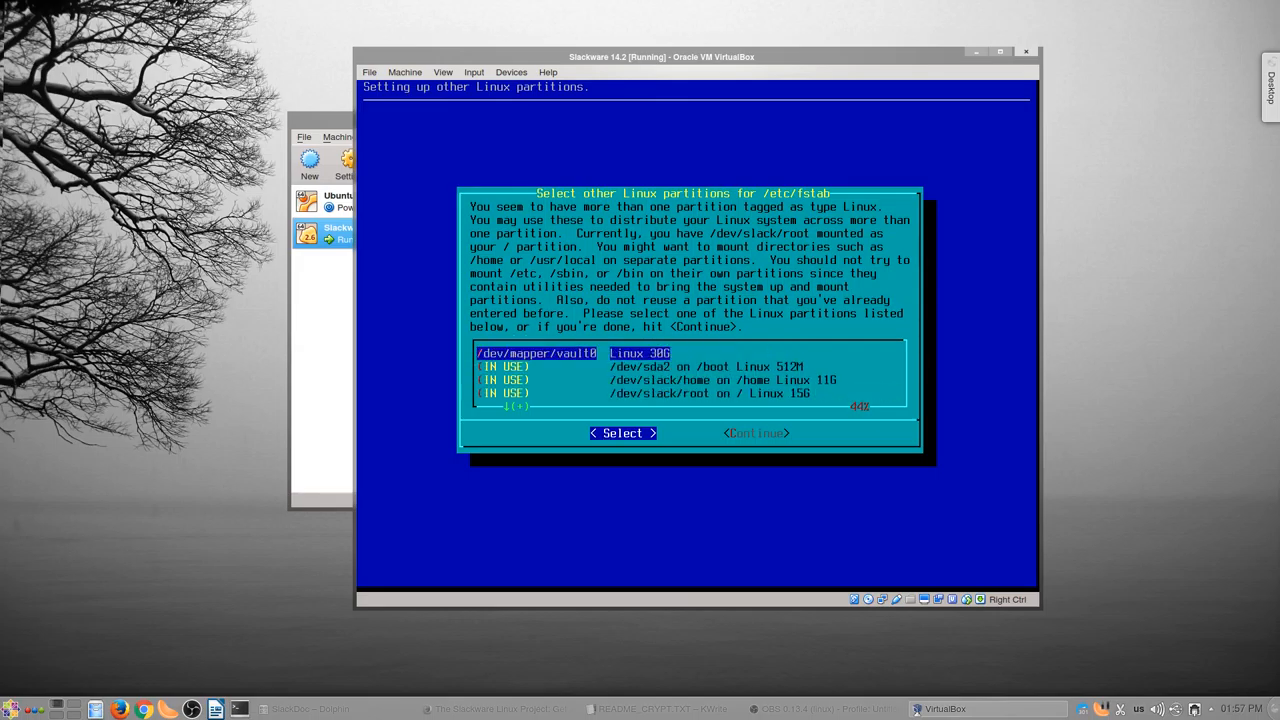
key("Tab")
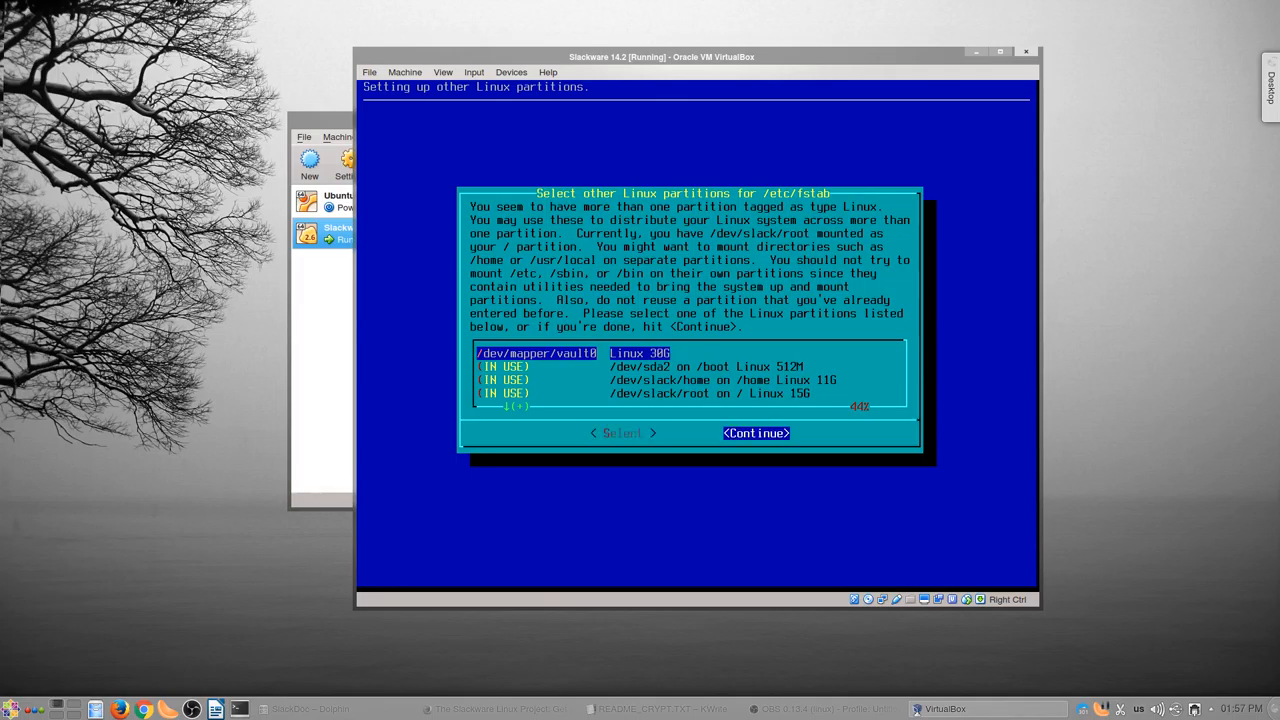
left_click(755, 433)
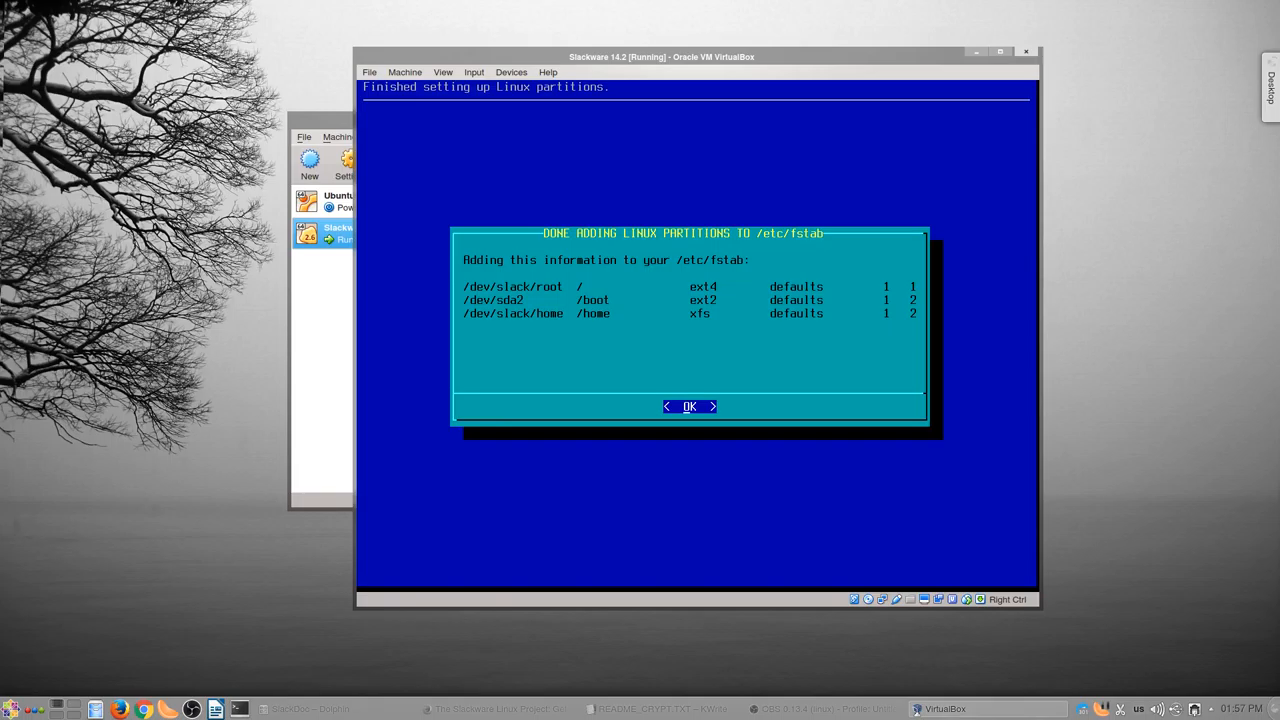
left_click(690, 406)
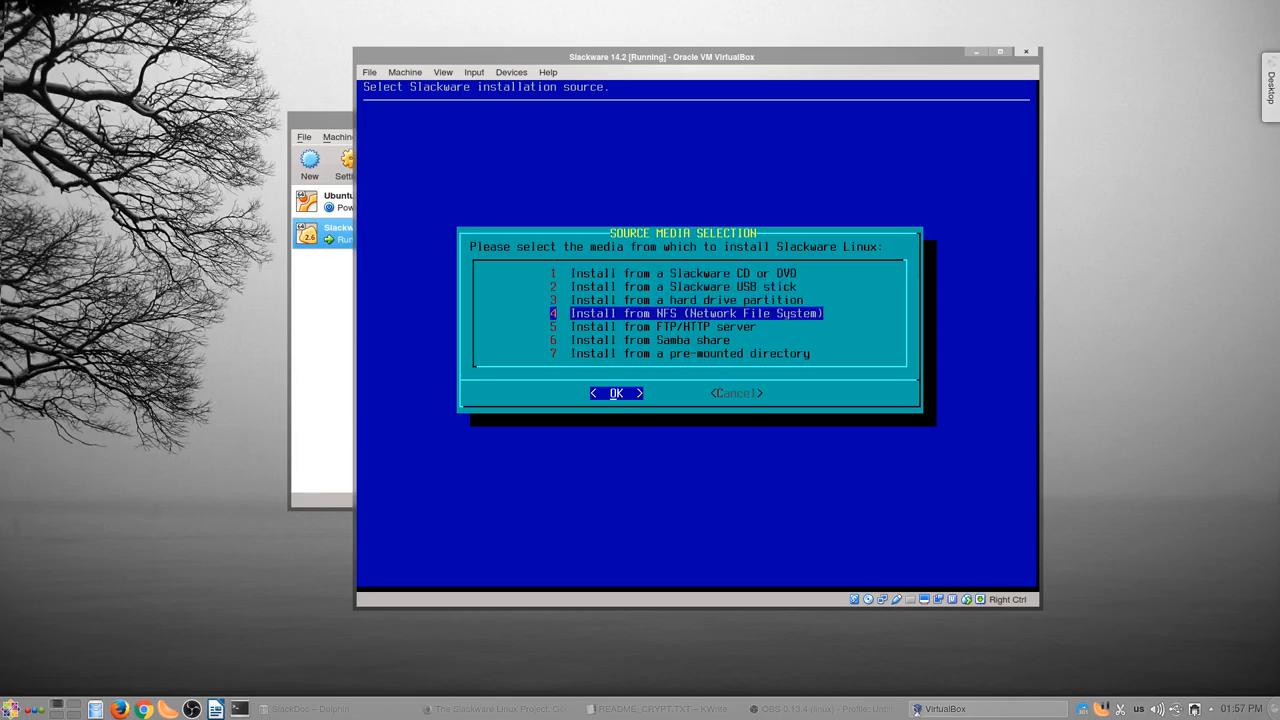
- Choose the Slackware CD/DVD as install source and auto-scan for the disc
key("Up")
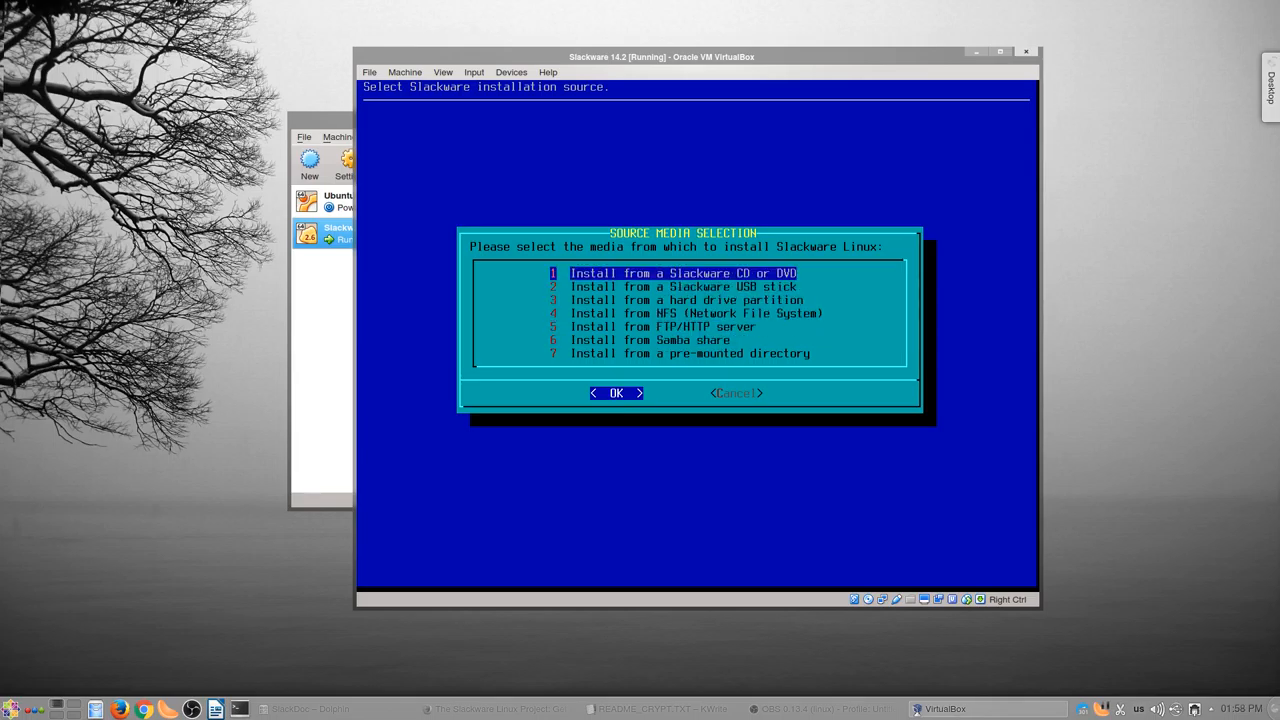
left_click(617, 393)
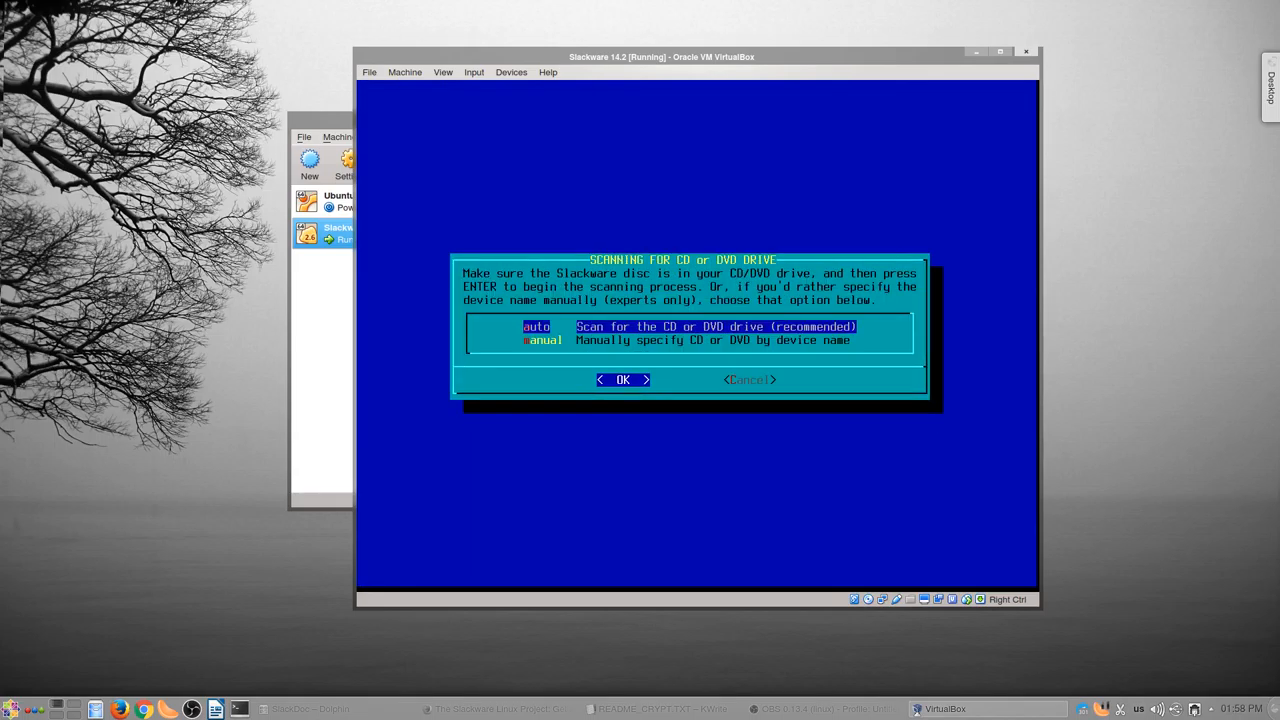
left_click(622, 379)
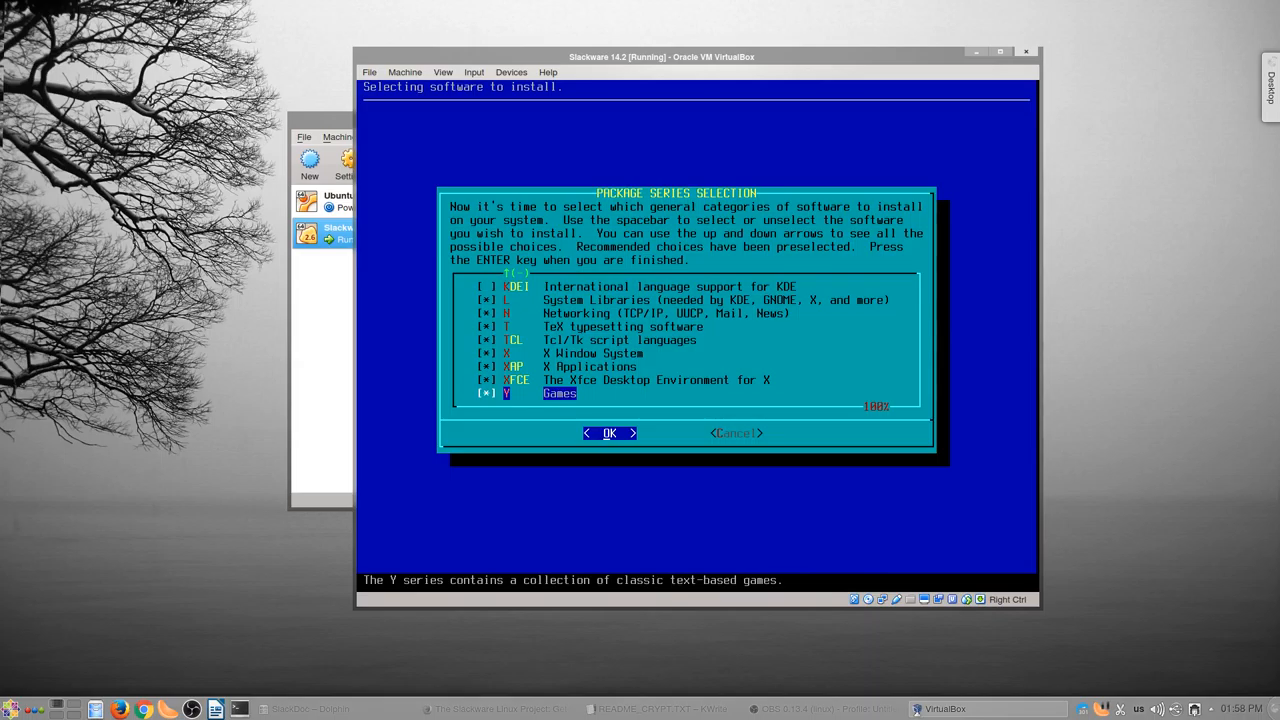
- Review the package series list and accept the selection with all but KDEI checked
key("Up")
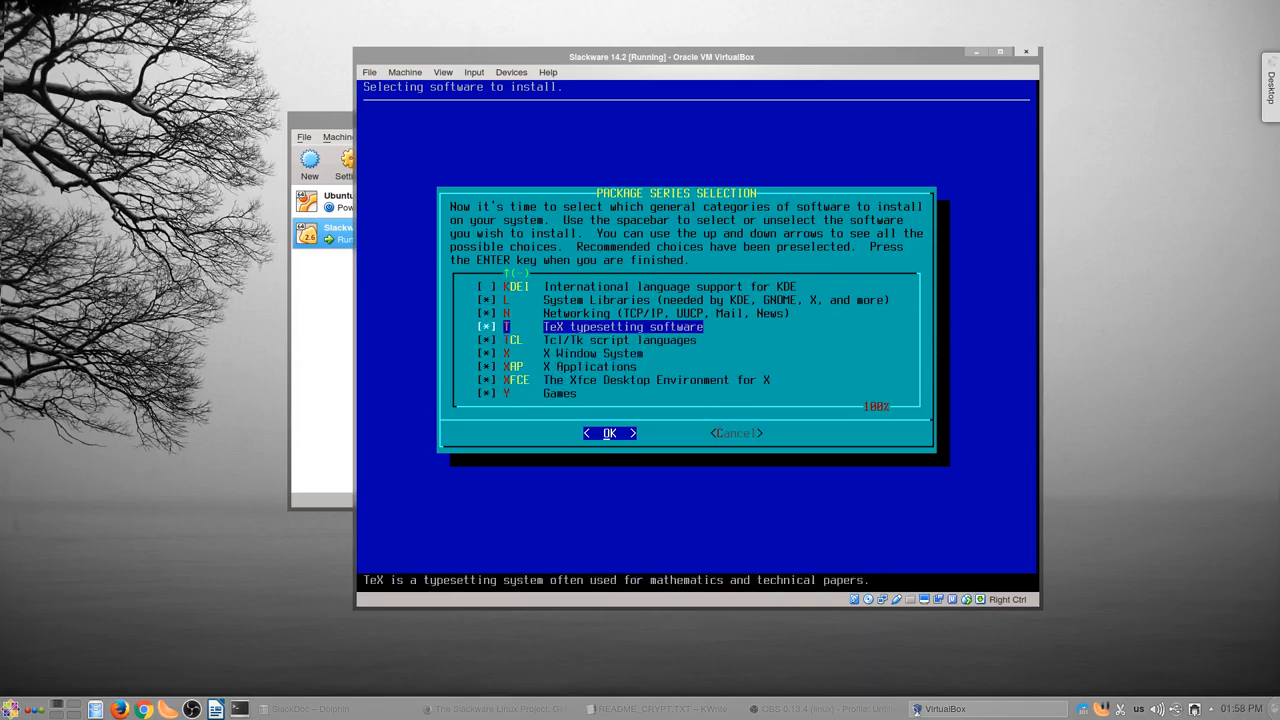
key("Up")
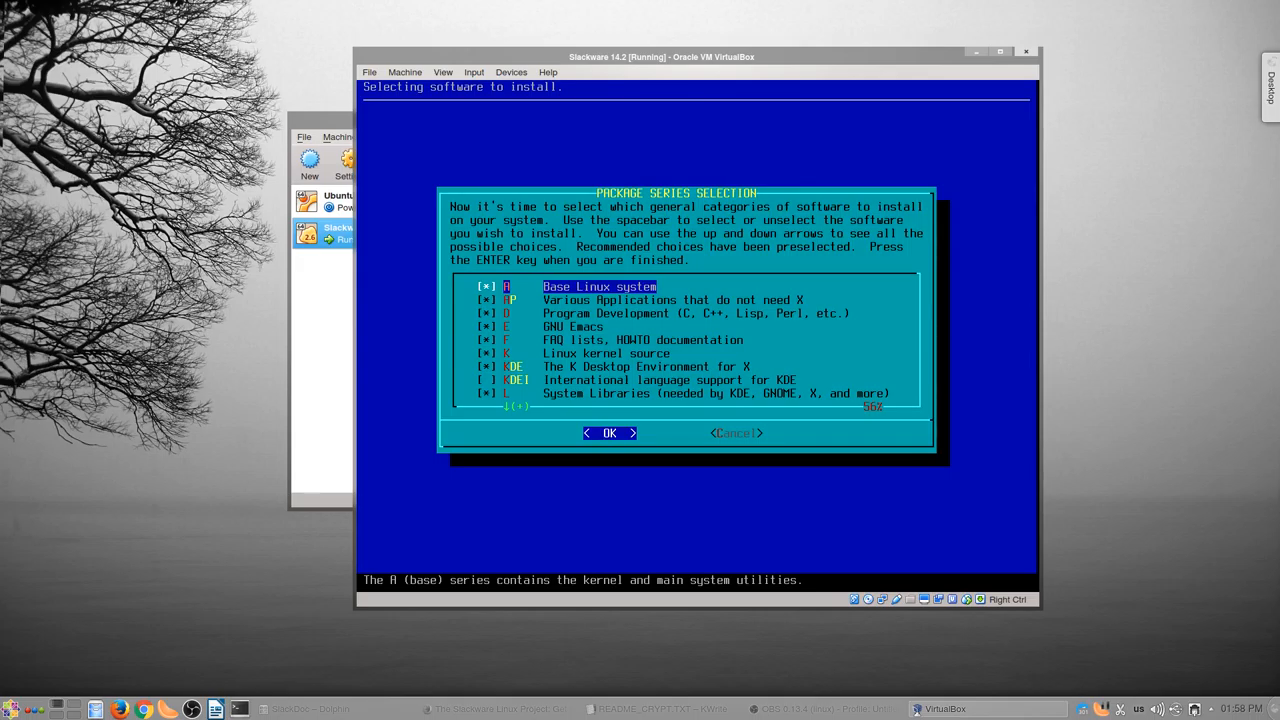
key("Down")
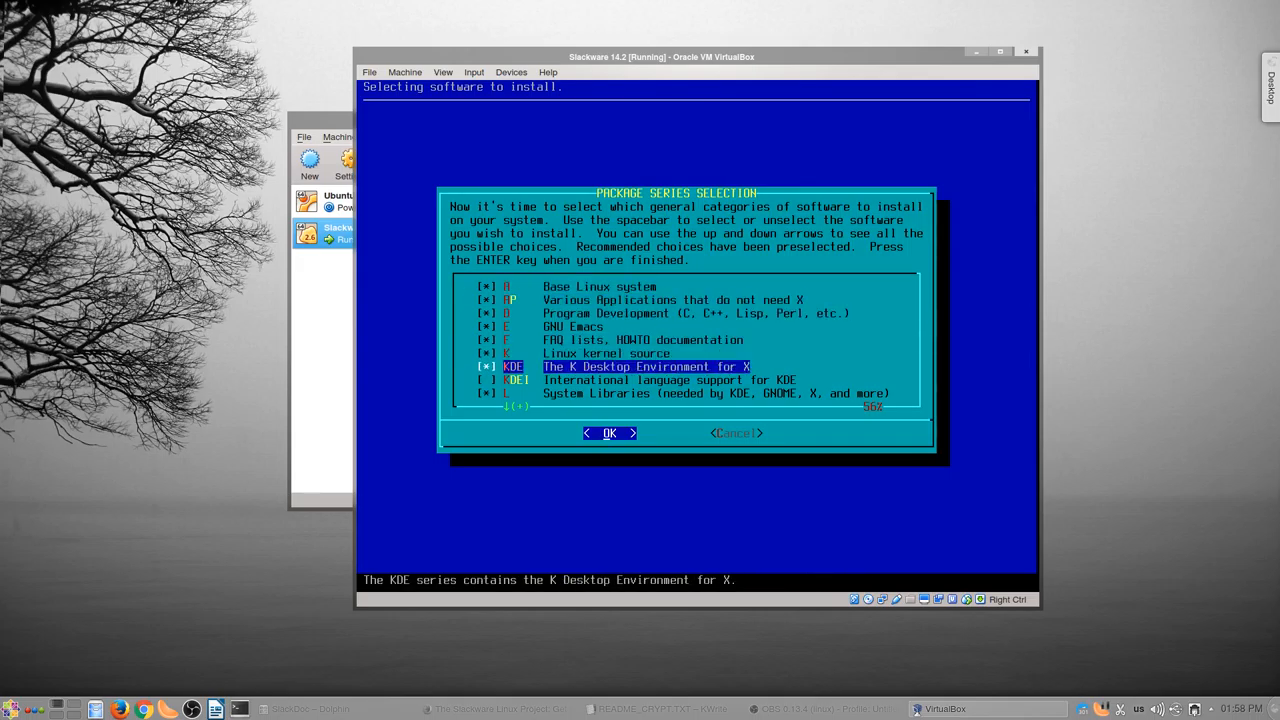
key("Down")
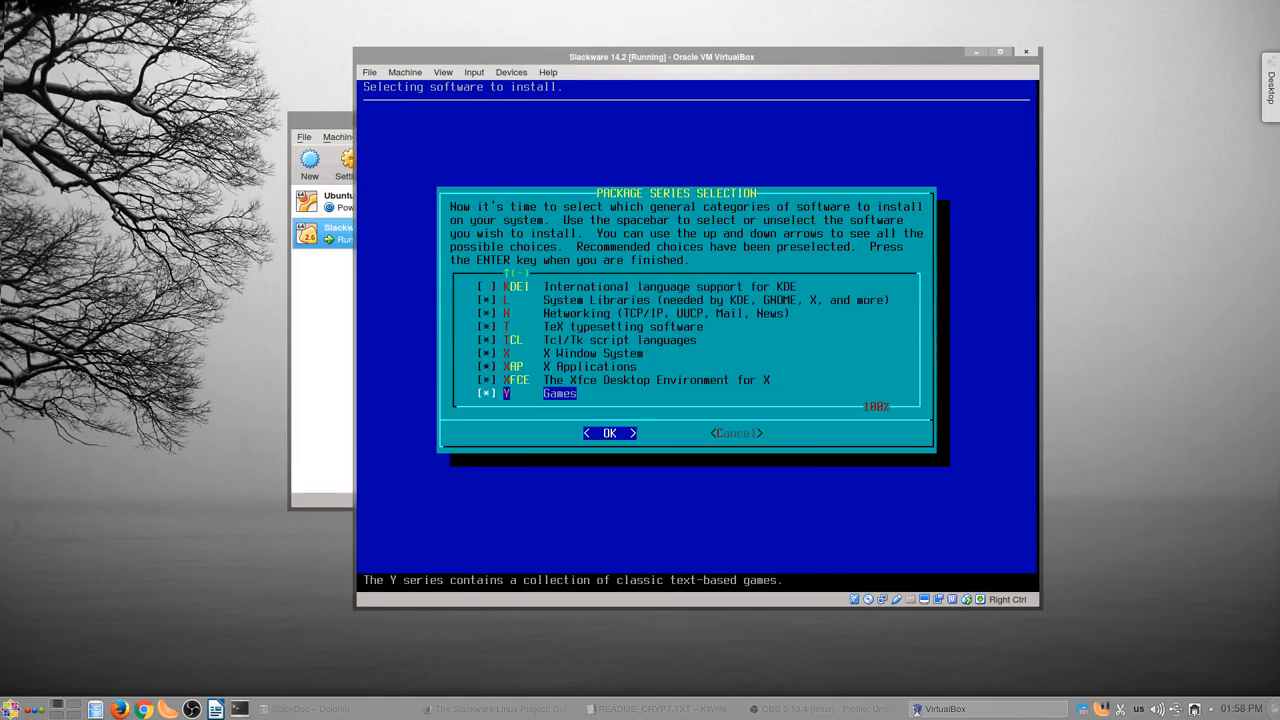
key("Up")
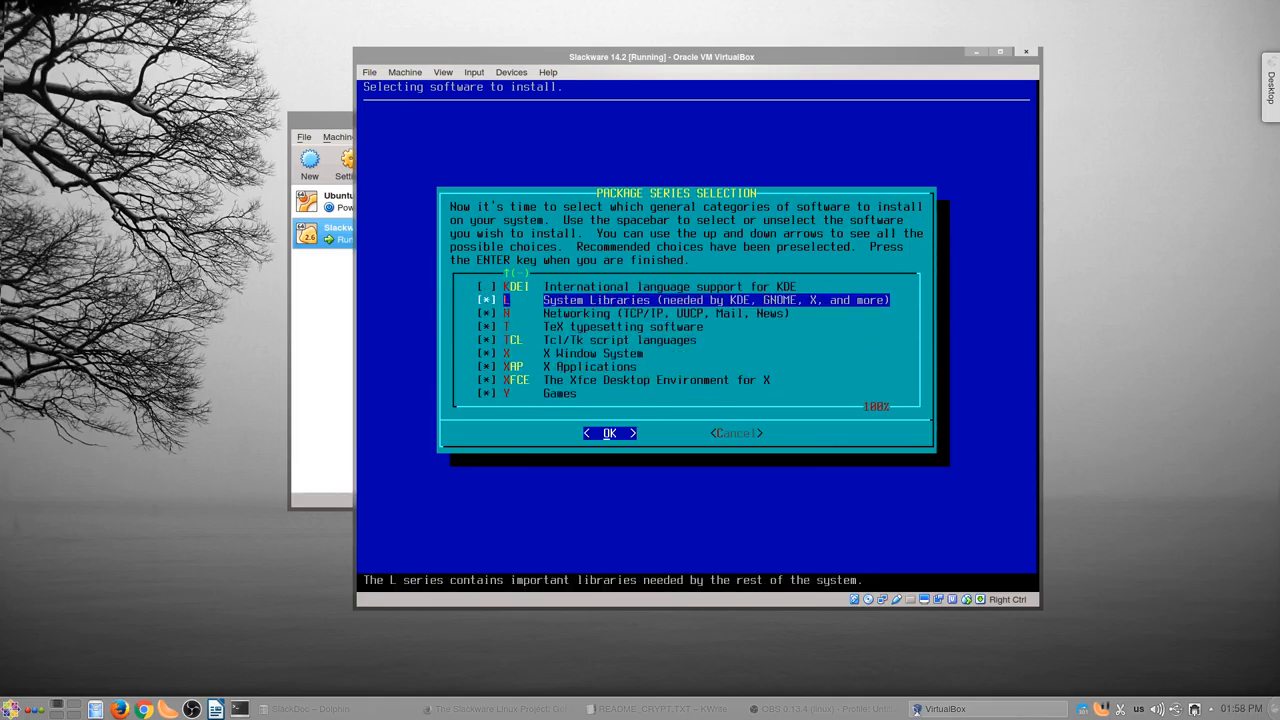
left_click(609, 433)
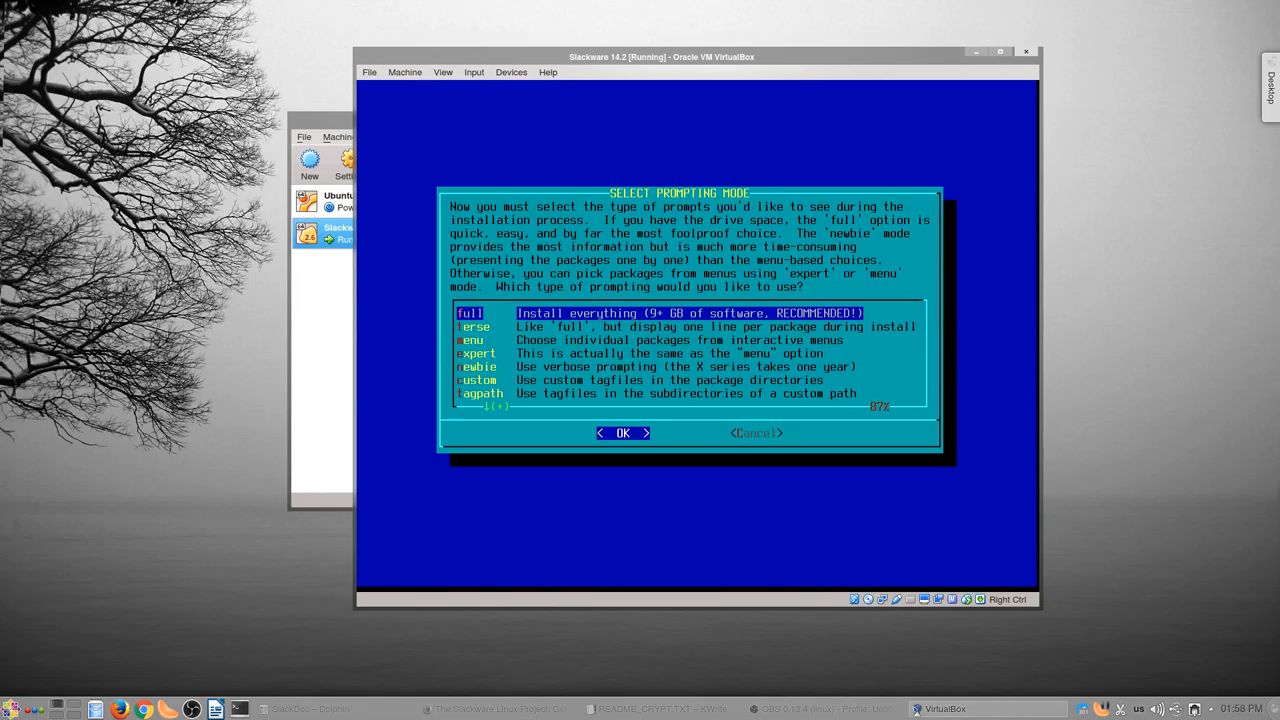
- Choose full prompting mode to install the complete package set
key("Down")
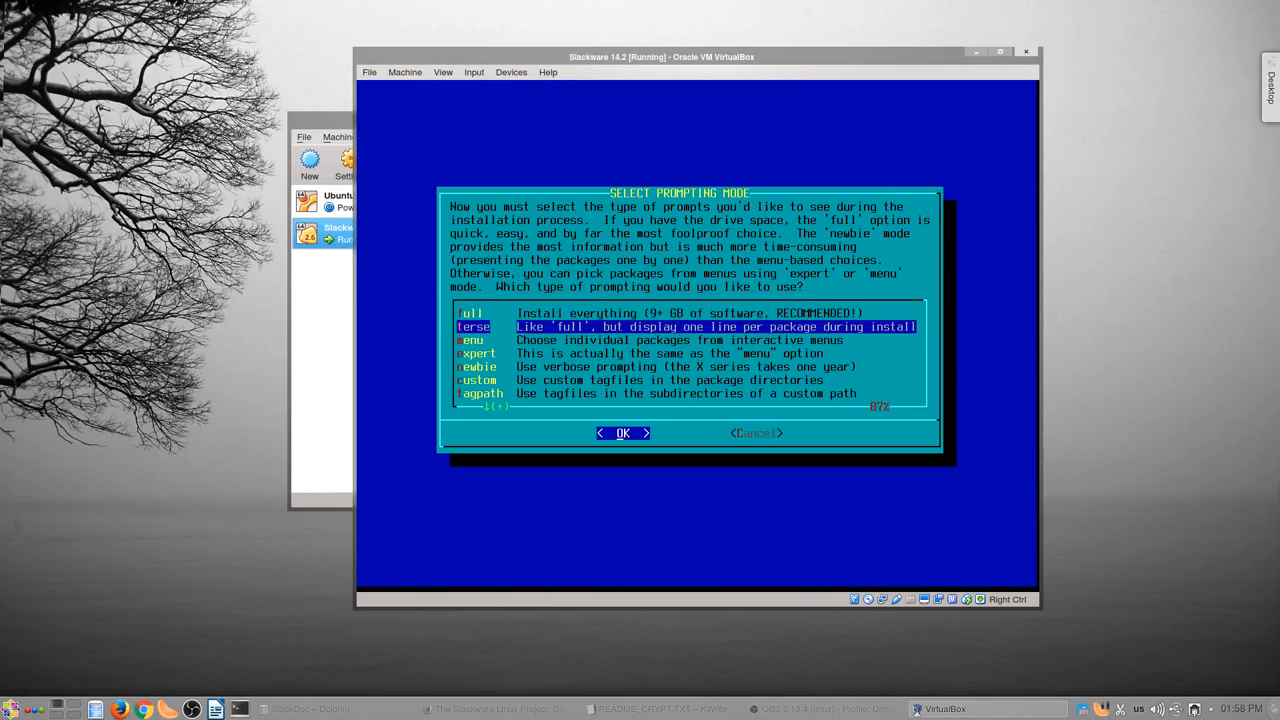
key("Down")
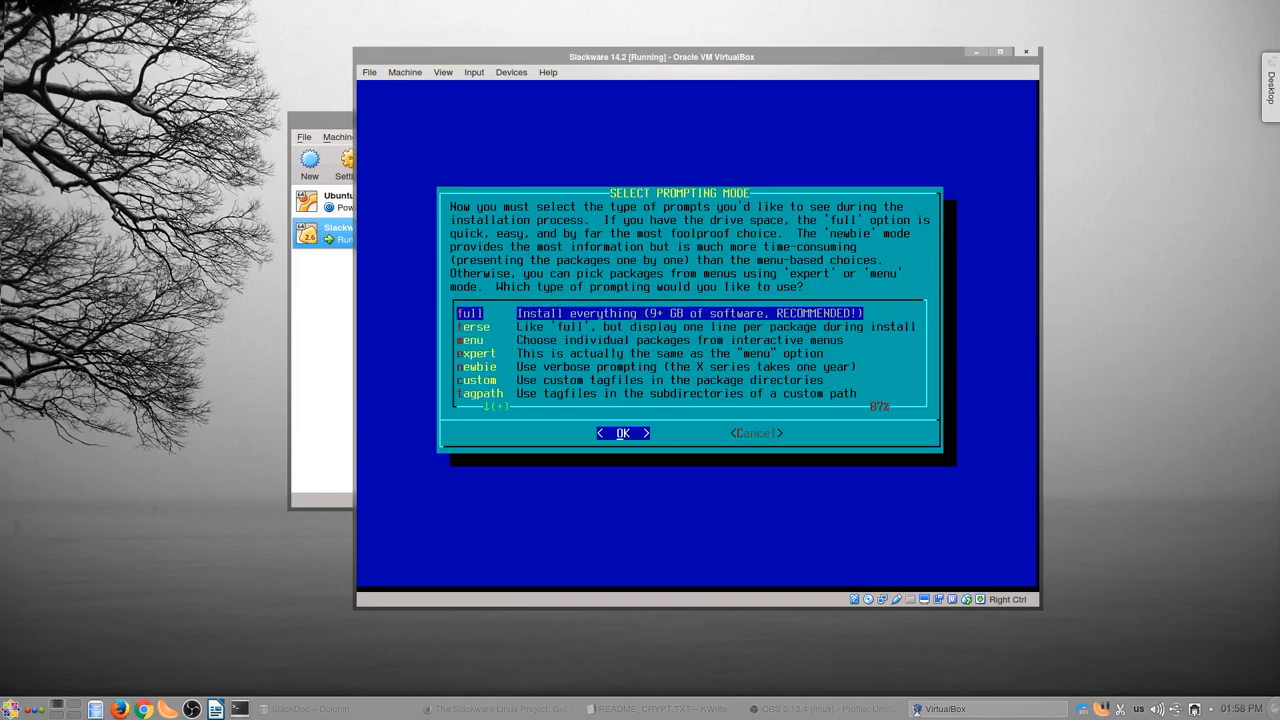
left_click(623, 433)
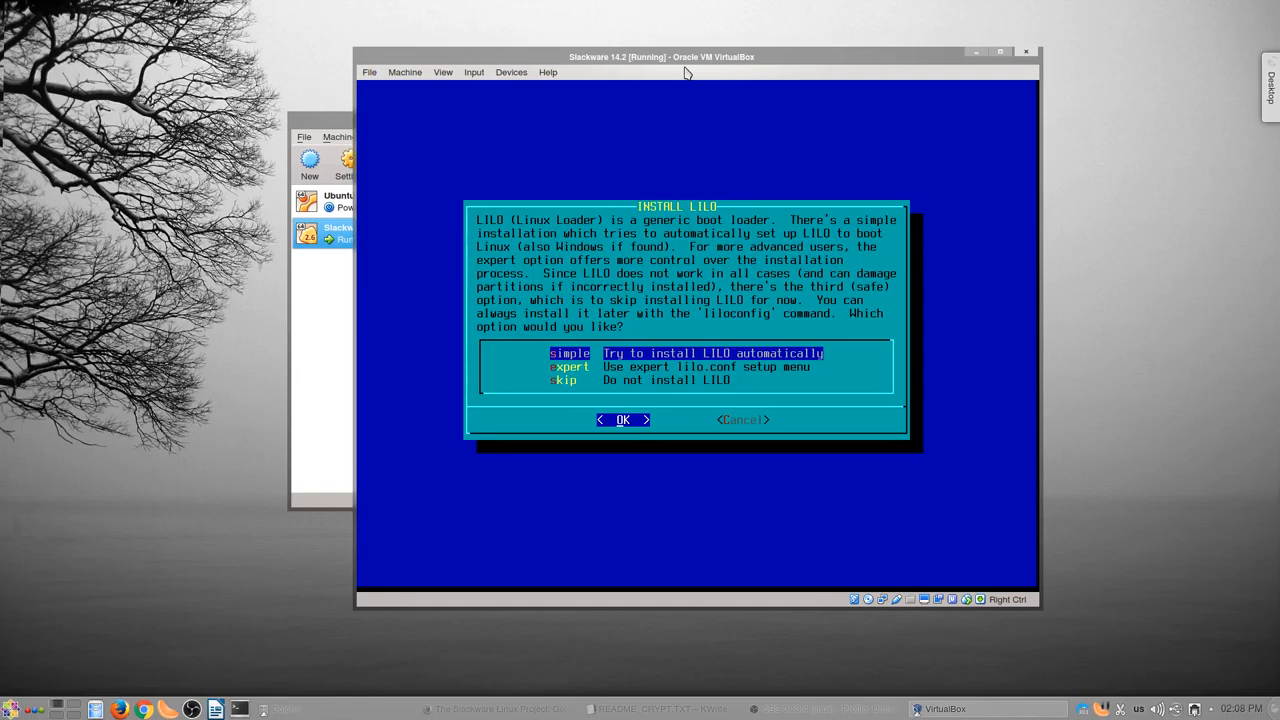
- Choose simple LILO setup with the 1024x768x256 frame buffer console mode
left_click(622, 419)
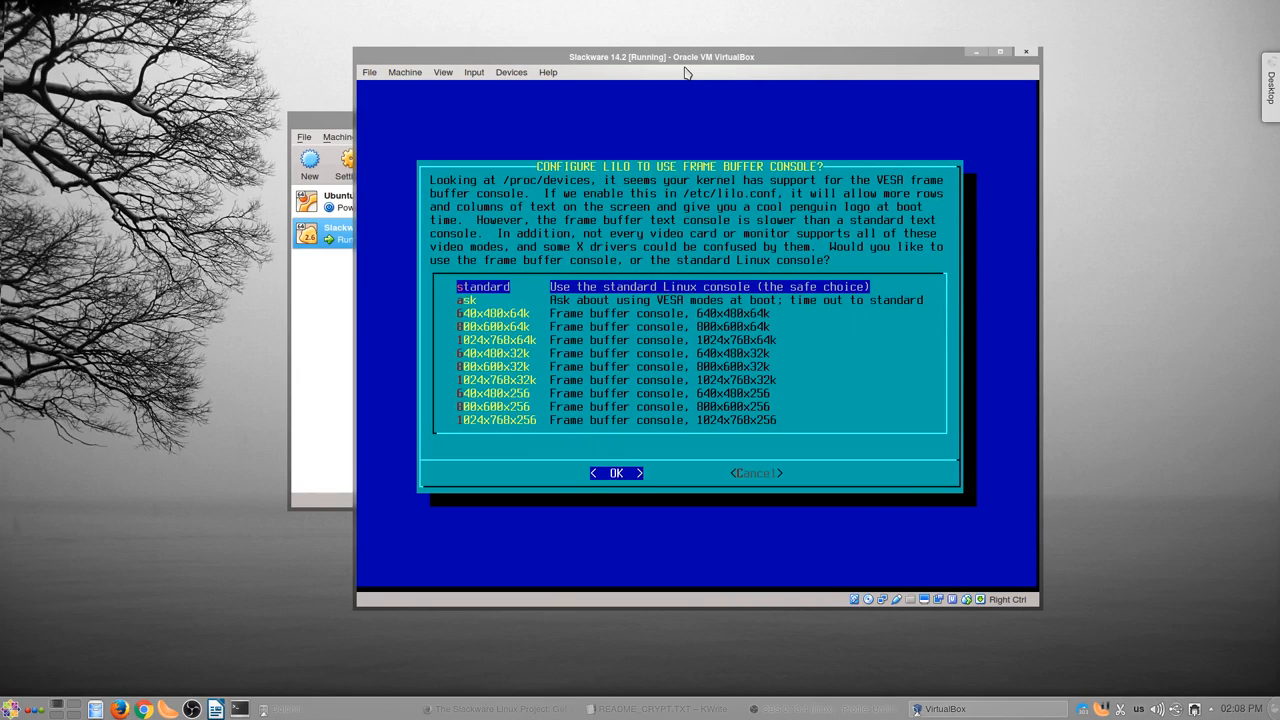
left_click(492, 379)
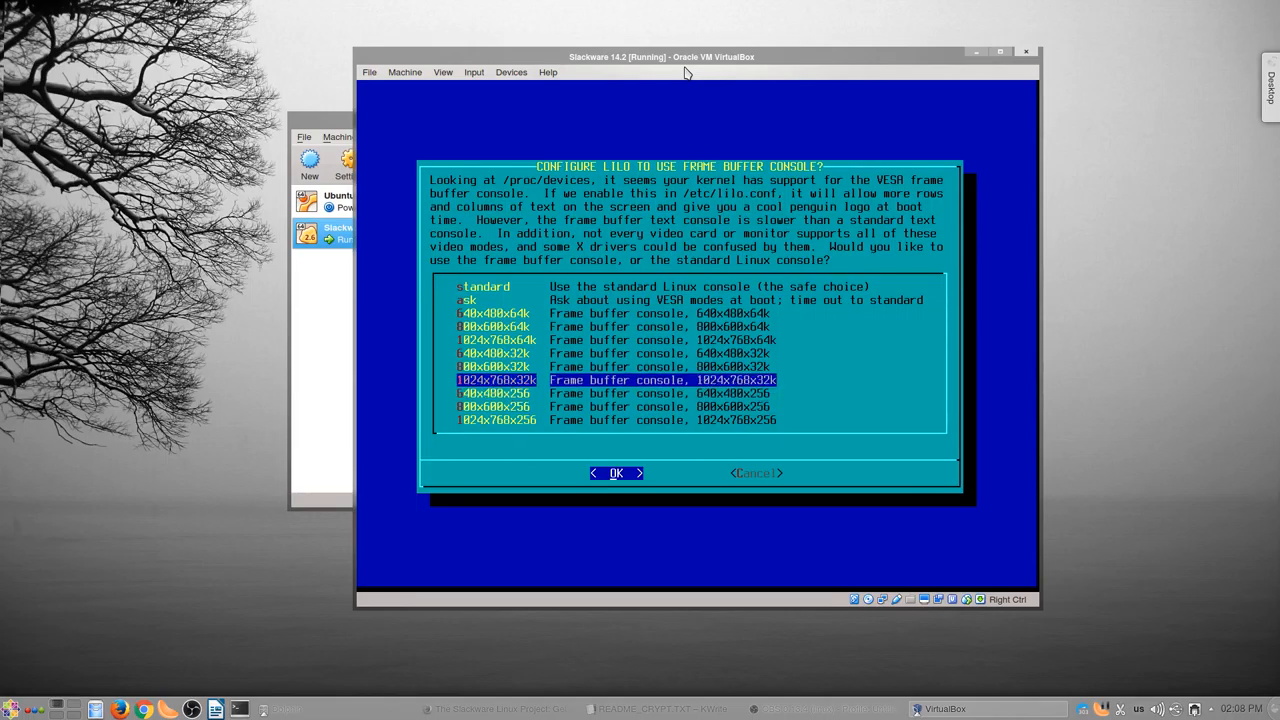
key("Down")
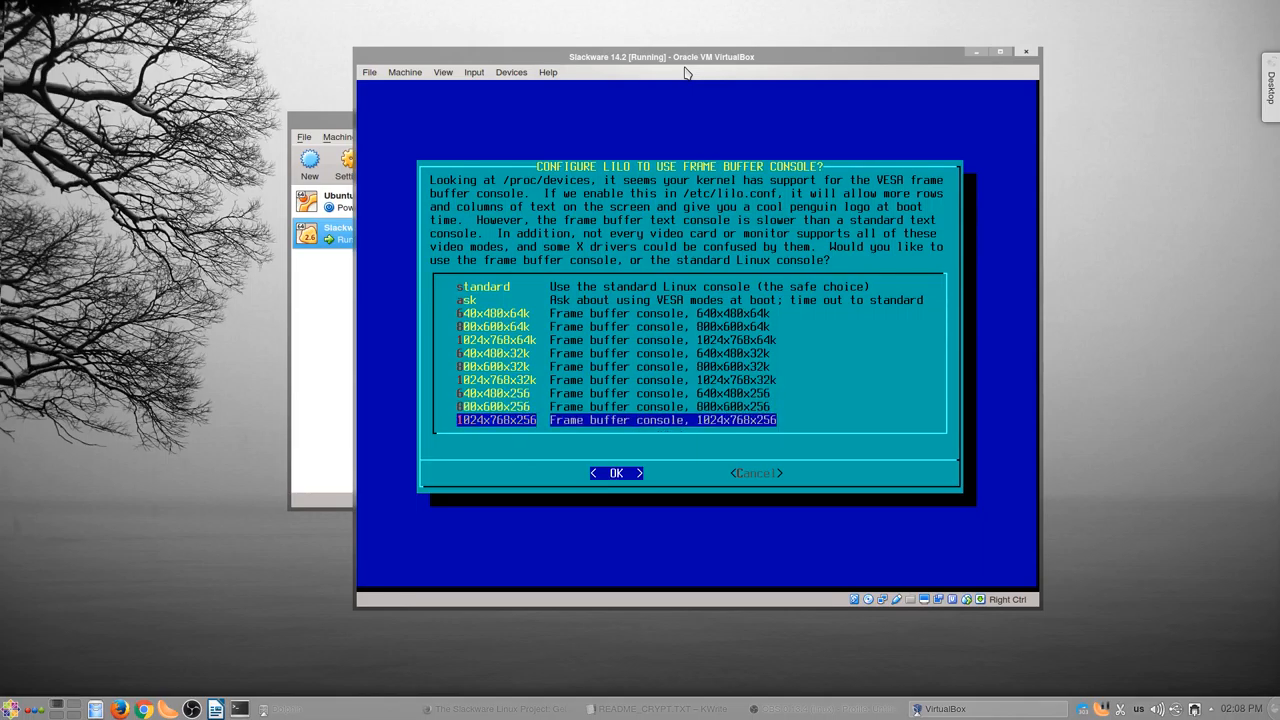
left_click(616, 472)
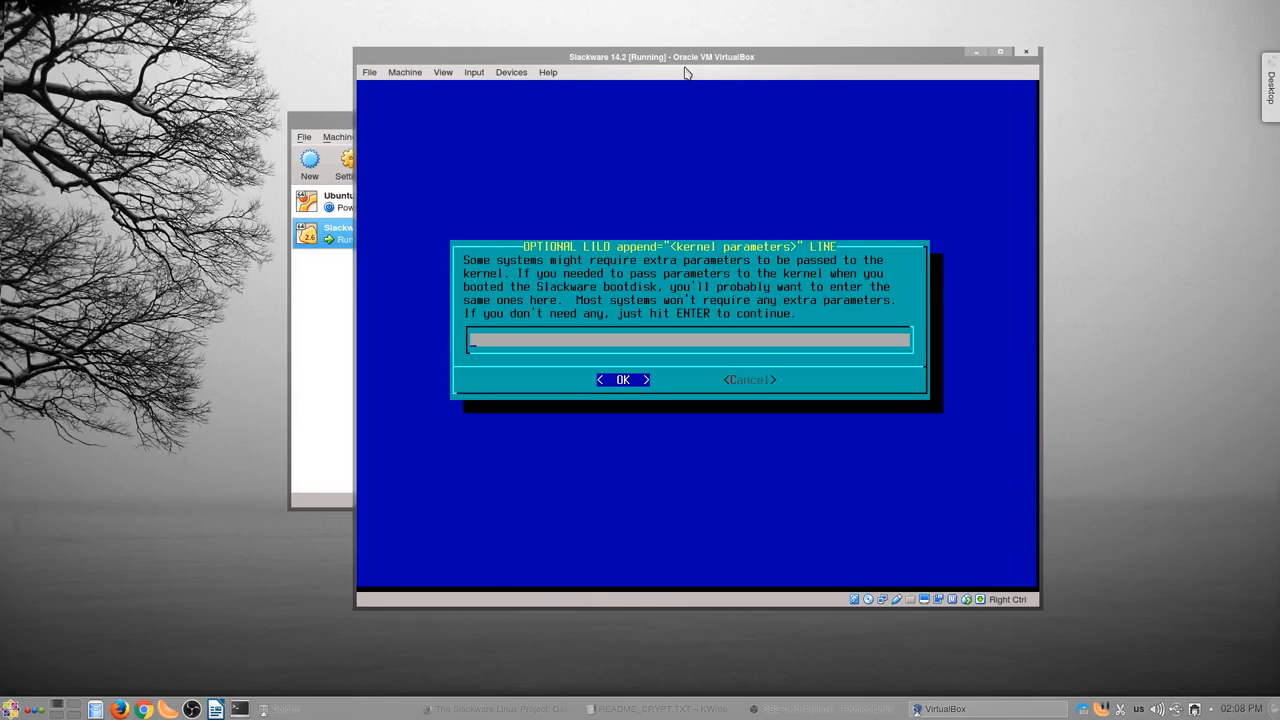
- Leave the append line empty, keep the non-UTF-8 console, and browse the LILO destination options
left_click(623, 379)
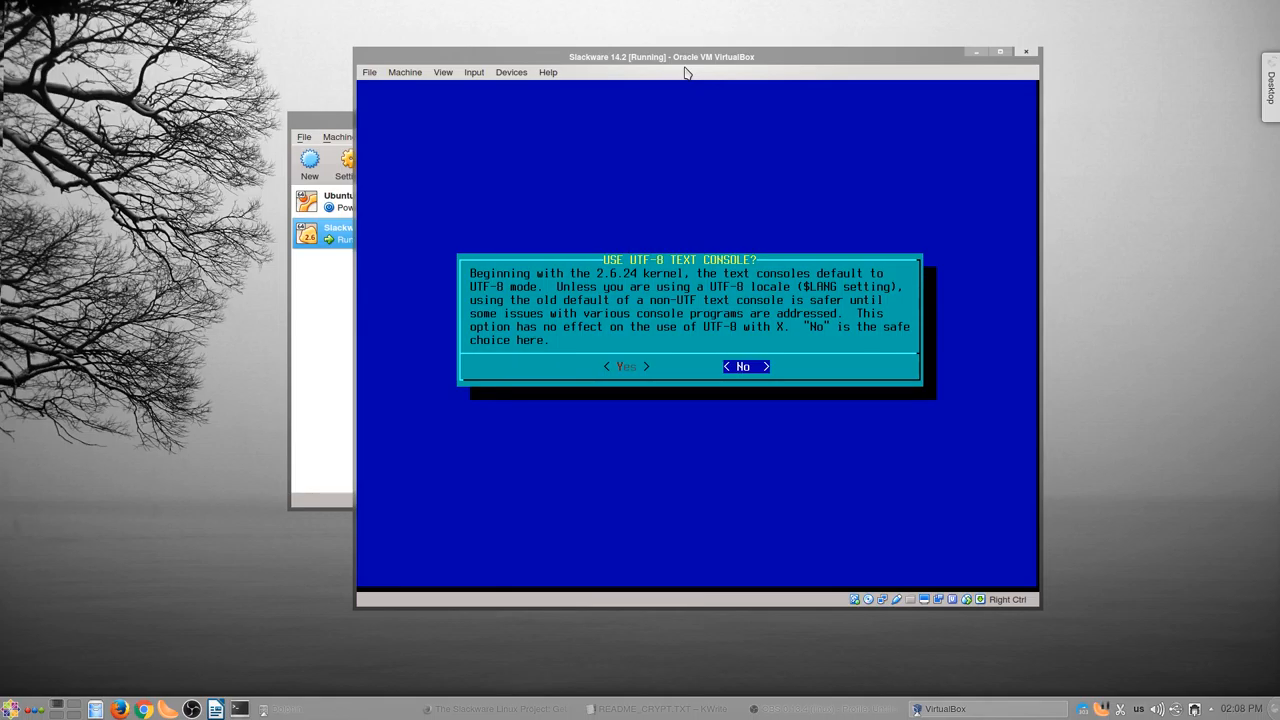
key("Return")
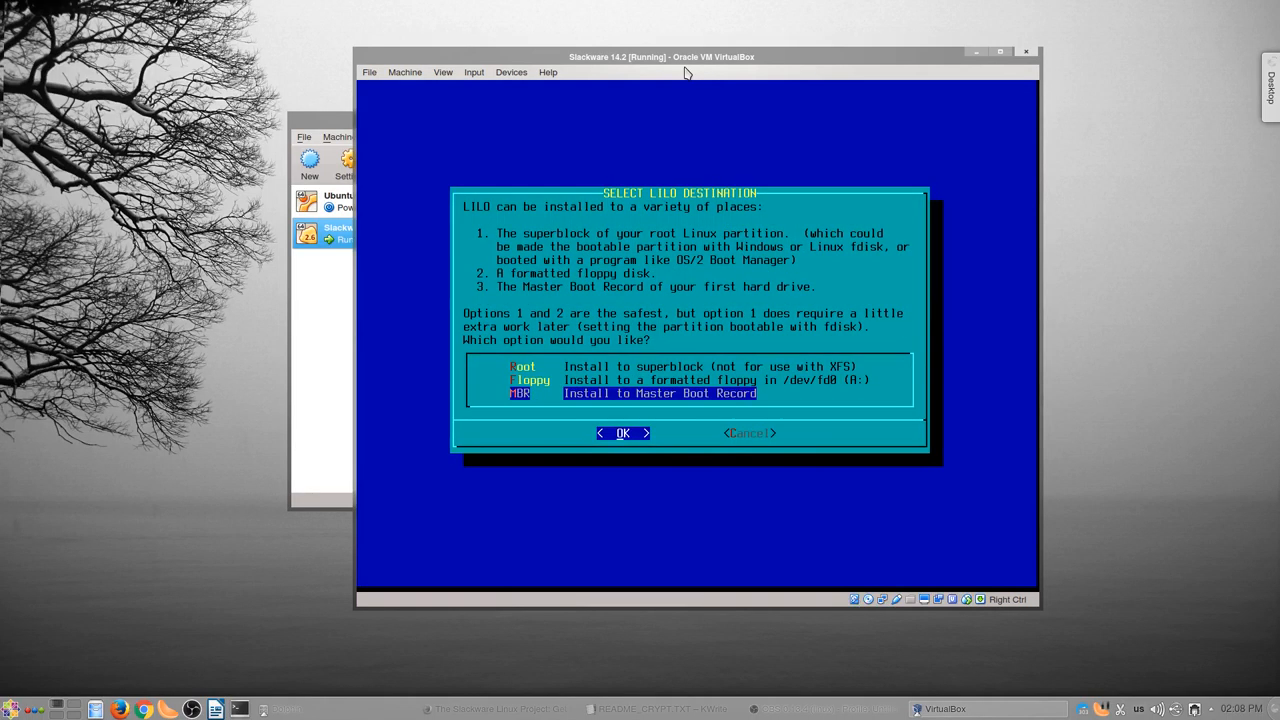
key("Up")
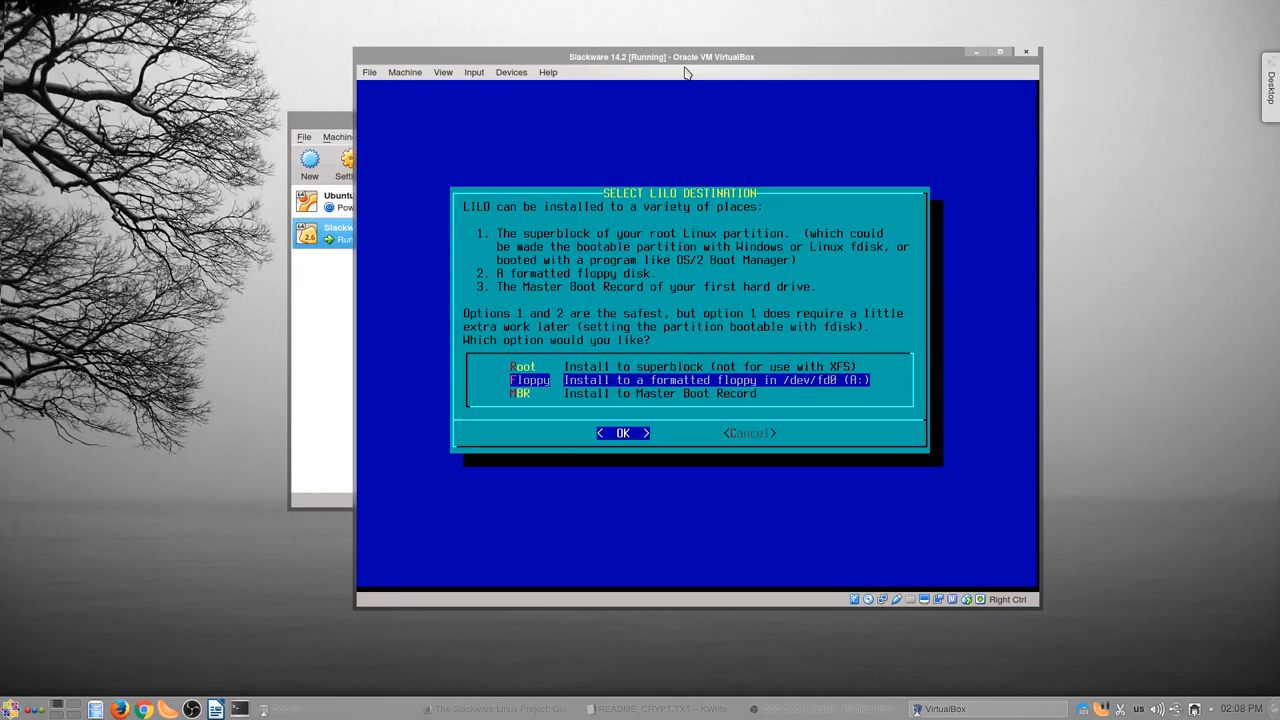
key("Down")
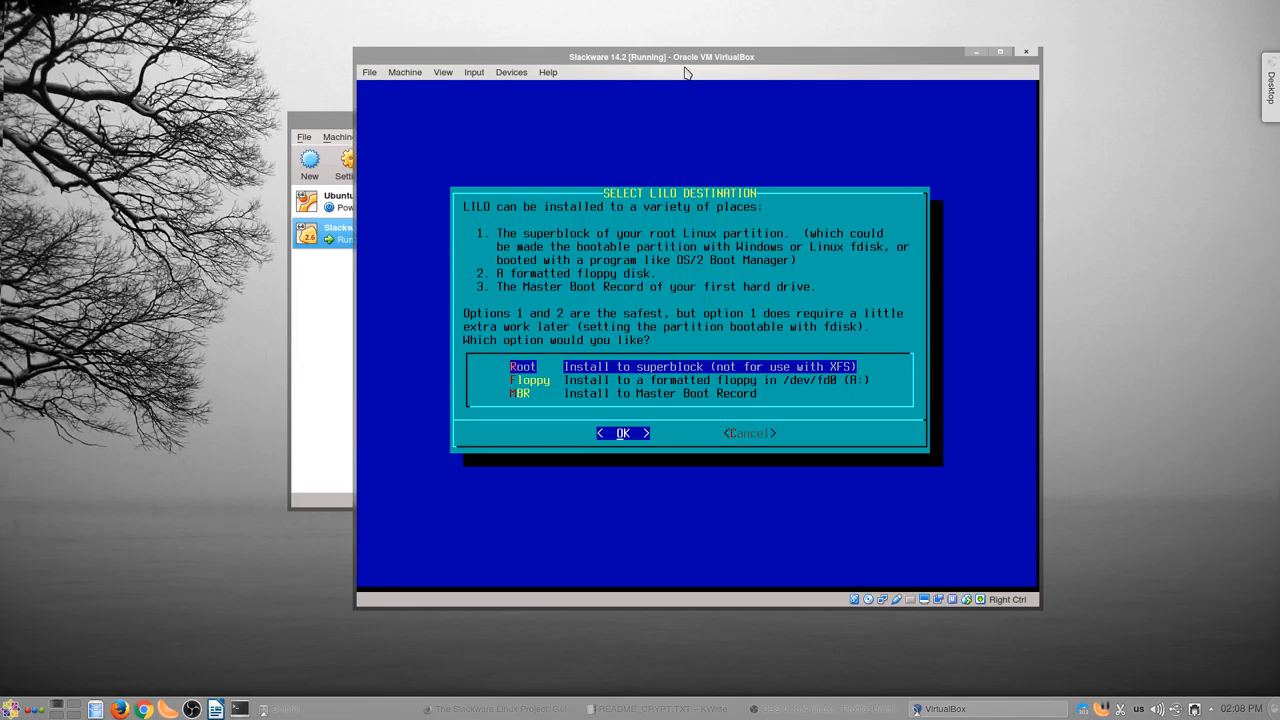
key("Down")
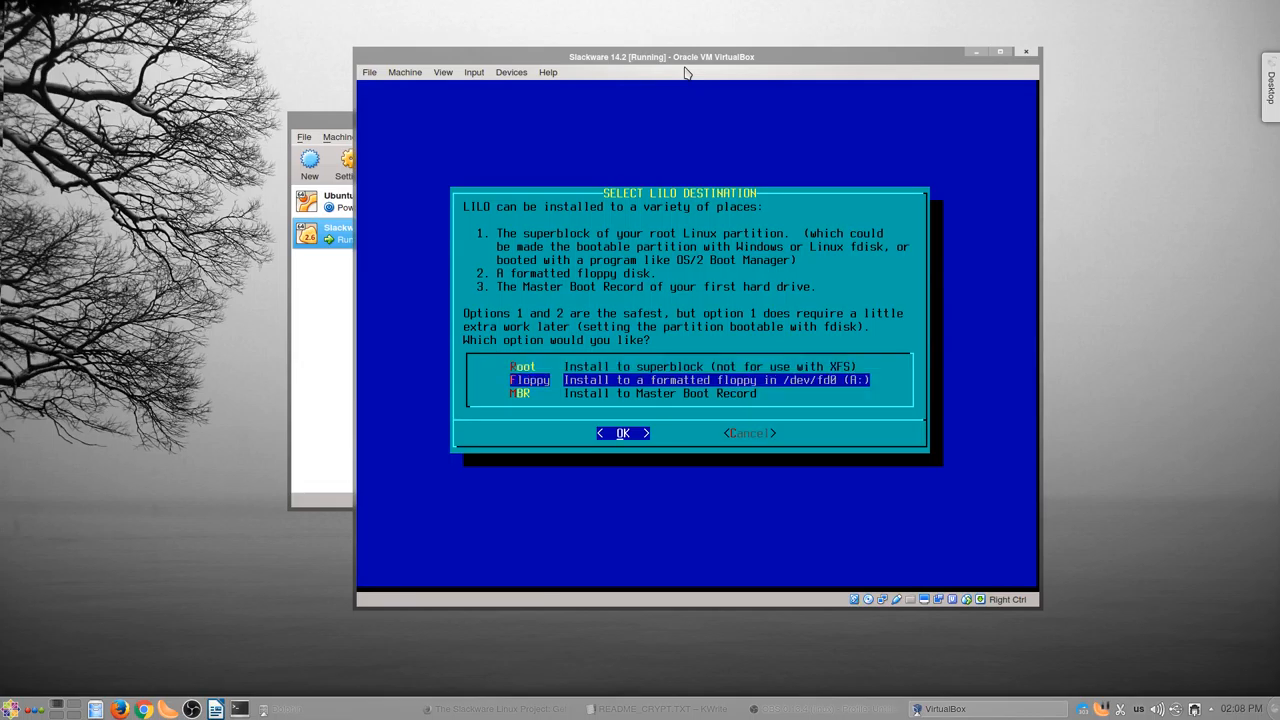
key("Down")
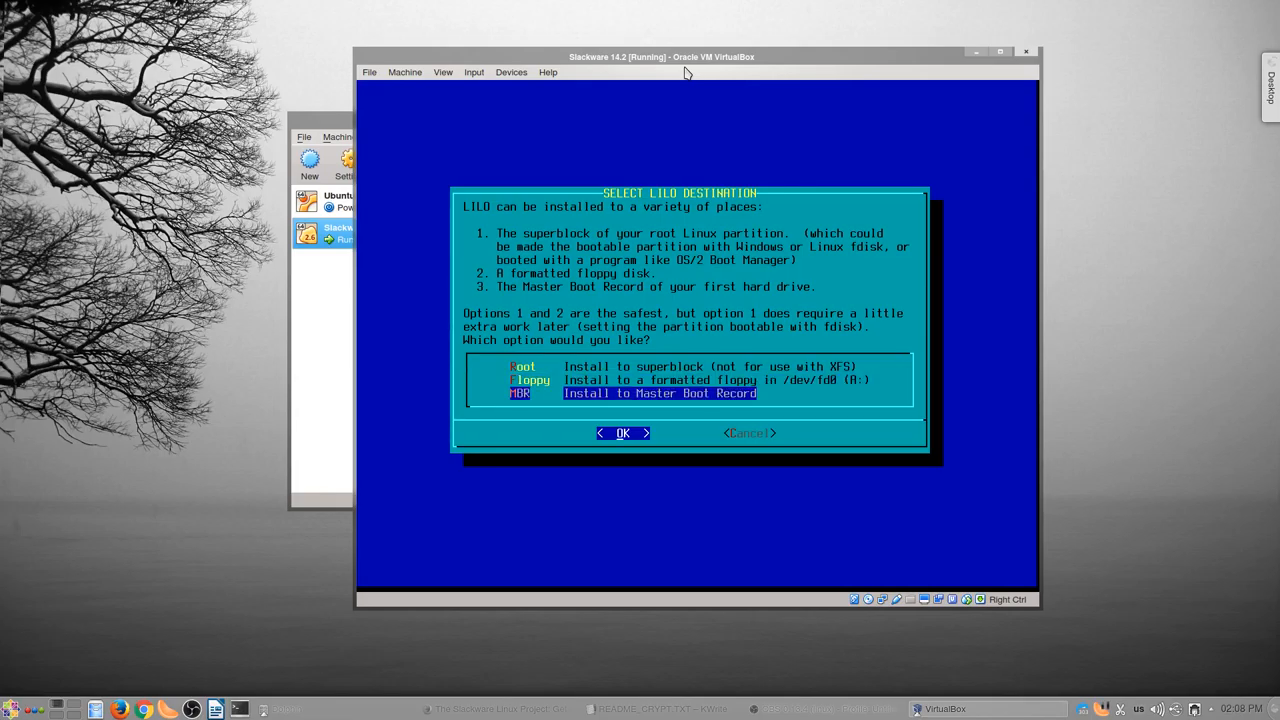
- Install LILO to the Master Boot Record and accept the imps2 mouse type
left_click(623, 433)
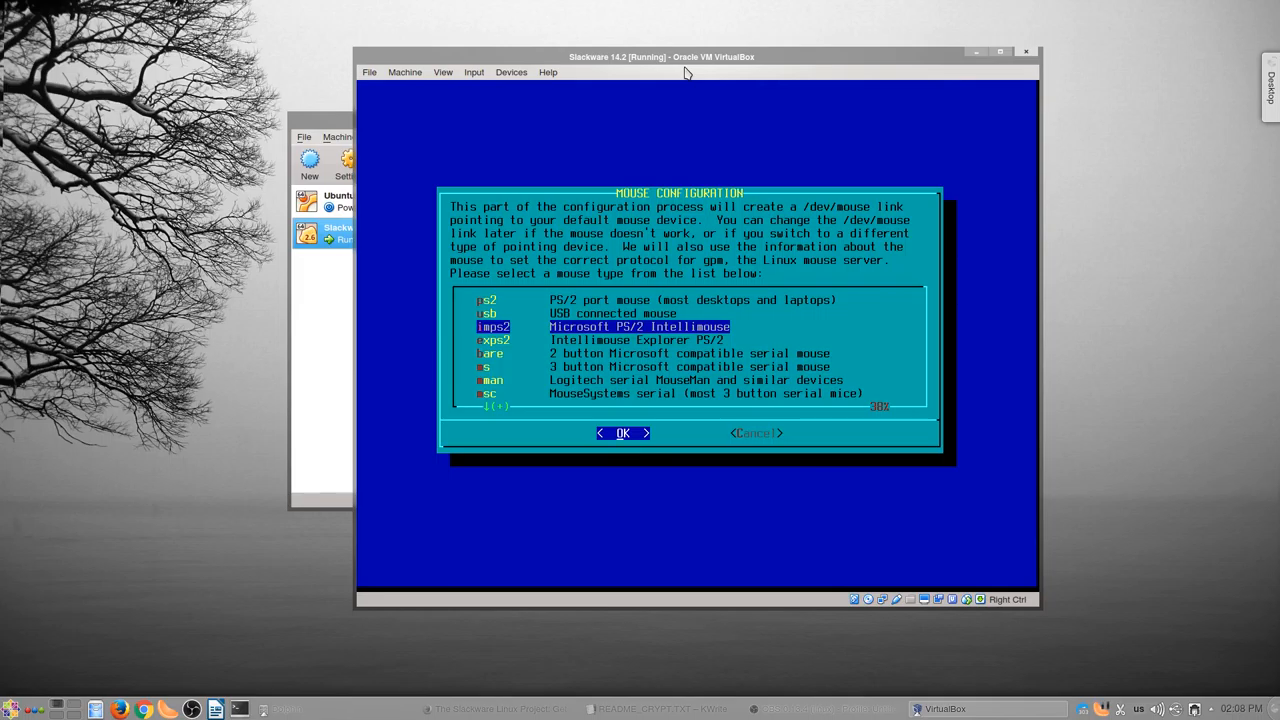
left_click(622, 433)
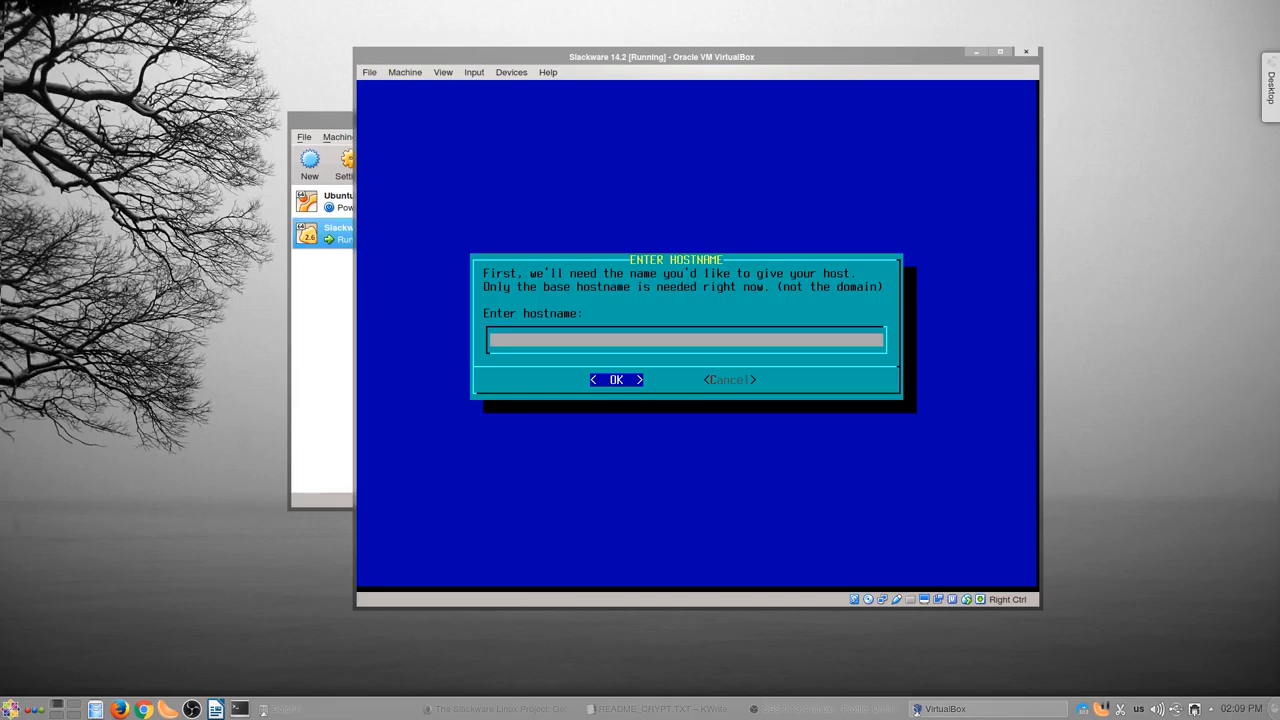
- Name the host slazzy in domain home.local and confirm the NetworkManager network setup
type("slaz")
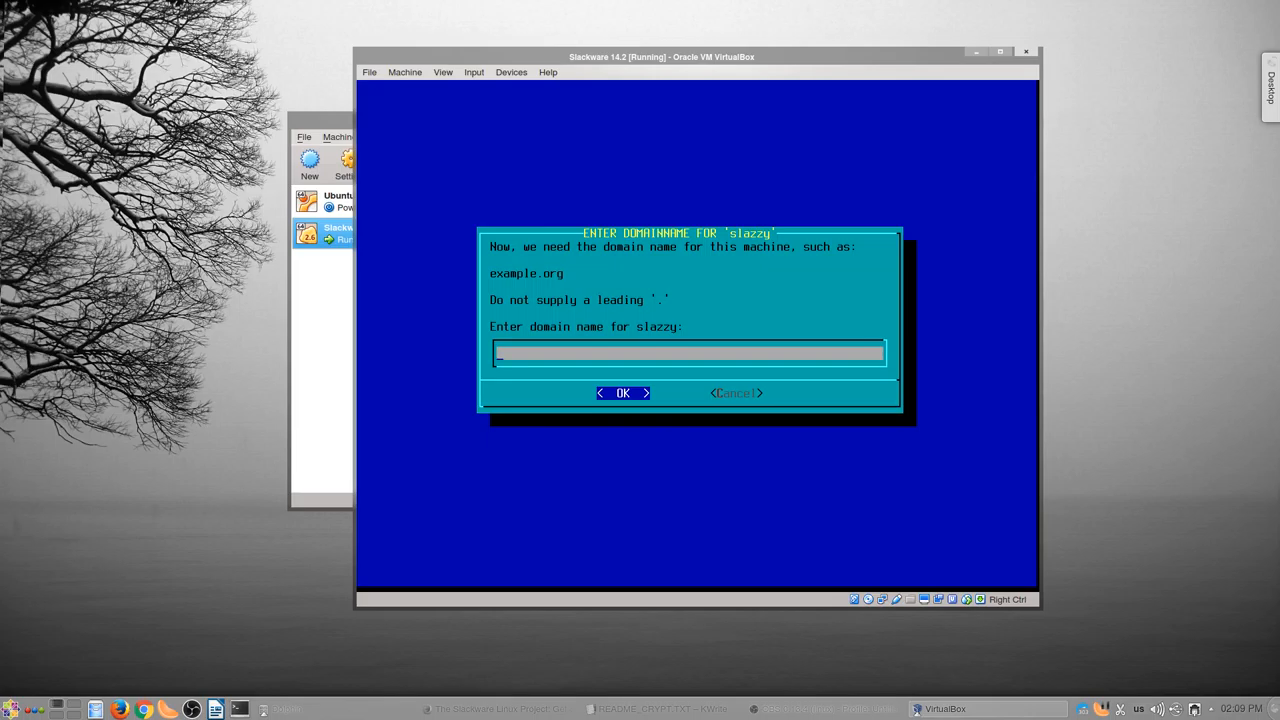
type("home.local")
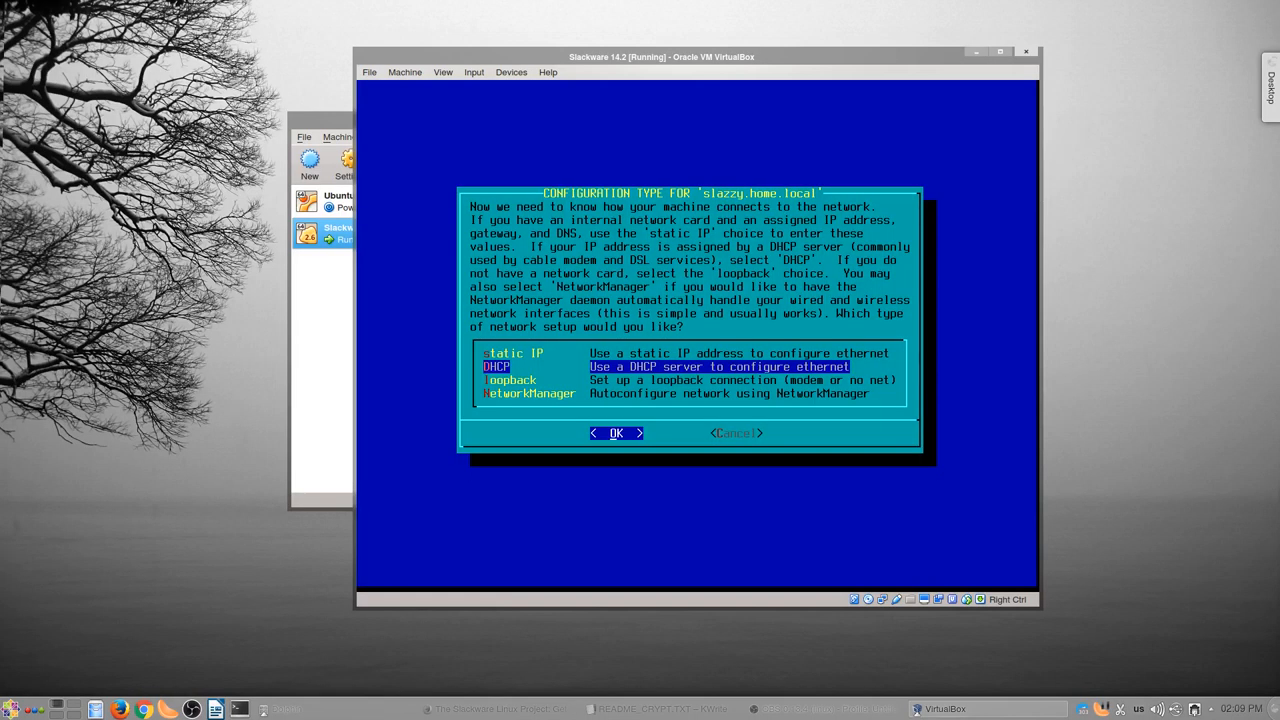
key("Down")
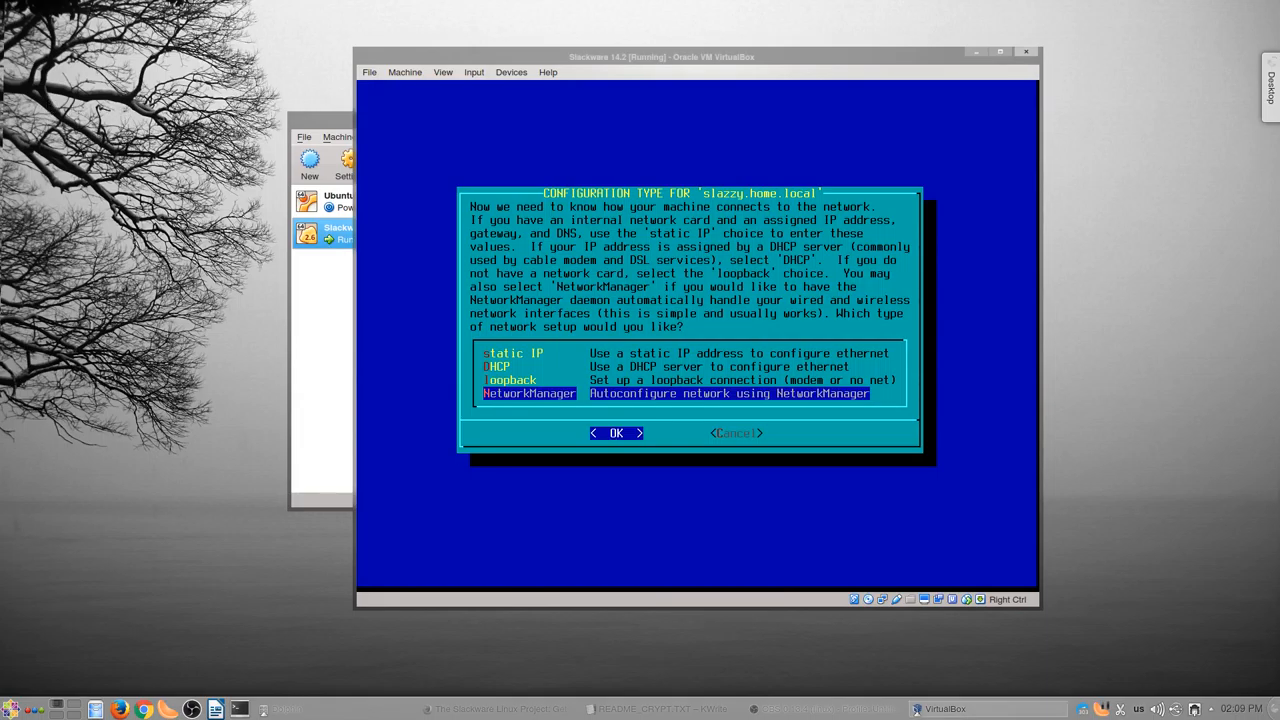
left_click(616, 433)
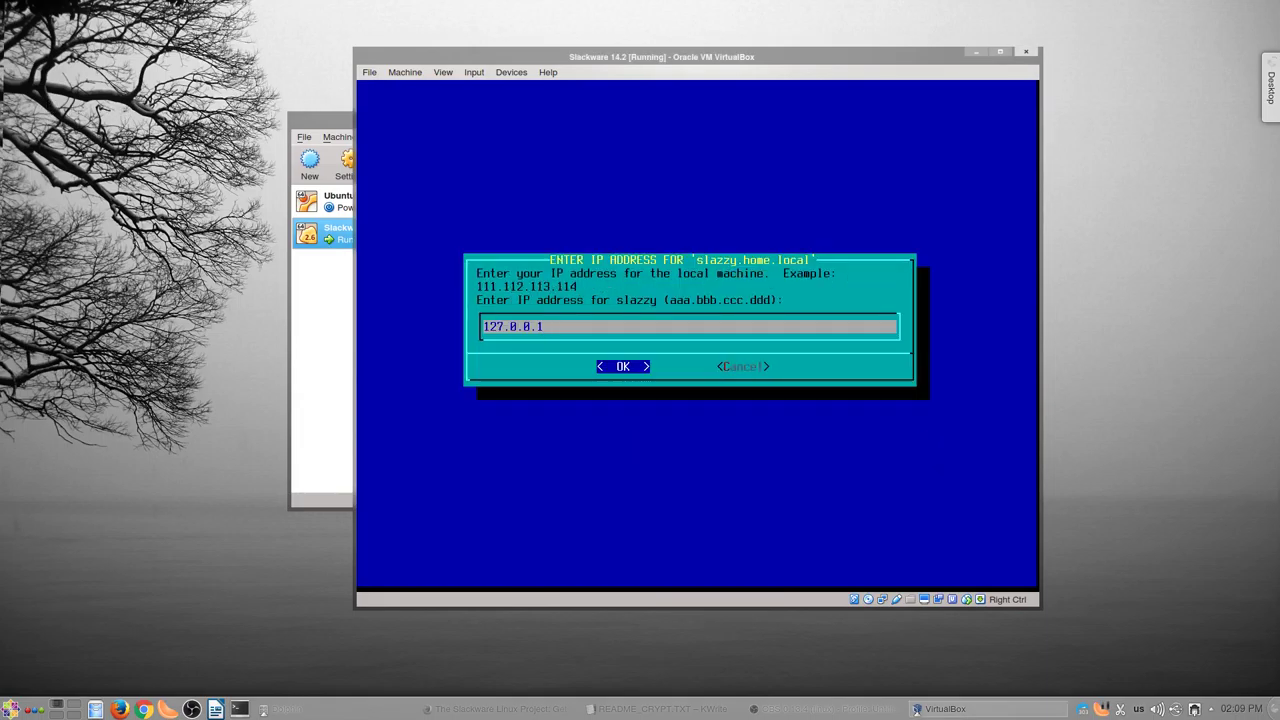
left_click(622, 366)
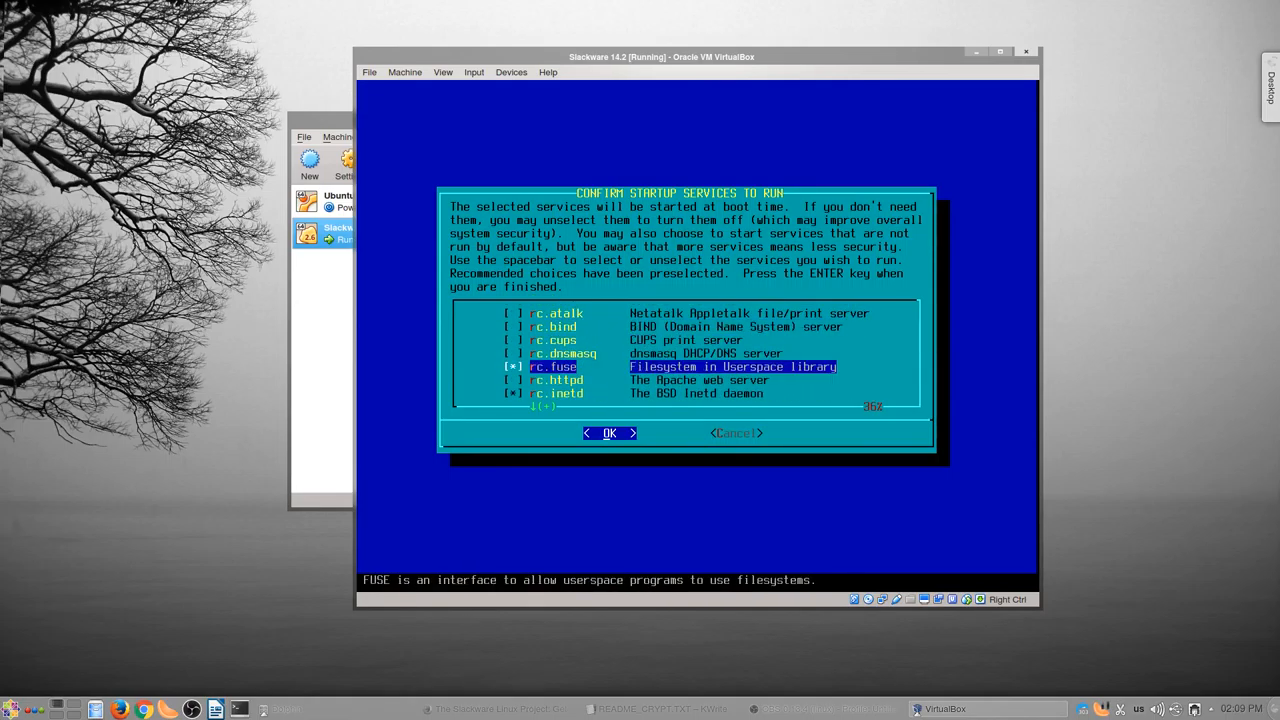
- Accept the default startup services and set the hardware clock to local time
key("Down")
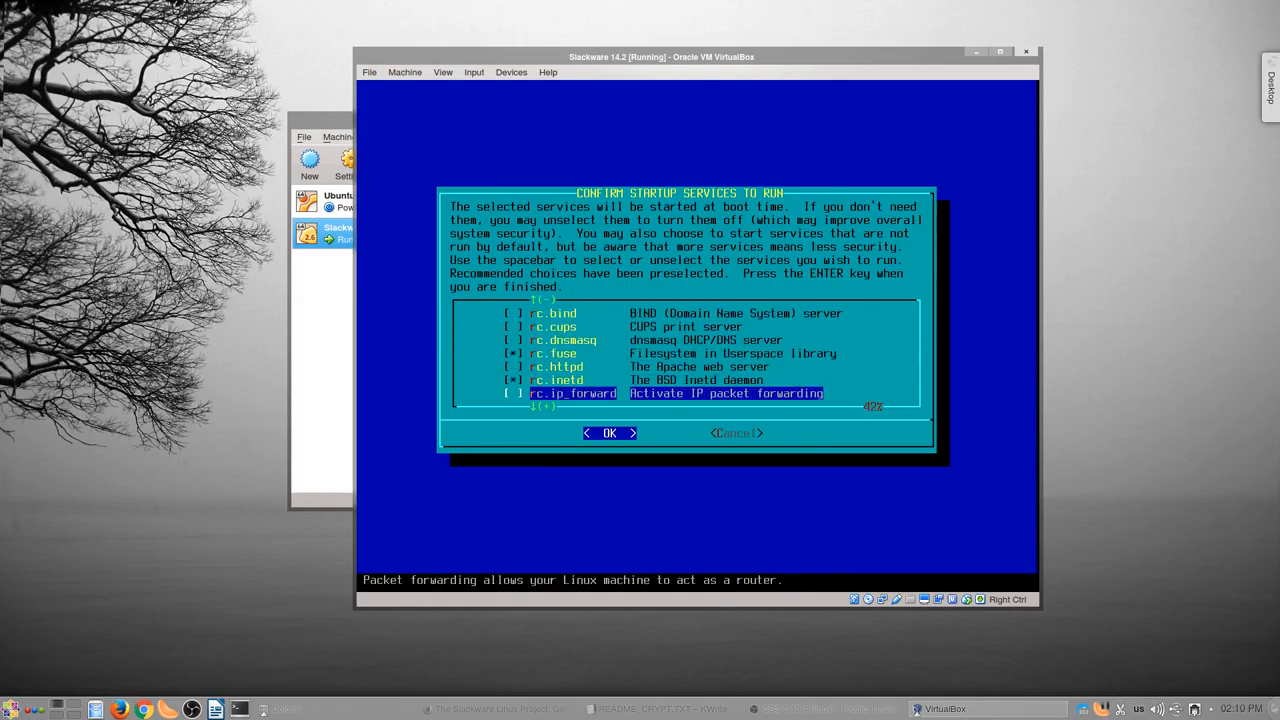
key("Down")
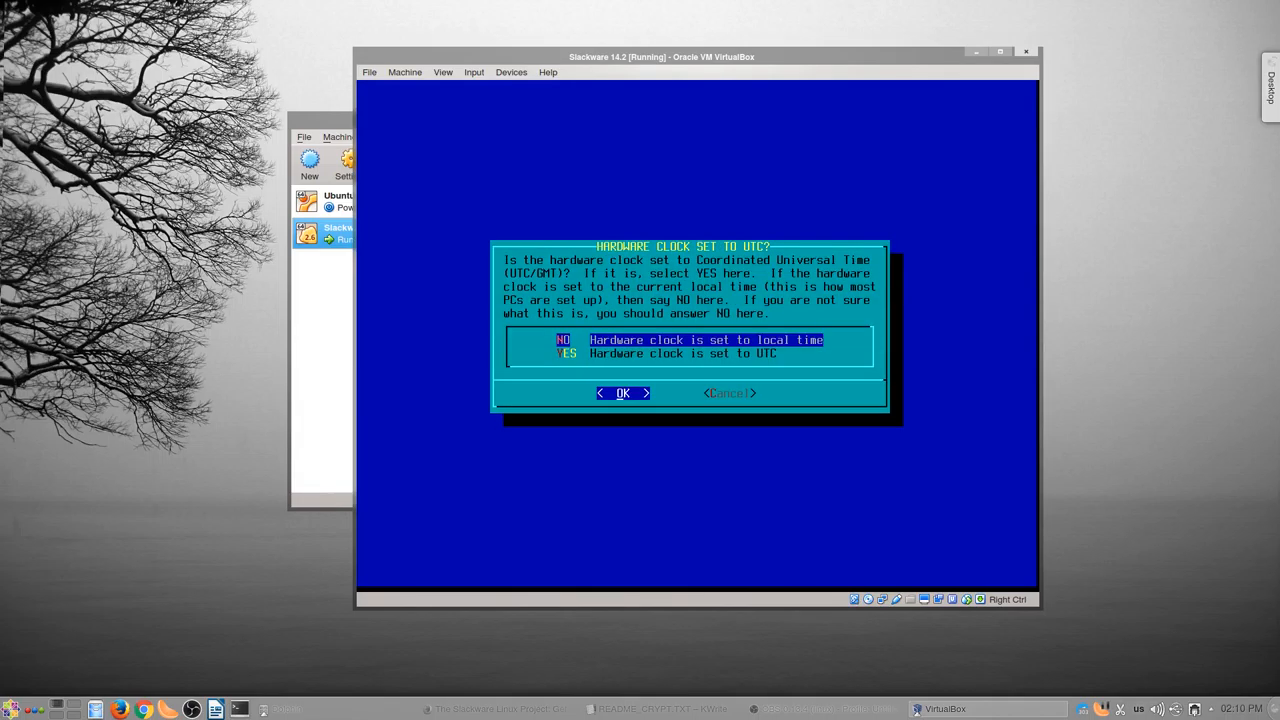
key("Down")
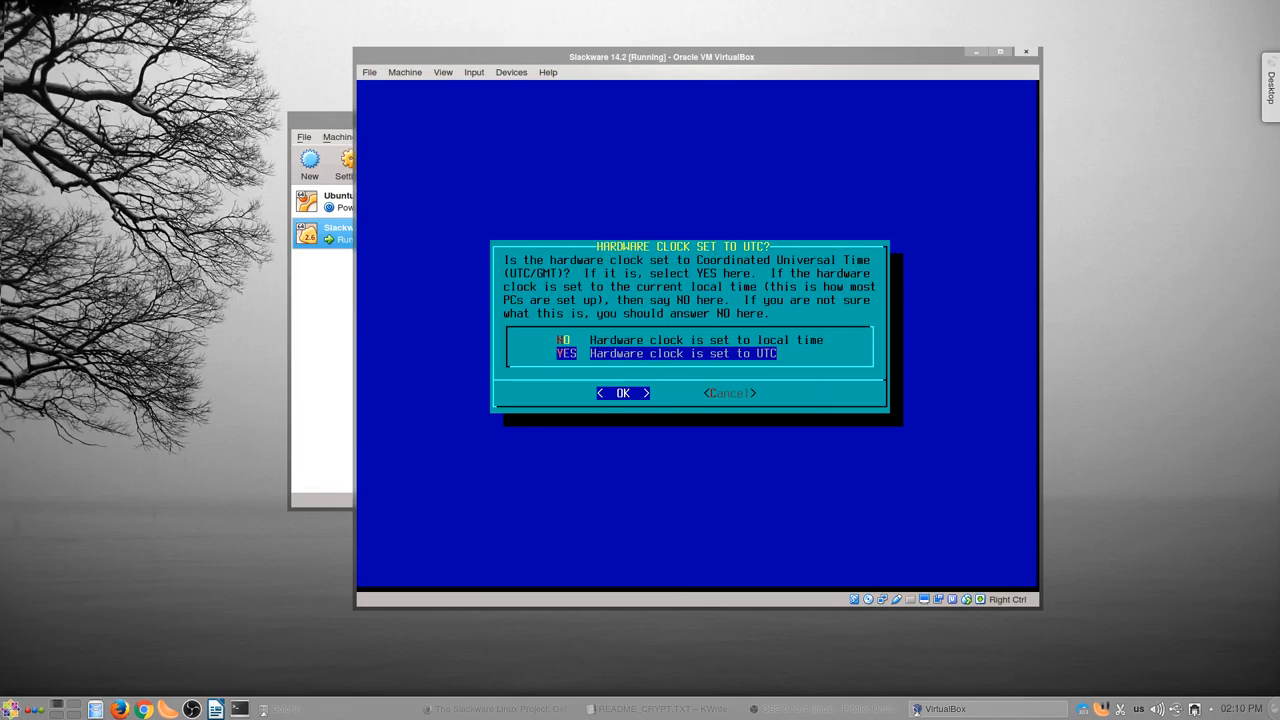
key("Up")
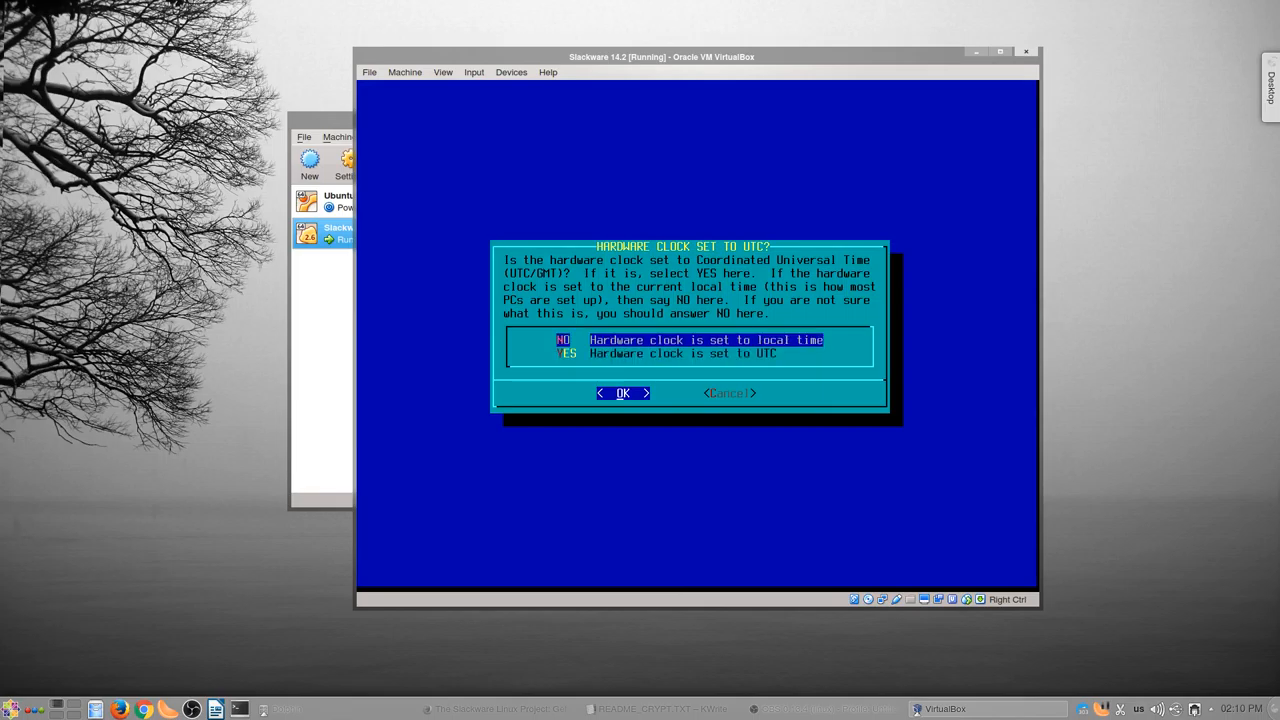
left_click(623, 393)
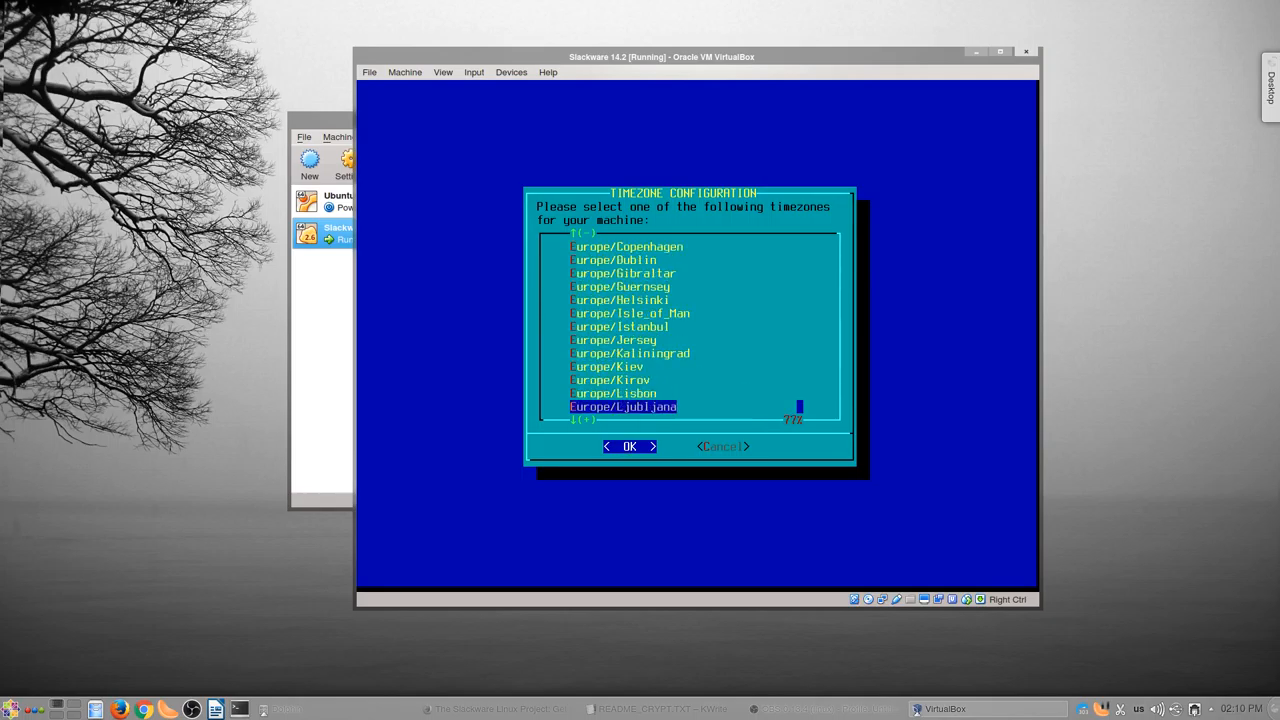
- Select the Europe/Stockholm timezone and make xinitrc.xfce the default window manager
key("Down")
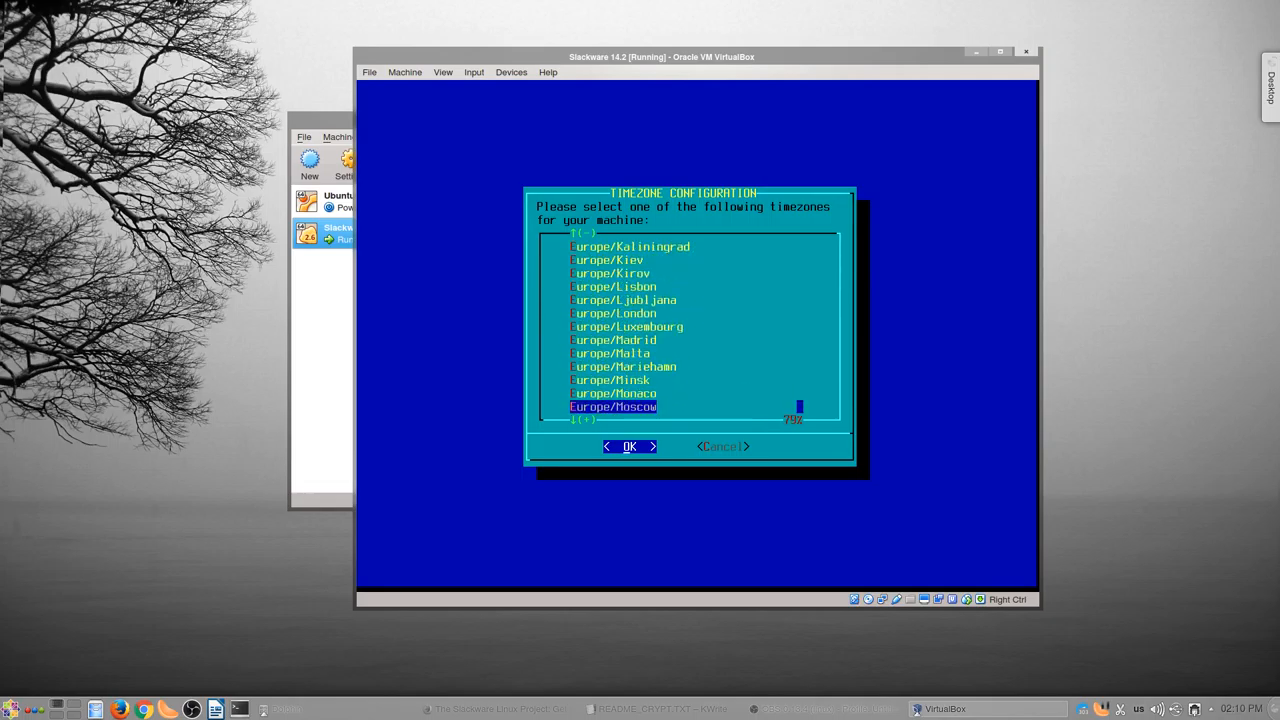
scroll("down", 3)
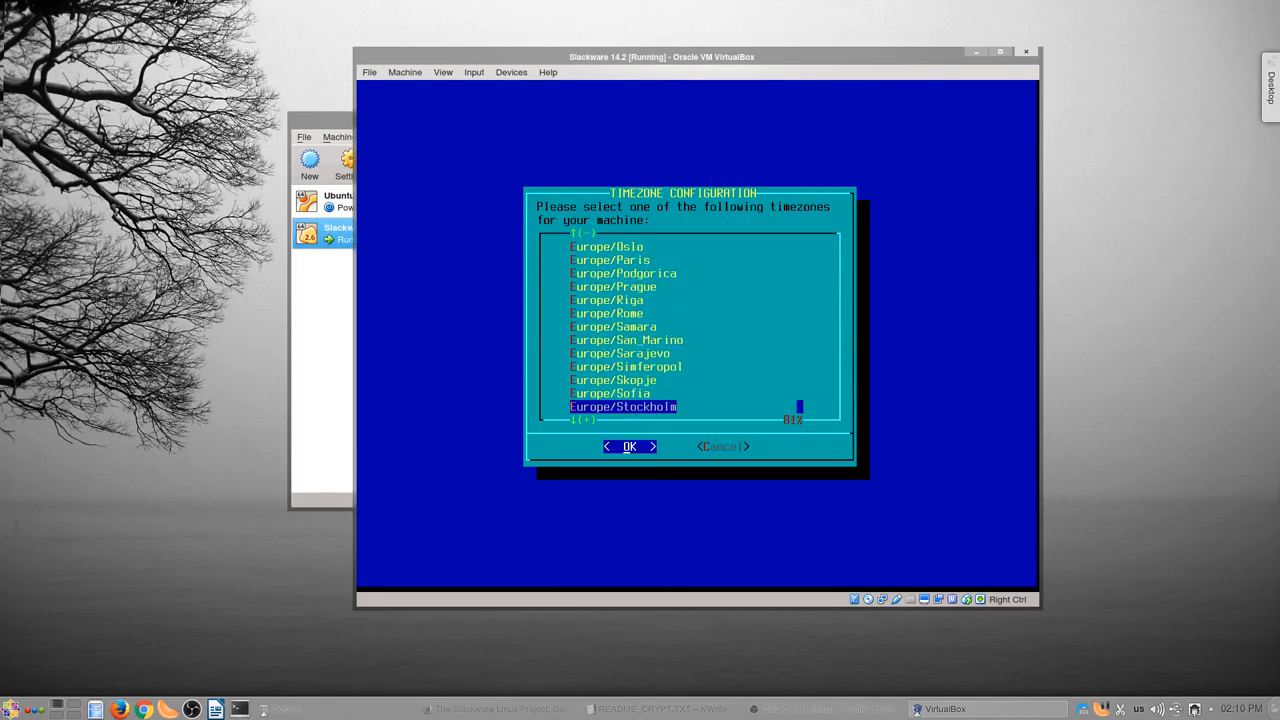
left_click(629, 446)
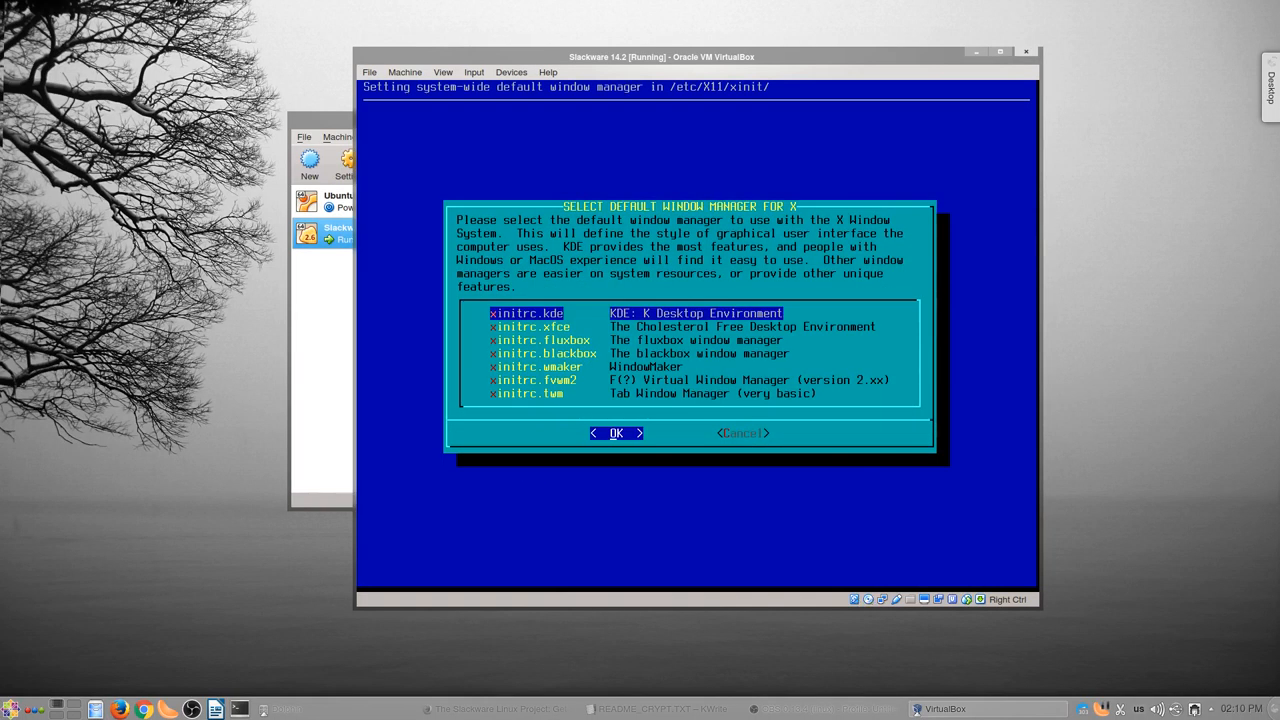
key("Down")
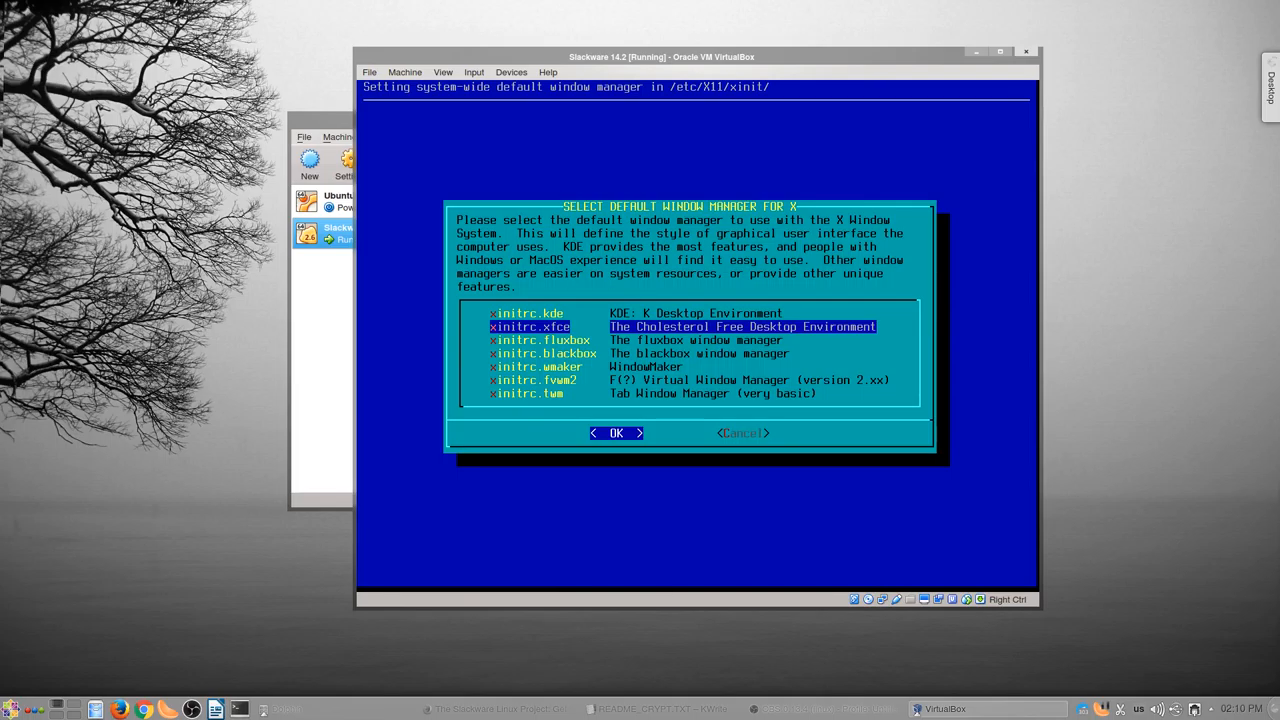
left_click(616, 433)
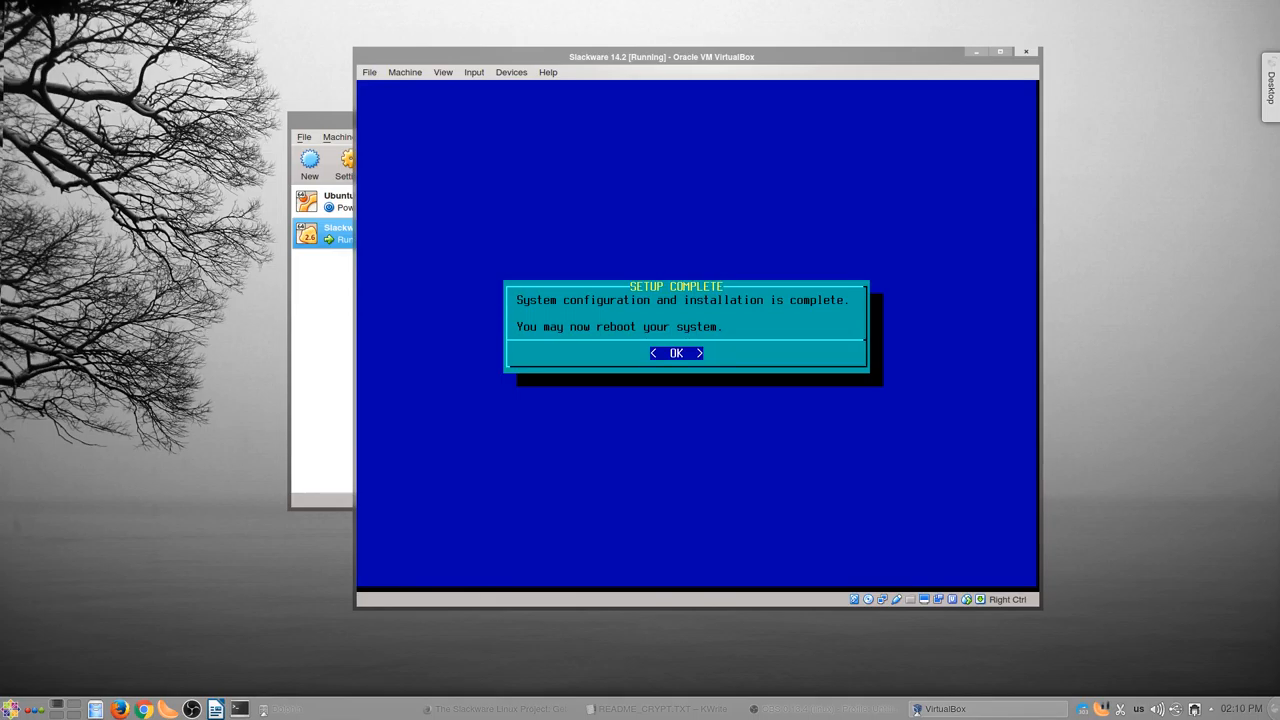
- Acknowledge the Setup Complete and remove-installation-disc notices to exit to the shell
left_click(676, 352)
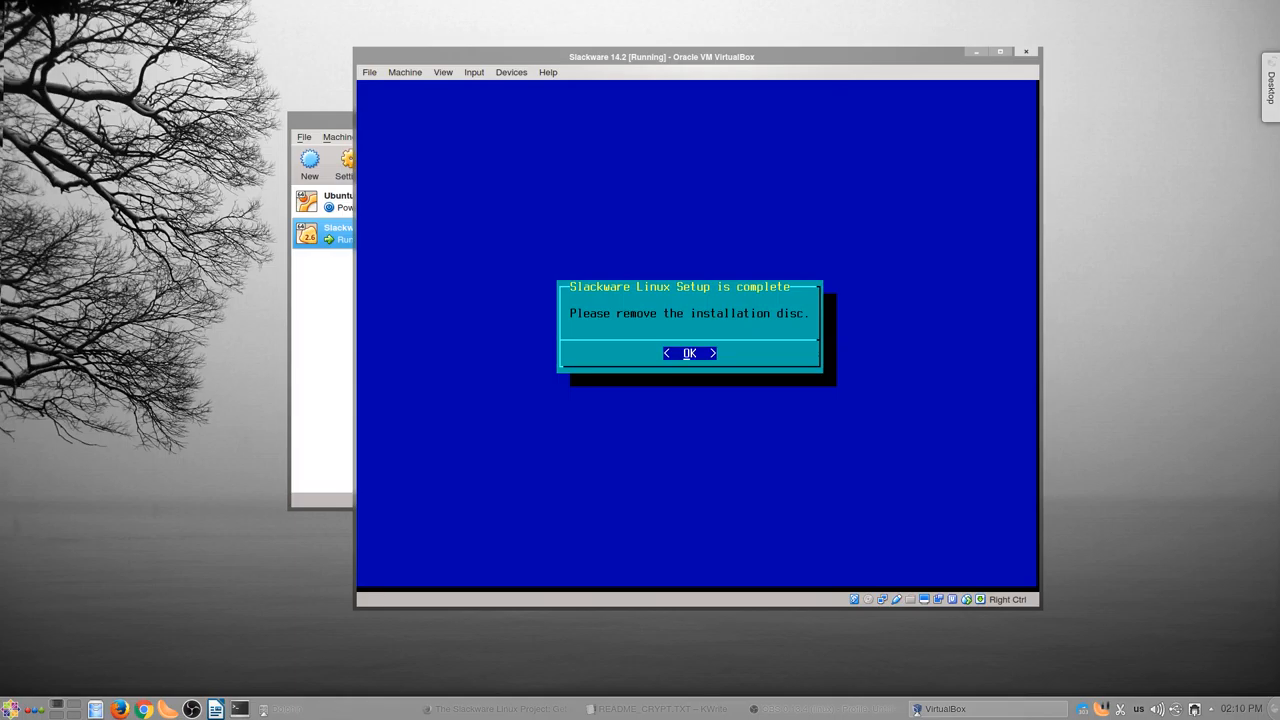
left_click(689, 353)
type("mount")
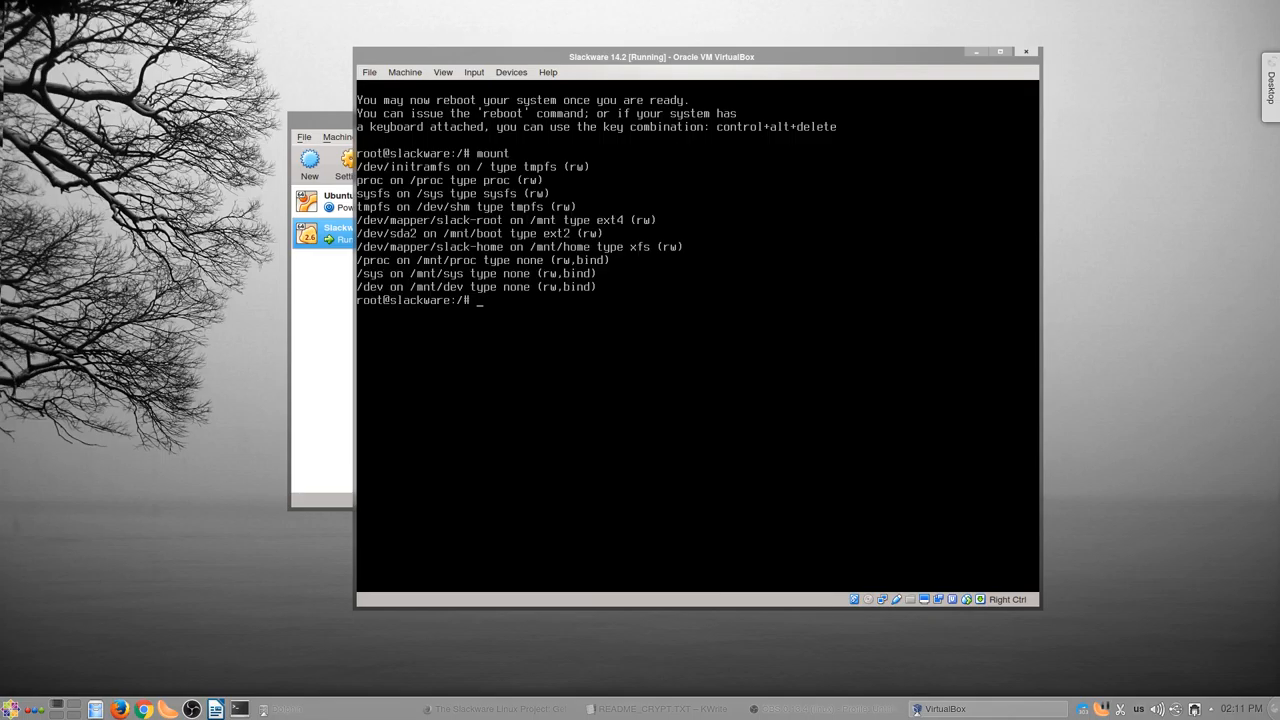
- Change to /mnt and chroot into the installed system with a login bash shell
type("cd /mnt")
type("chroot .")
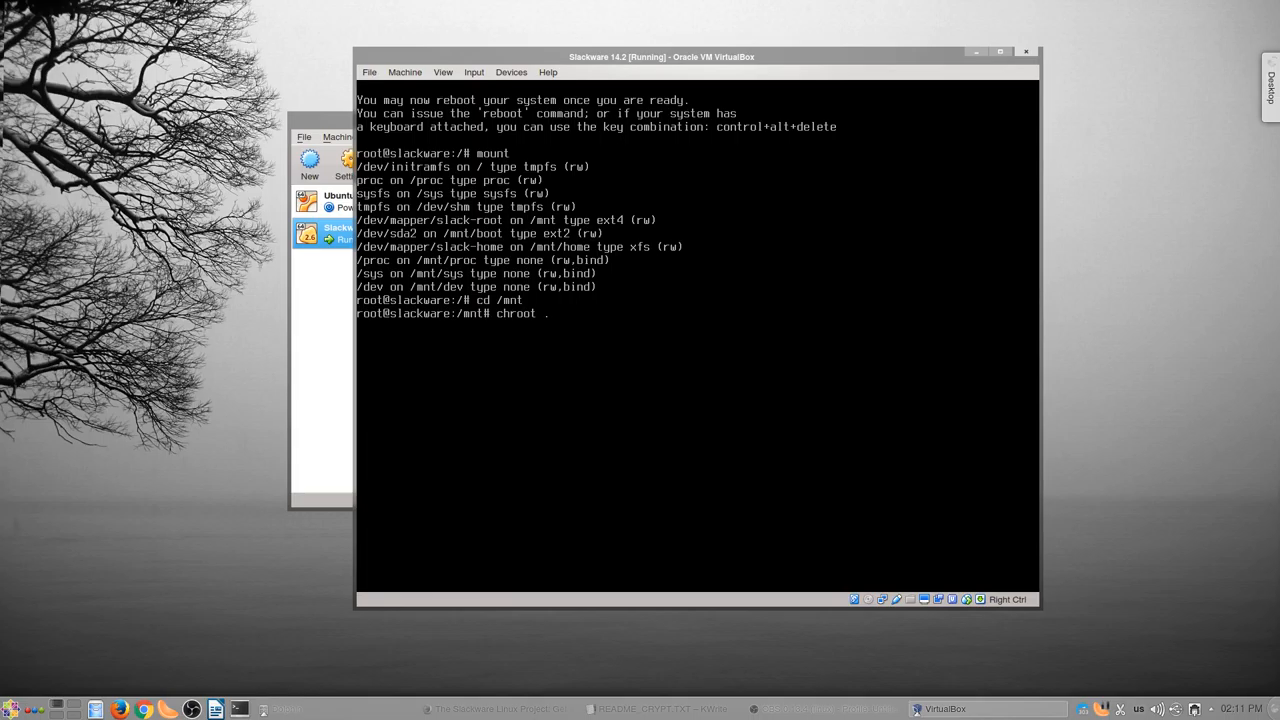
type("/")
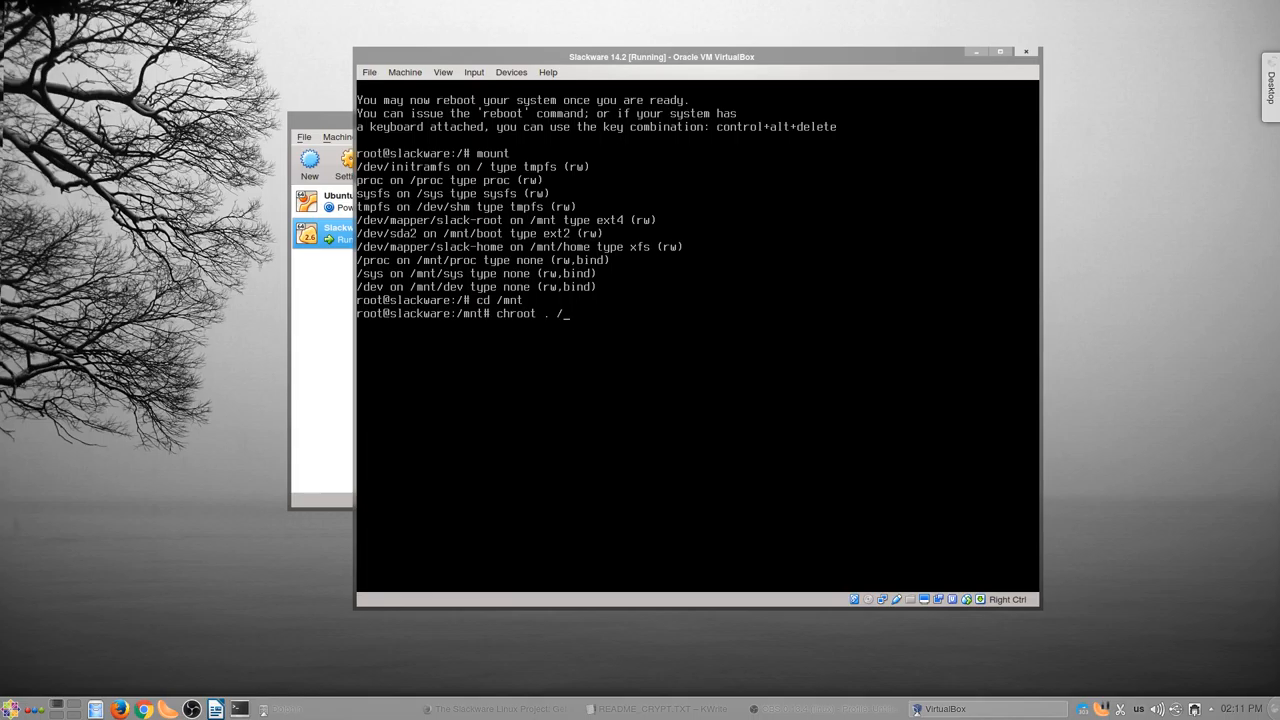
type("bin/bash -")
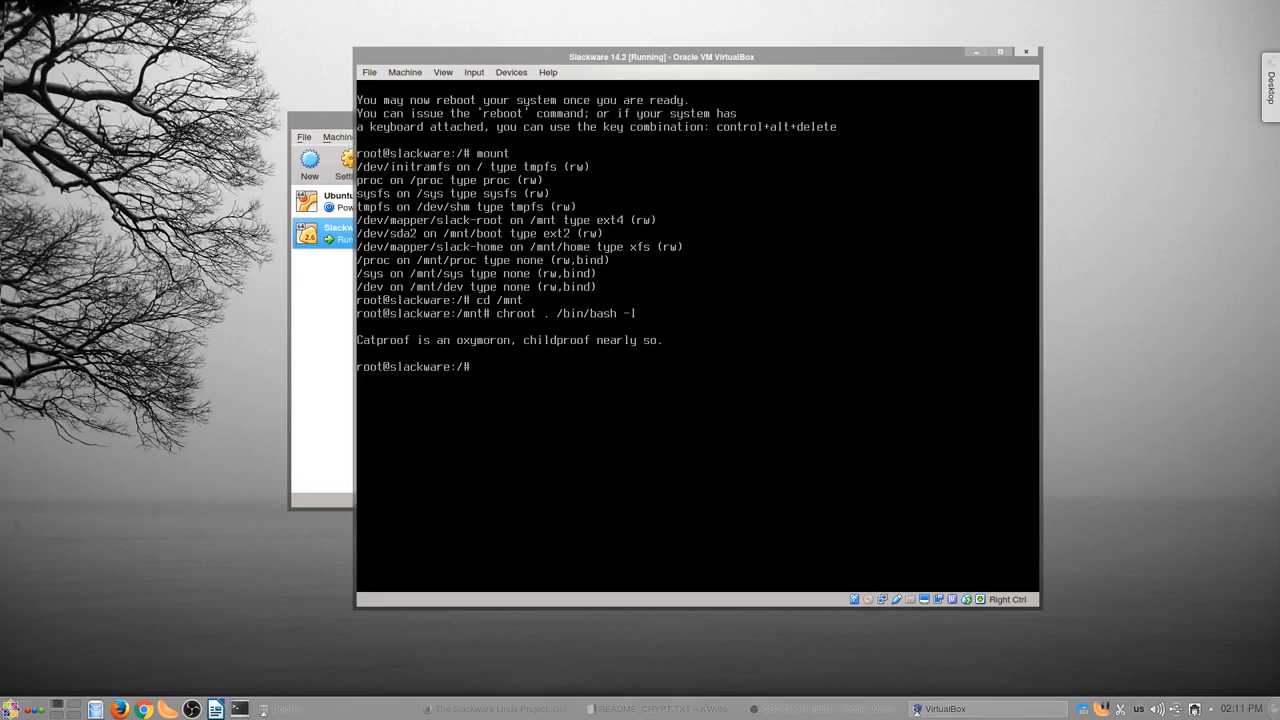
- List the contents of /boot before building the initrd
type("ls /boot")
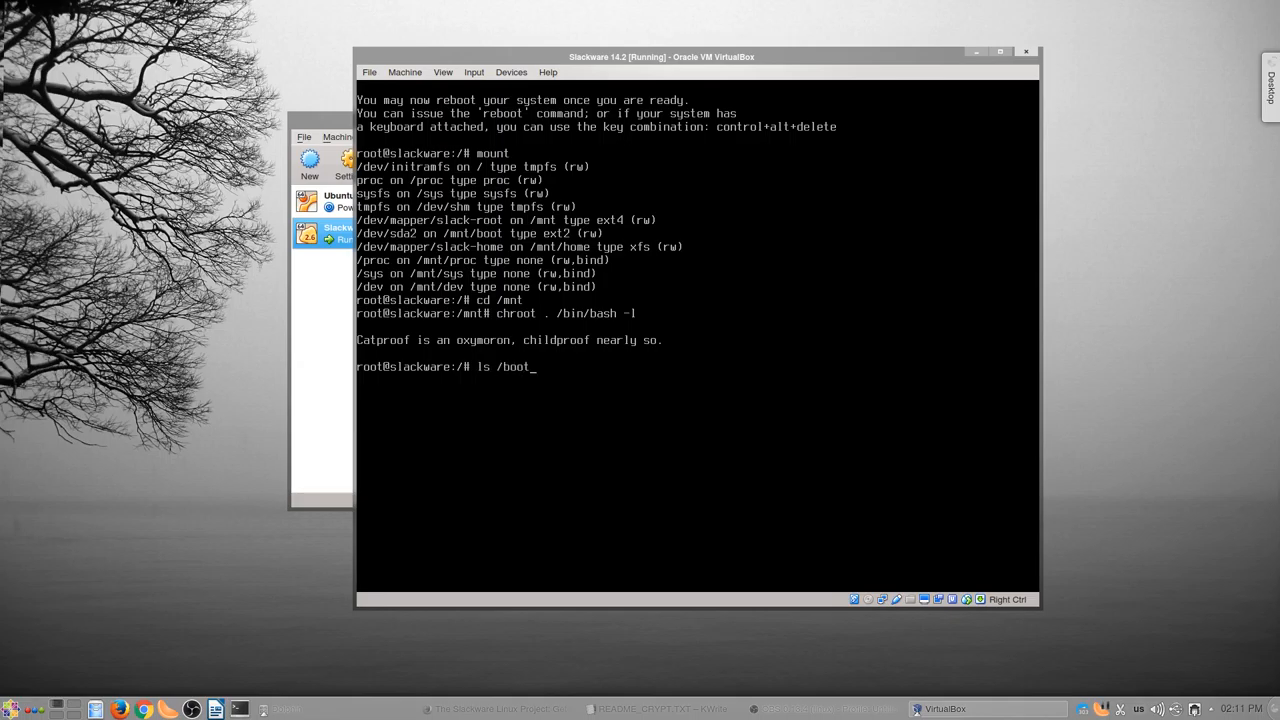
key("Return")
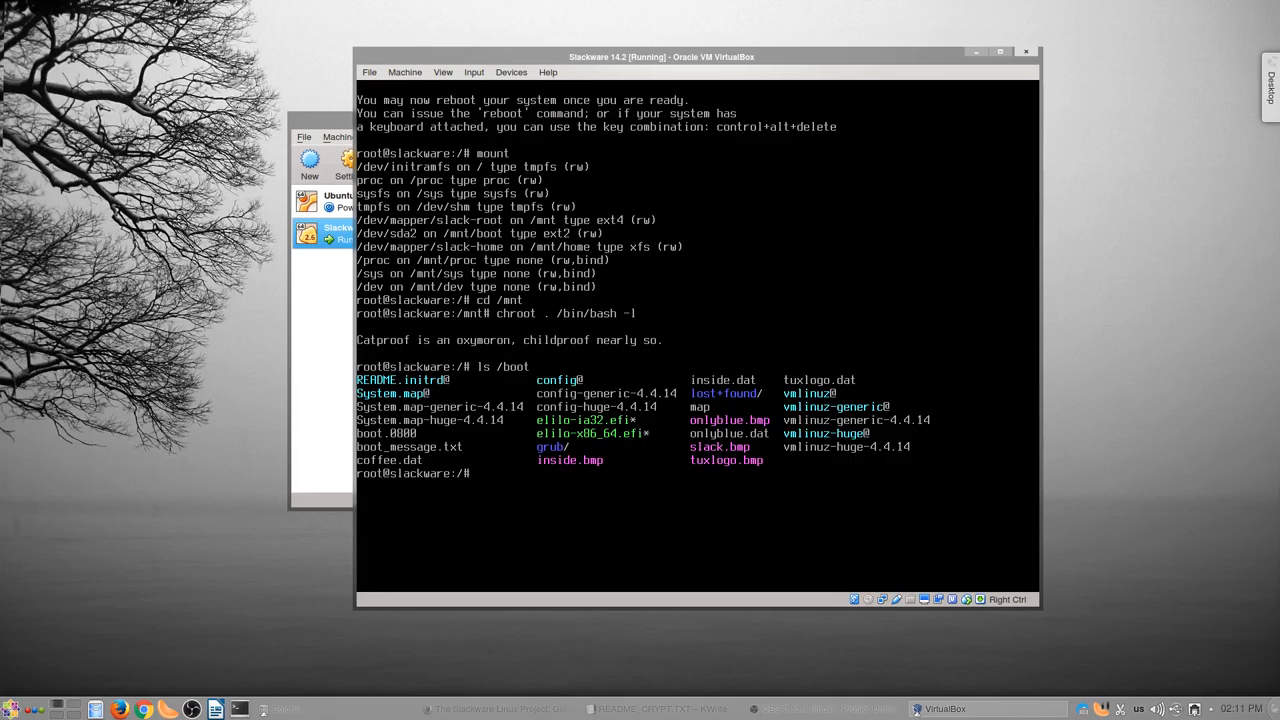
- Start mkinitrd -c for kernel 4.4.14 with ext4 module and ext4 root filesystem
type("mki")
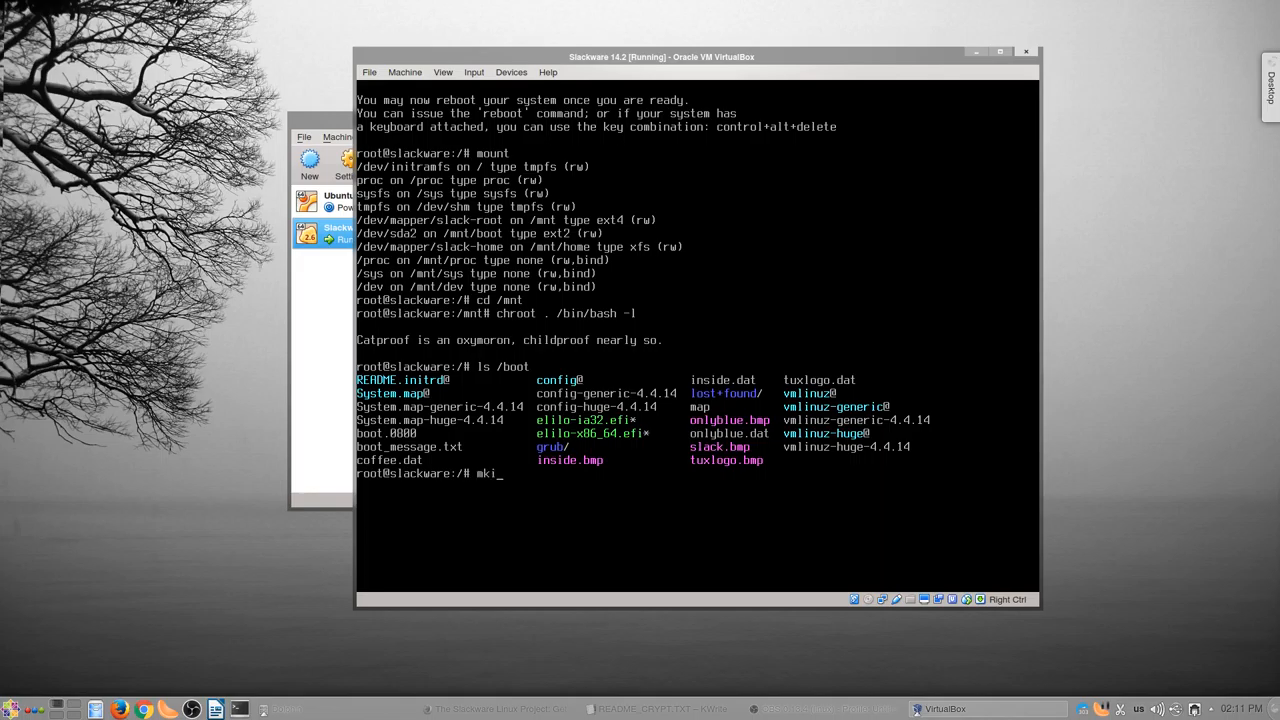
type("nitrd")
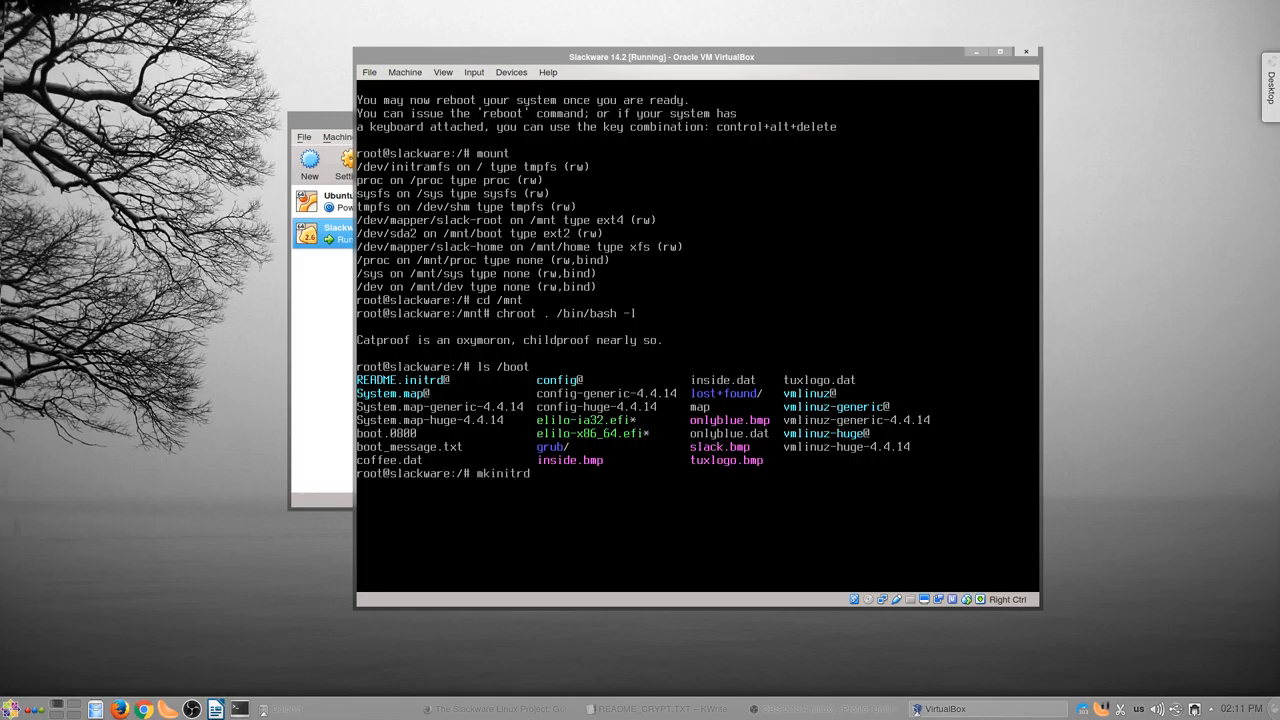
type("-c -k")
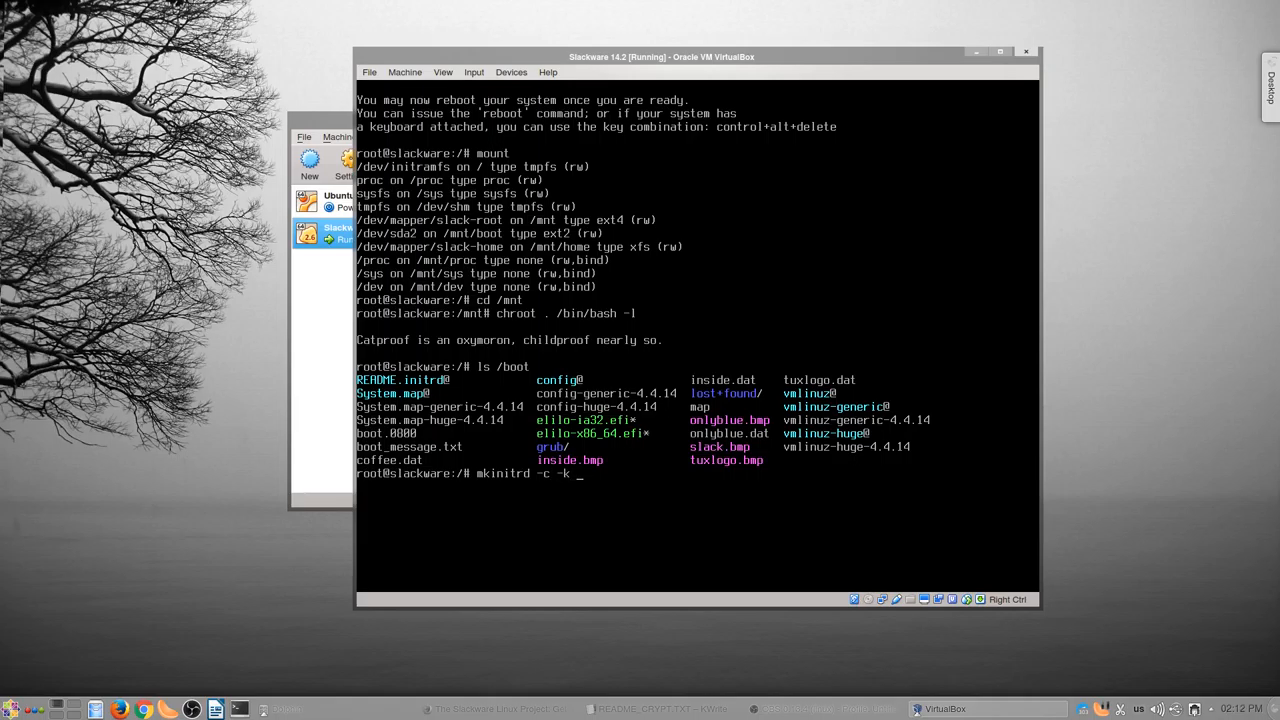
type("4.4.14")
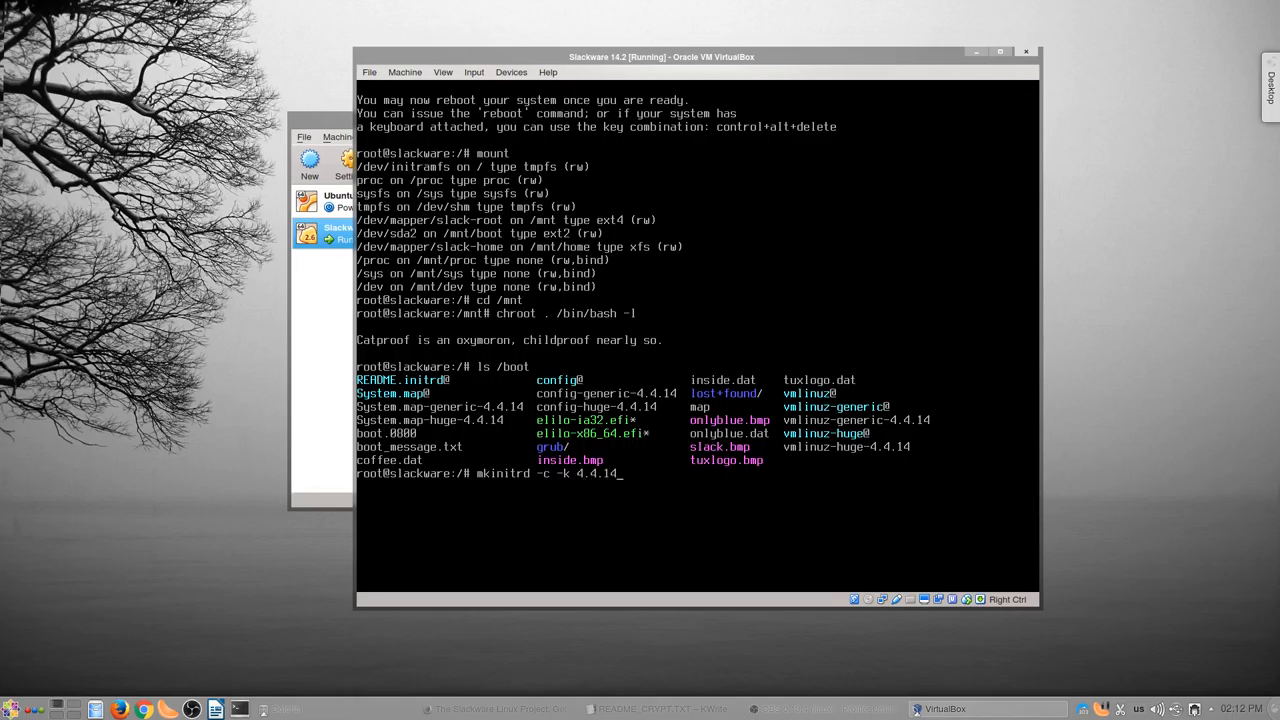
type("-")
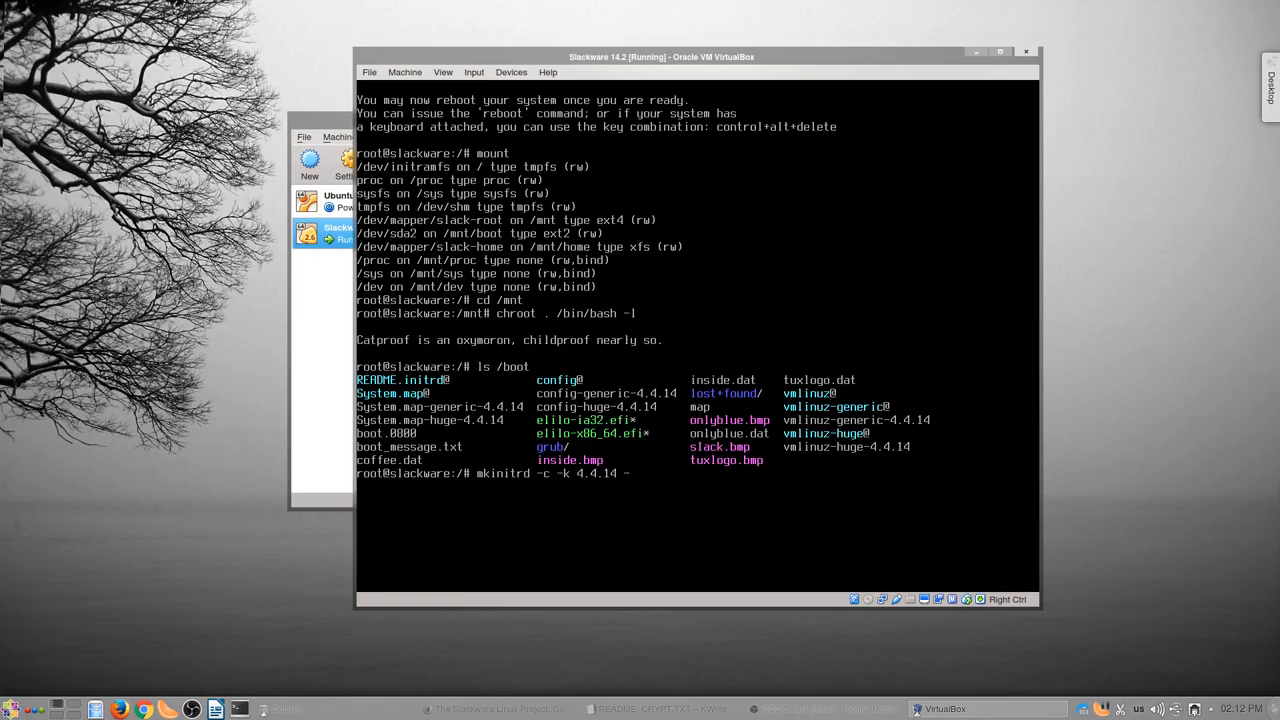
type("-m")
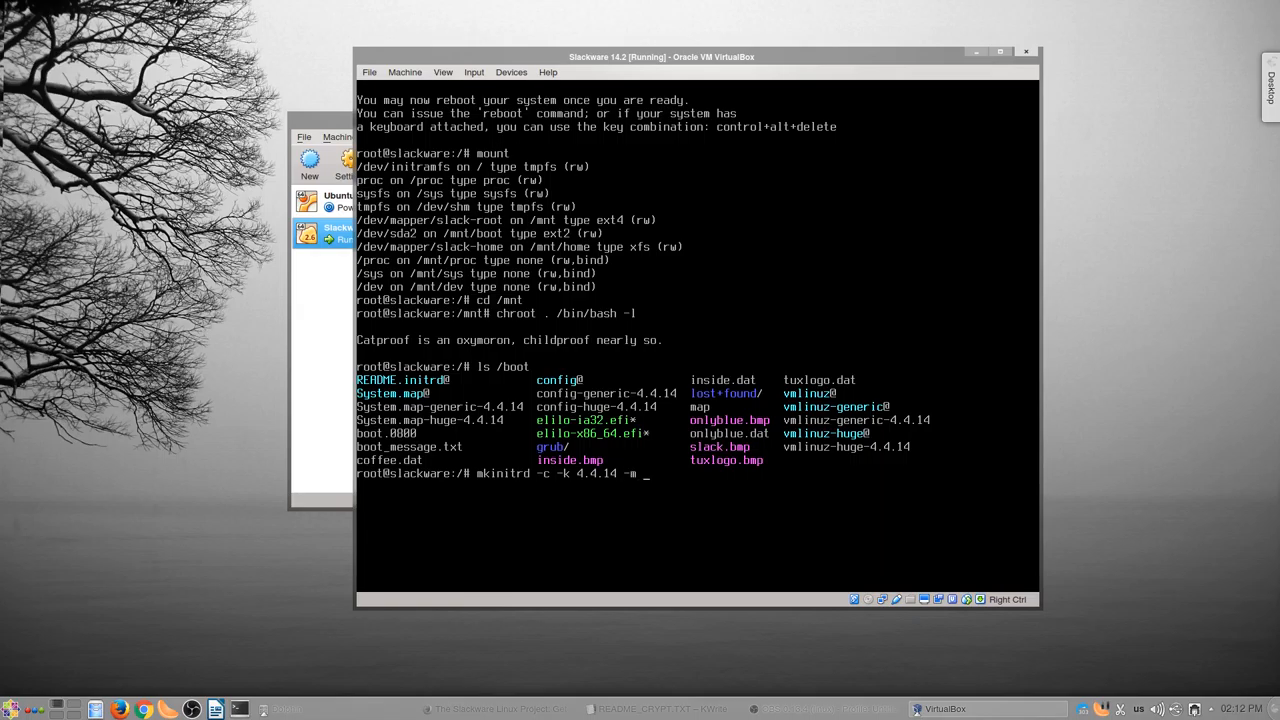
type("ext4")
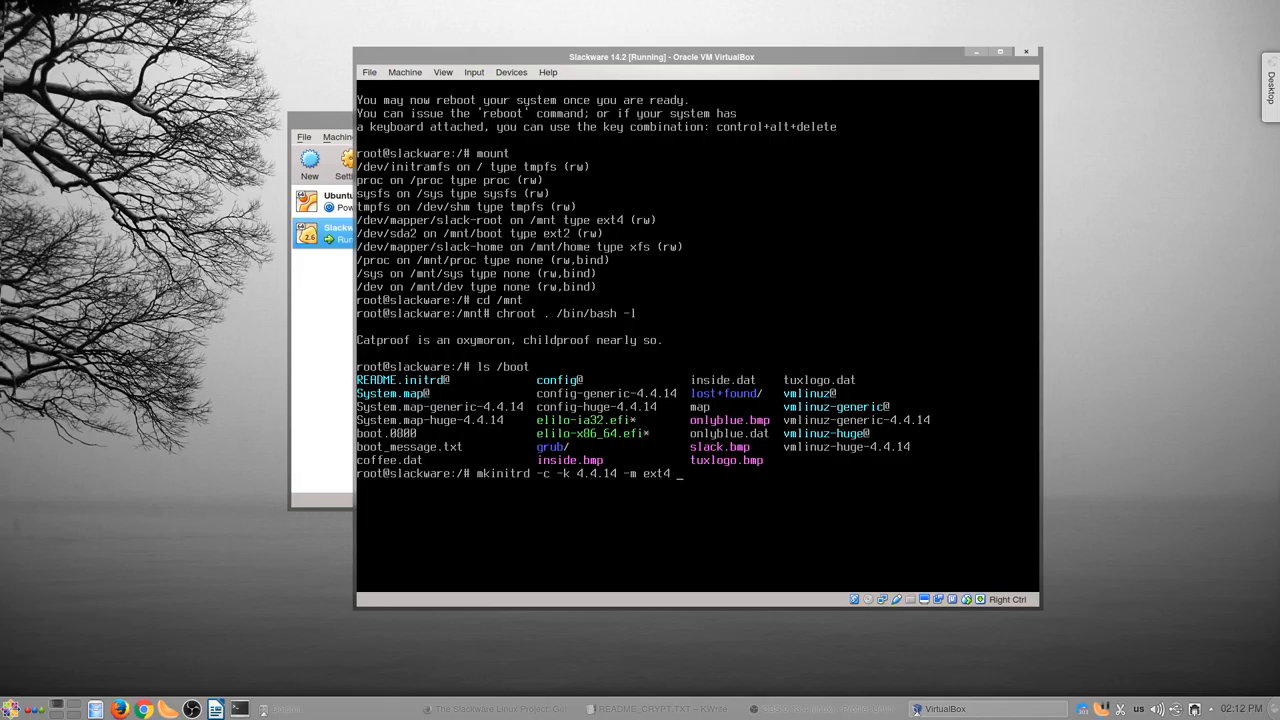
type("-f")
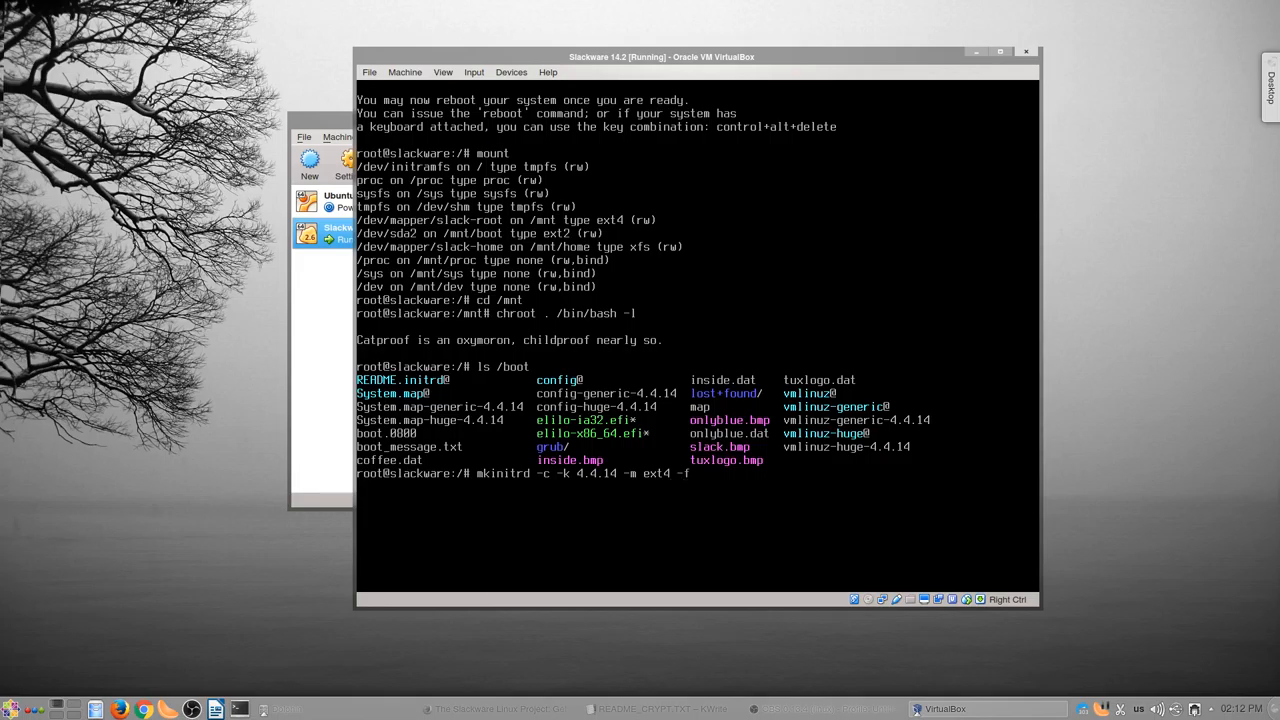
type("ext4")
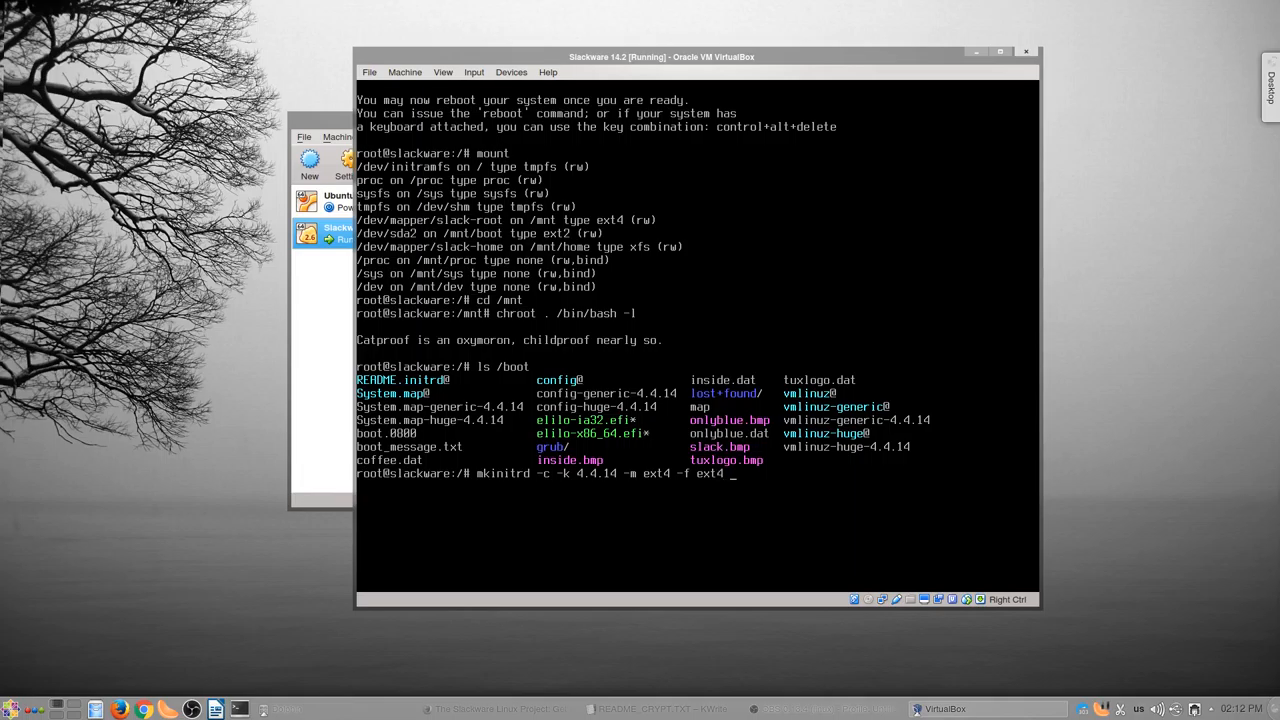
- Complete mkinitrd with root /dev/slack/root, encrypted /dev/sda3 and LVM support
type("-r")
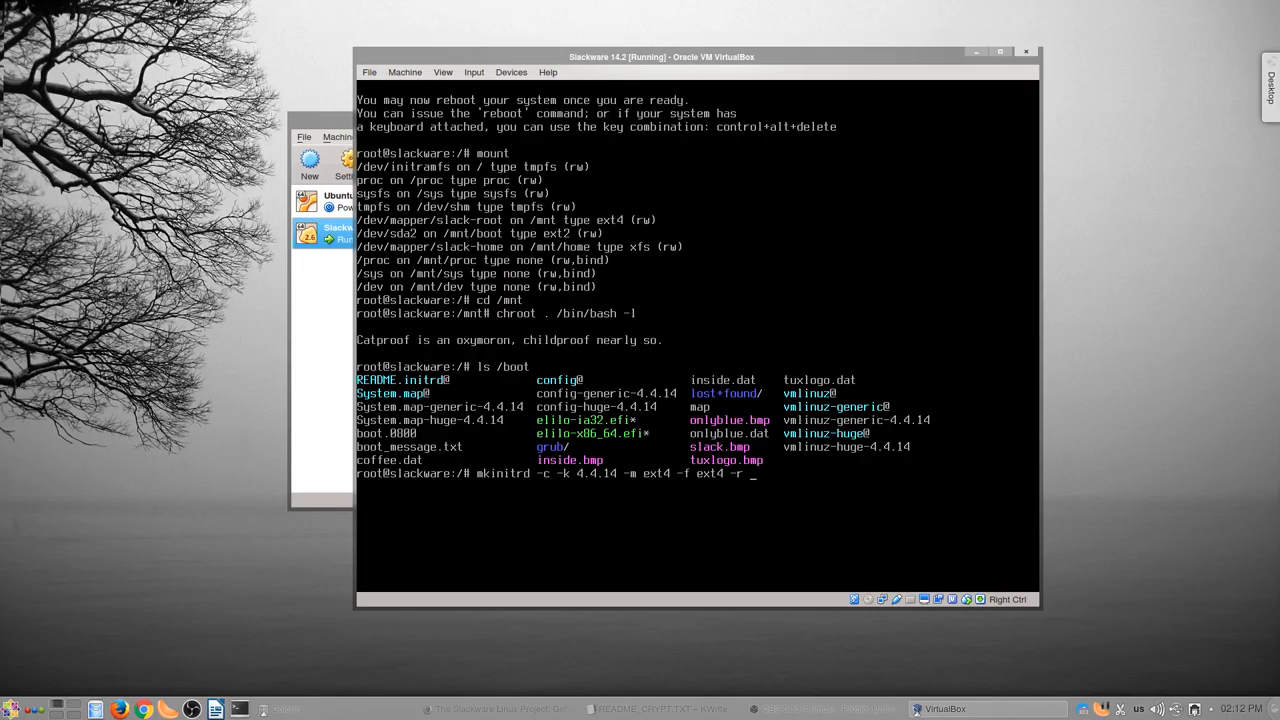
type("dev")
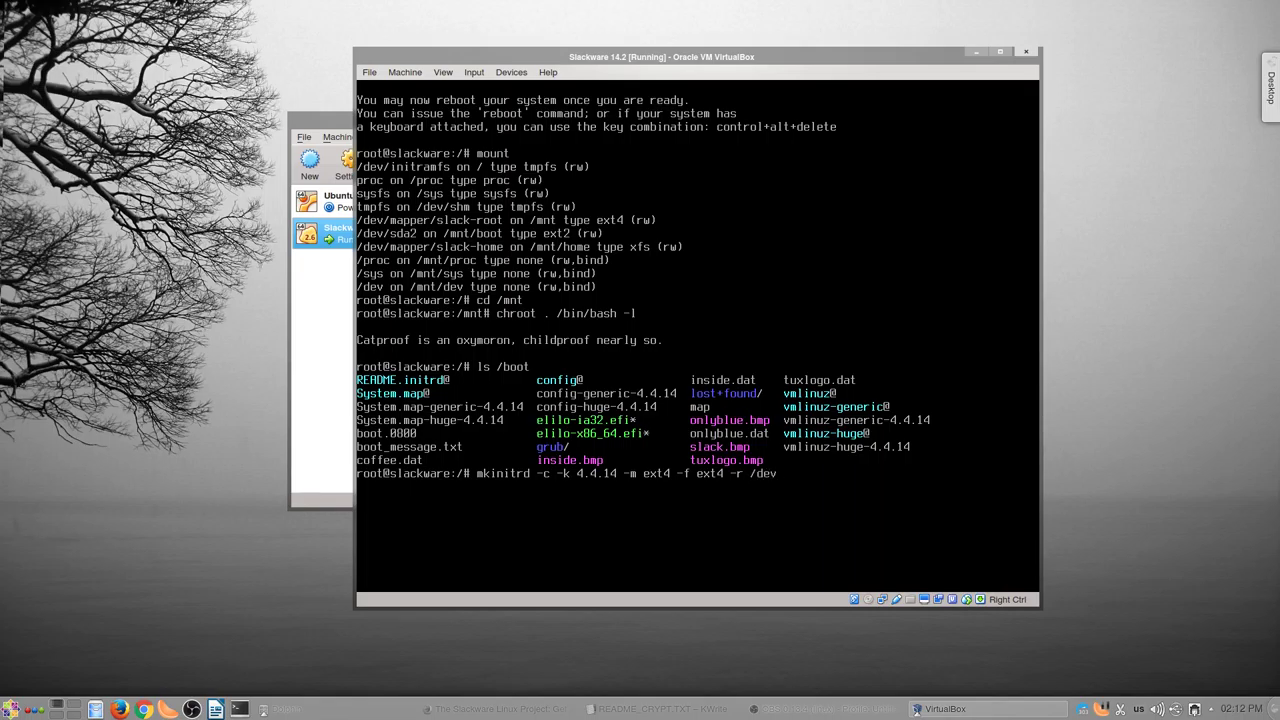
type("slack/")
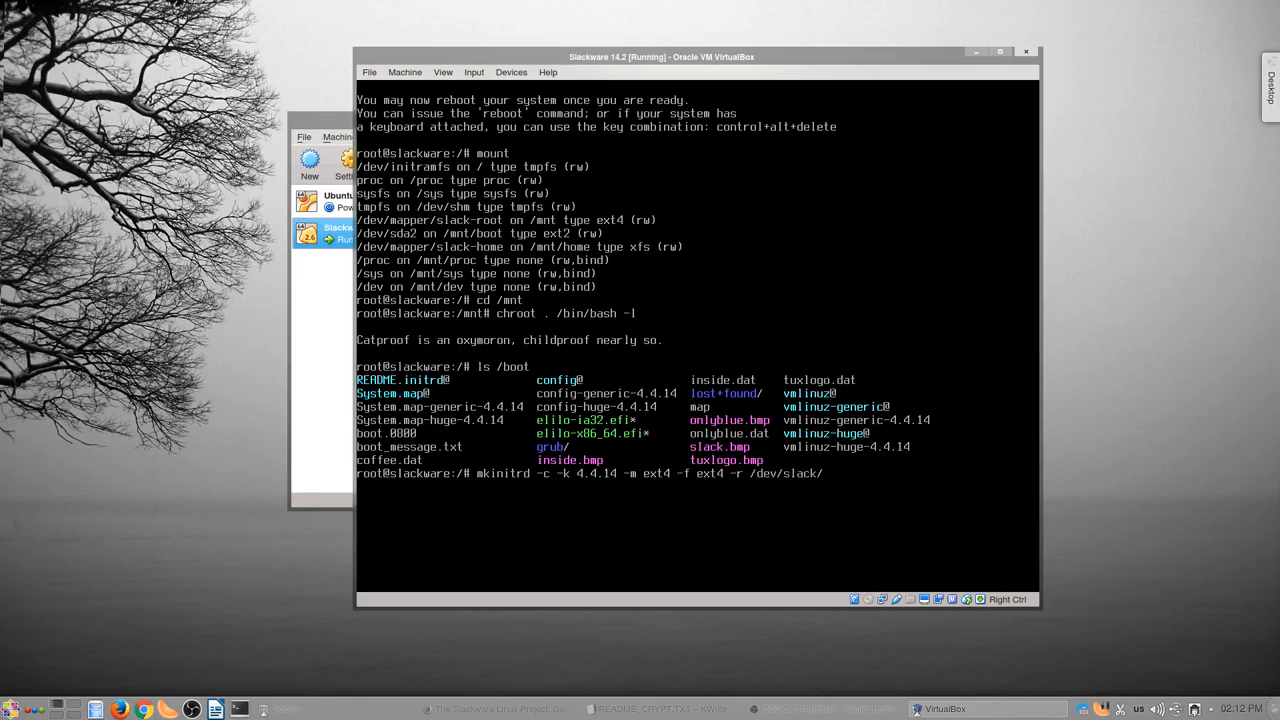
type("root")
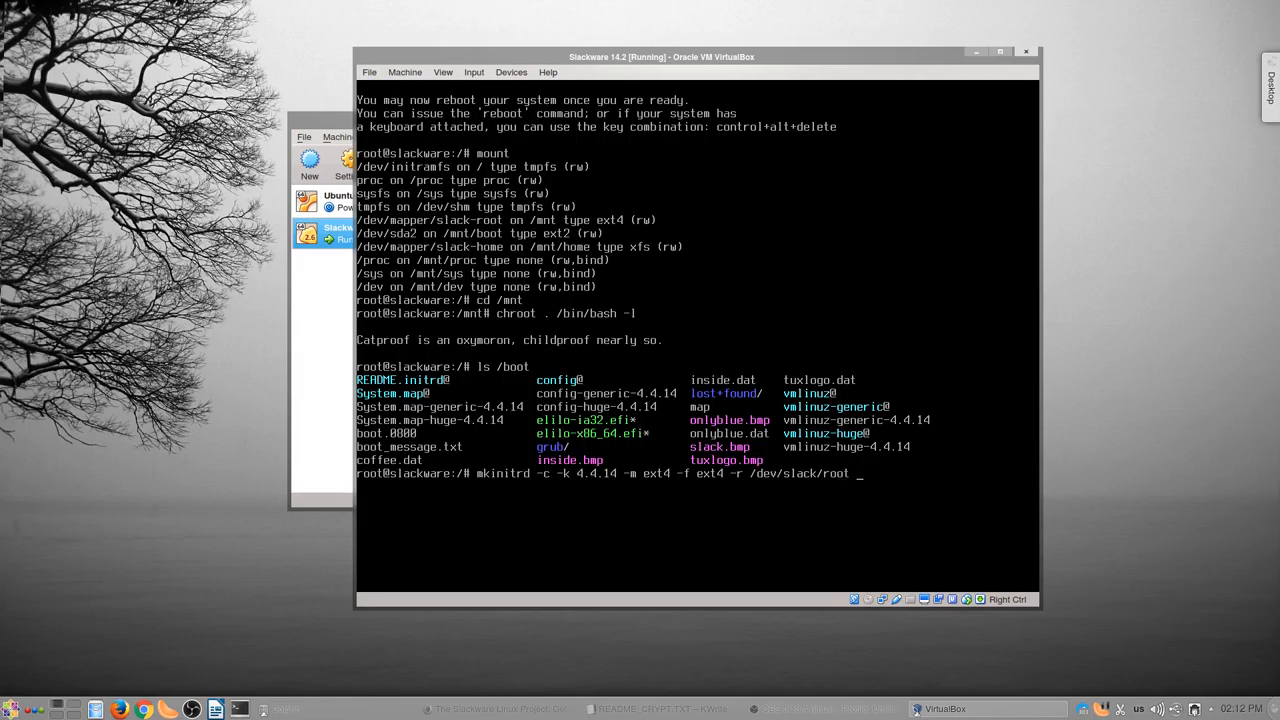
type("-C")
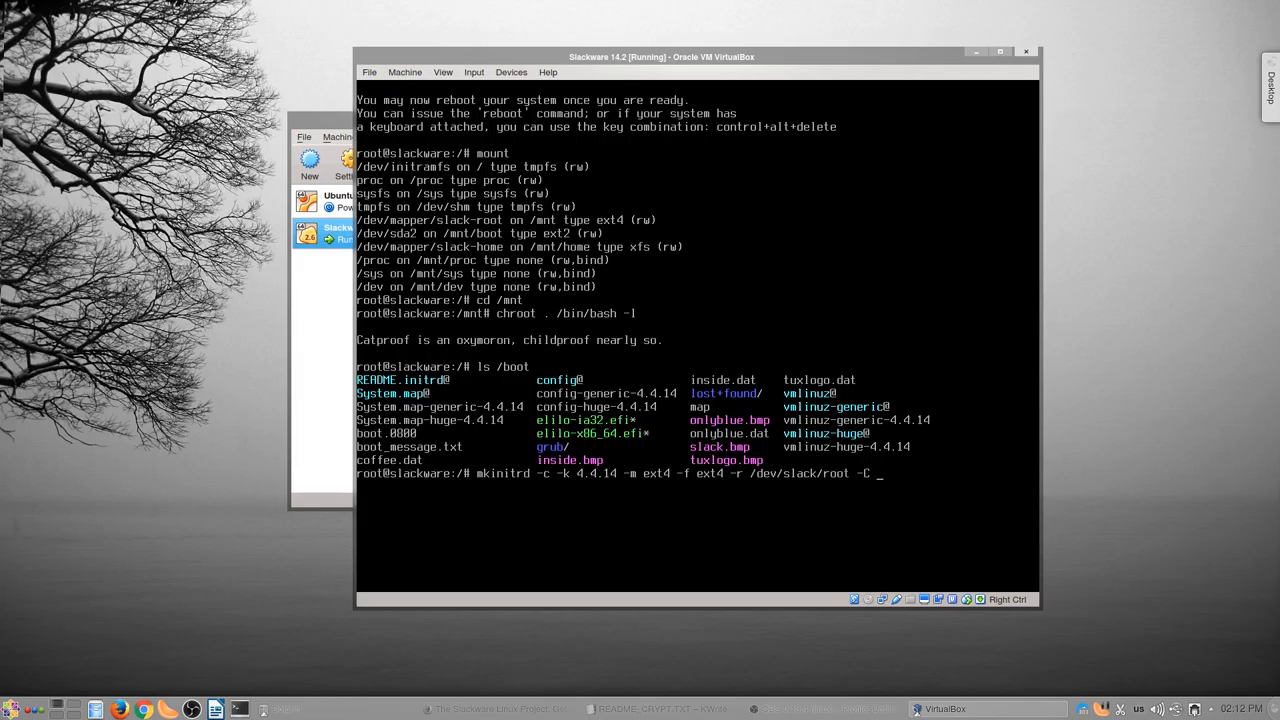
type("/dev/sda")
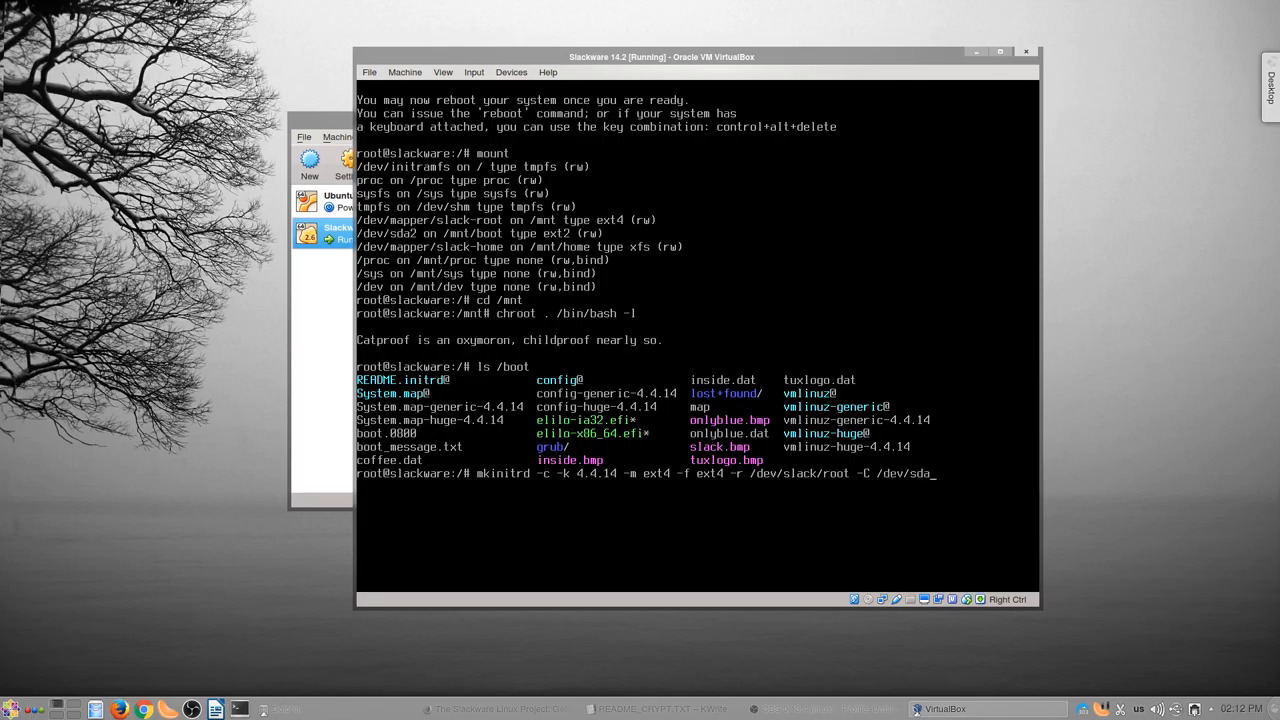
type("3 -L")
type("ls")
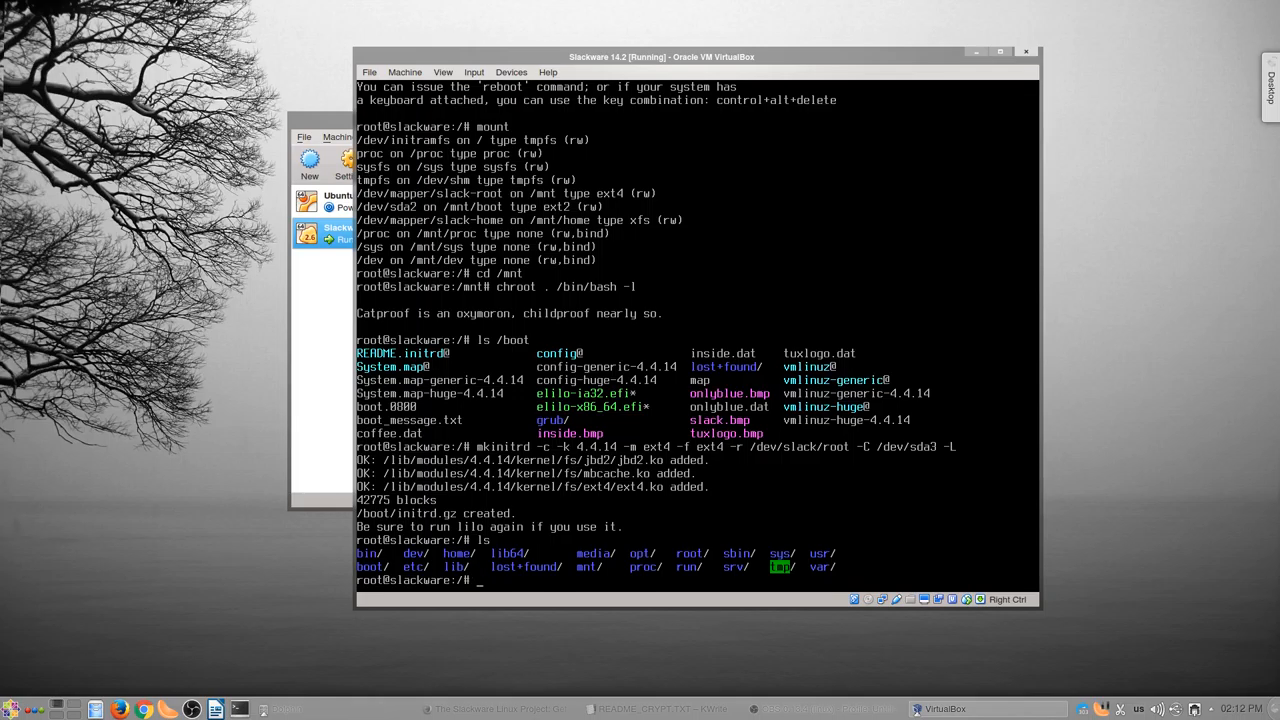
- Move into /boot to confirm initrd.gz exists and begin a vim command
type("cd /boot")
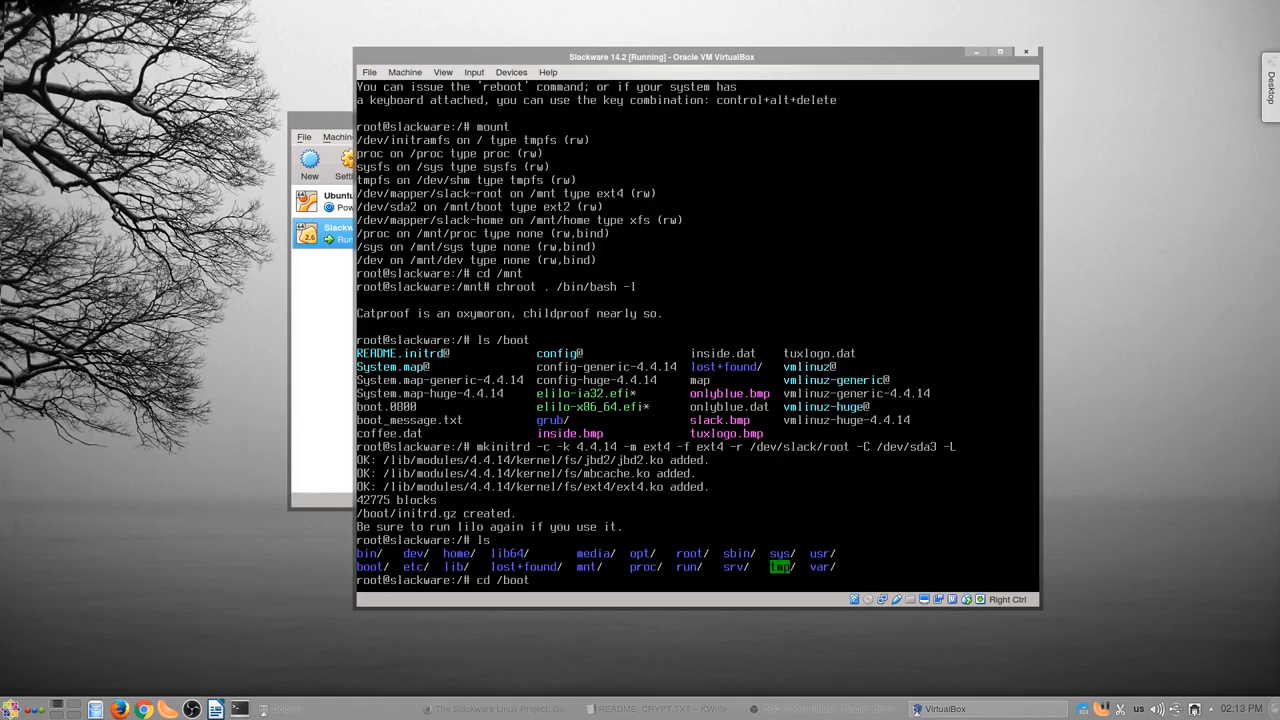
key("Return")
type("ls")
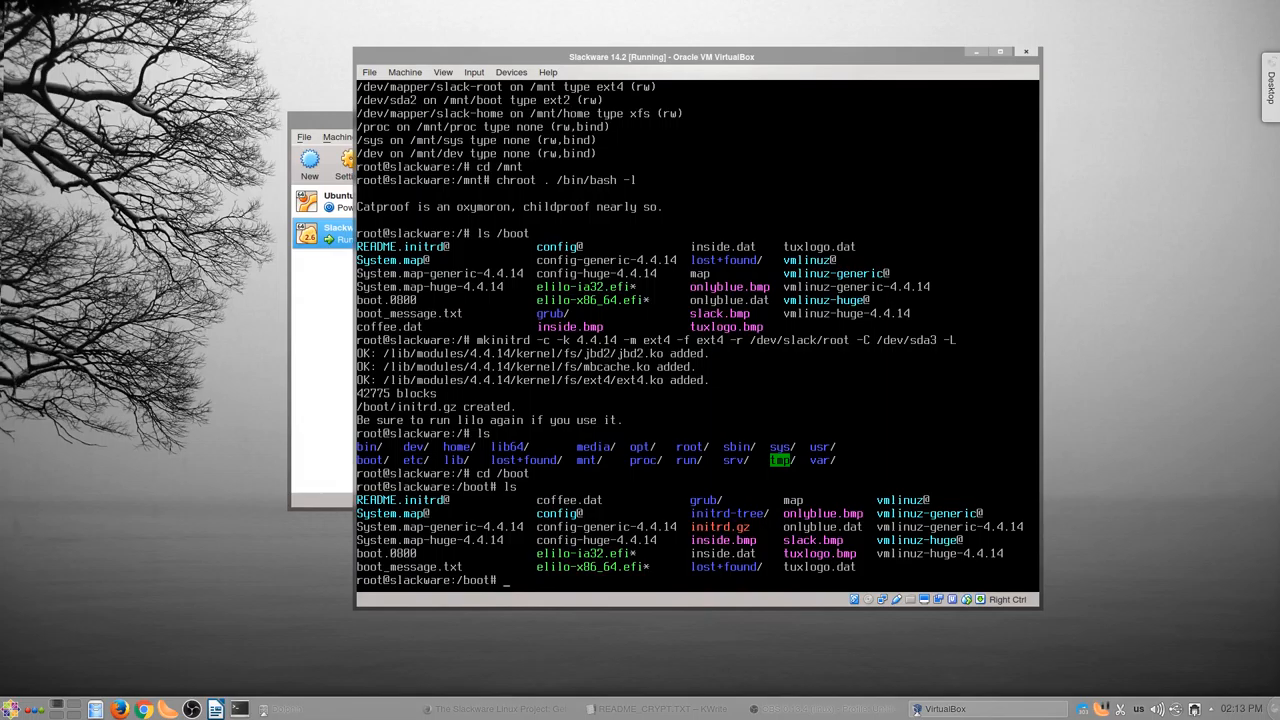
type("vim")
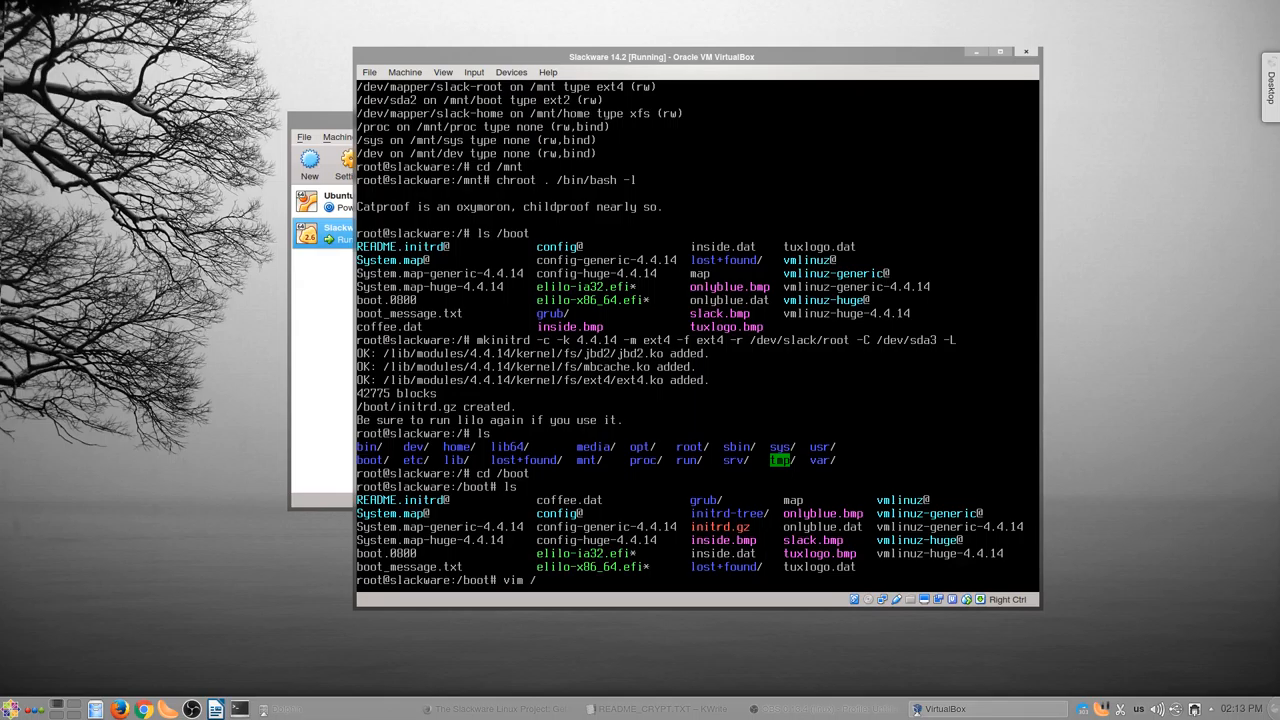
- Open /etc/lilo.conf in vim and scroll to the kernel image section
type("/etc/lilo")
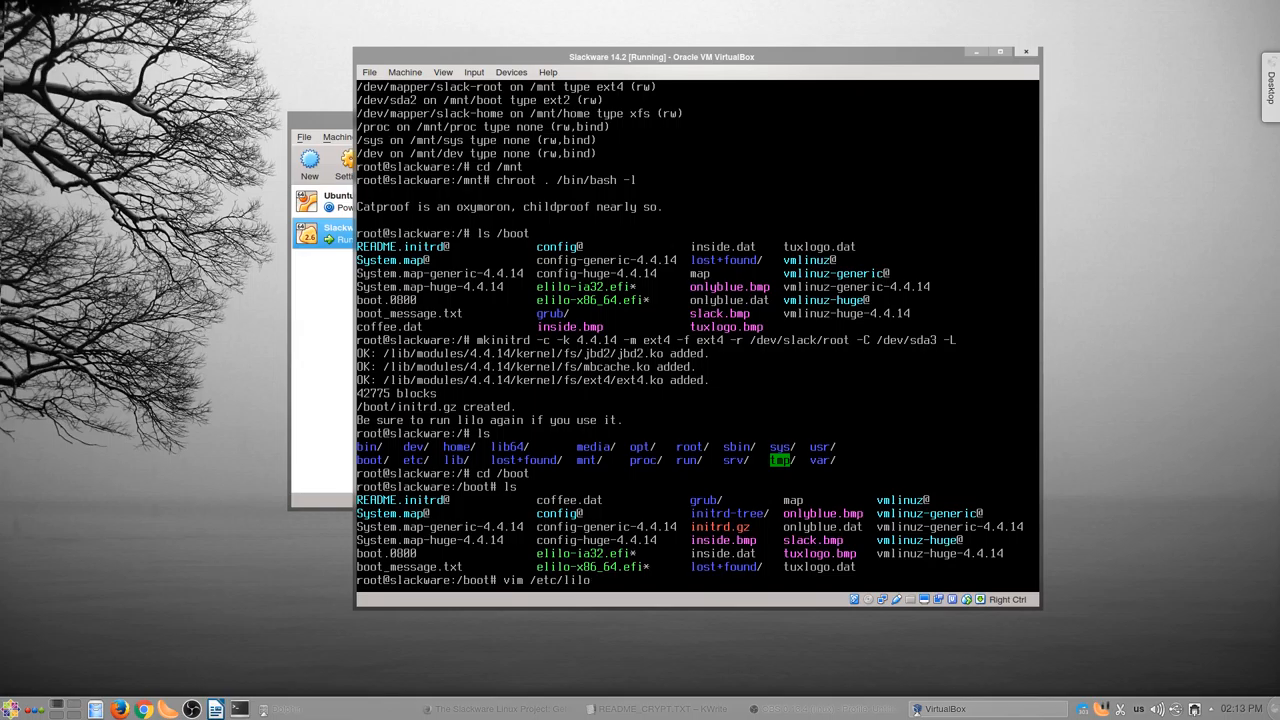
key("Return")
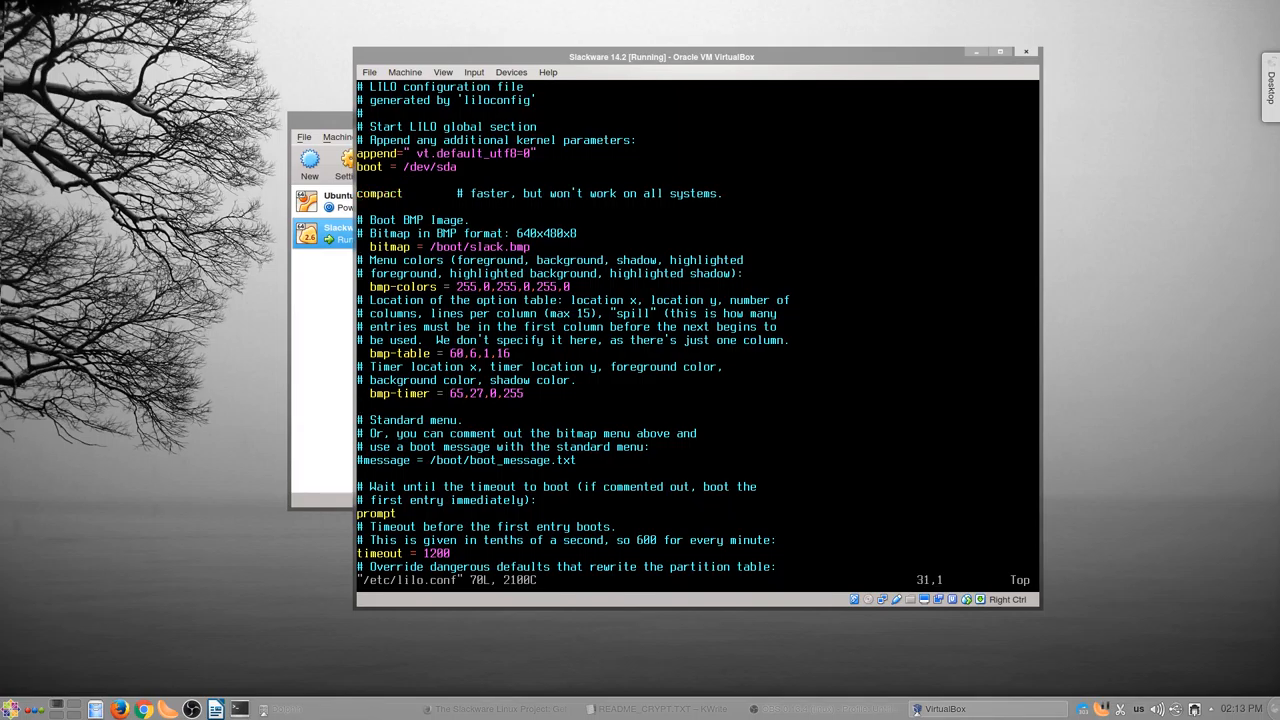
scroll("down", 3)
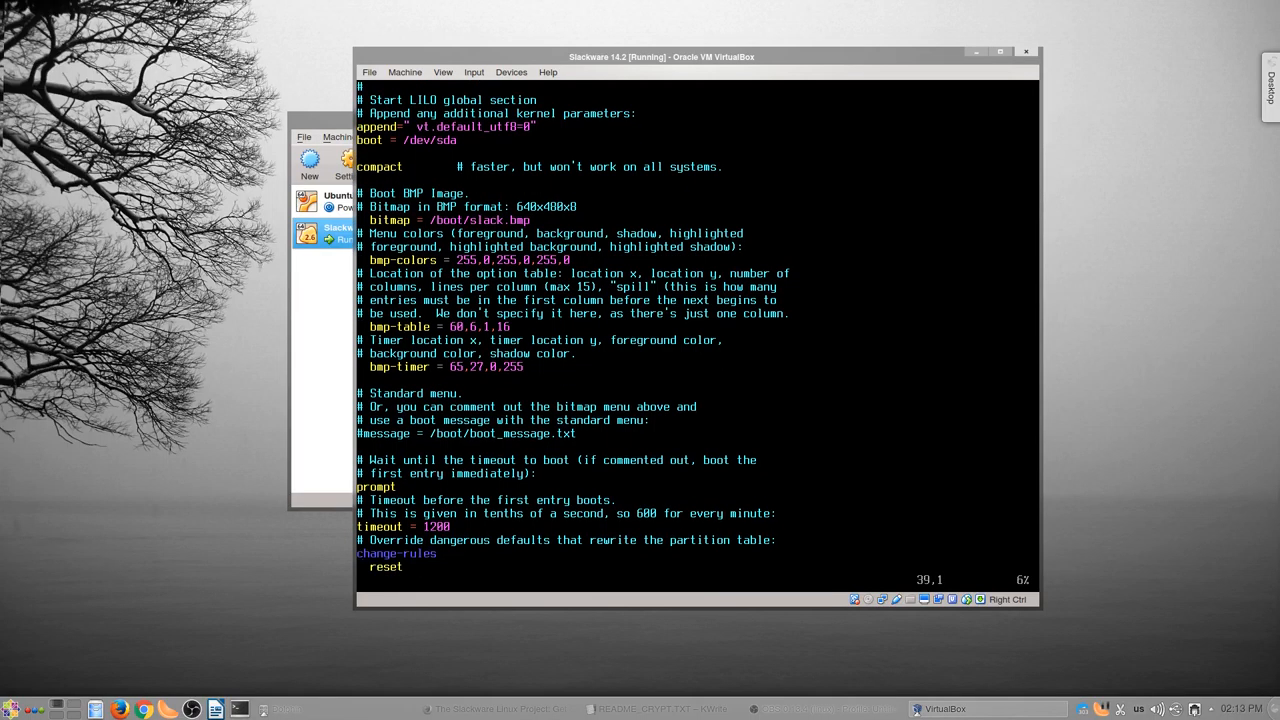
scroll("down", 3)
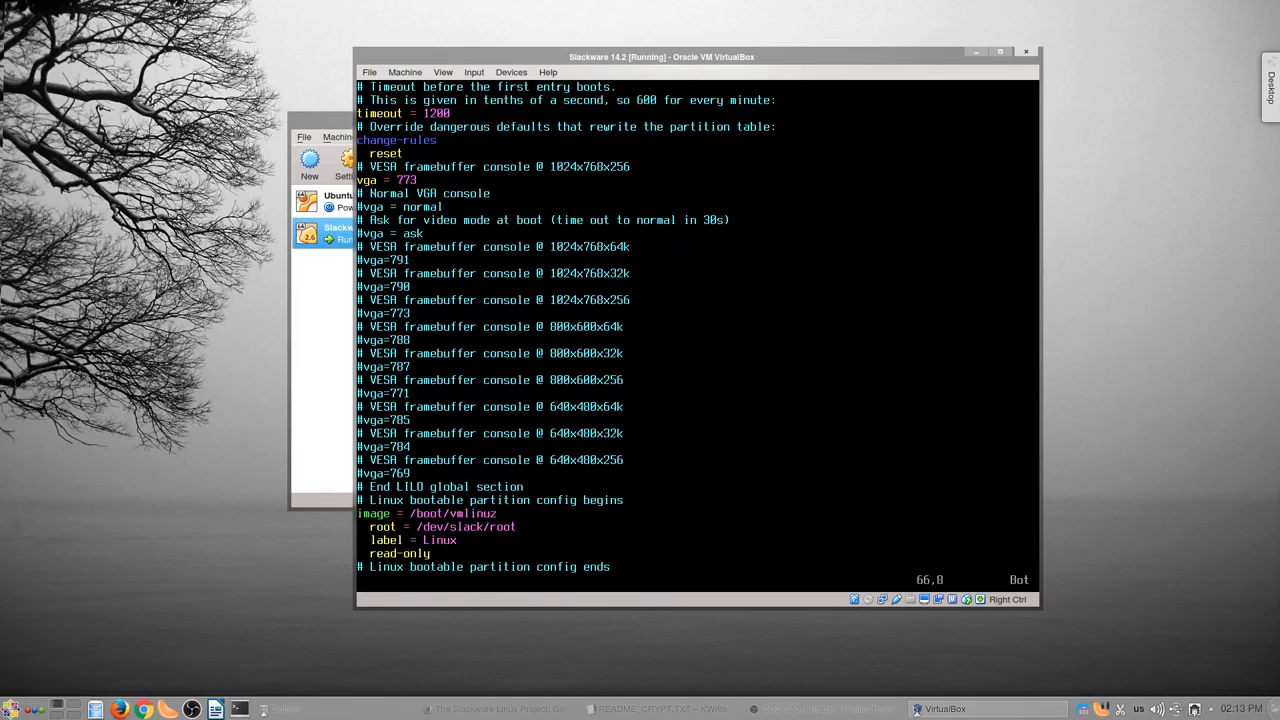
- Set image vmlinuz-generic, initrd /boot/initrd.gz and label Slackware, then save with :wq
key("i")
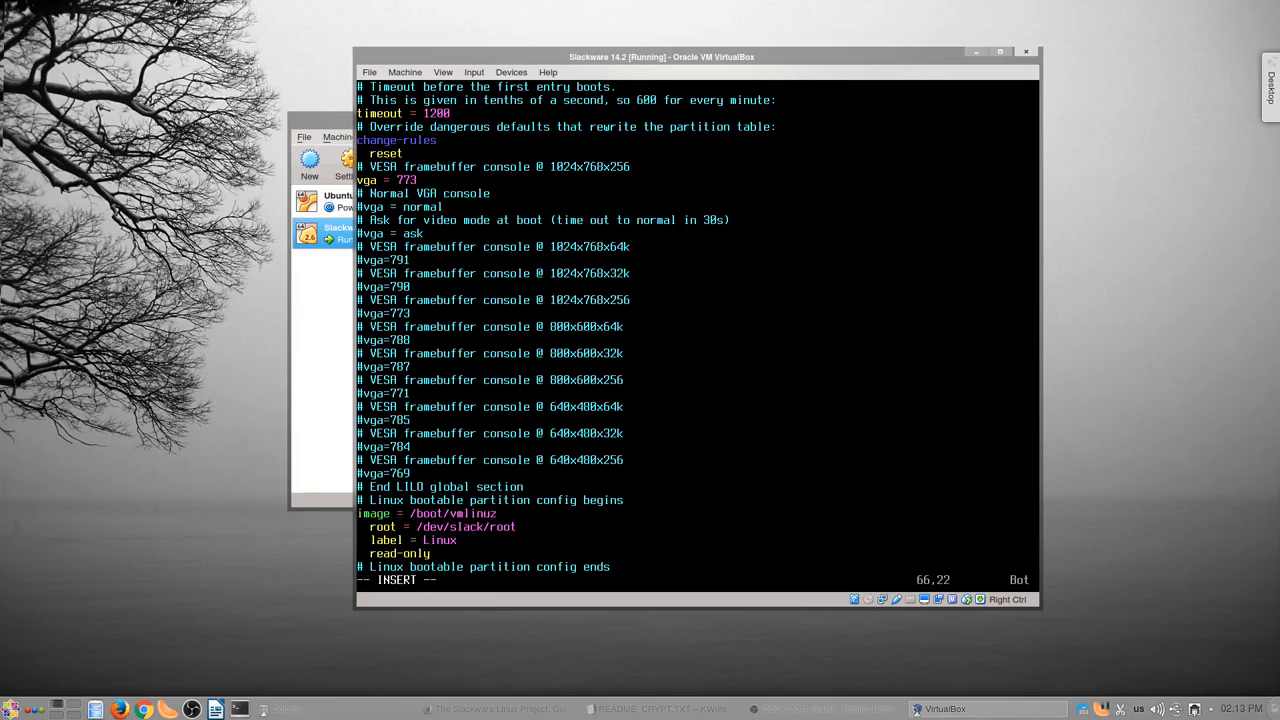
type("-generic")
type("initrd = /")
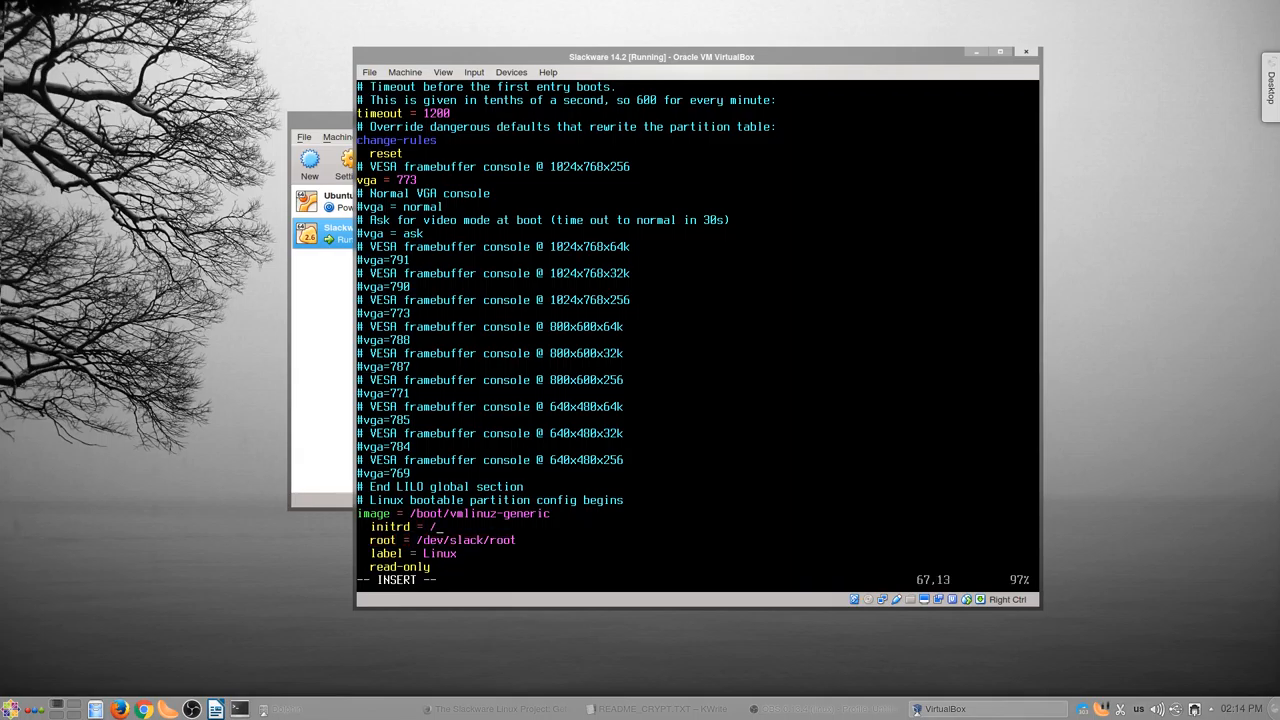
type("boot/initrd.gz")
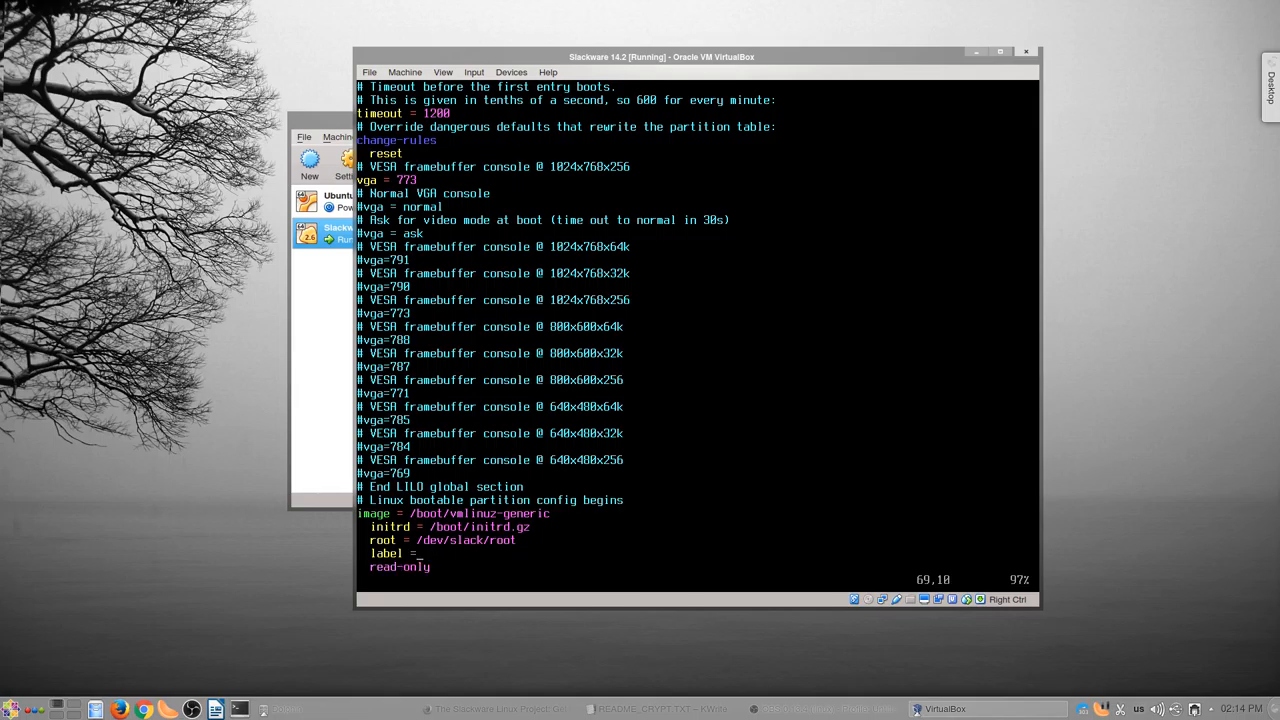
type("Slackware")
left_click(697, 580)
type(":")
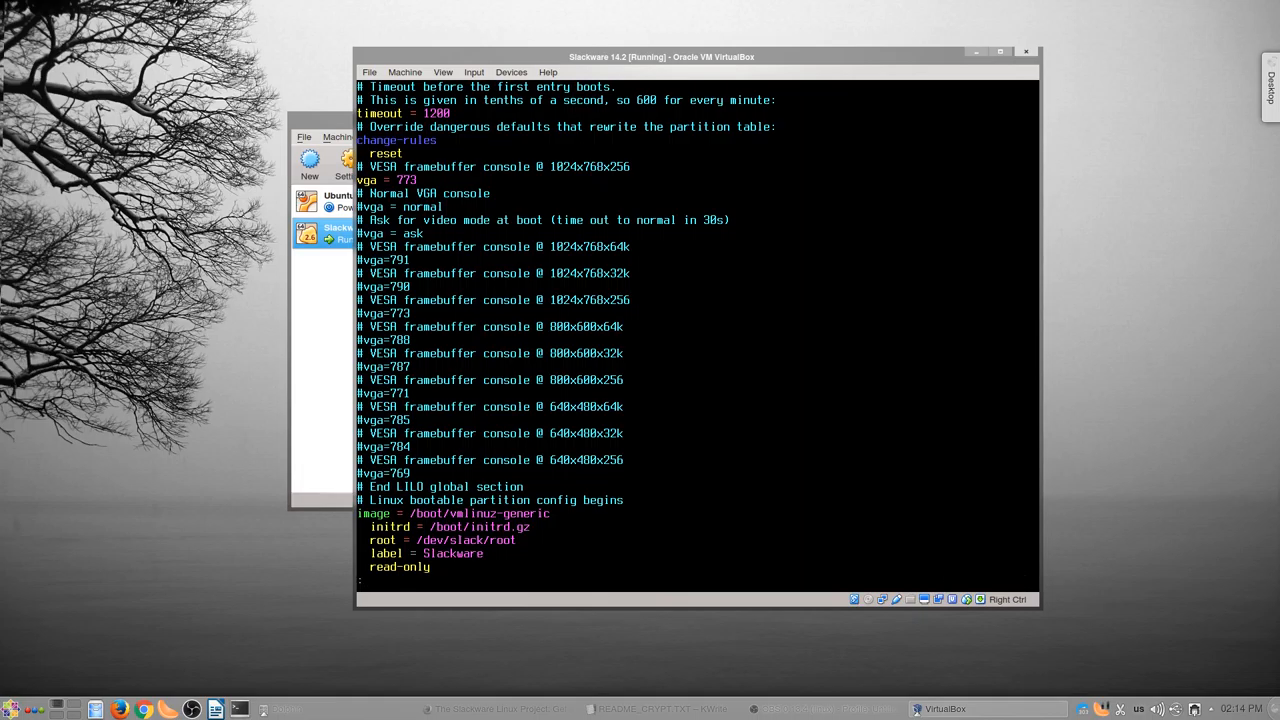
key("Return")
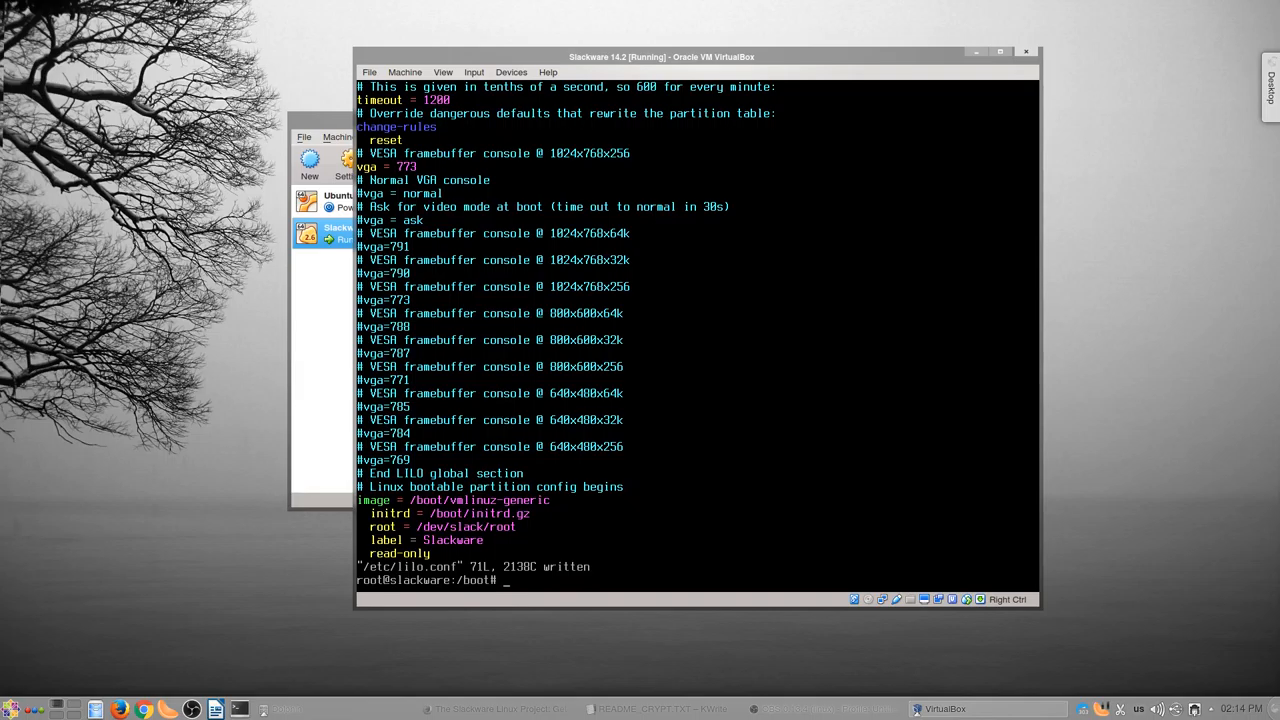
- Run lilo to add the Slackware entry and exit the chroot
type("lilo")
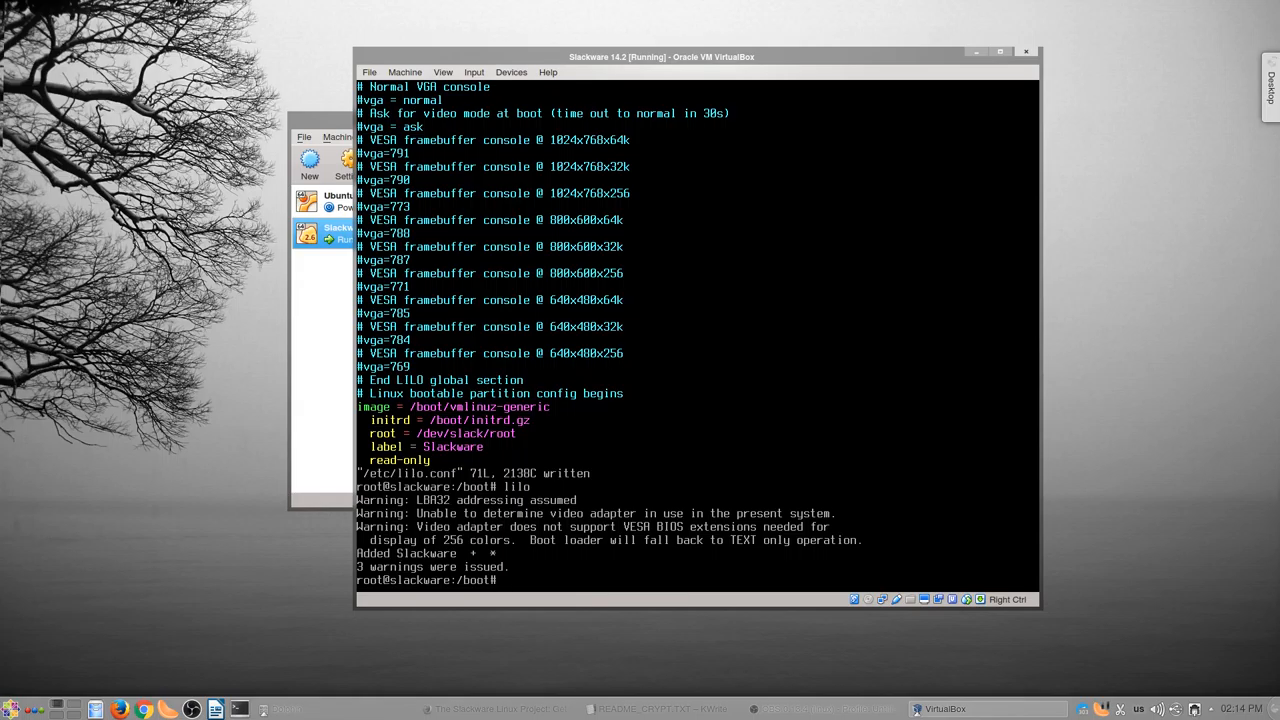
type("exit")
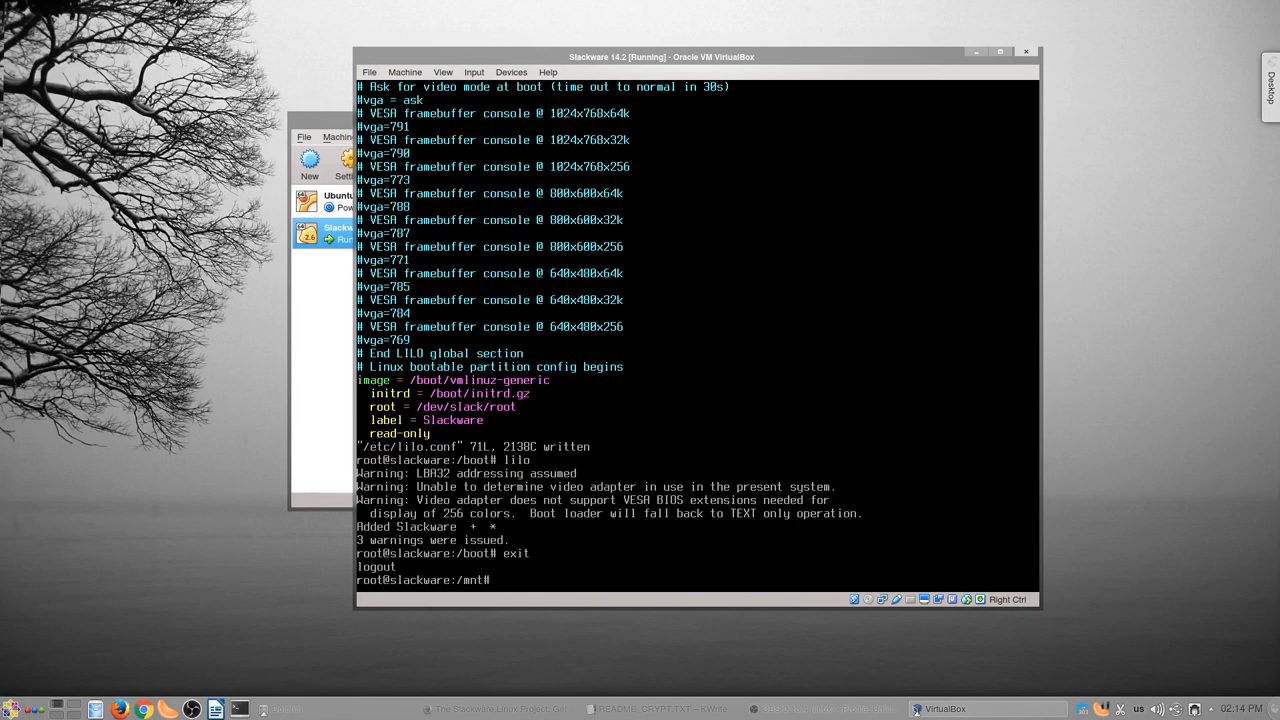
type("cd")
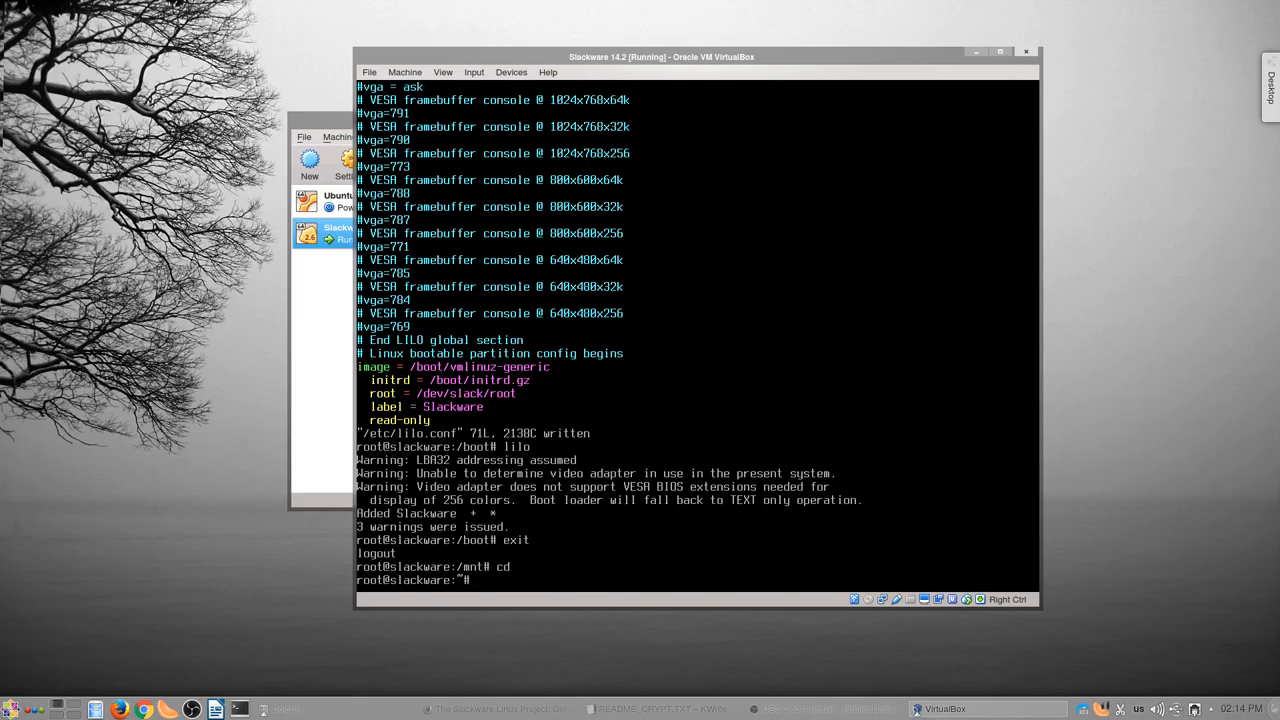
- Unmount /mnt with umount -l and reboot the virtual machine
type("umount")
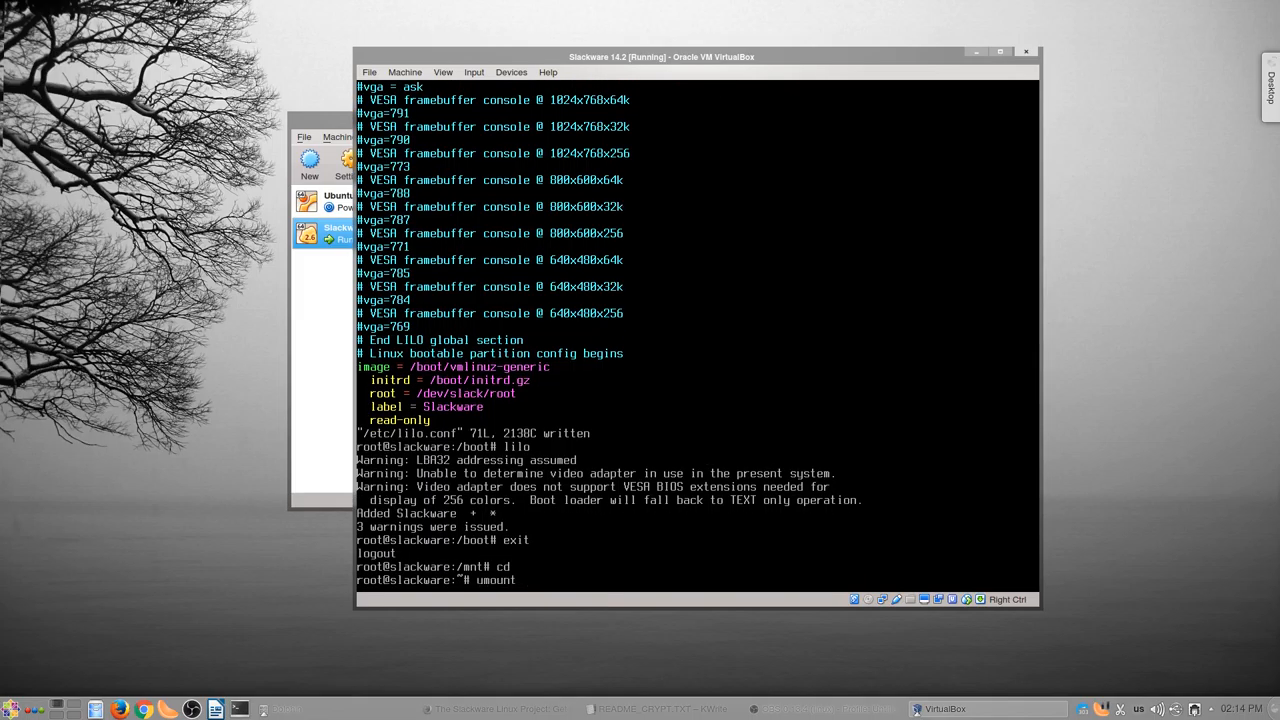
type("-l /mnt")
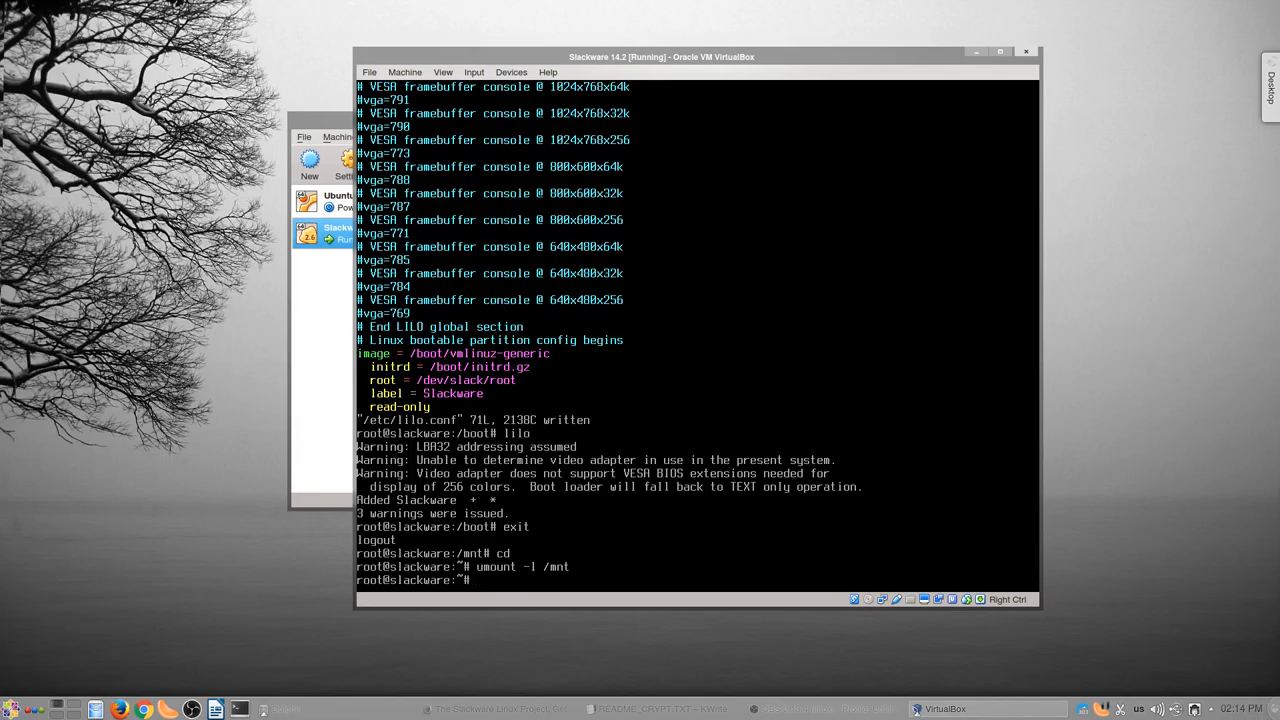
type("reboot")
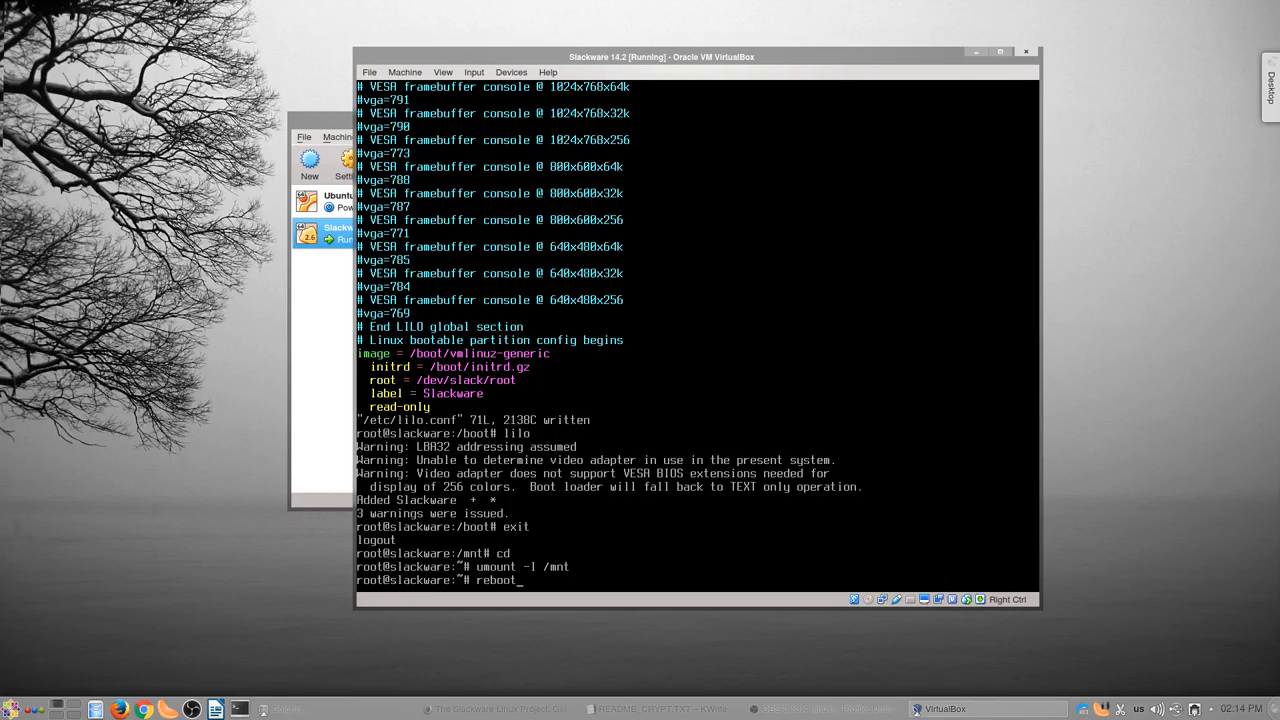
key("Return")
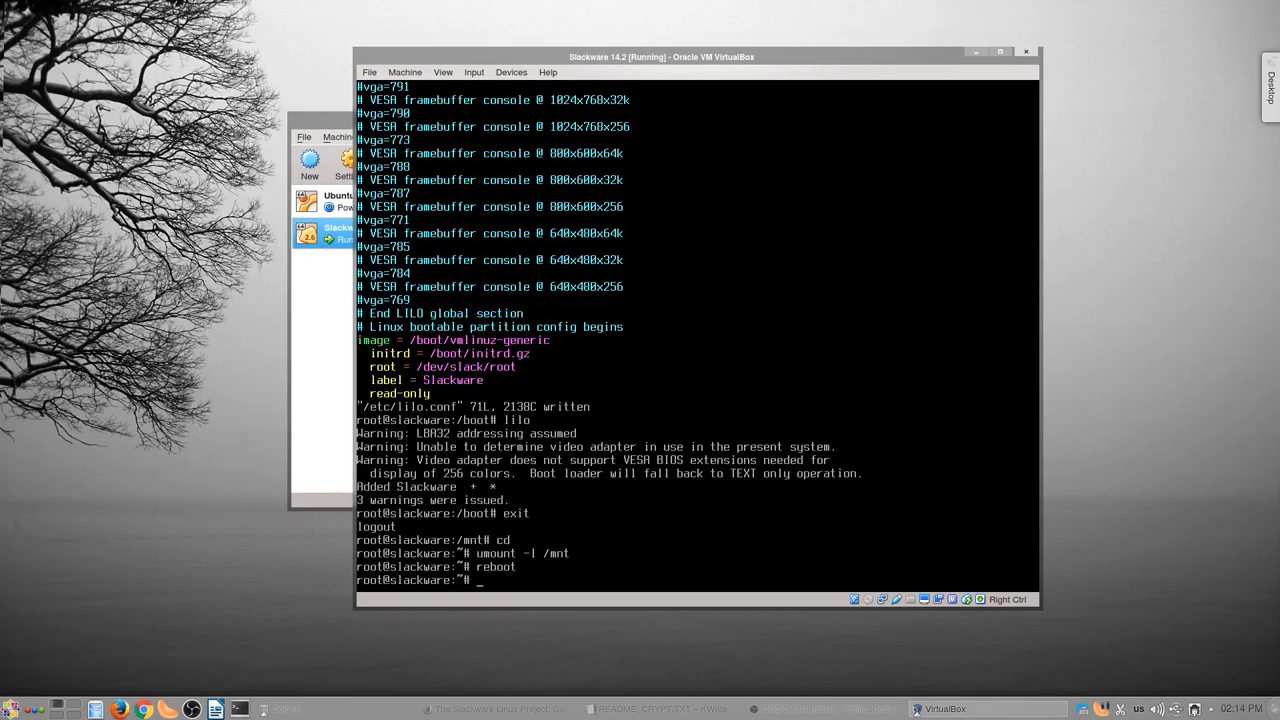